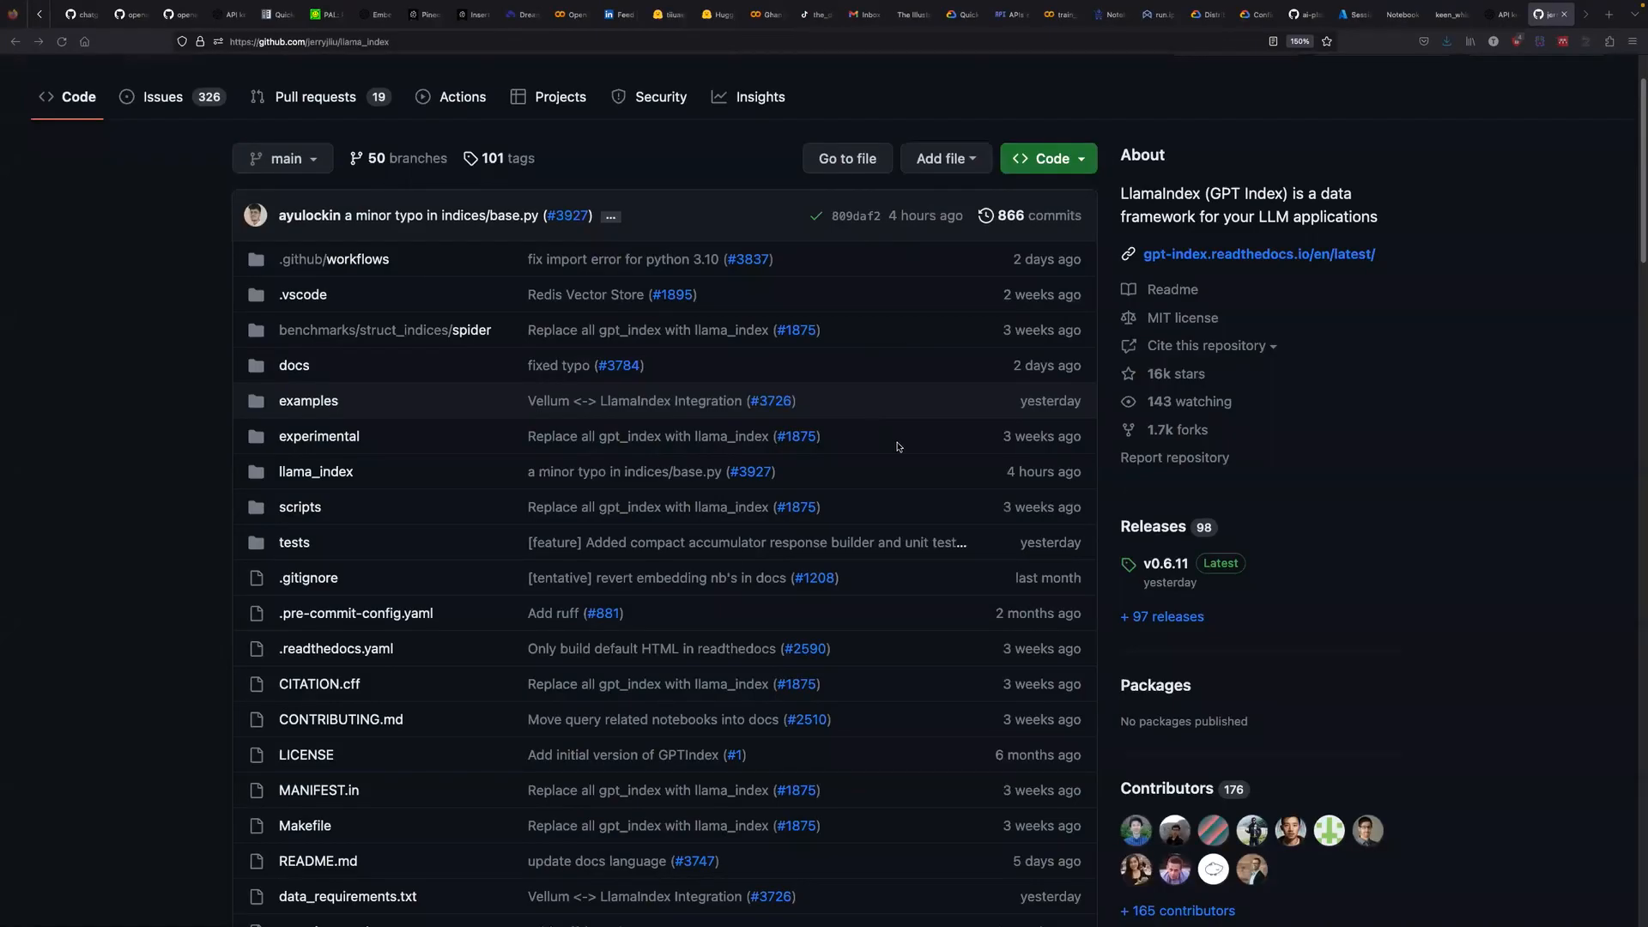
mouse_move(911, 445)
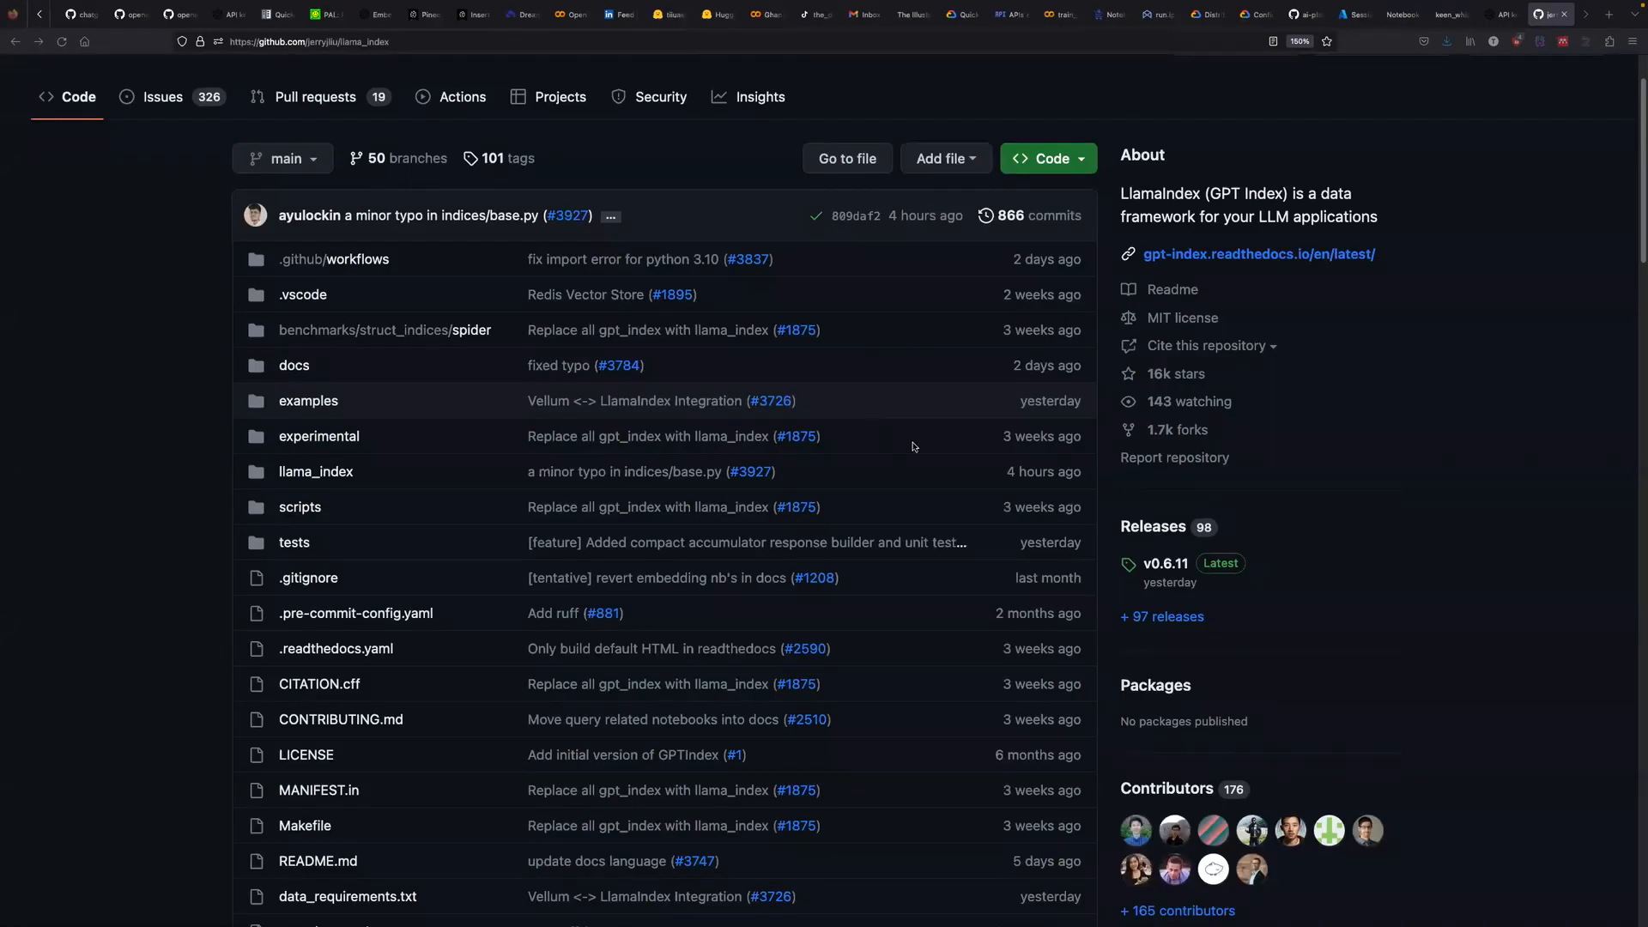
mouse_move(1567, 309)
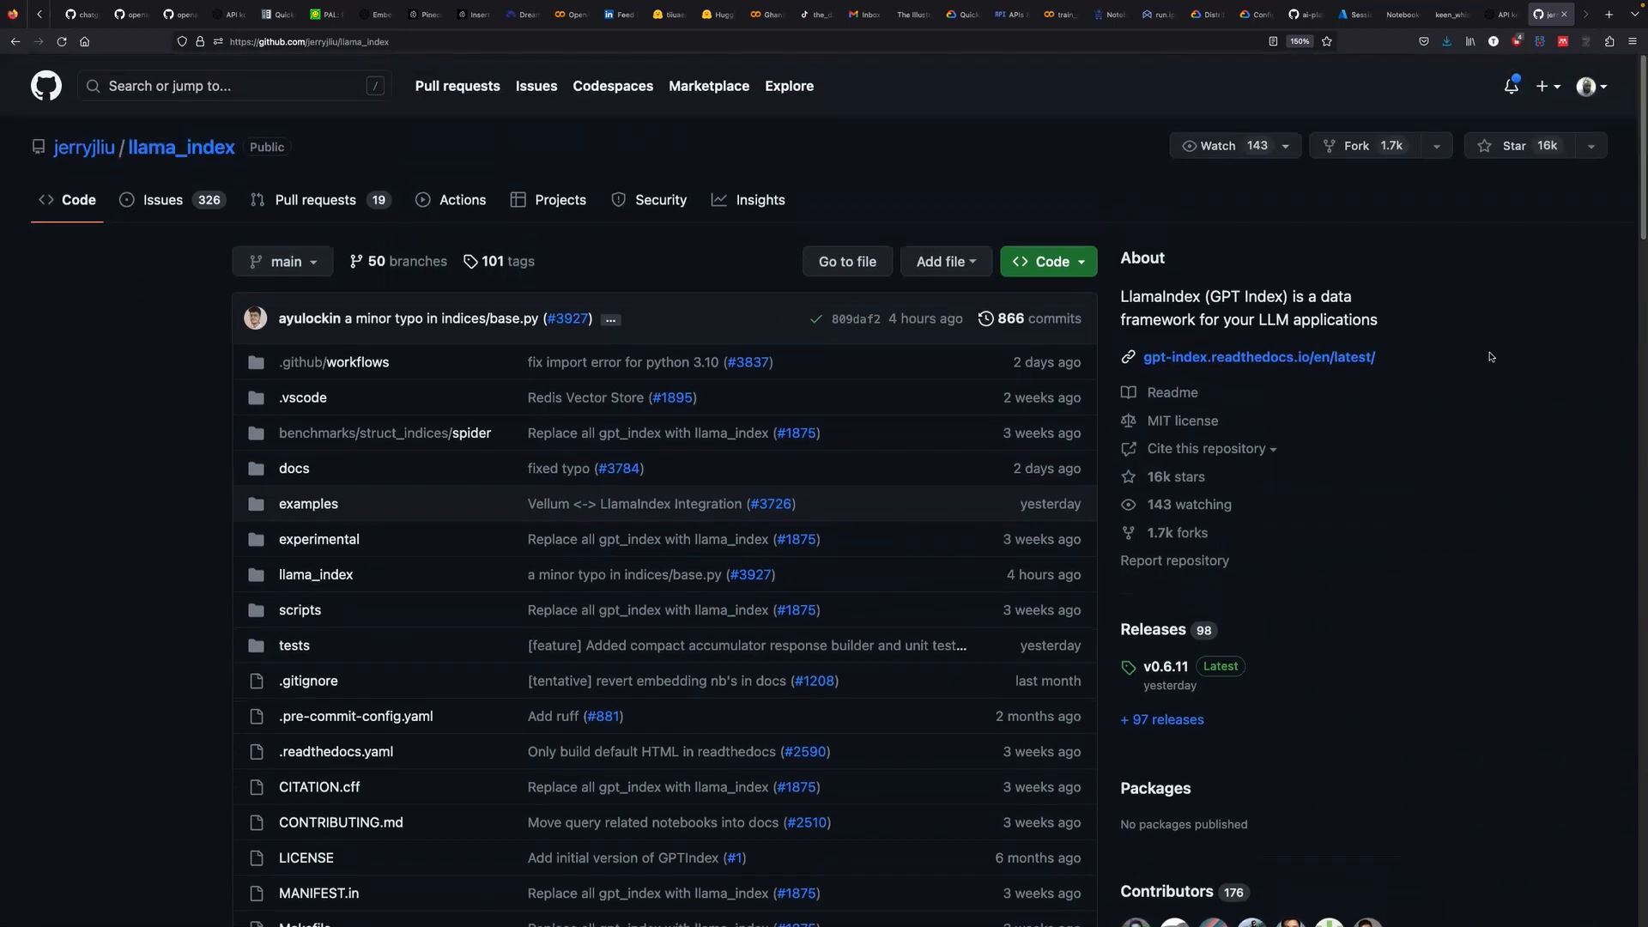
mouse_move(182, 147)
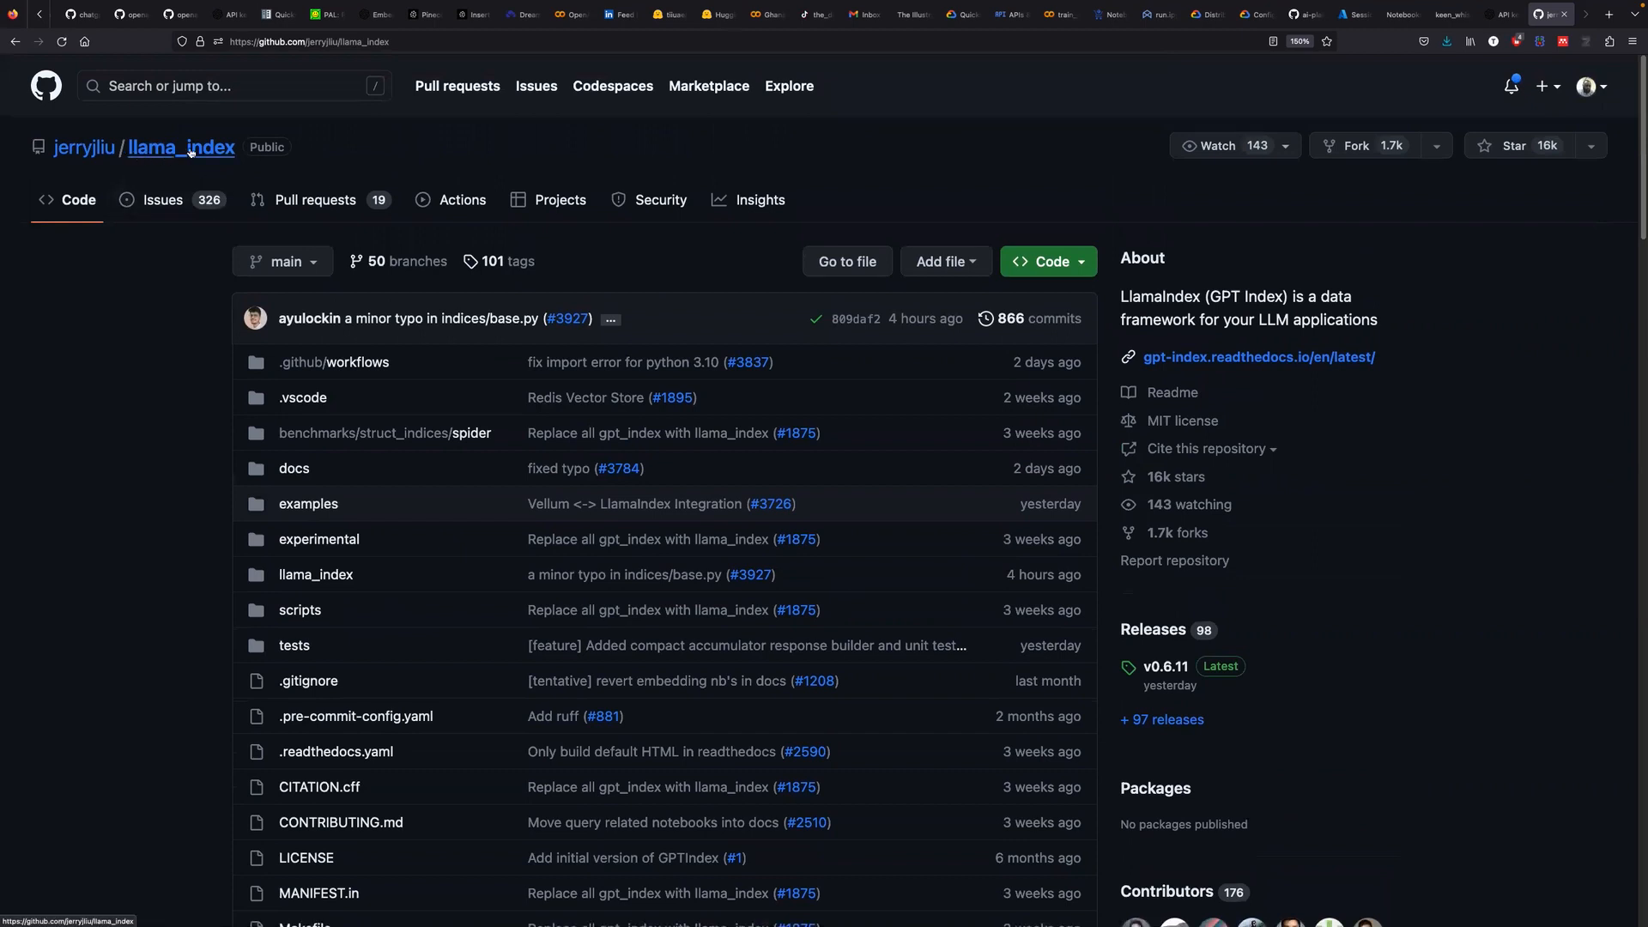
mouse_move(1514, 182)
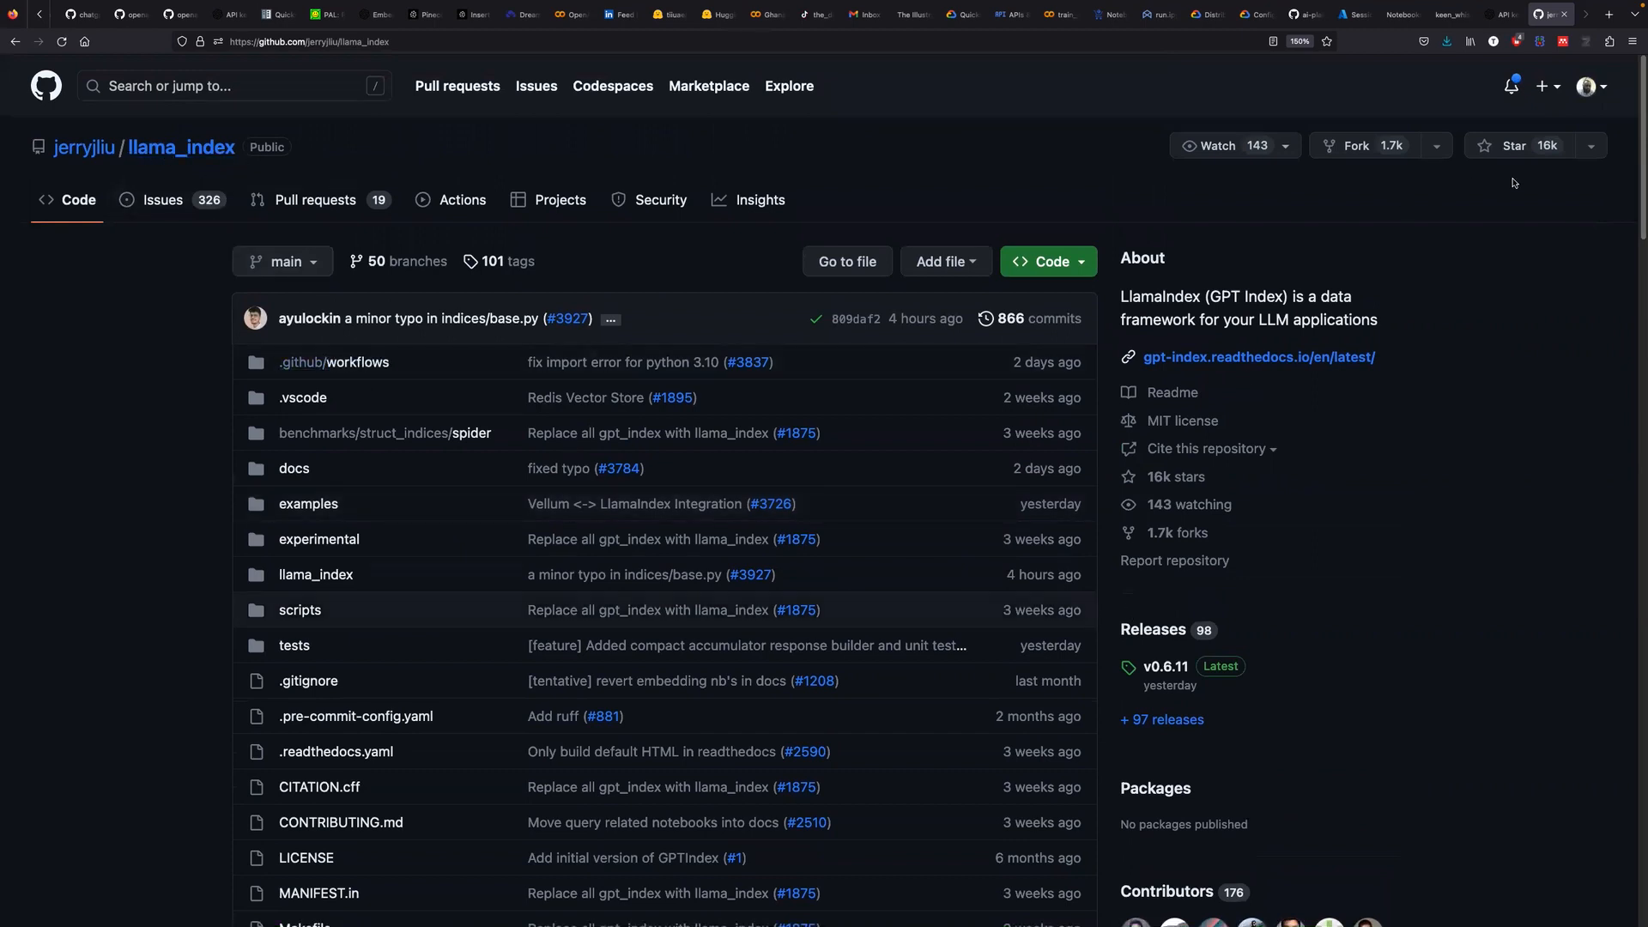
mouse_move(1518, 145)
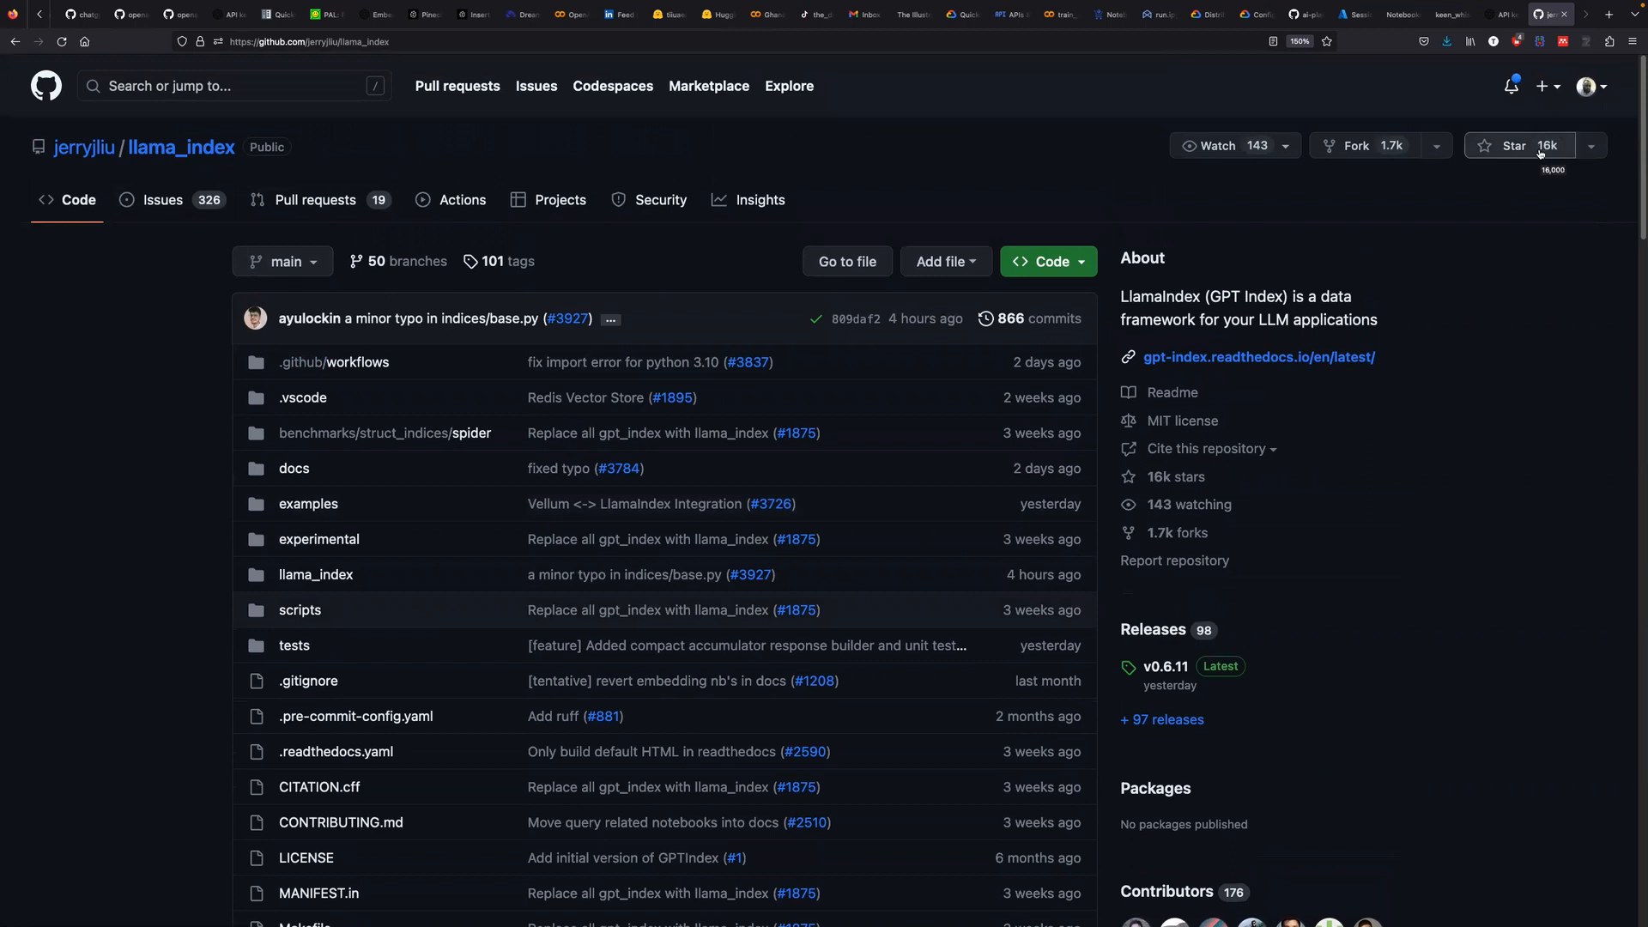
mouse_move(1380, 145)
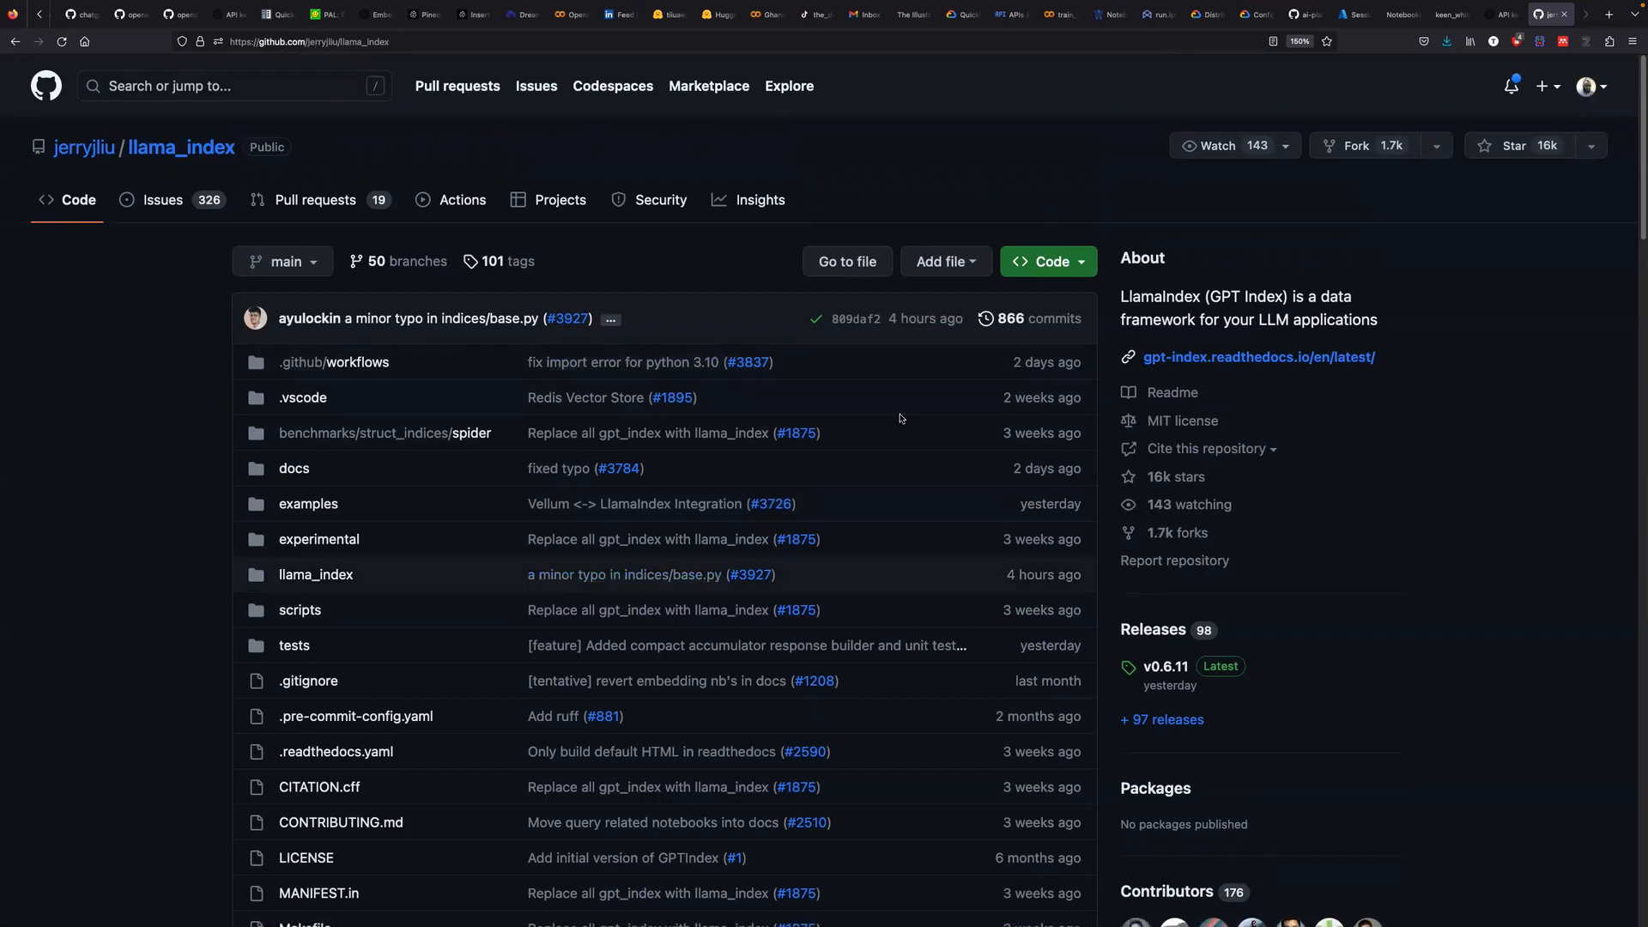
Scroll the llama_index README down to the Example Usage vector store index code.
scroll("down", 3)
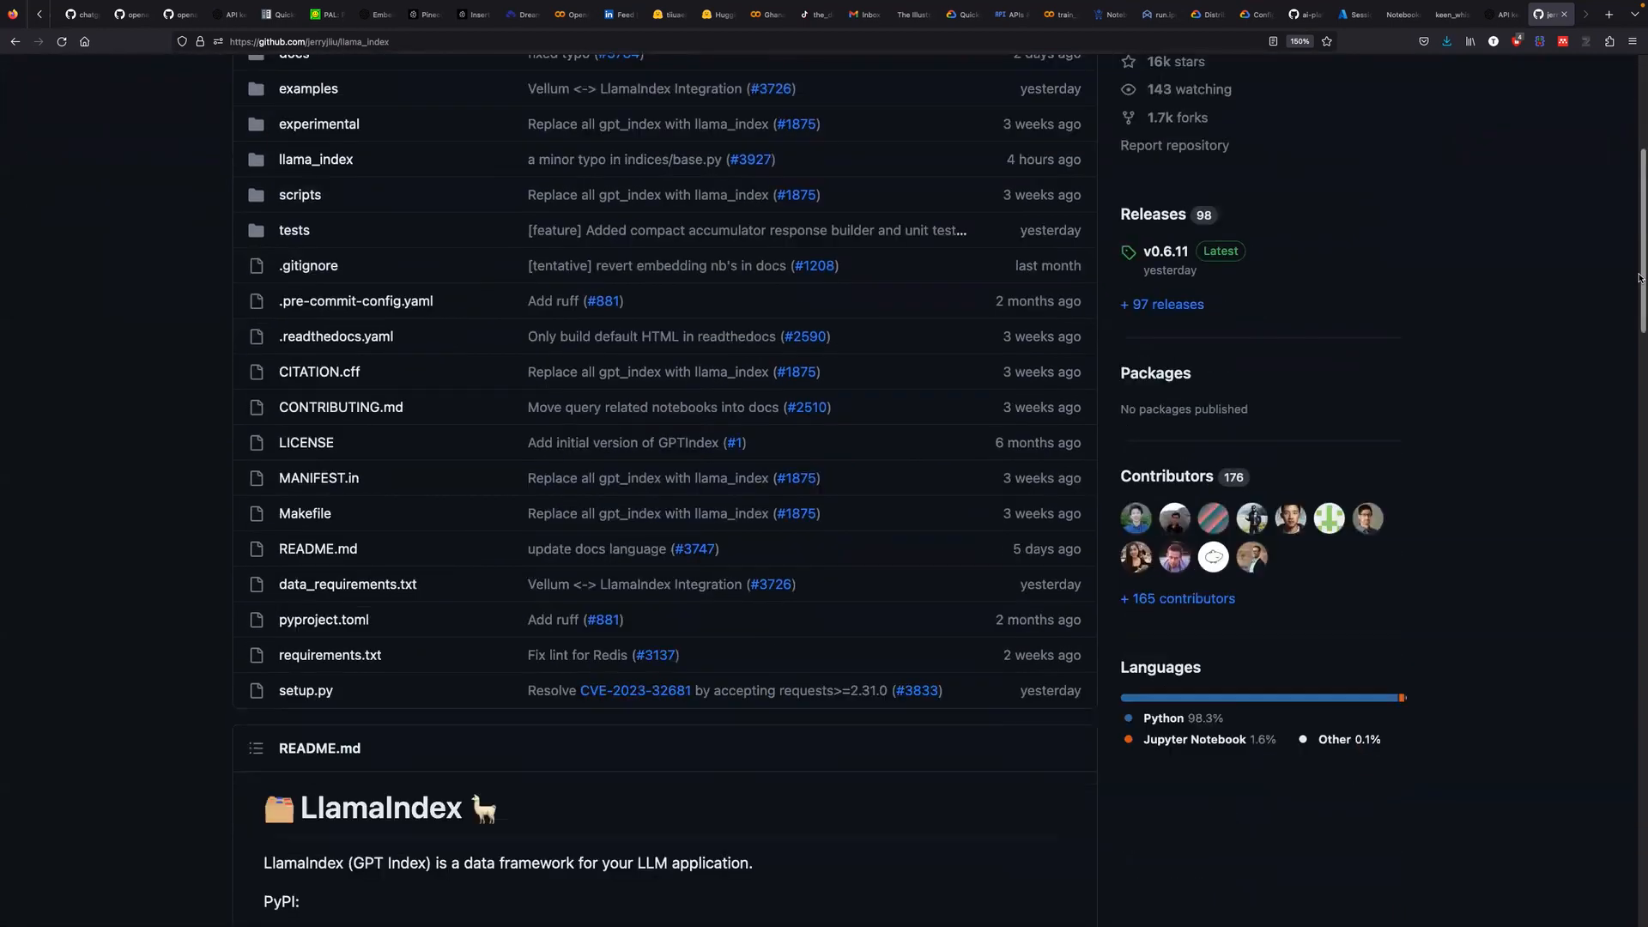
scroll("down", 3)
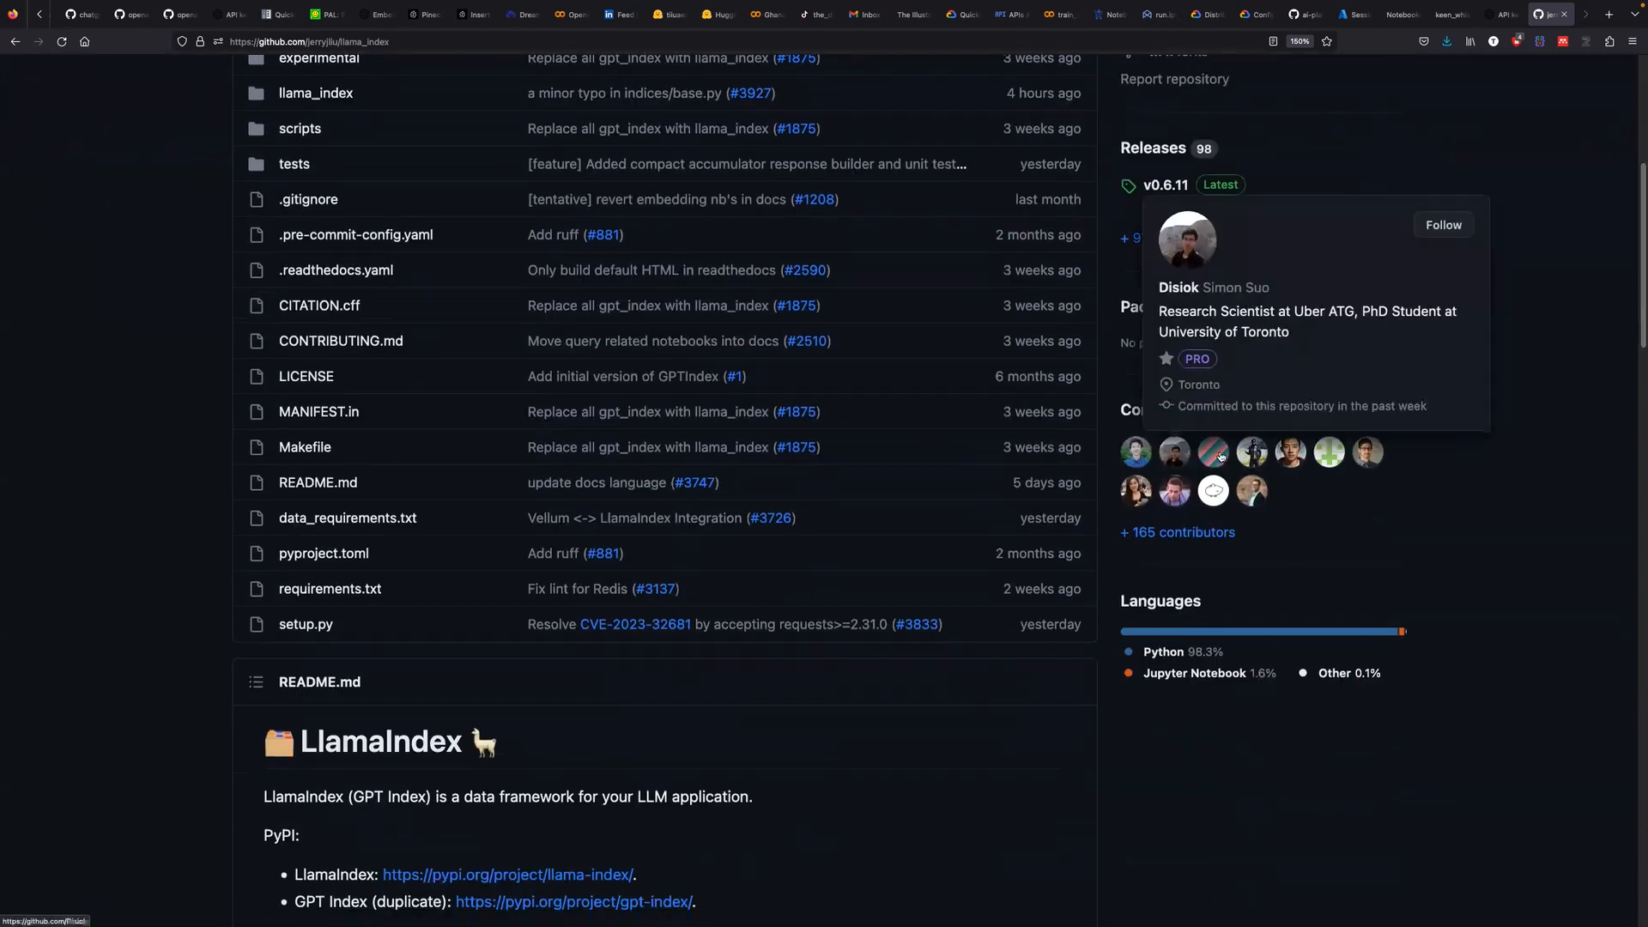
mouse_move(1213, 452)
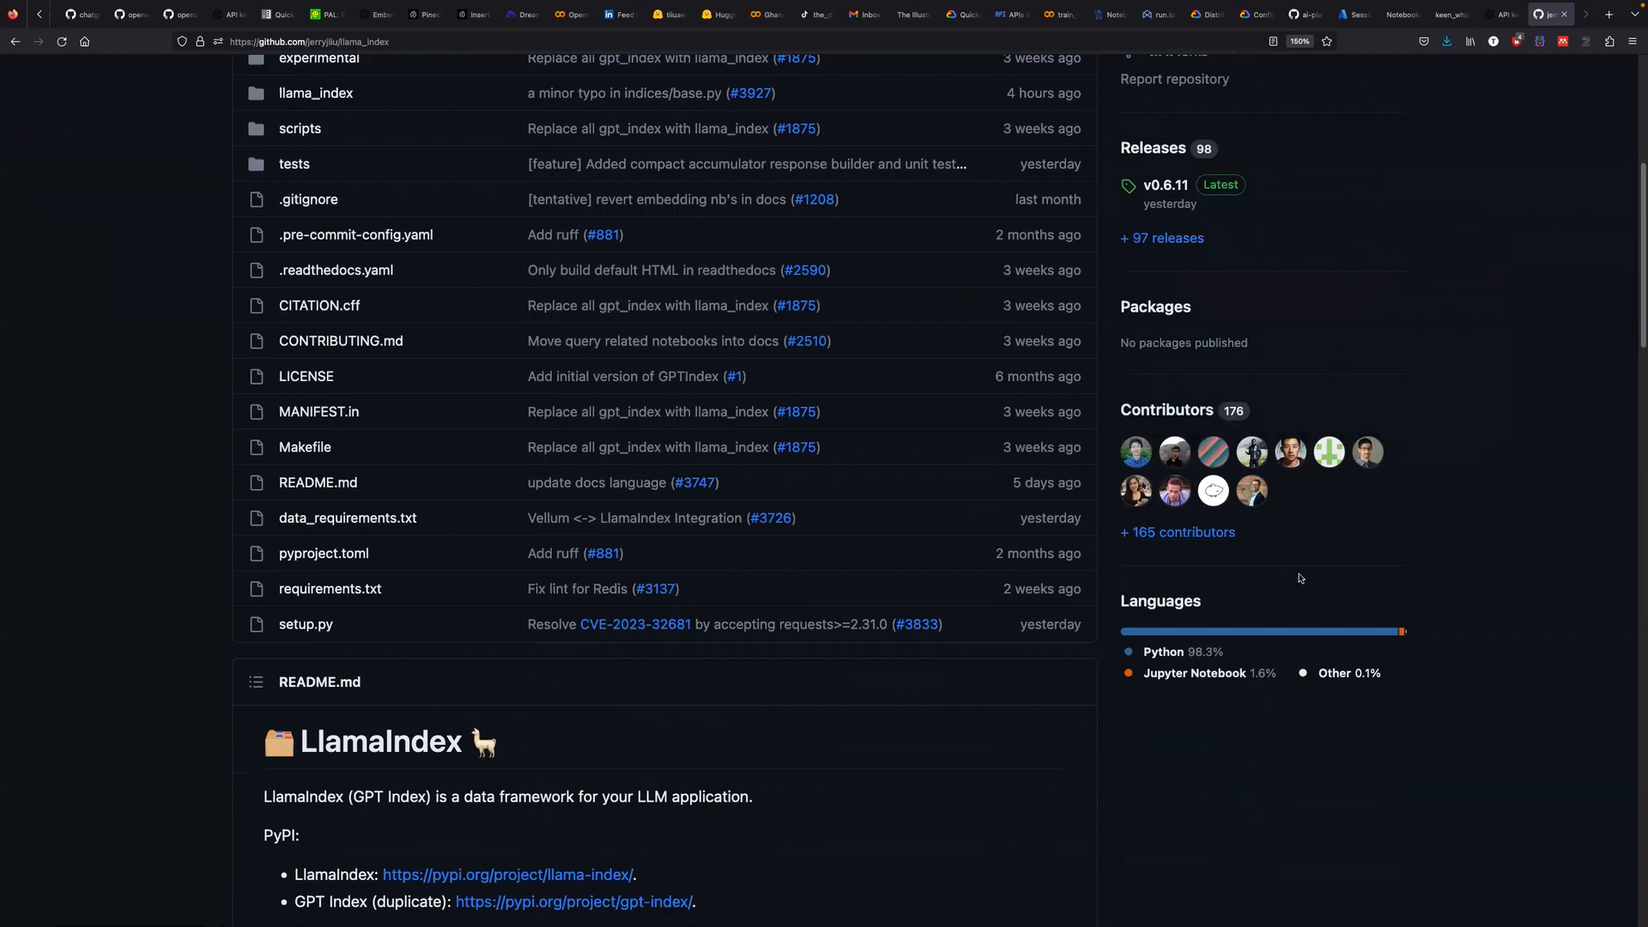
scroll("down", 3)
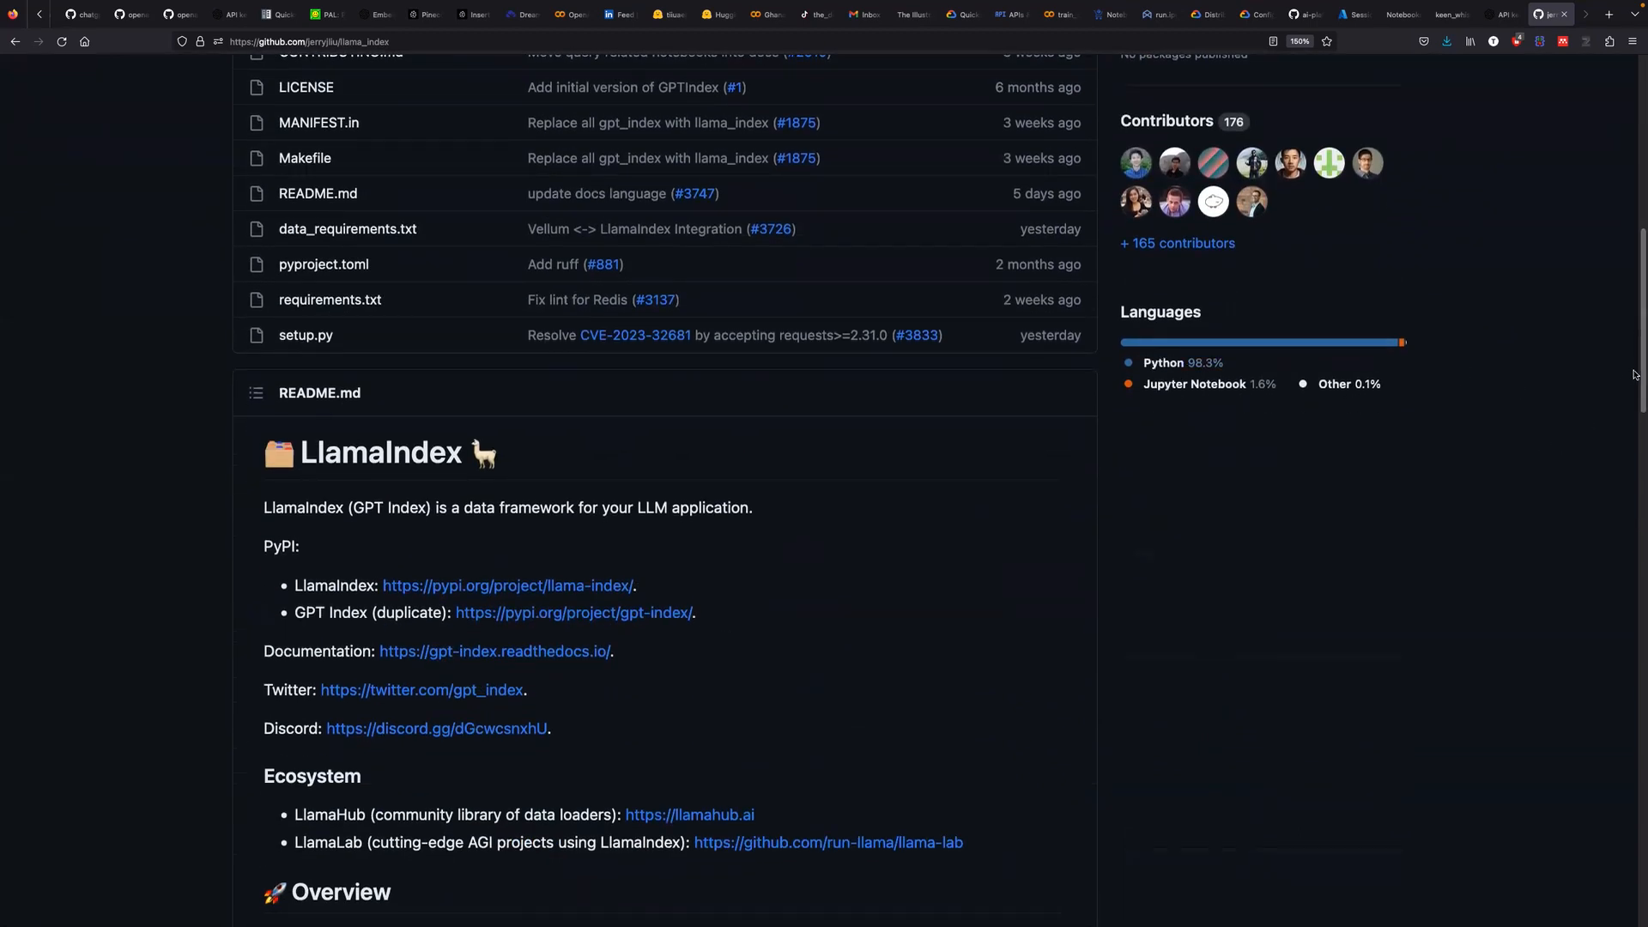
scroll("down", 3)
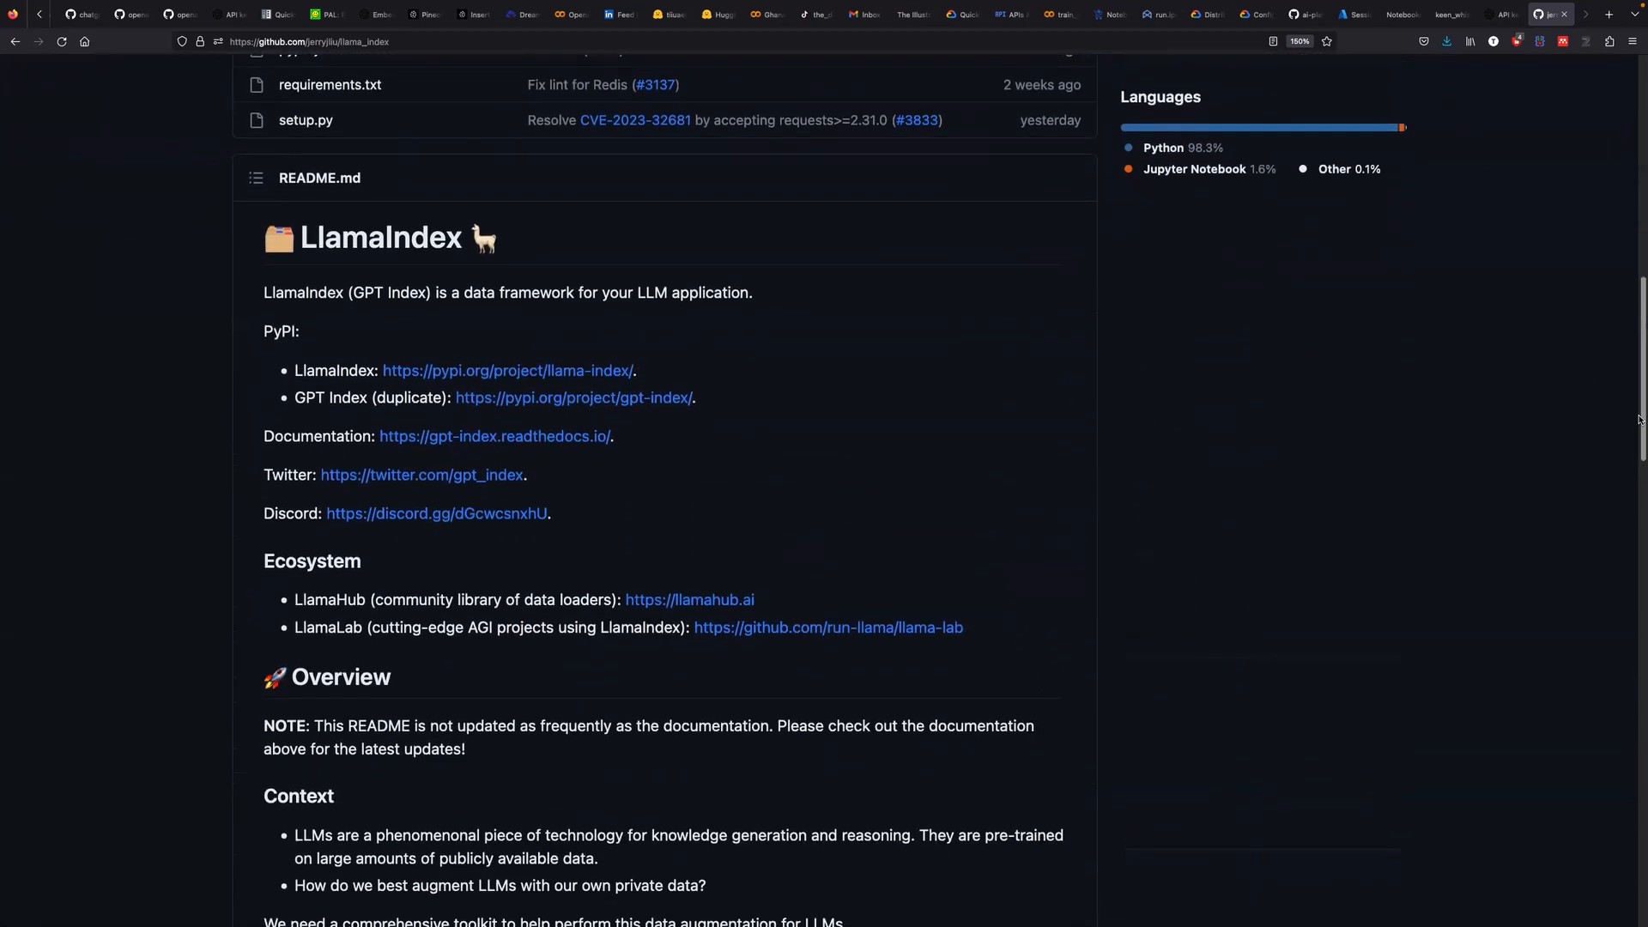
scroll("down", 3)
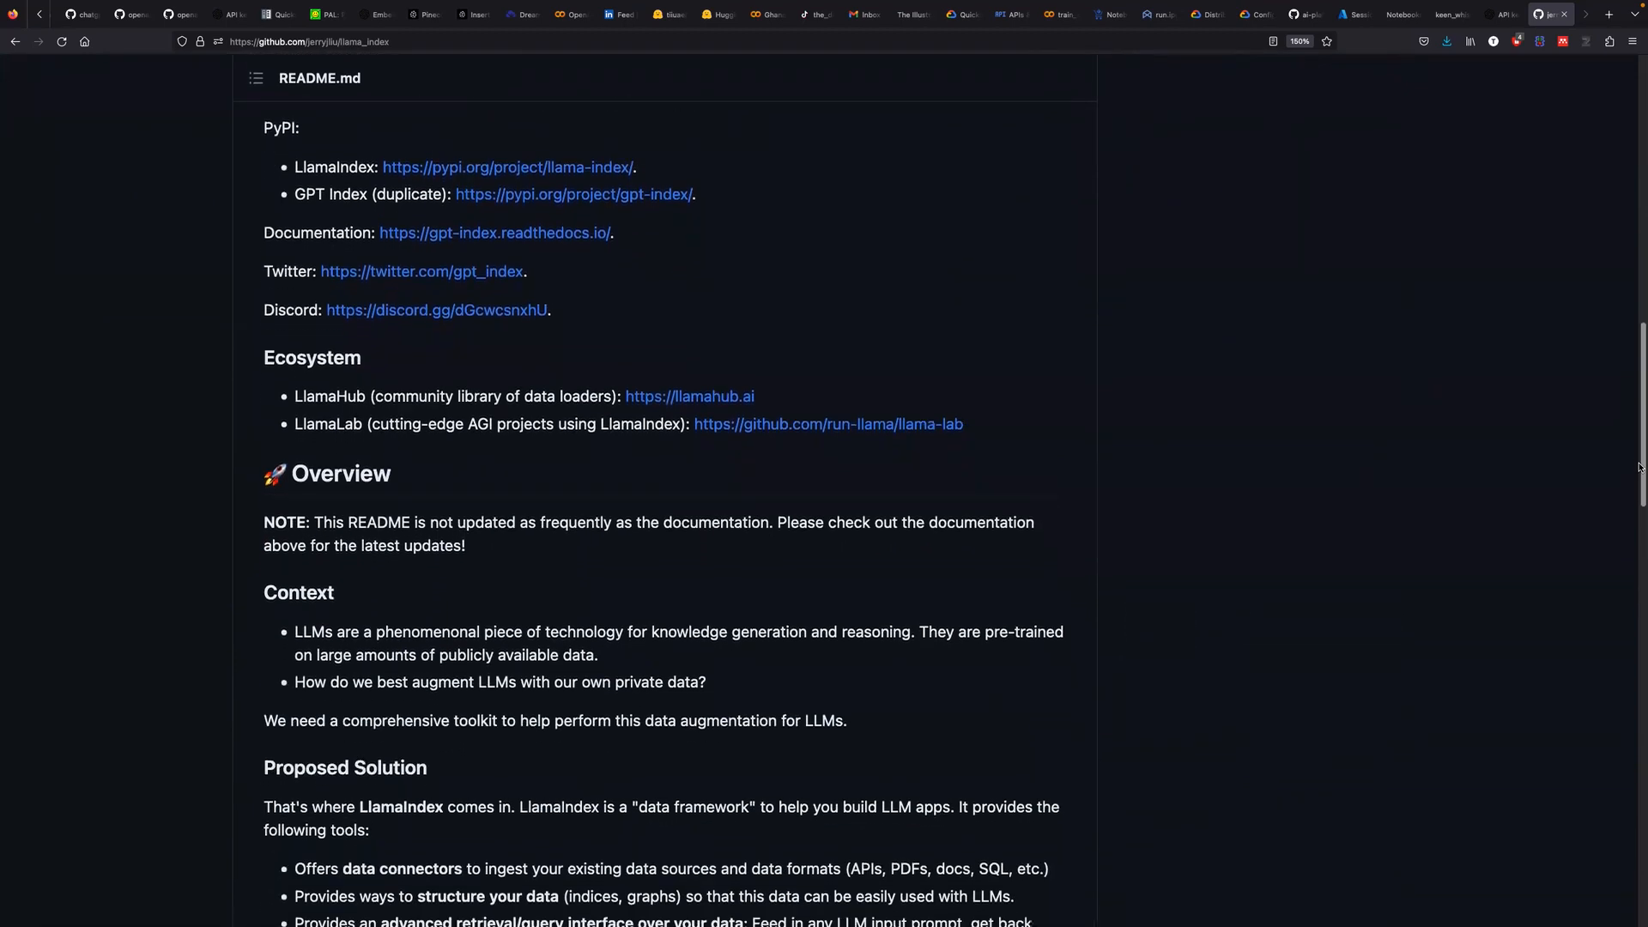
scroll("down", 3)
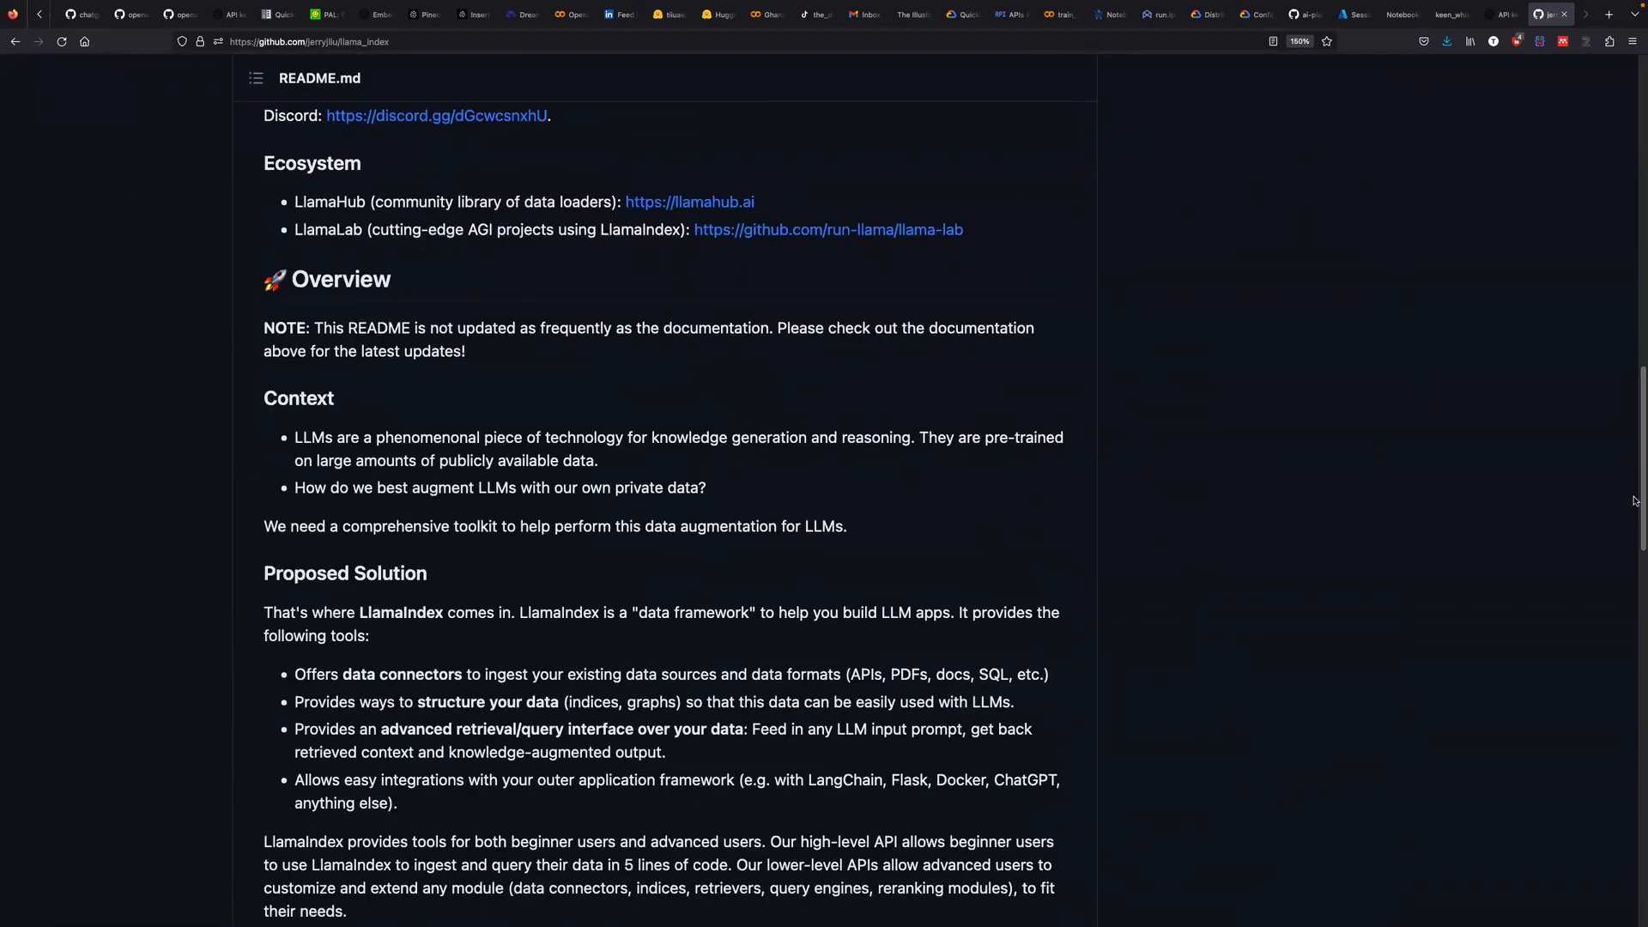
mouse_move(841, 492)
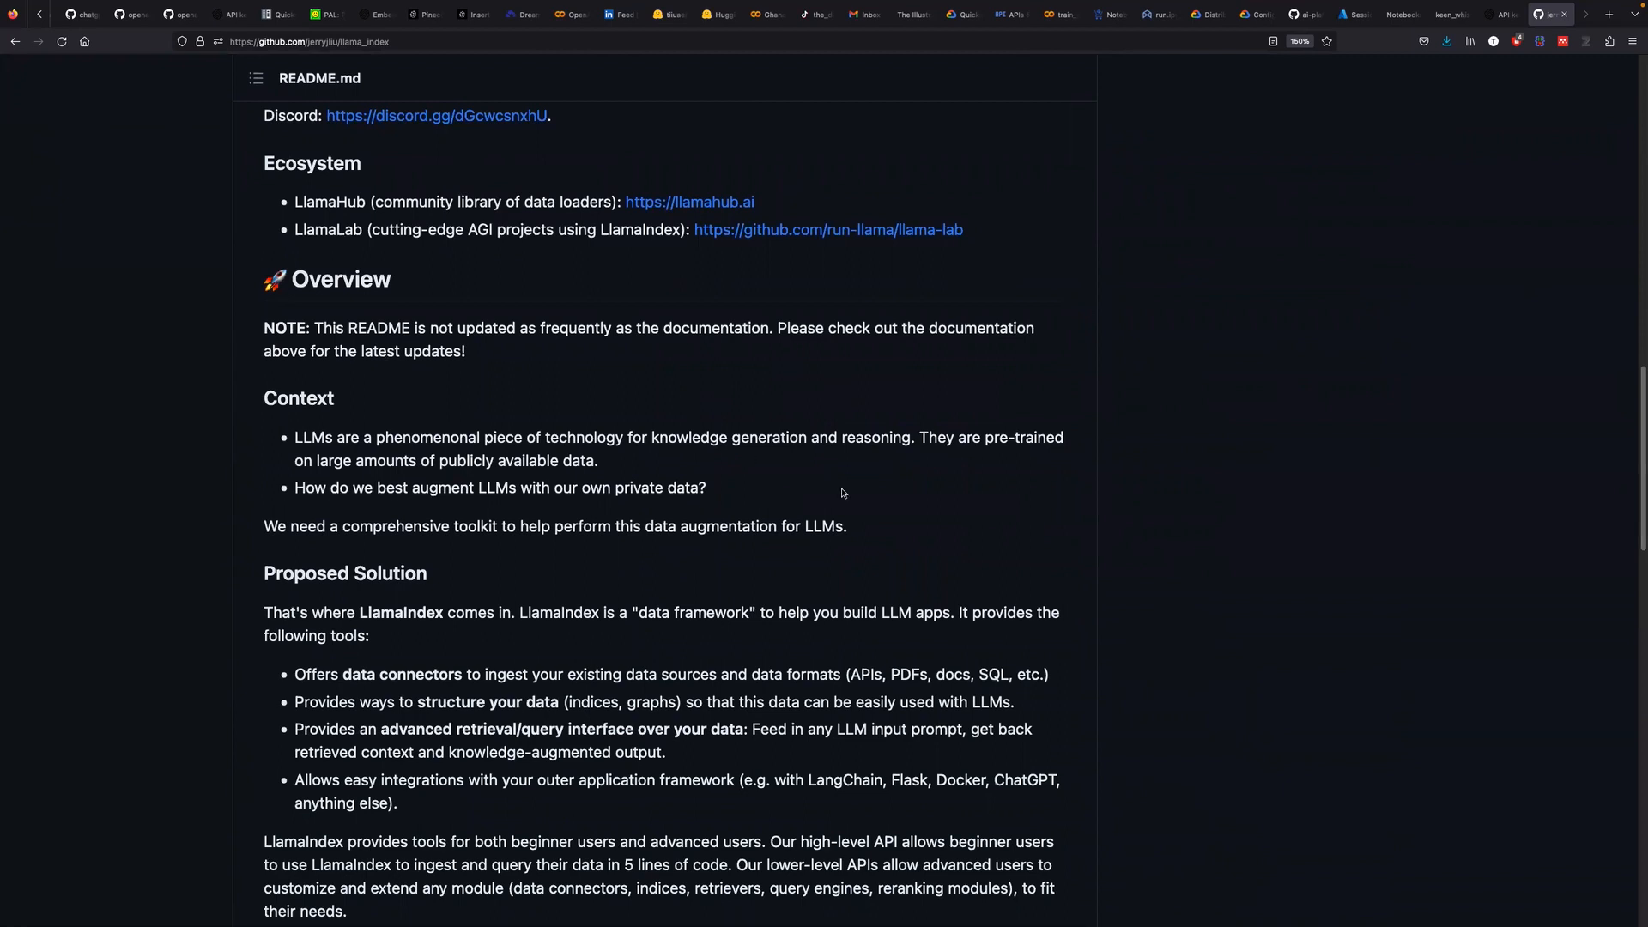
mouse_move(1375, 669)
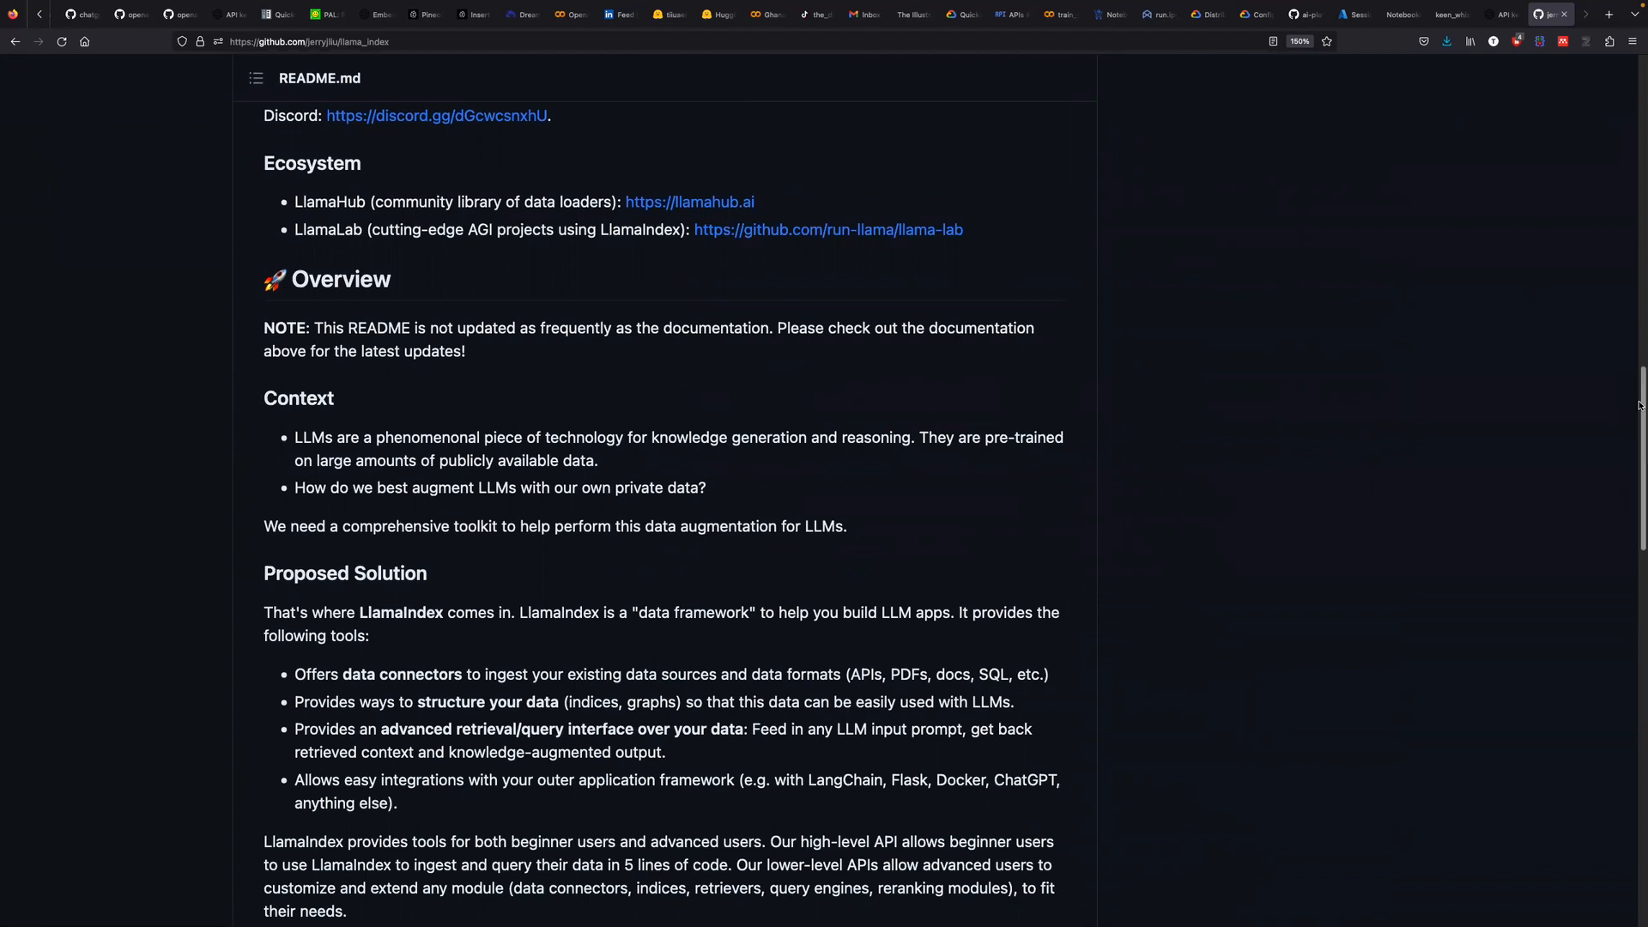
scroll("down", 3)
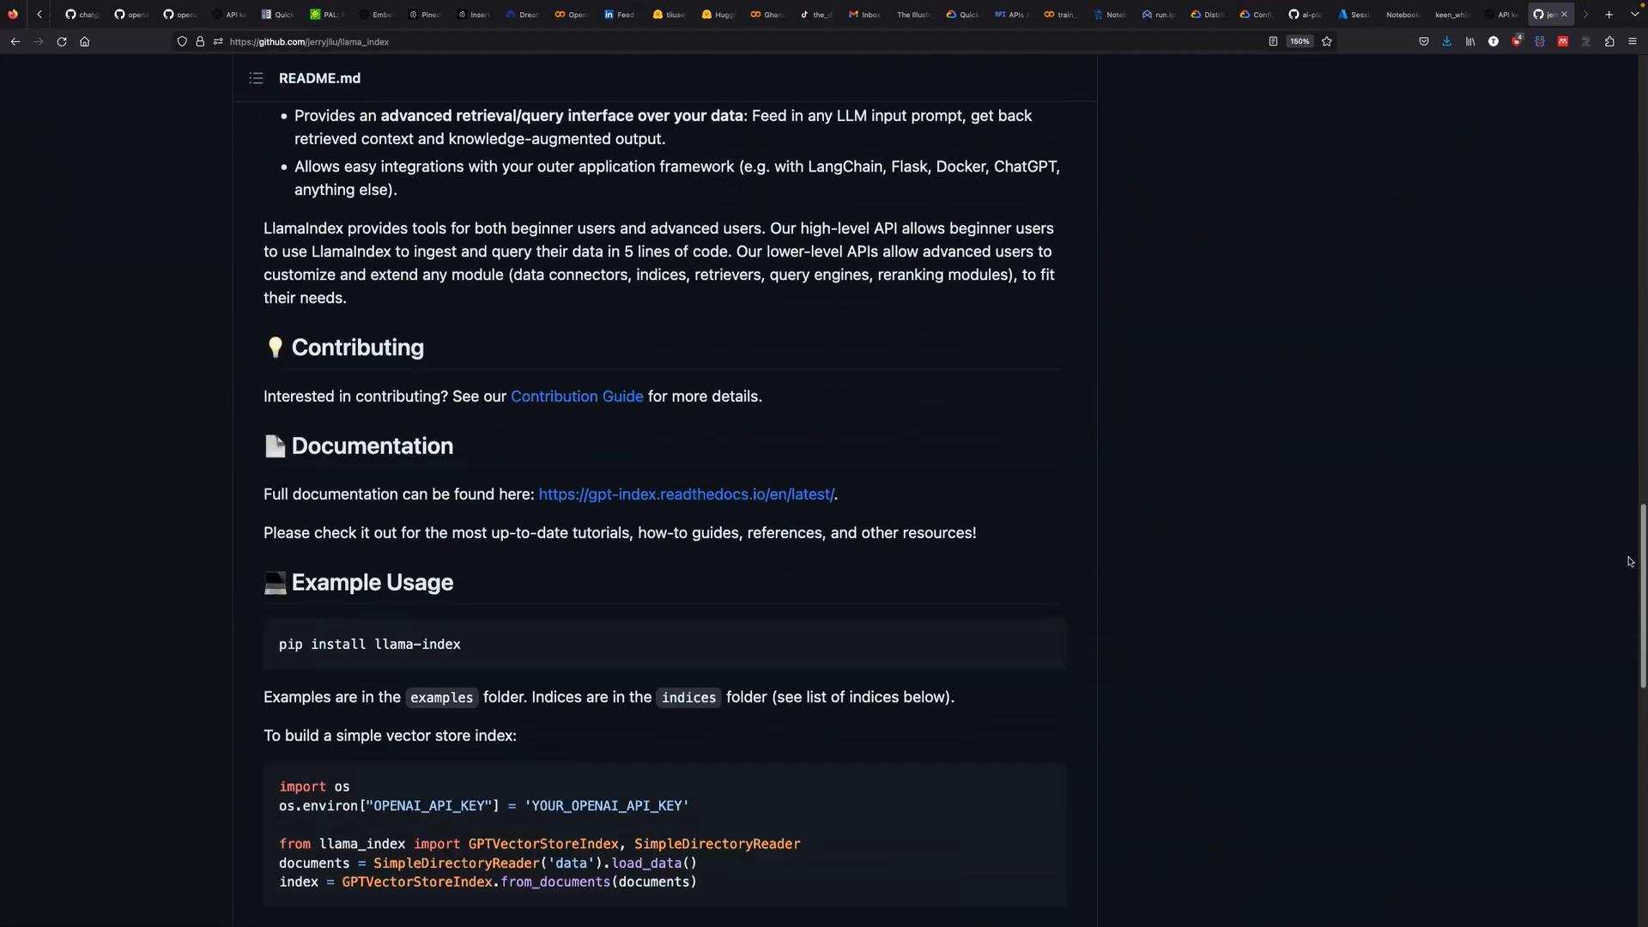
scroll("down", 3)
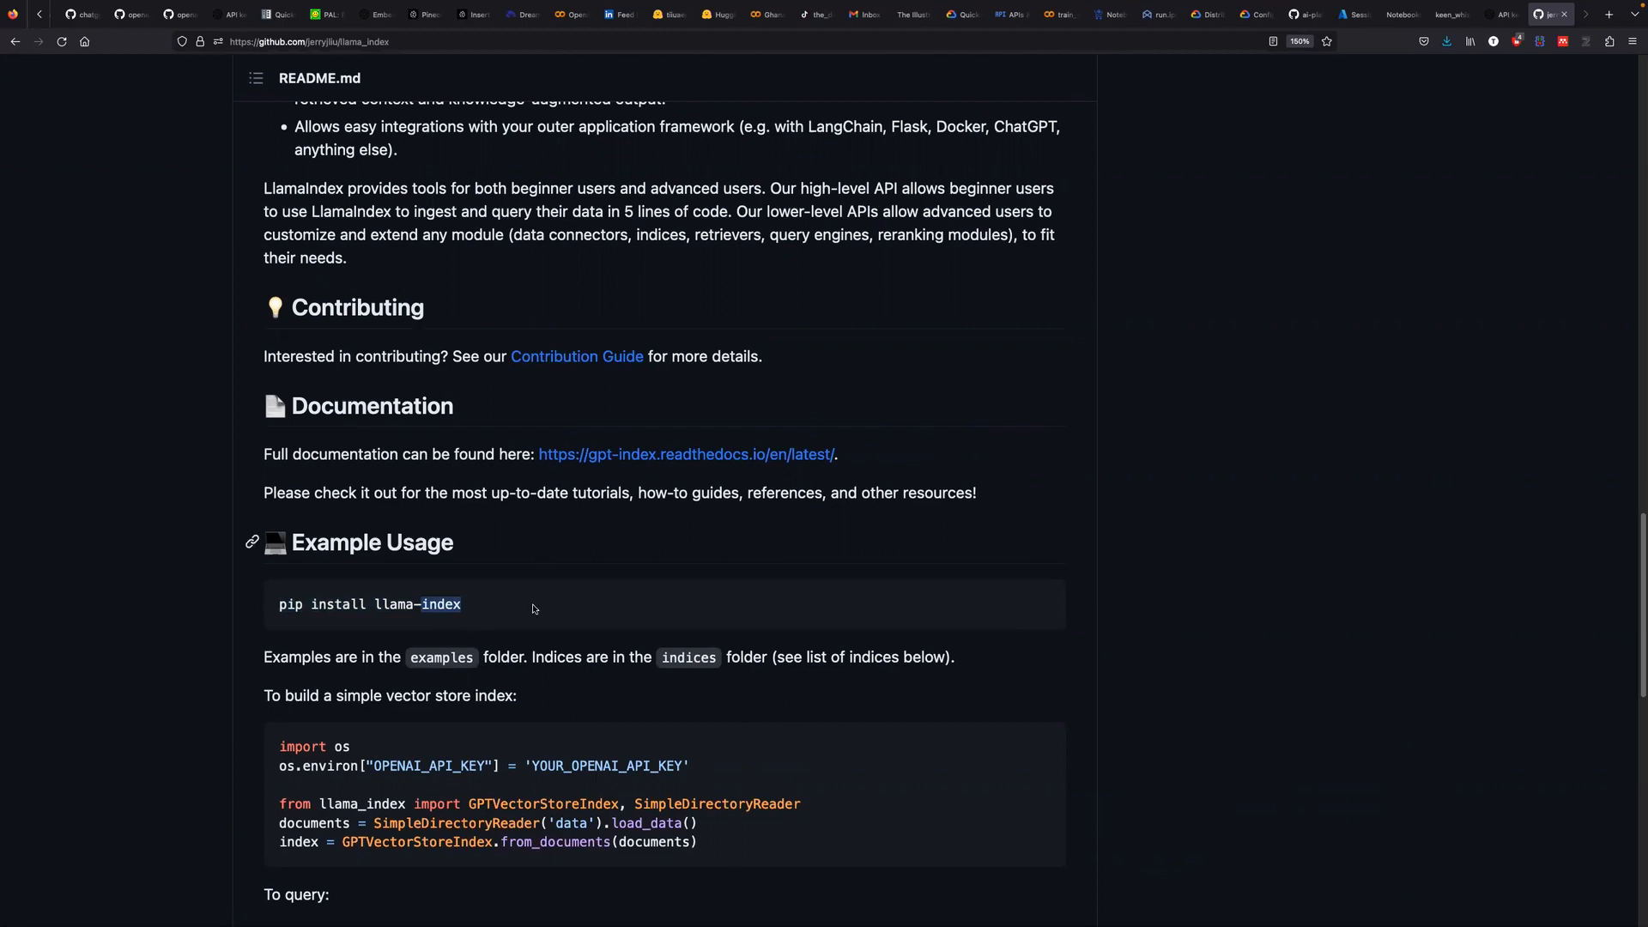
mouse_move(488, 675)
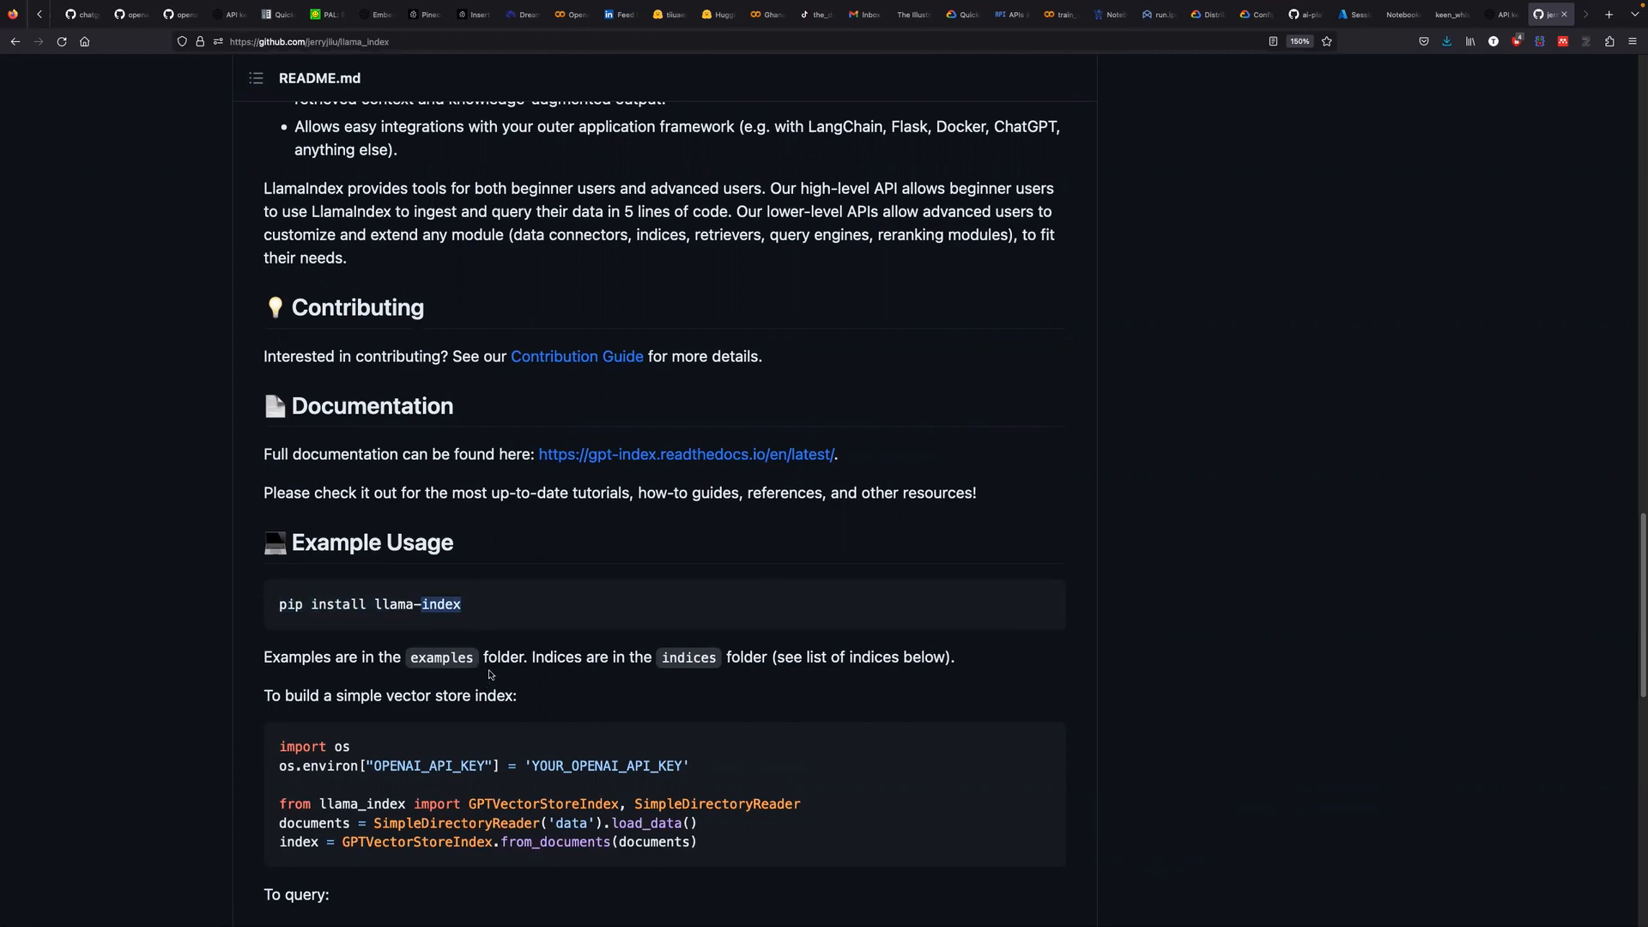
mouse_move(1029, 464)
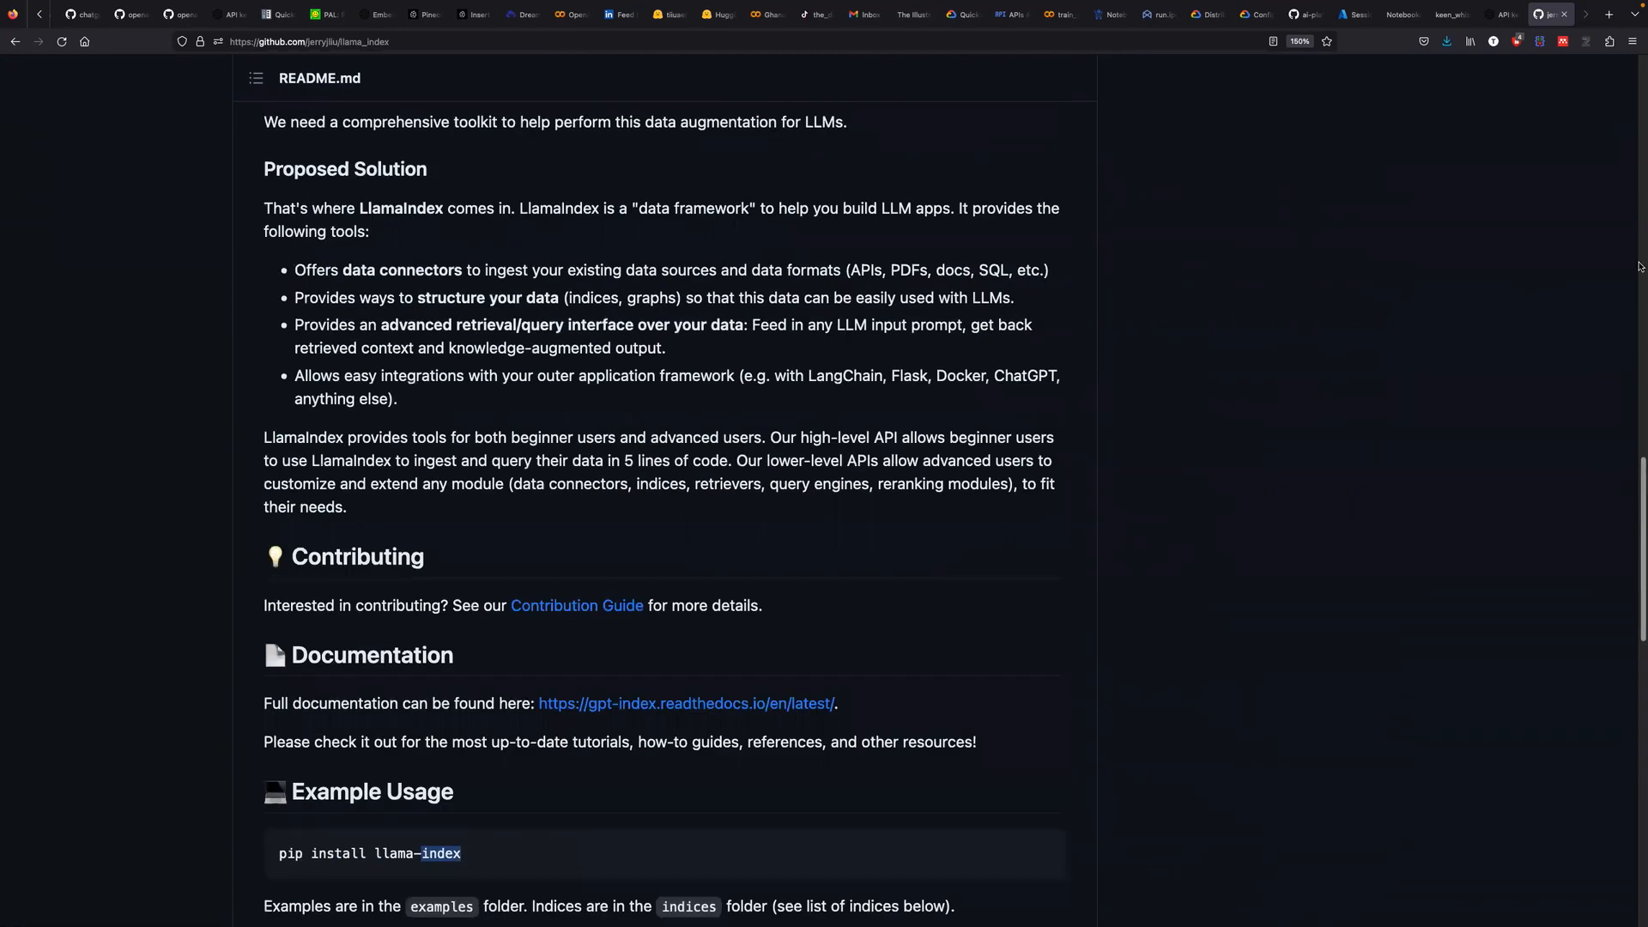
scroll("up", 3)
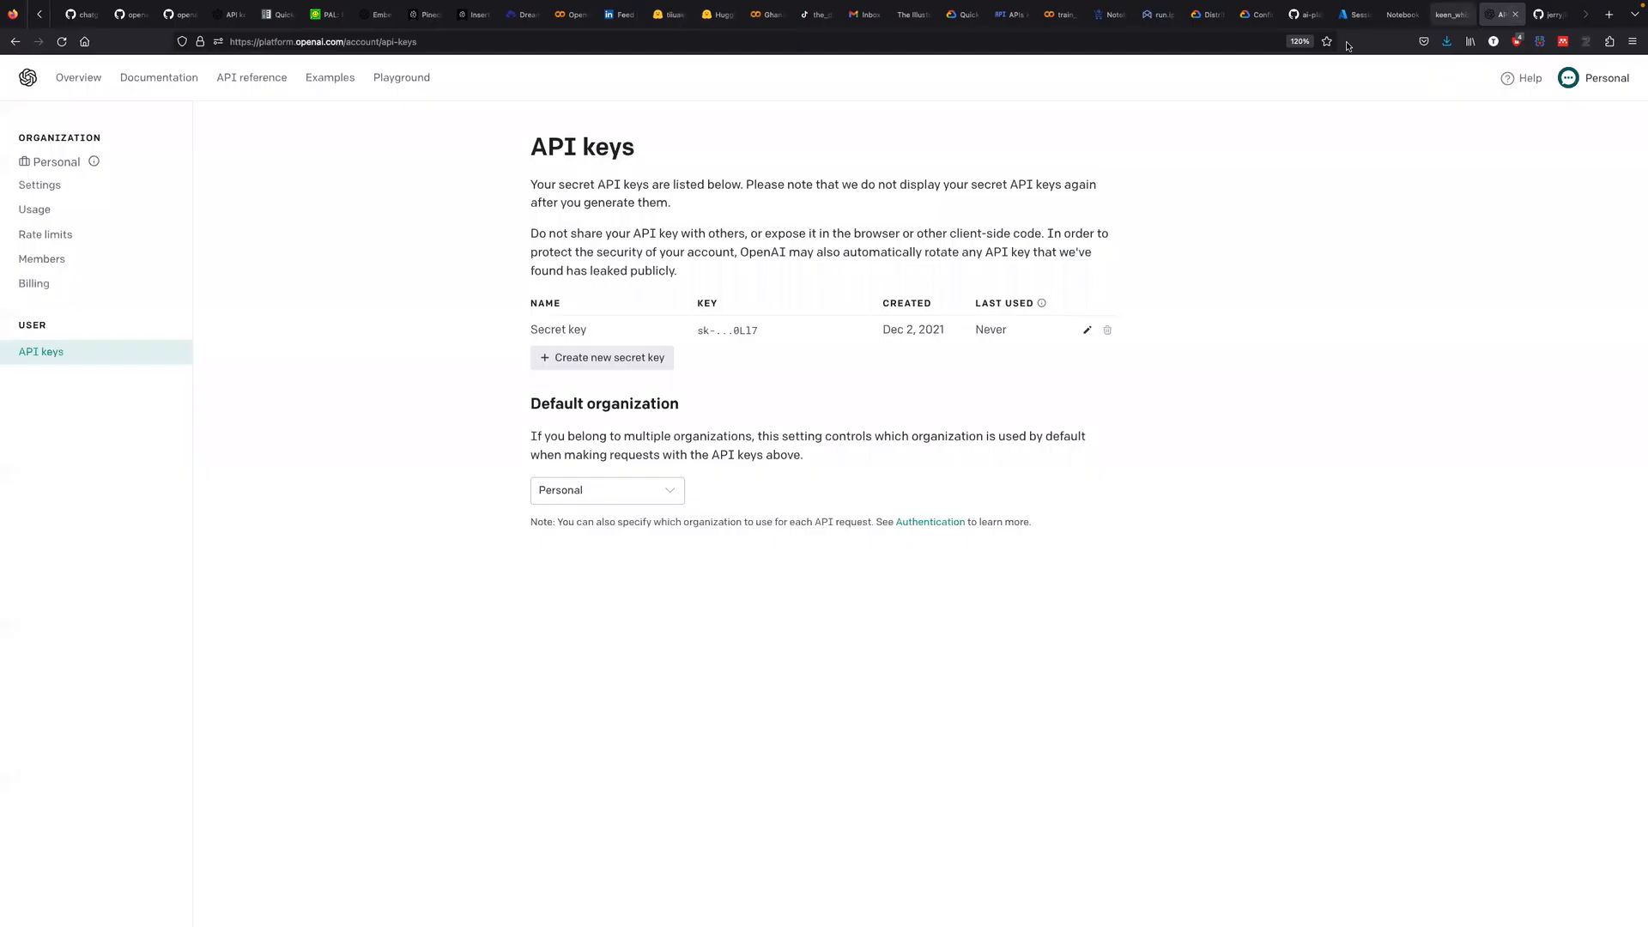
Create an OpenAI secret key named llama-index and copy it.
left_click(603, 357)
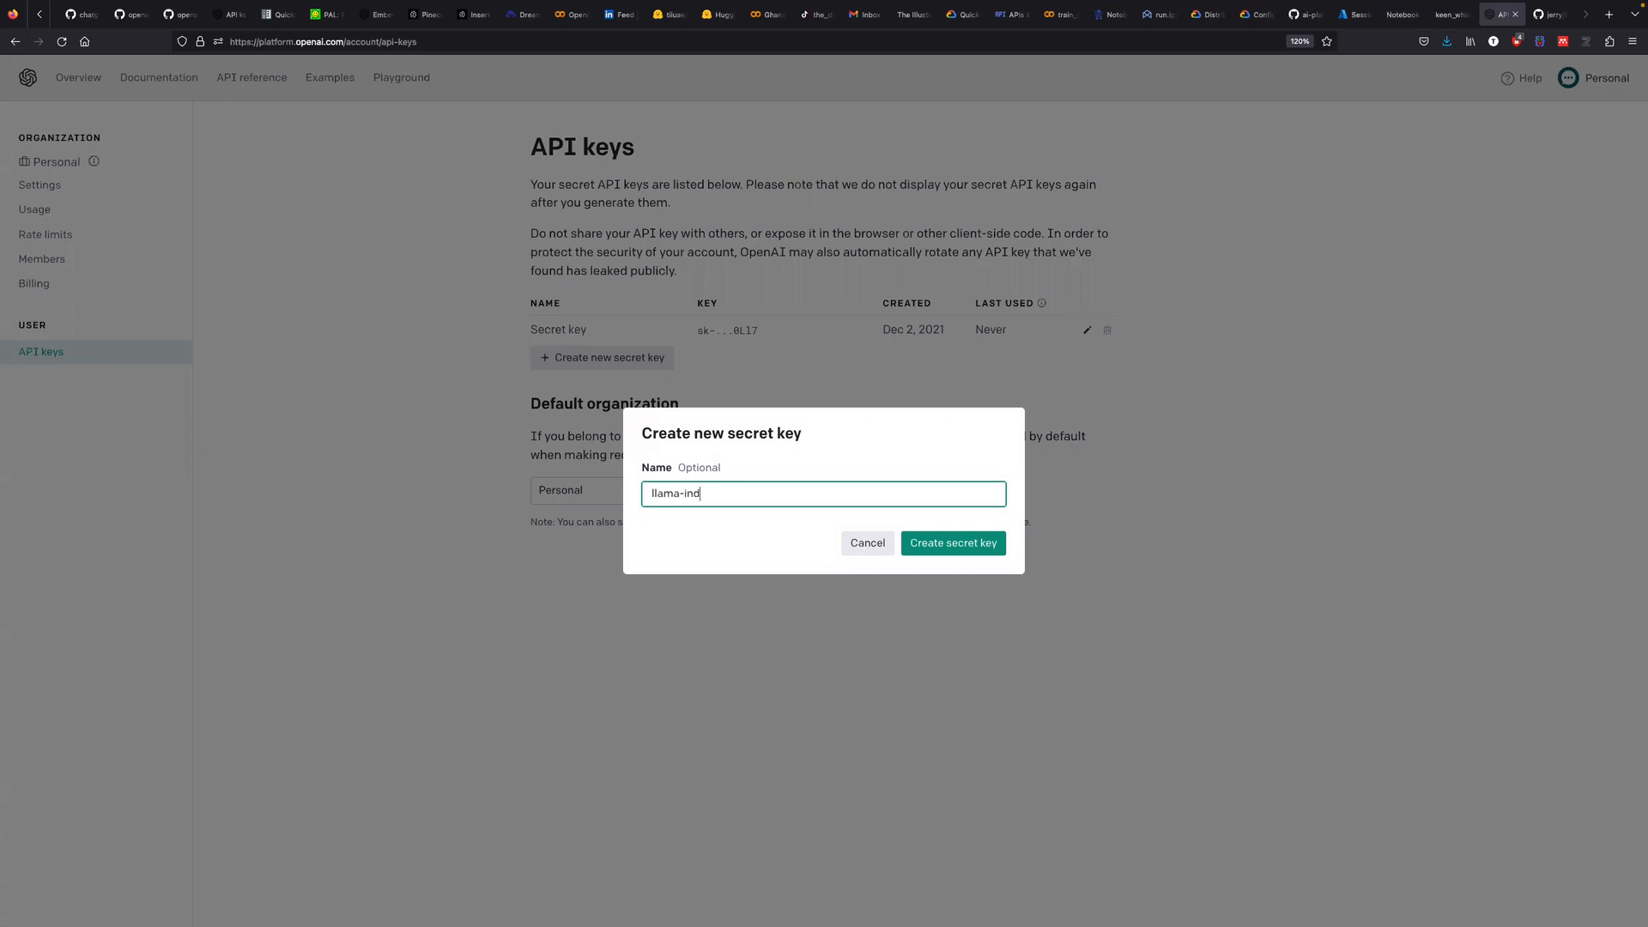
left_click(950, 543)
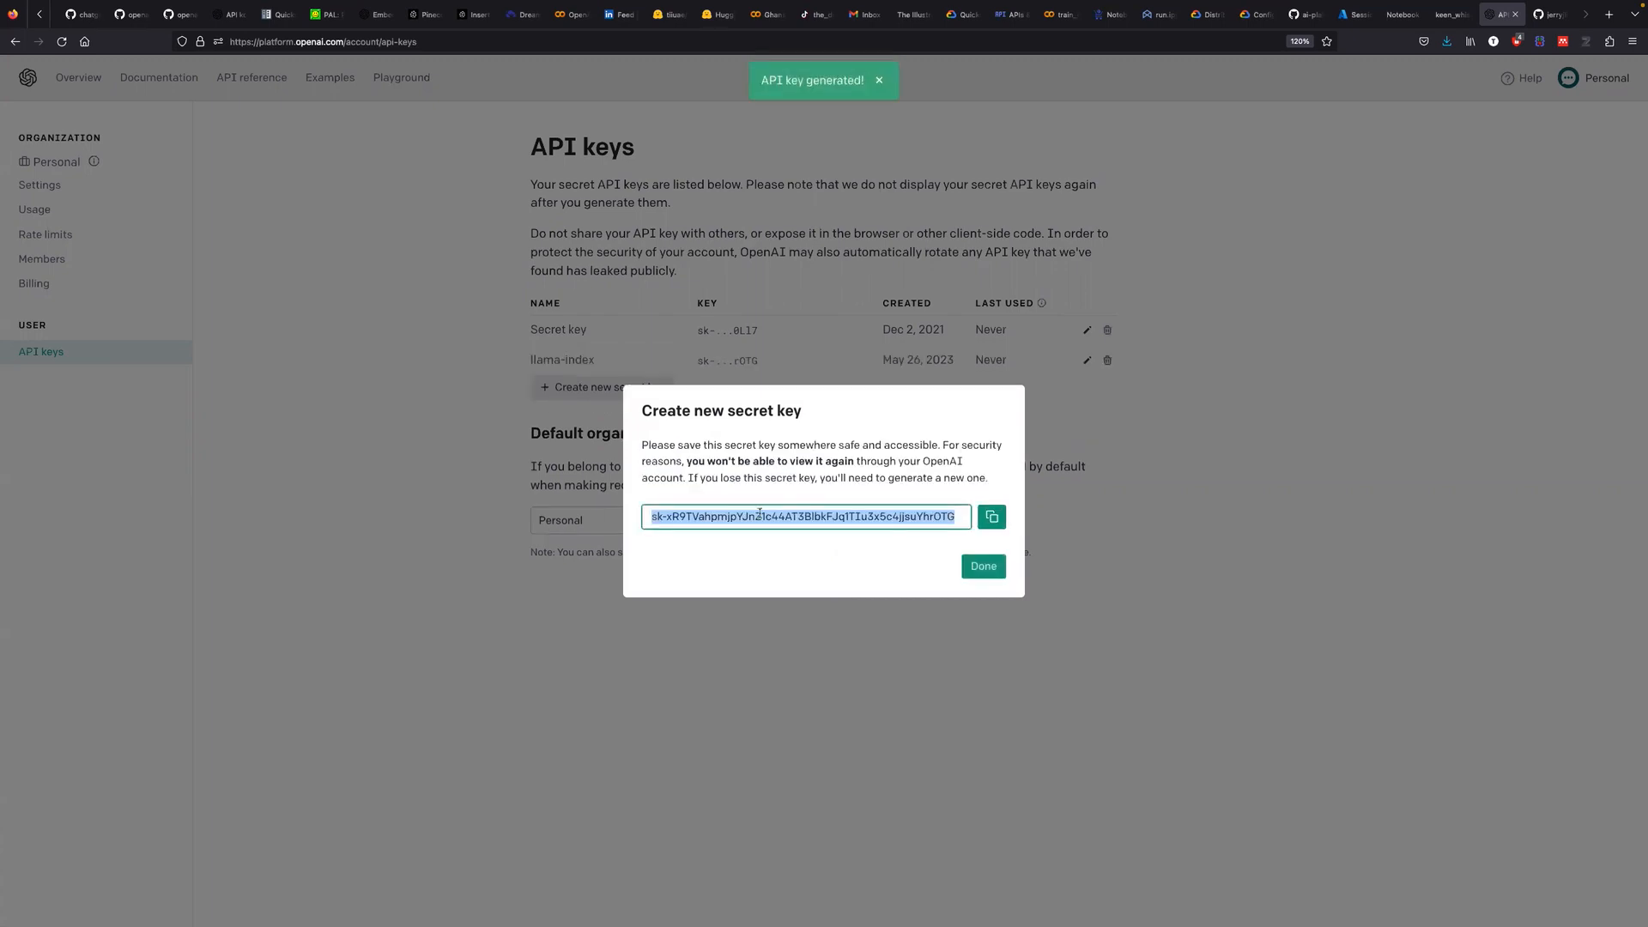
left_click(989, 516)
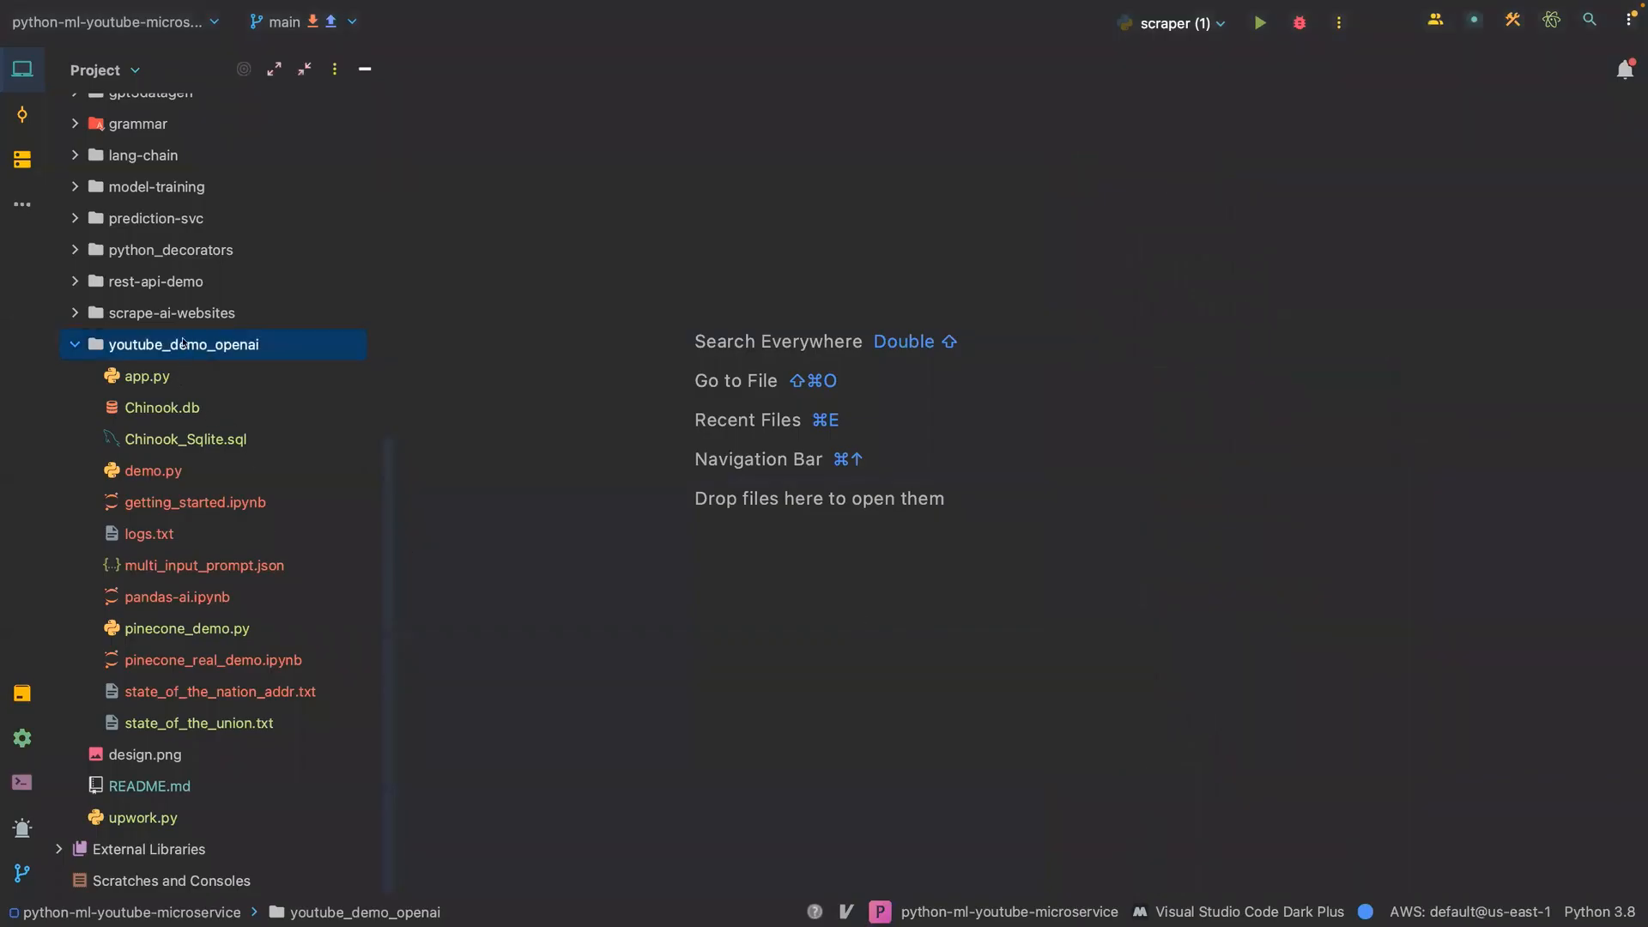
Add a new Python file llama_index_demo.py to the youtube_demo_openai folder.
right_click(183, 343)
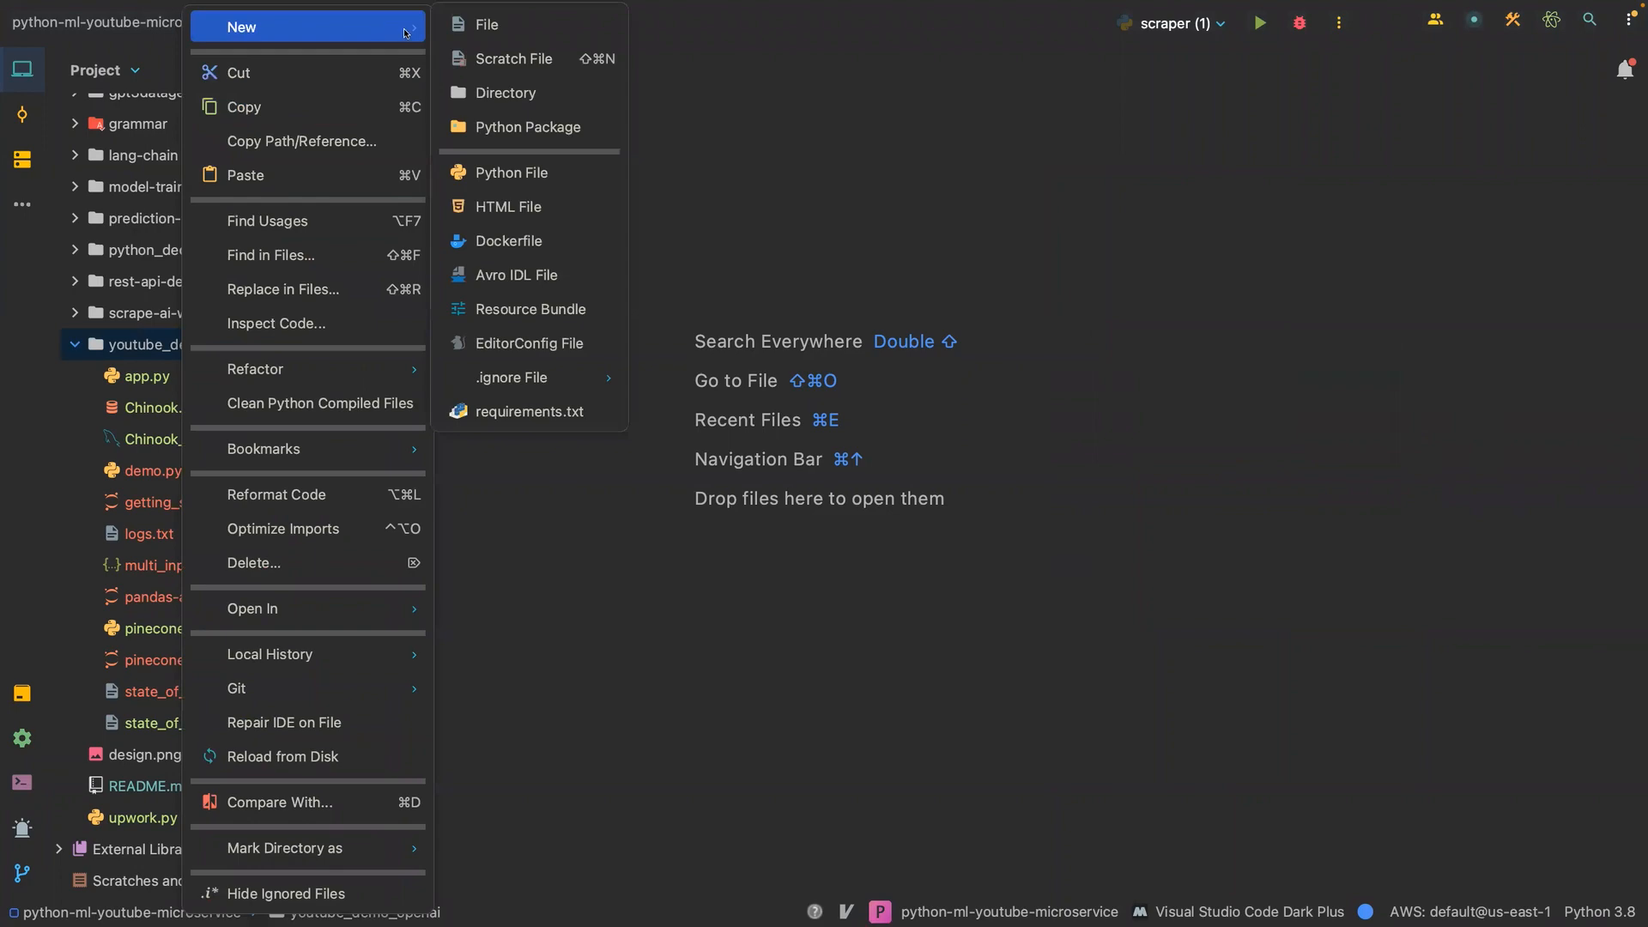
left_click(511, 172)
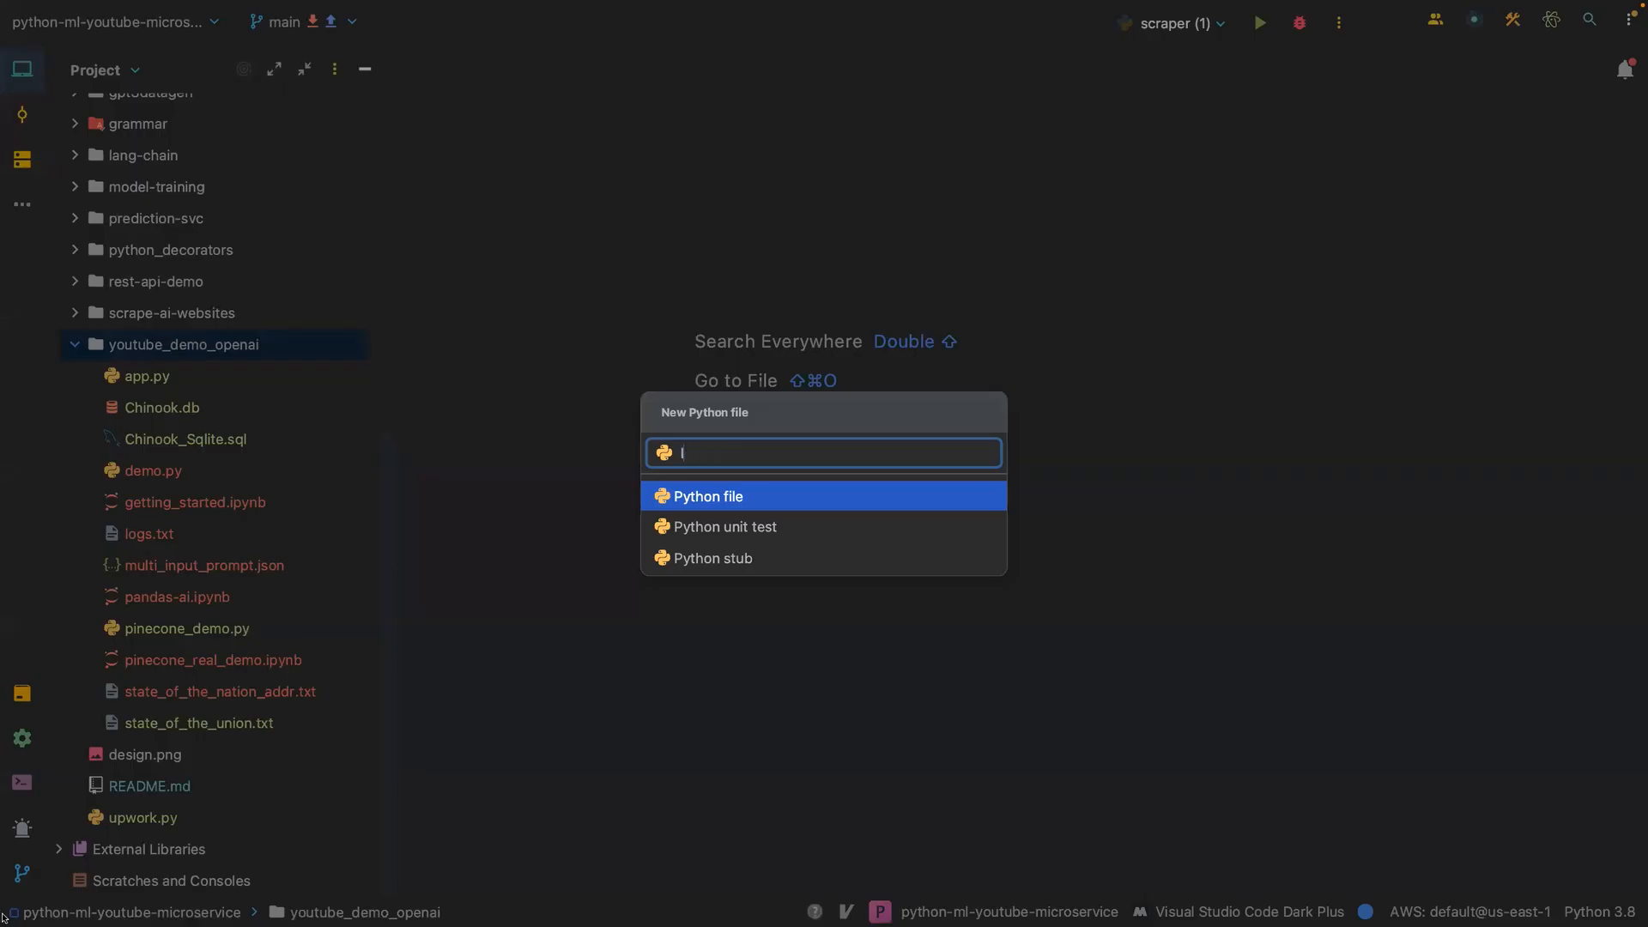
type("llam")
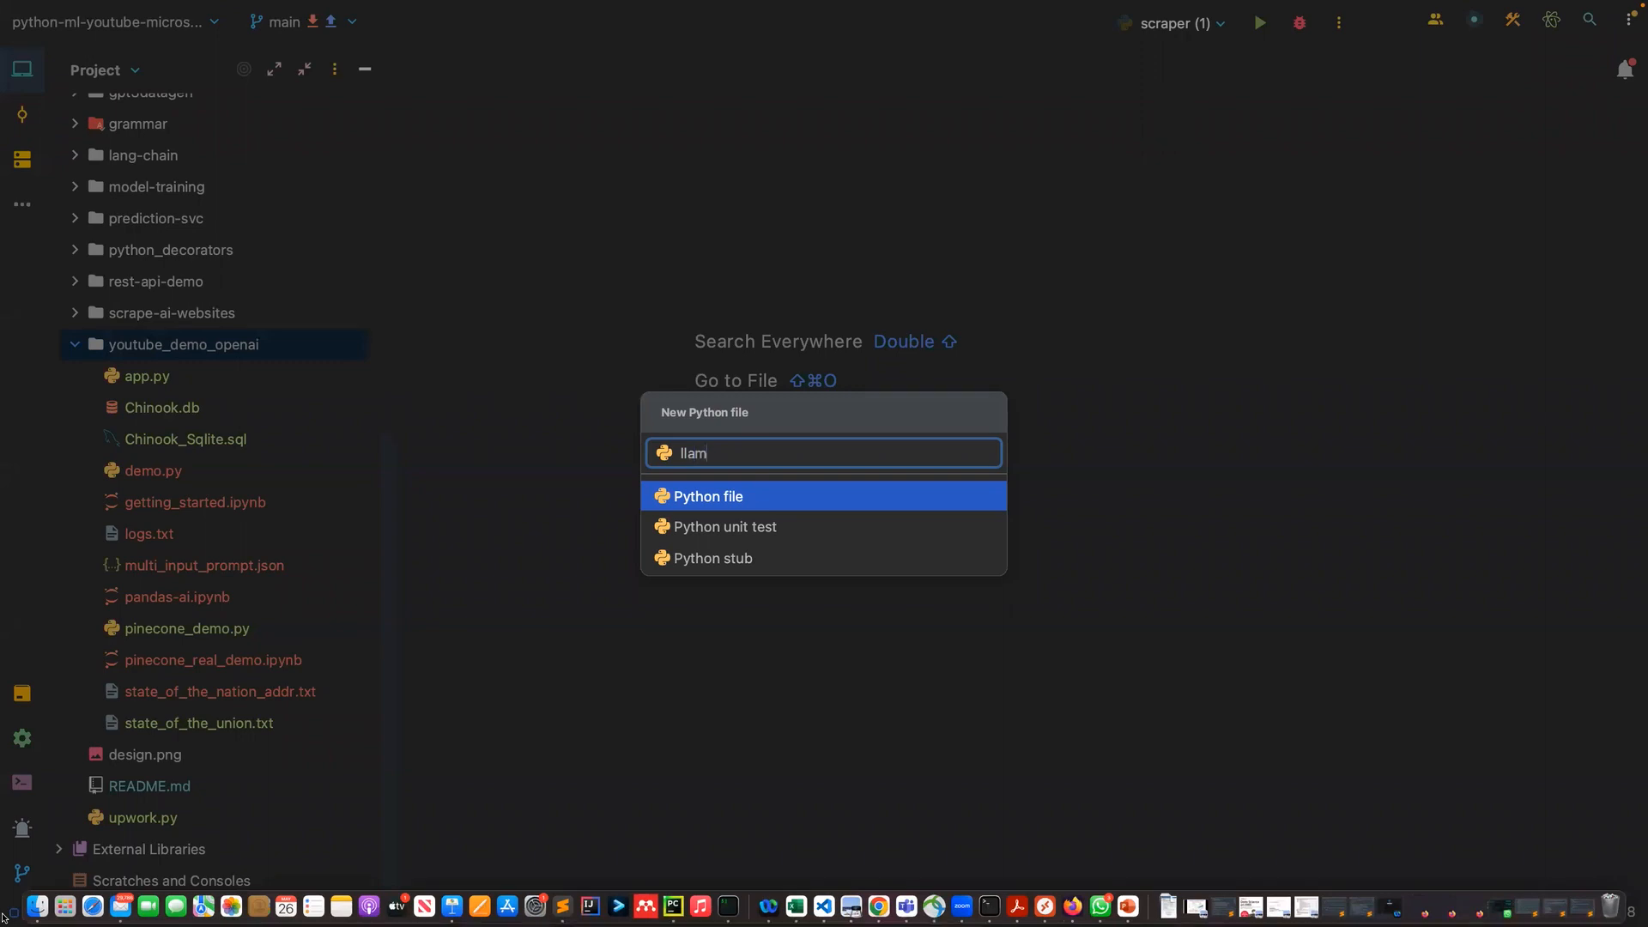
type("a_index_dem")
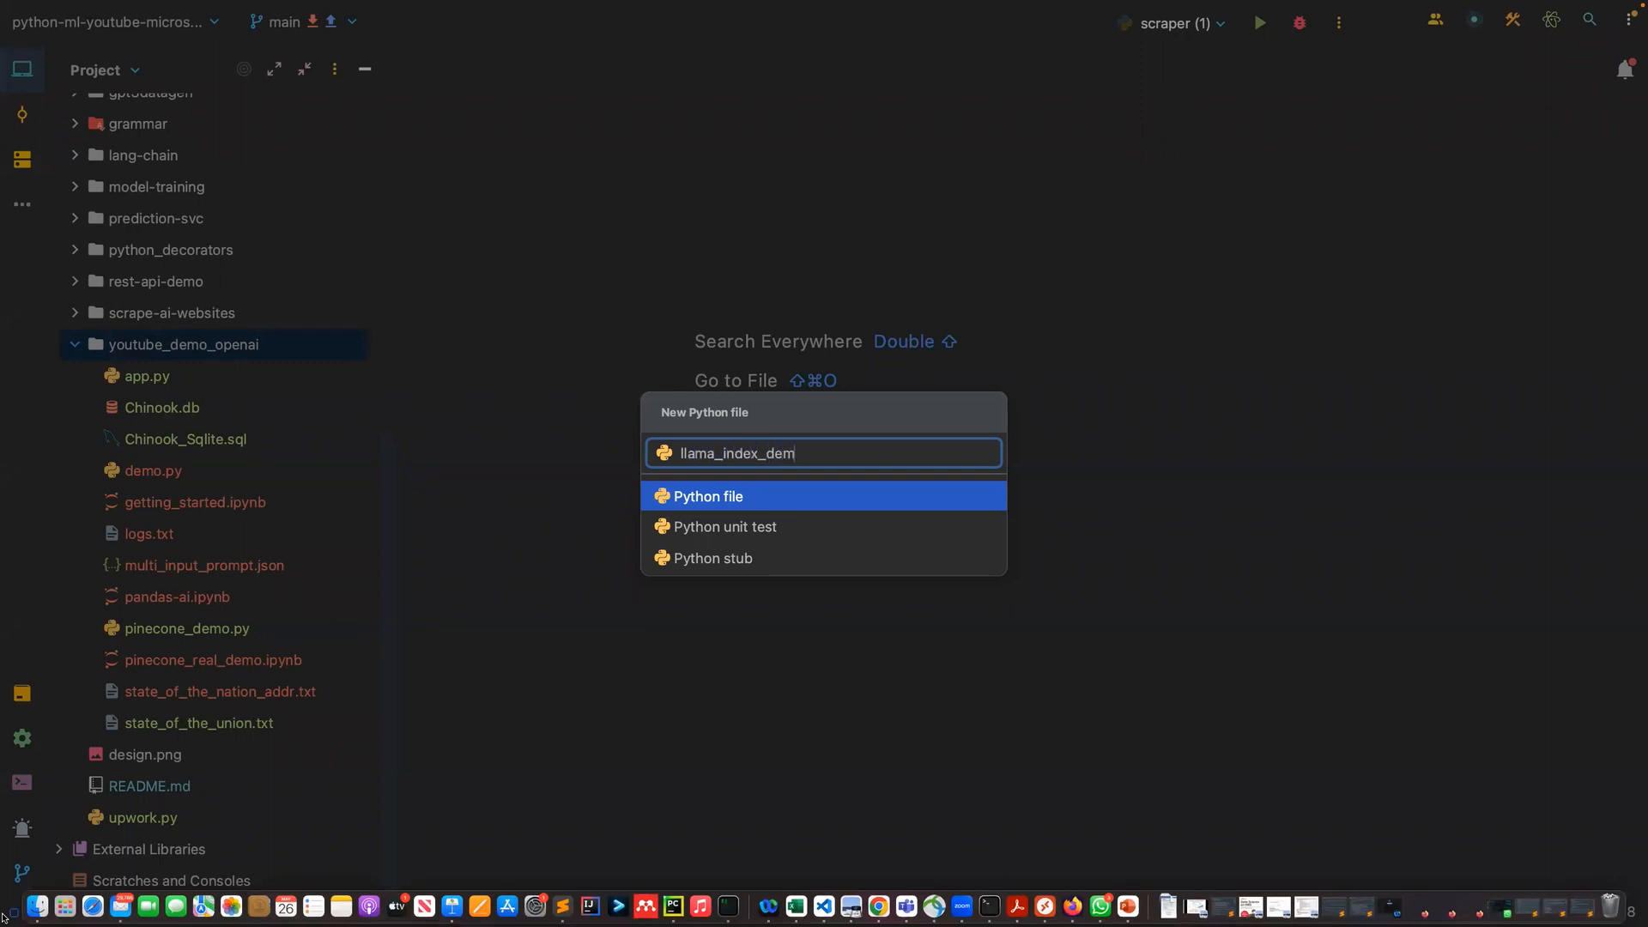
key("enter")
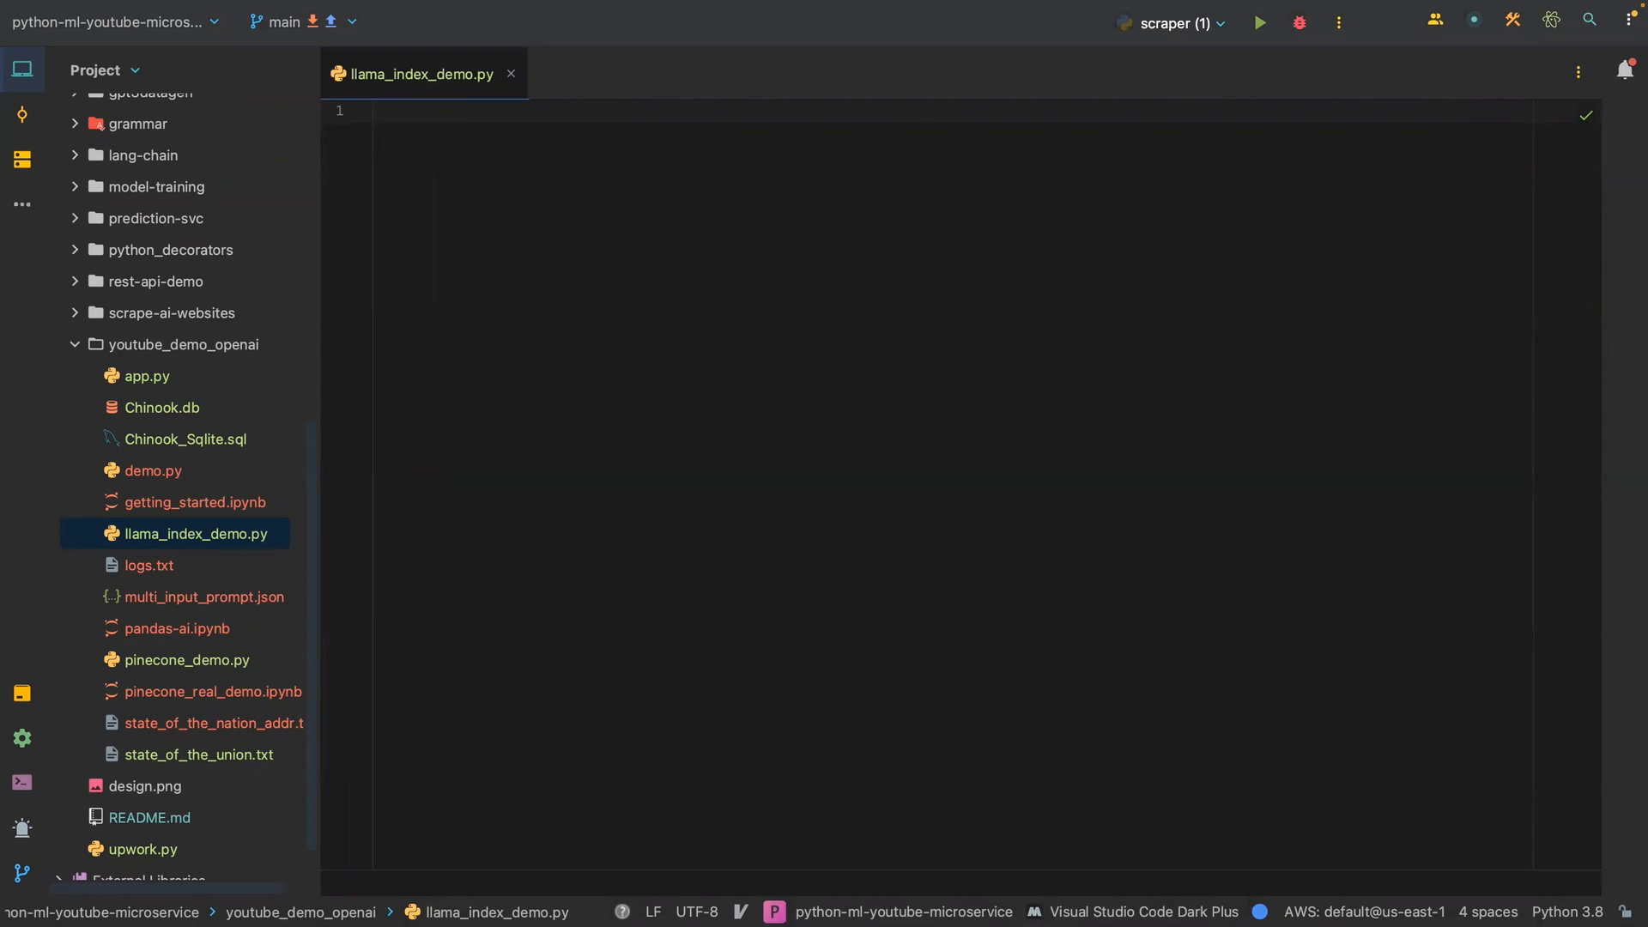
mouse_move(575, 157)
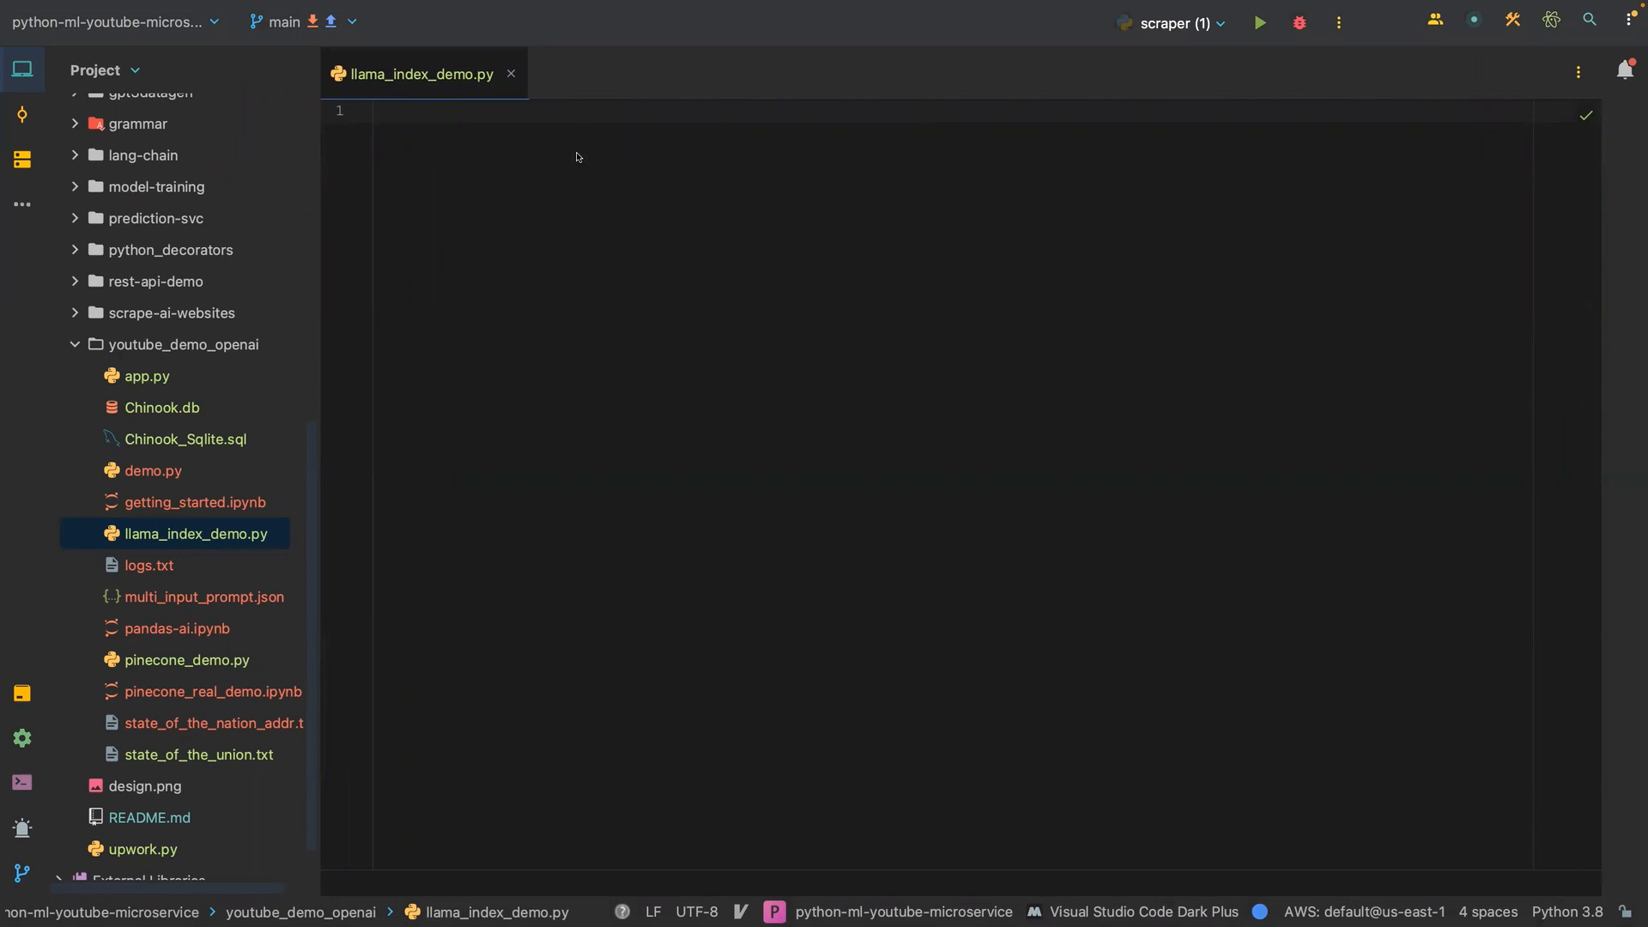
Start llama_index_demo.py with import os and bring up the Terminal.
type("import os")
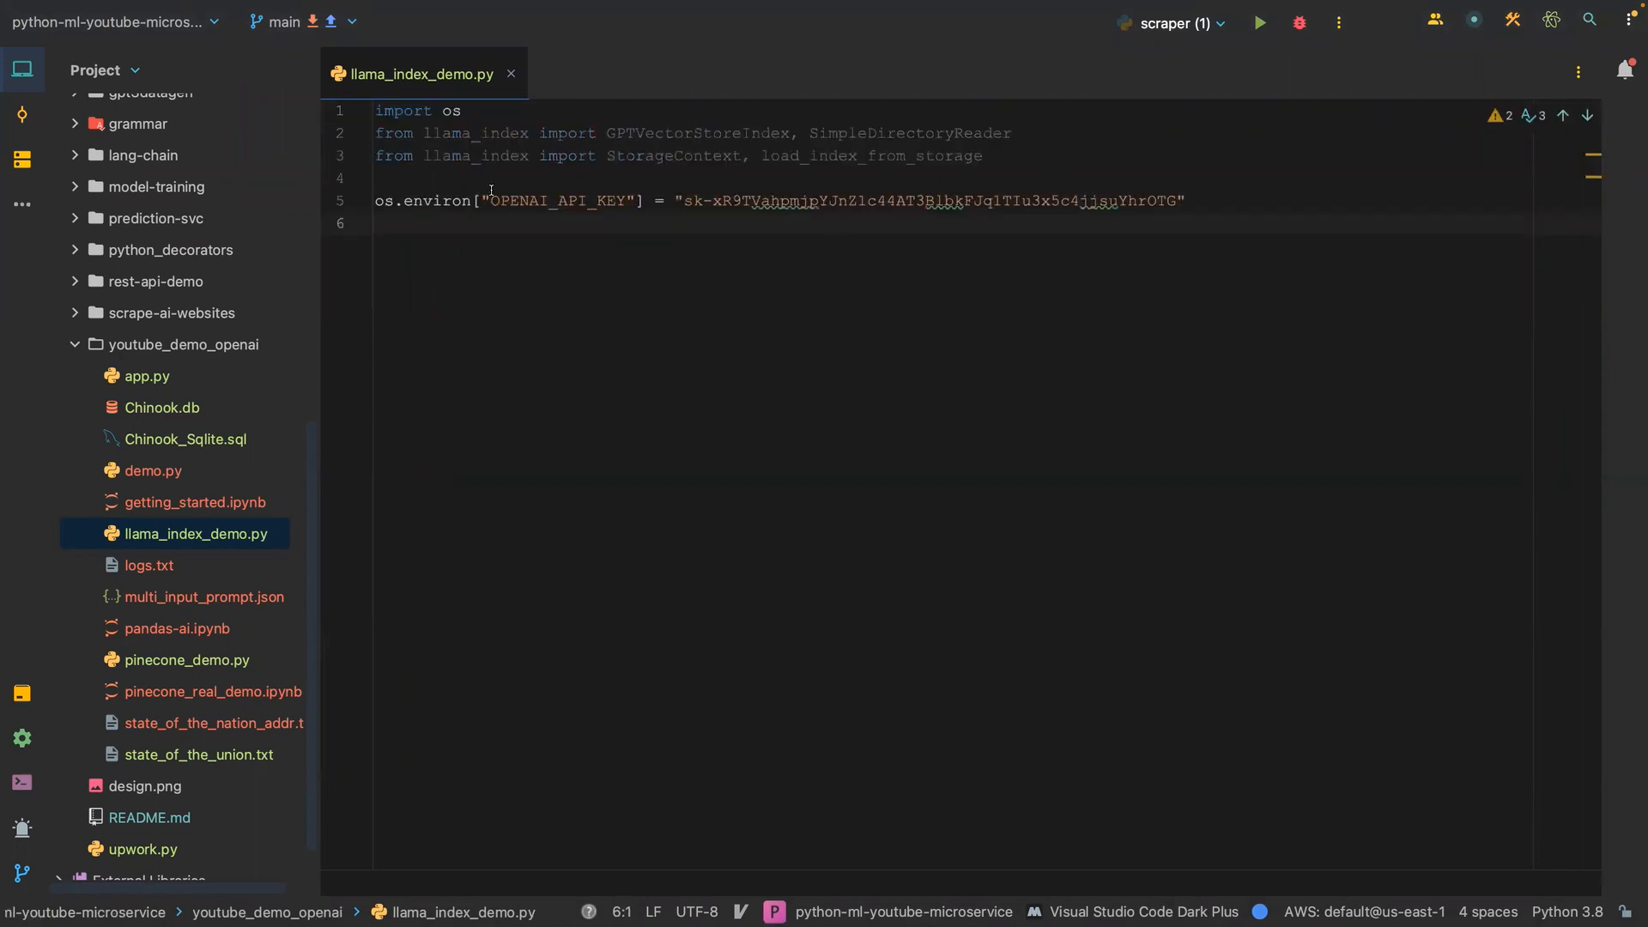
left_click(21, 782)
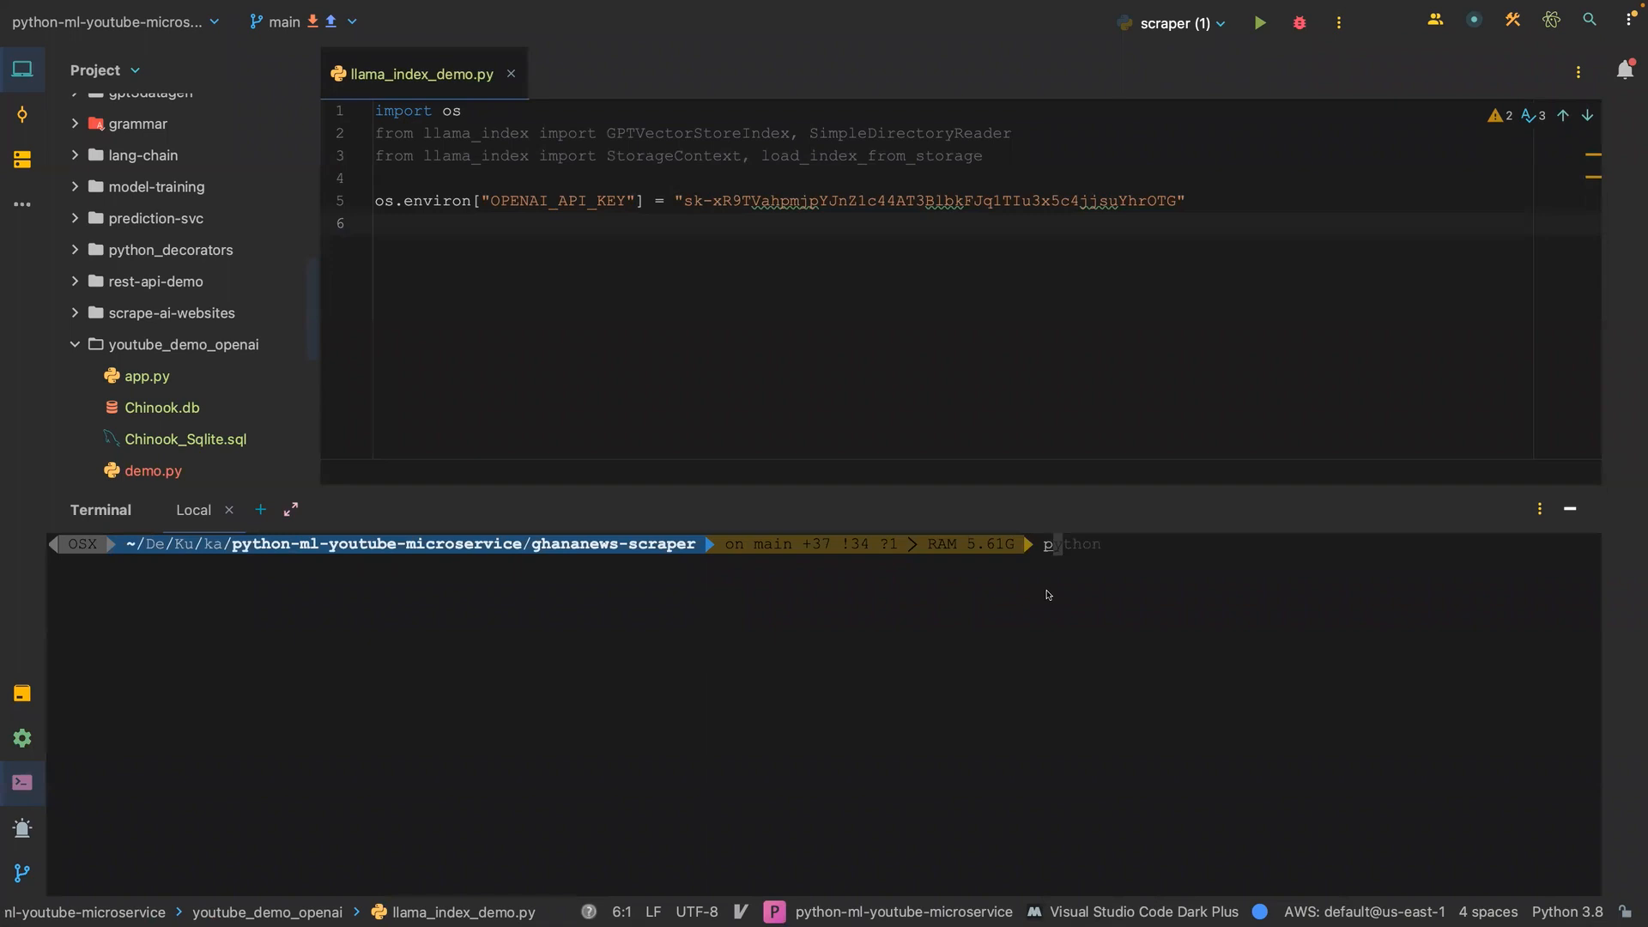
Run pip install einops in the PyCharm terminal.
type("pip install einops")
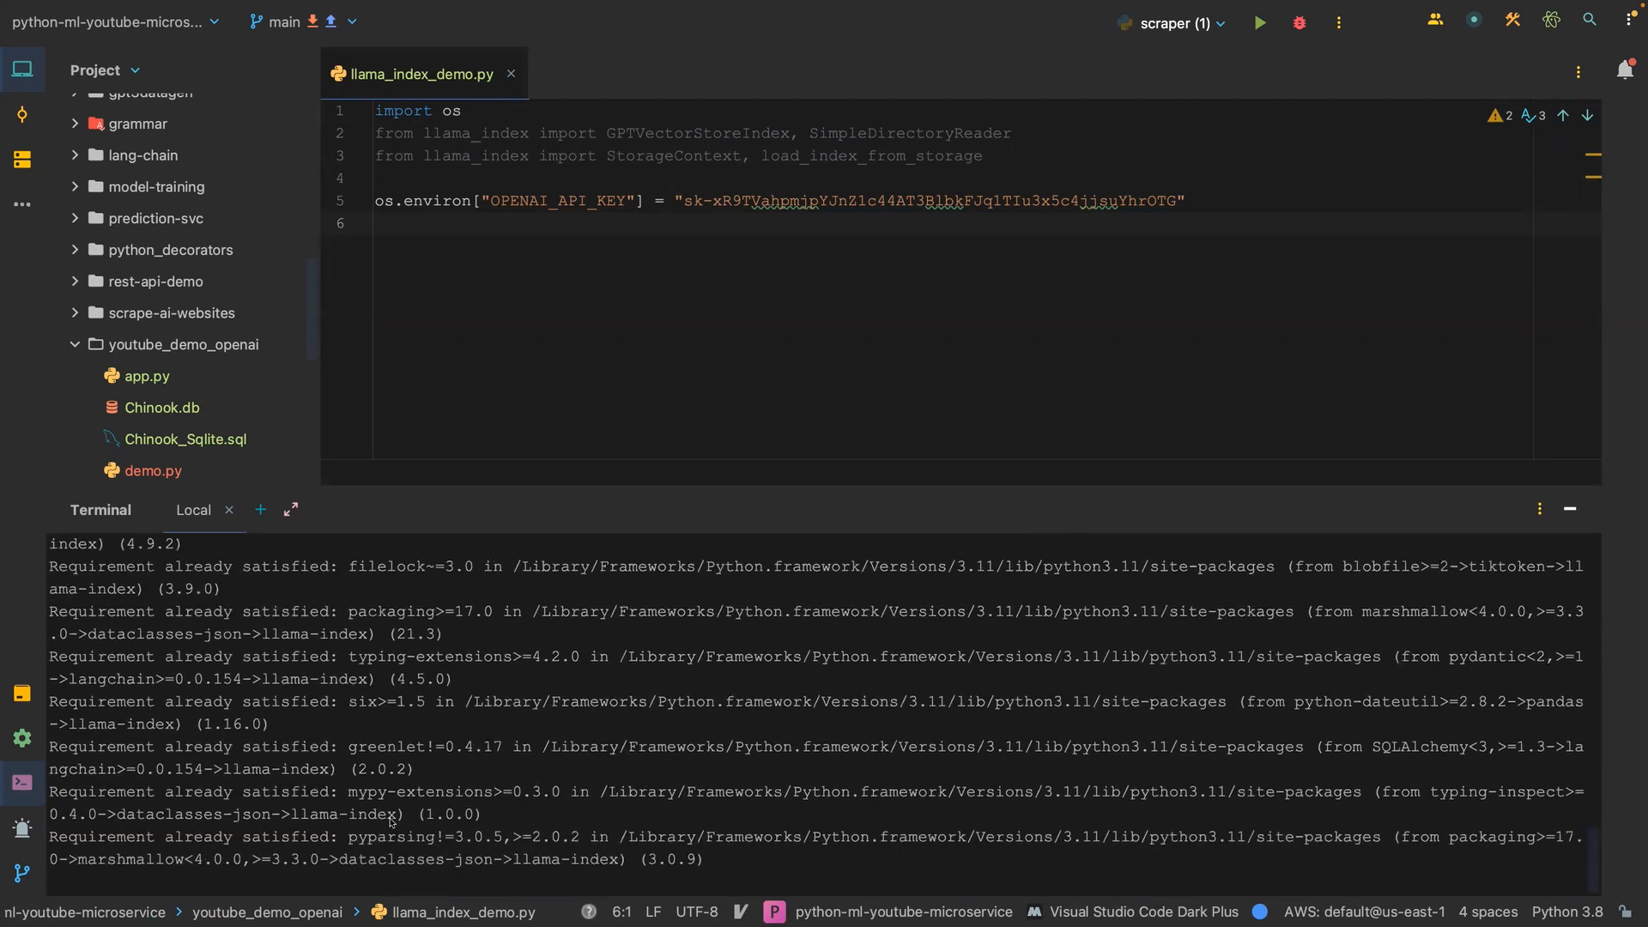
mouse_move(520, 662)
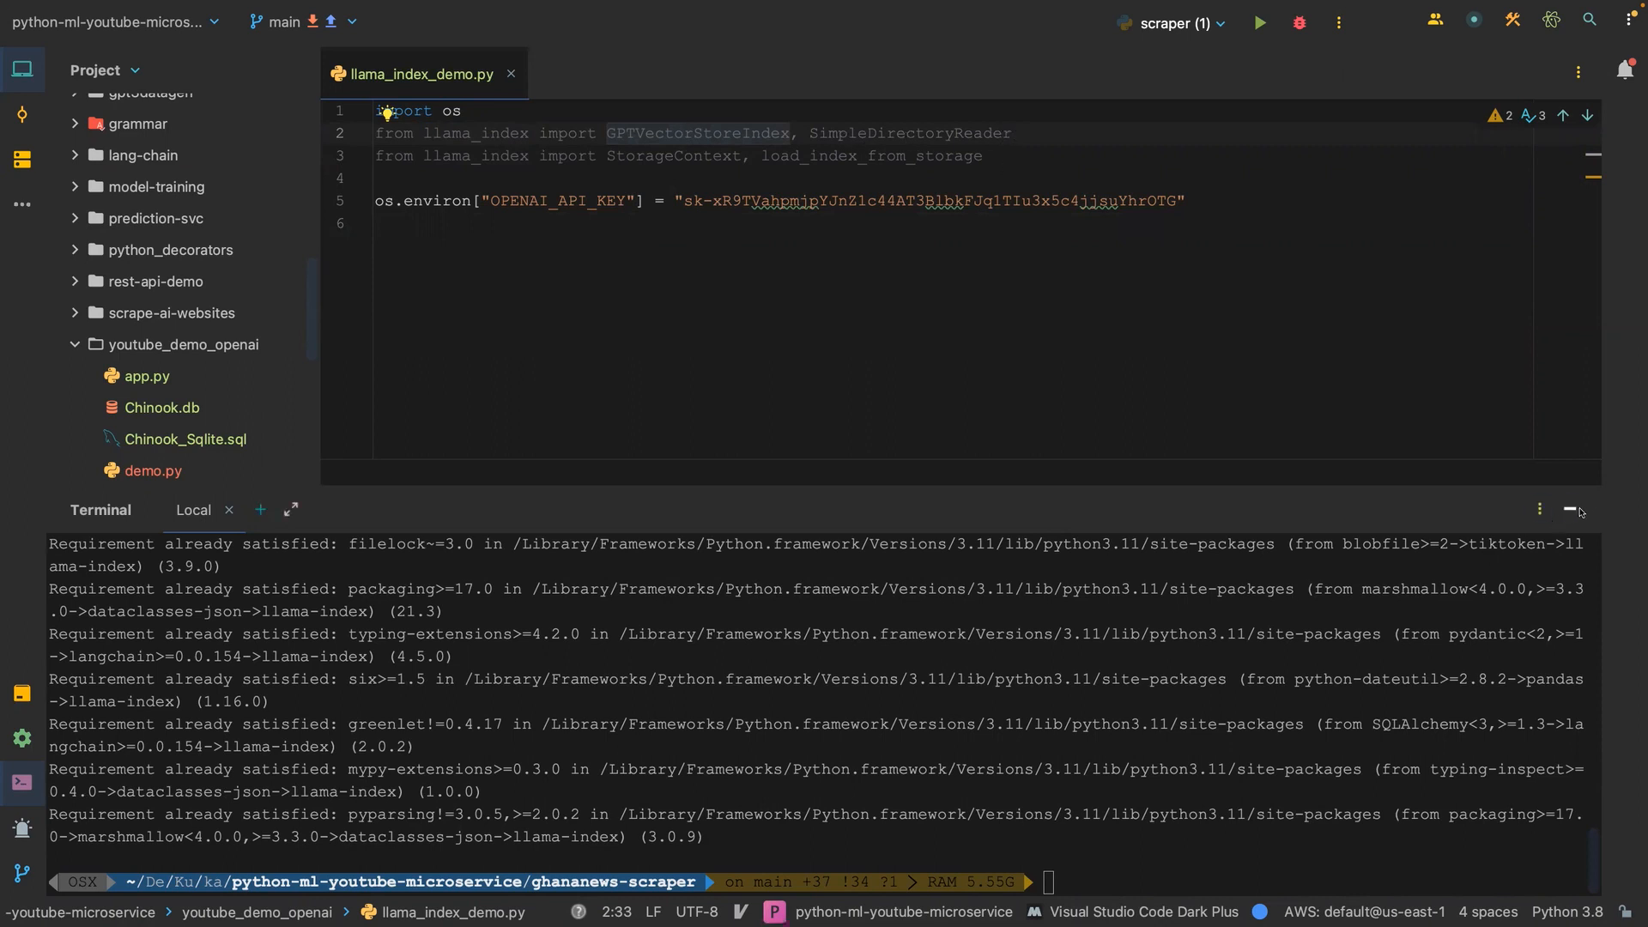
Hide the Terminal tool window to show the code and project files.
left_click(1576, 511)
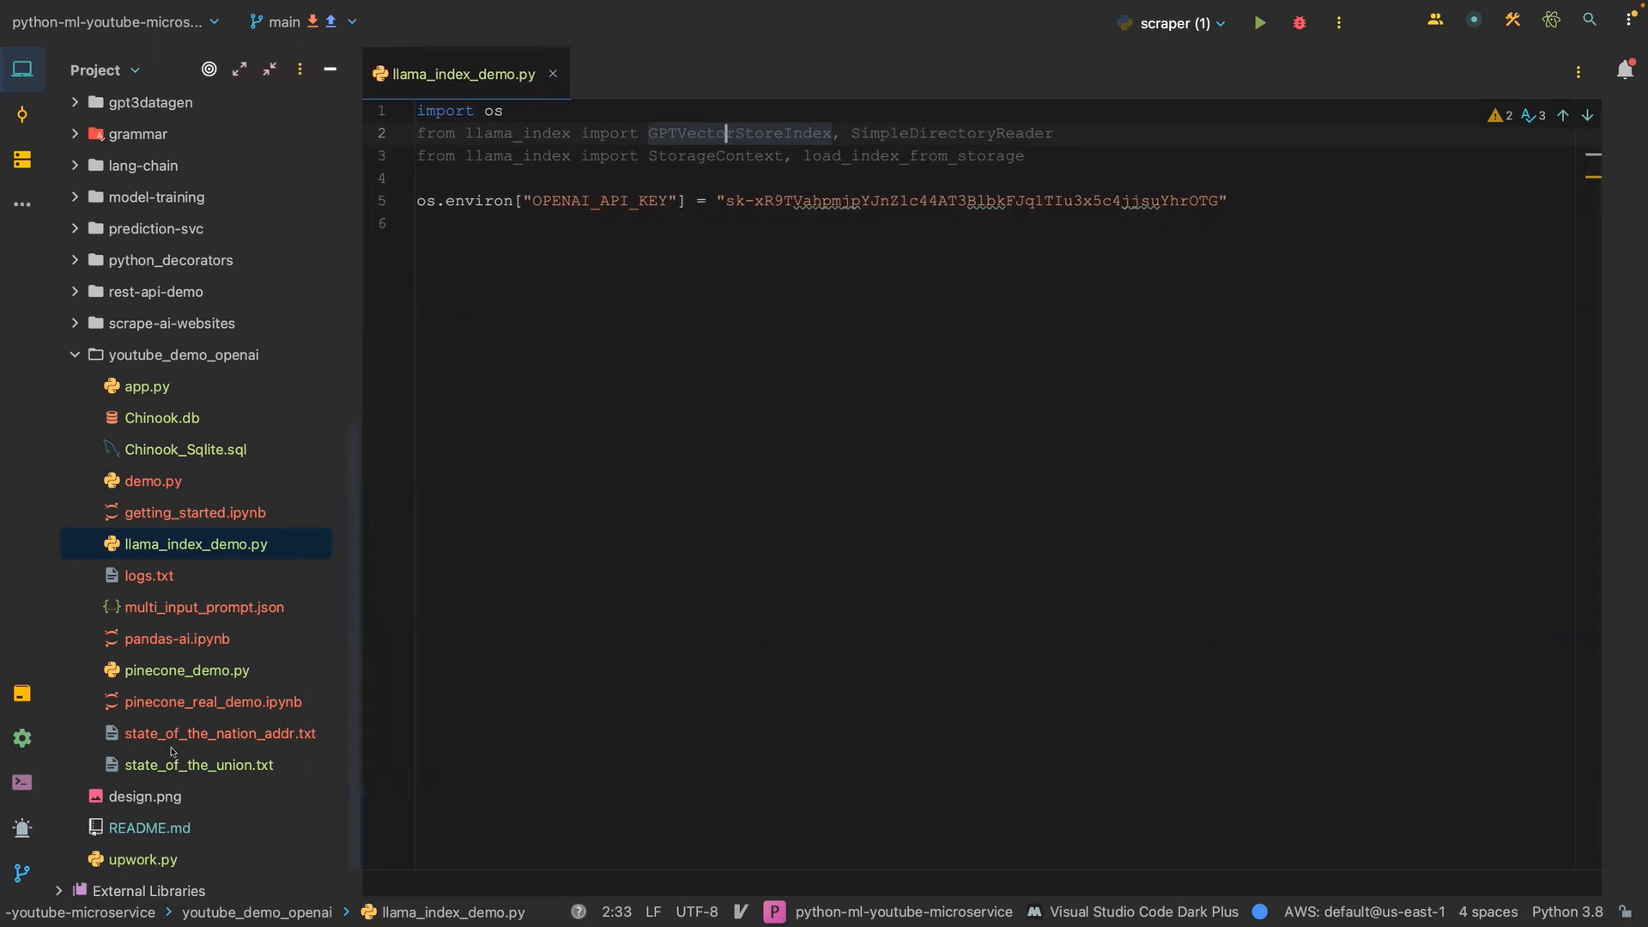
Create a new directory named llama_dir inside youtube_demo_openai.
right_click(181, 354)
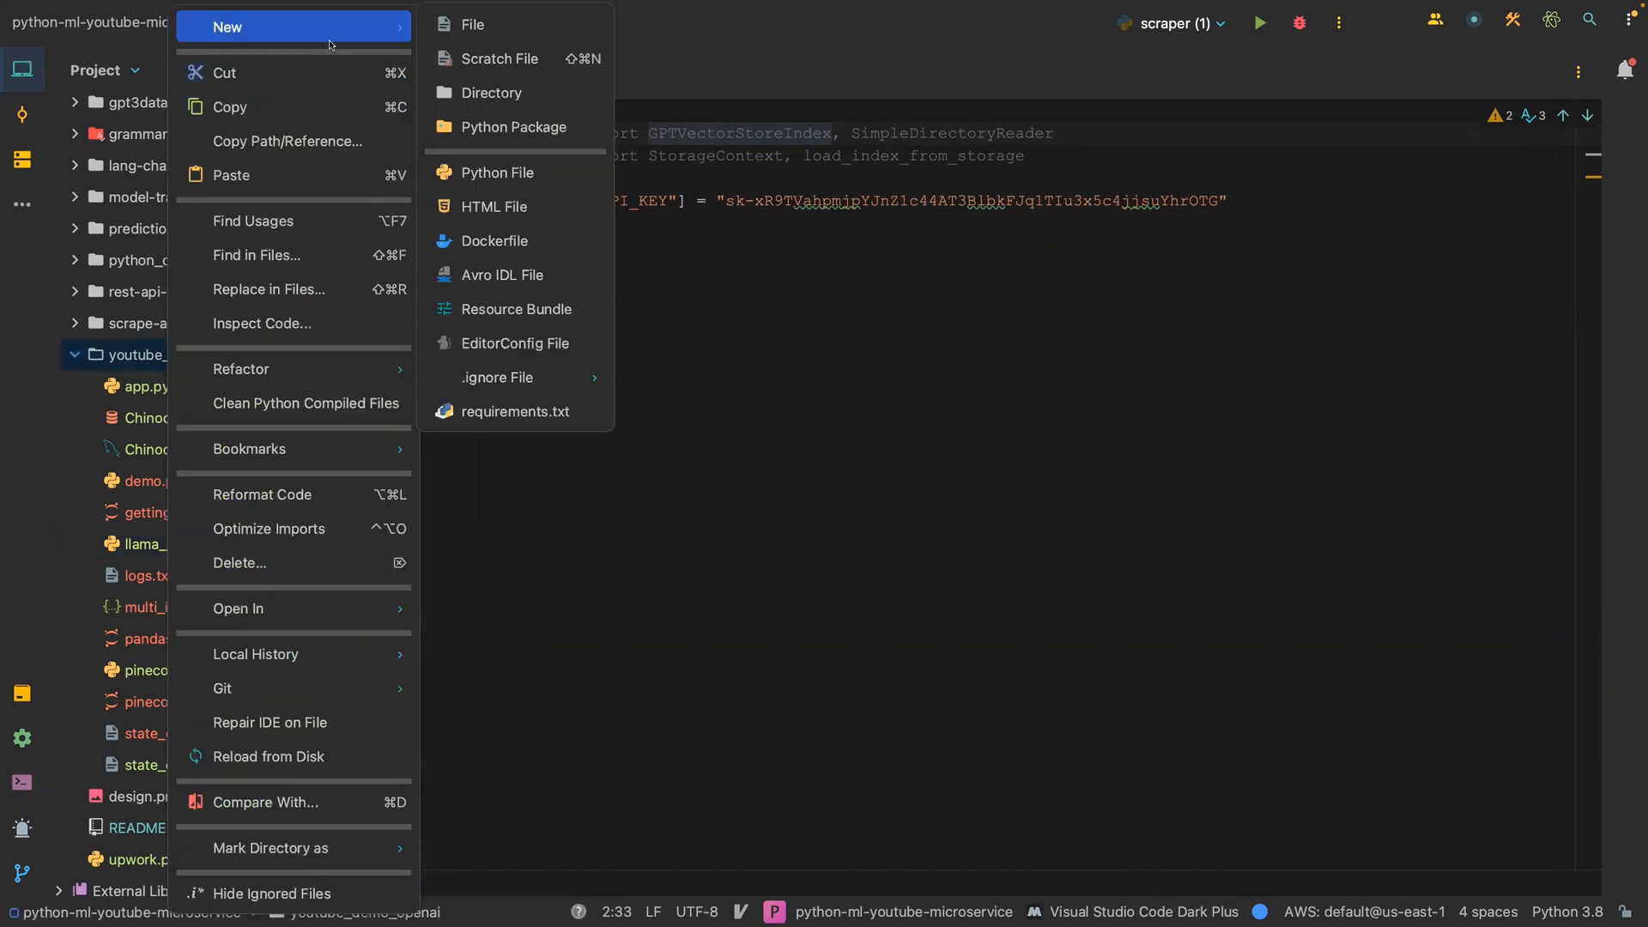
mouse_move(491, 93)
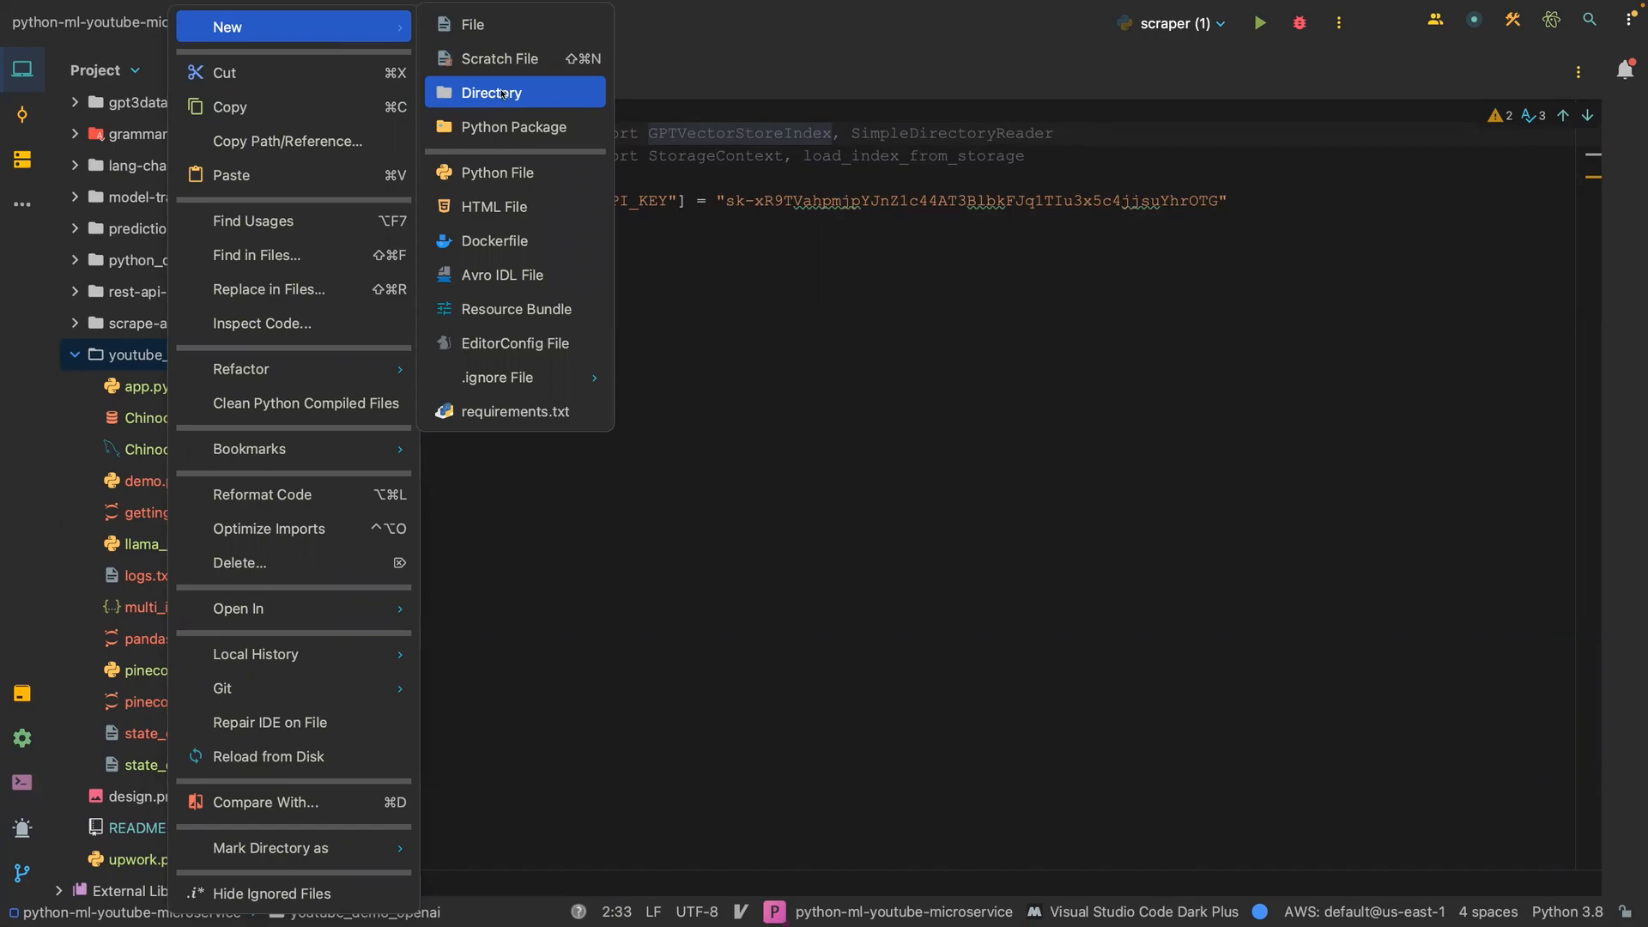
left_click(492, 92)
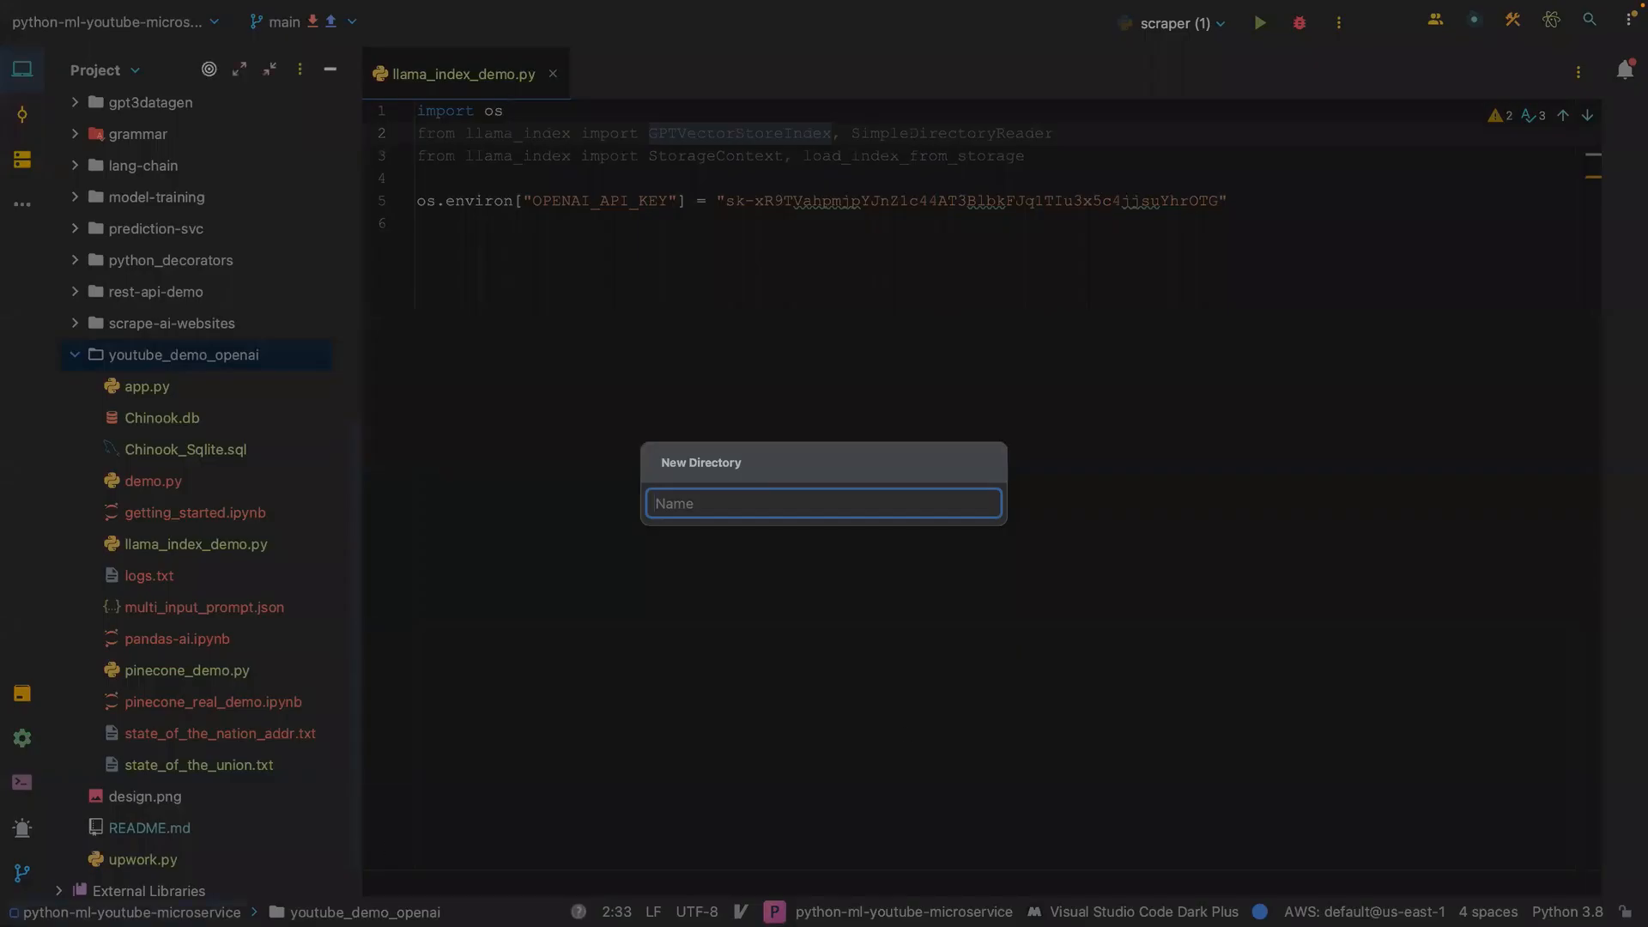
type("llama")
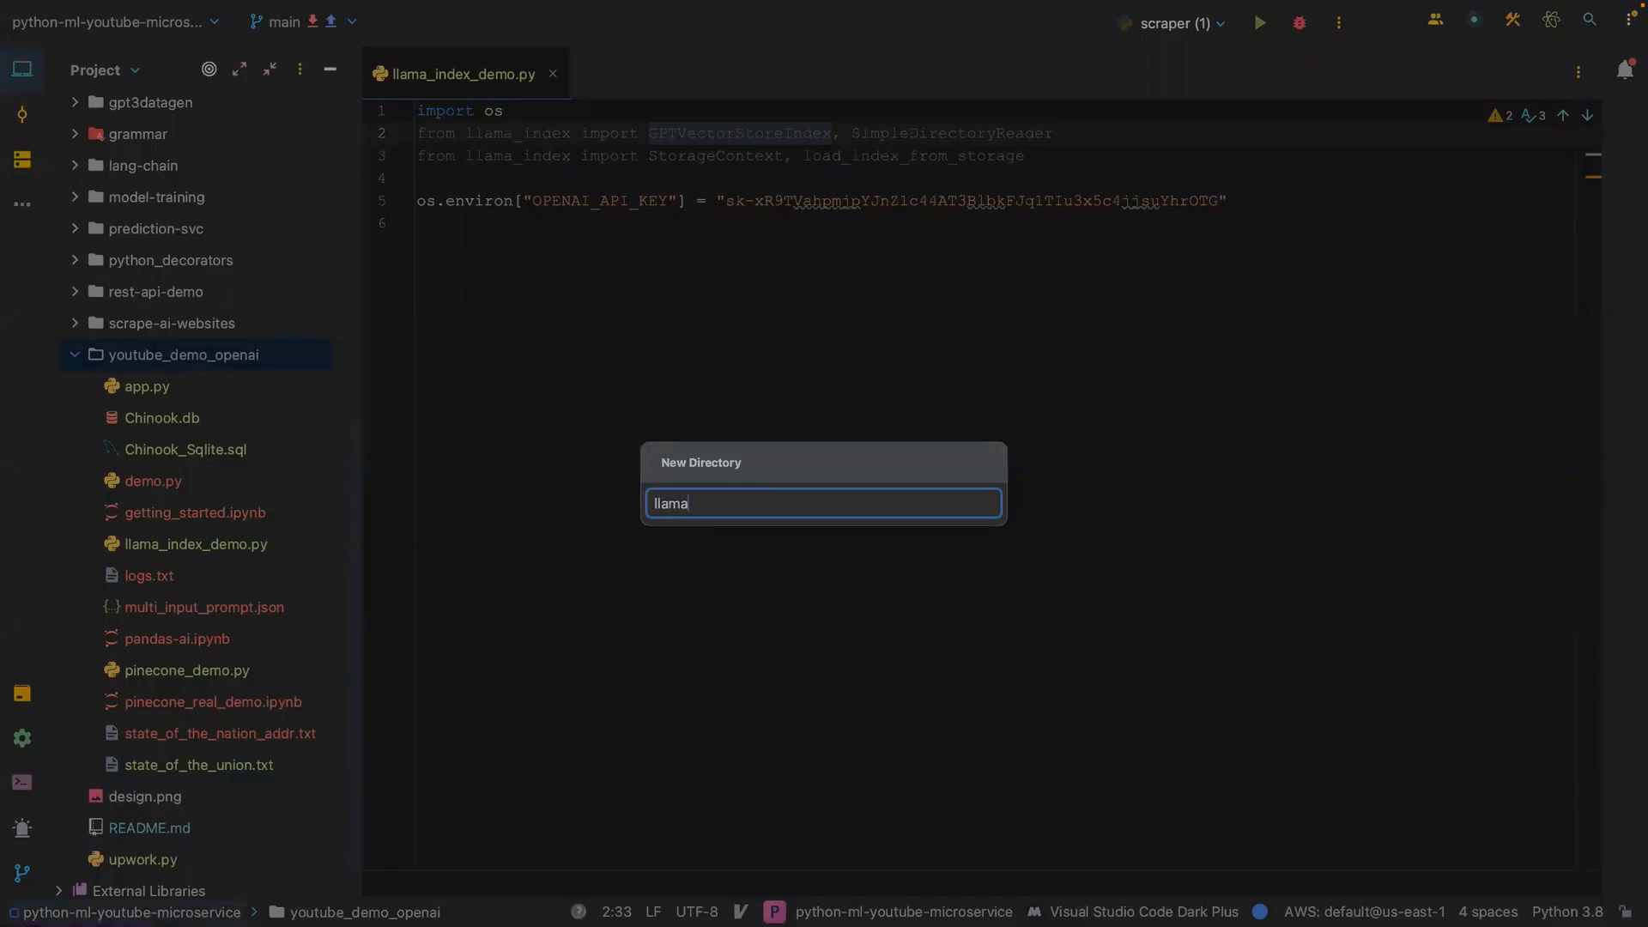
type("_dir")
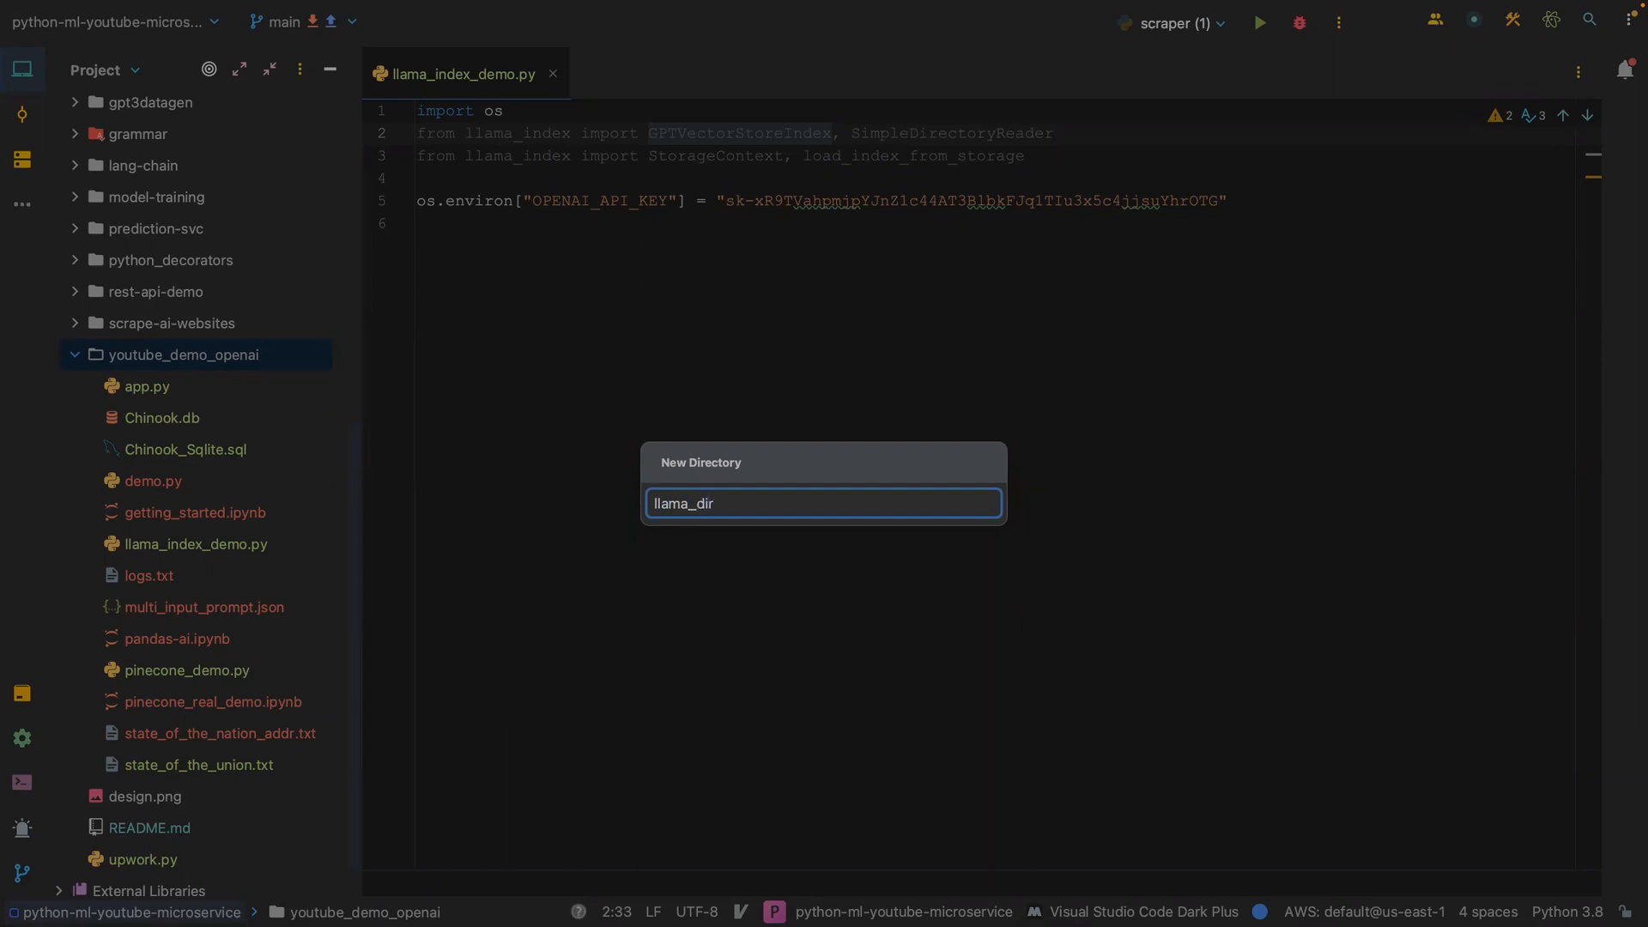
key("enter")
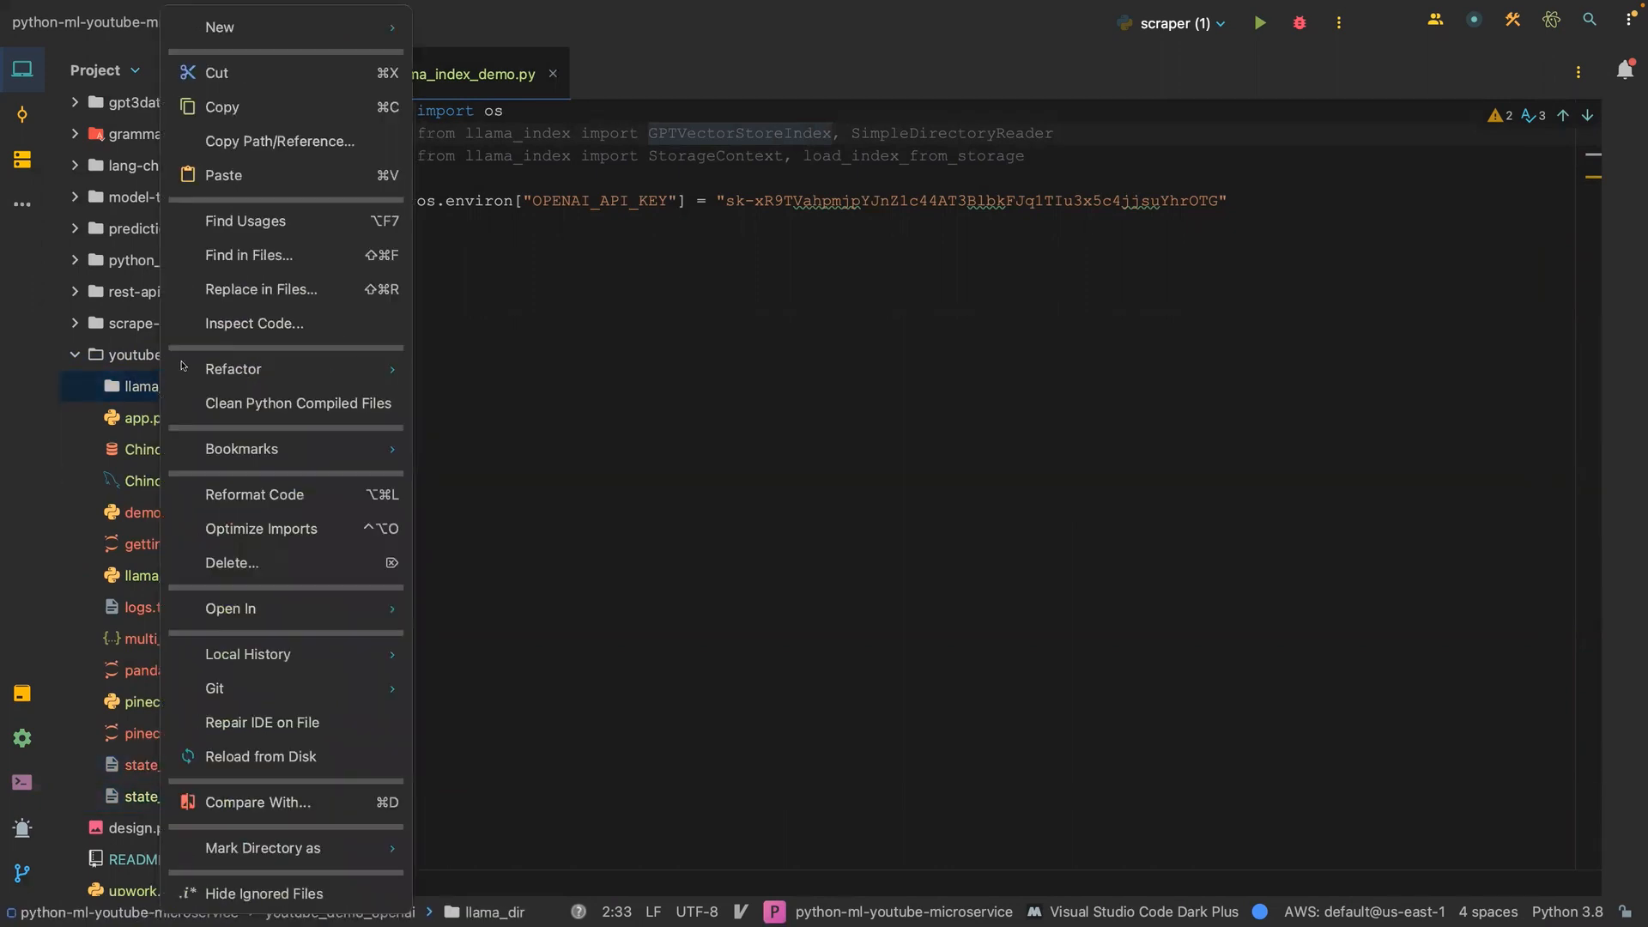
Paste state_of_the_nation_addr.txt and state_of_the_union.txt into llama_dir and expand it.
left_click(221, 107)
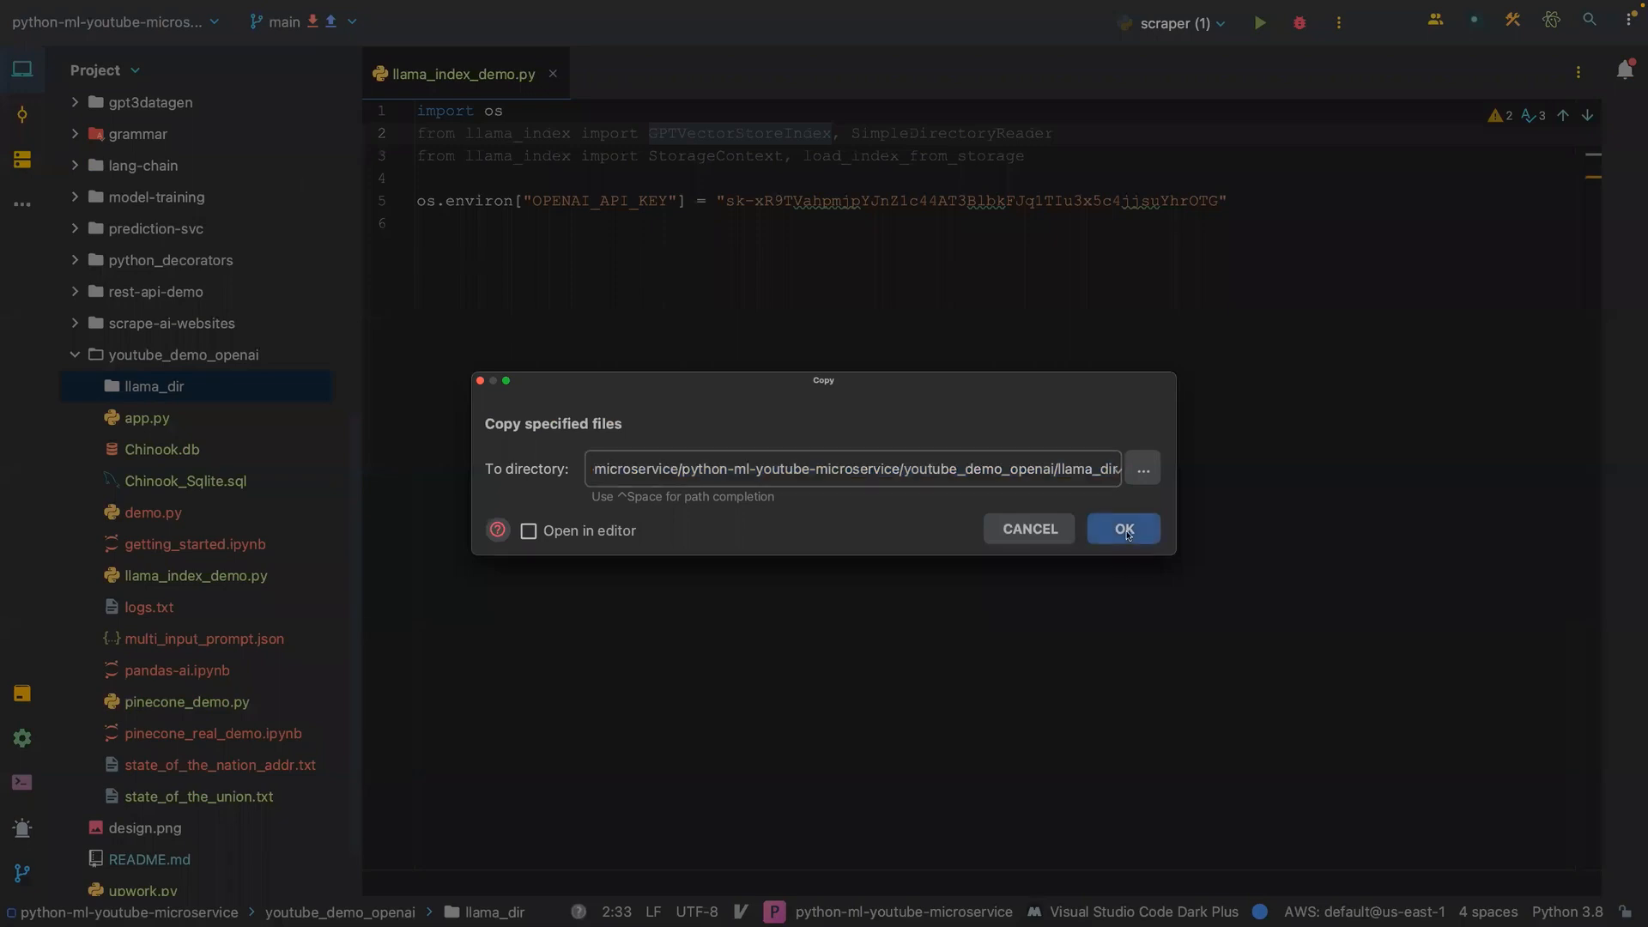
left_click(1121, 528)
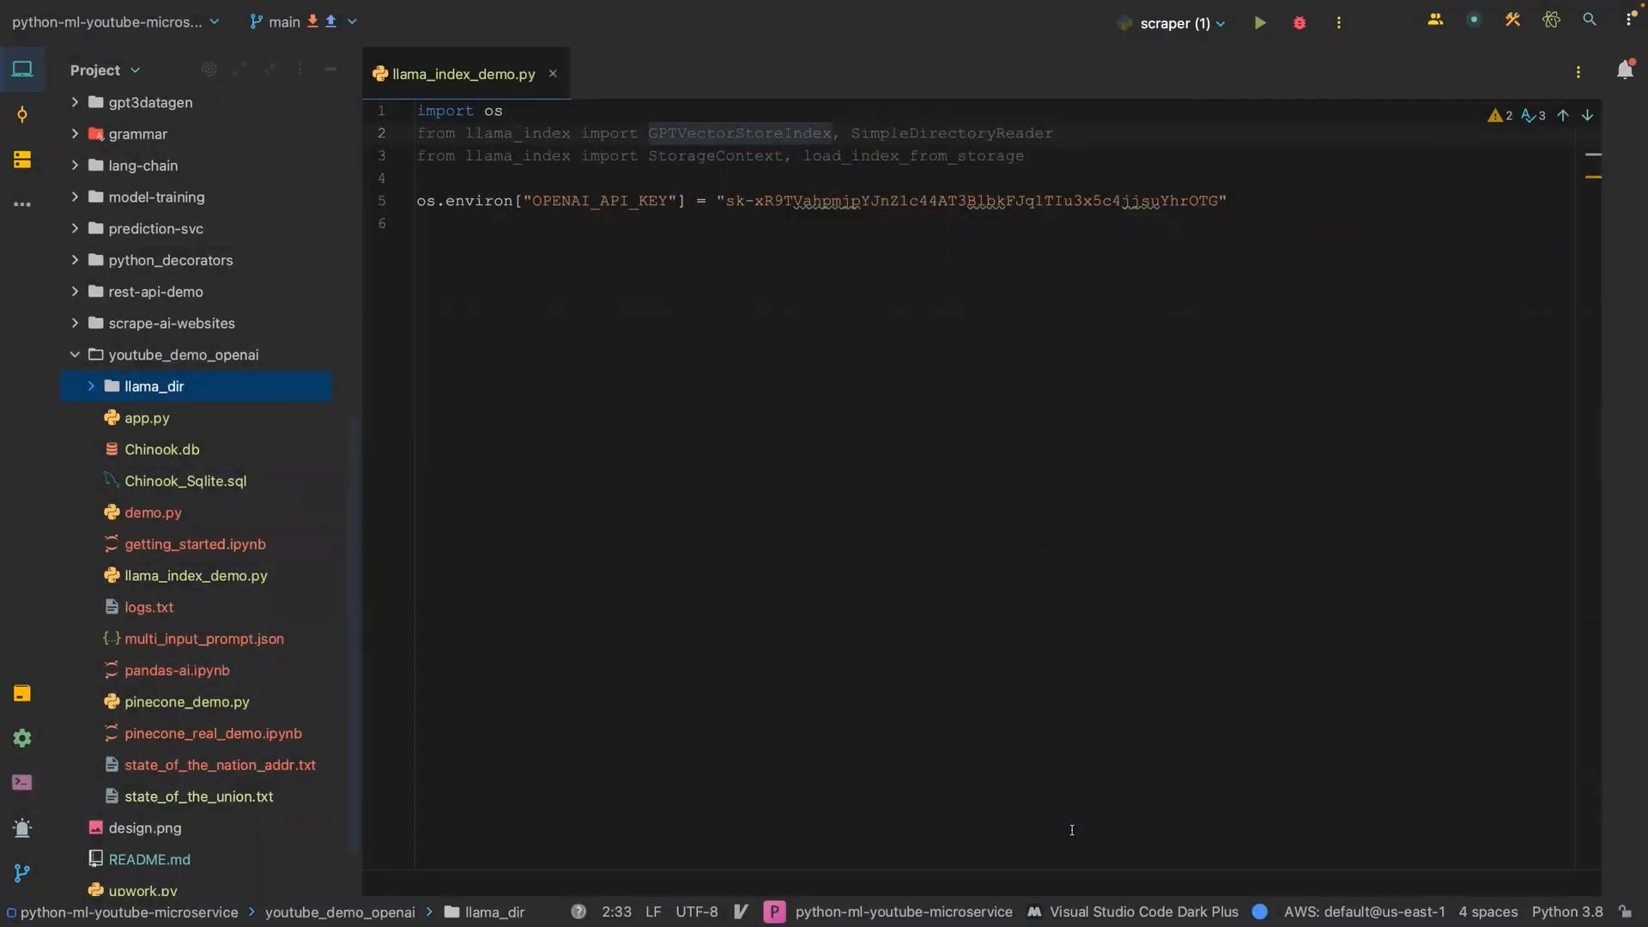
left_click(90, 385)
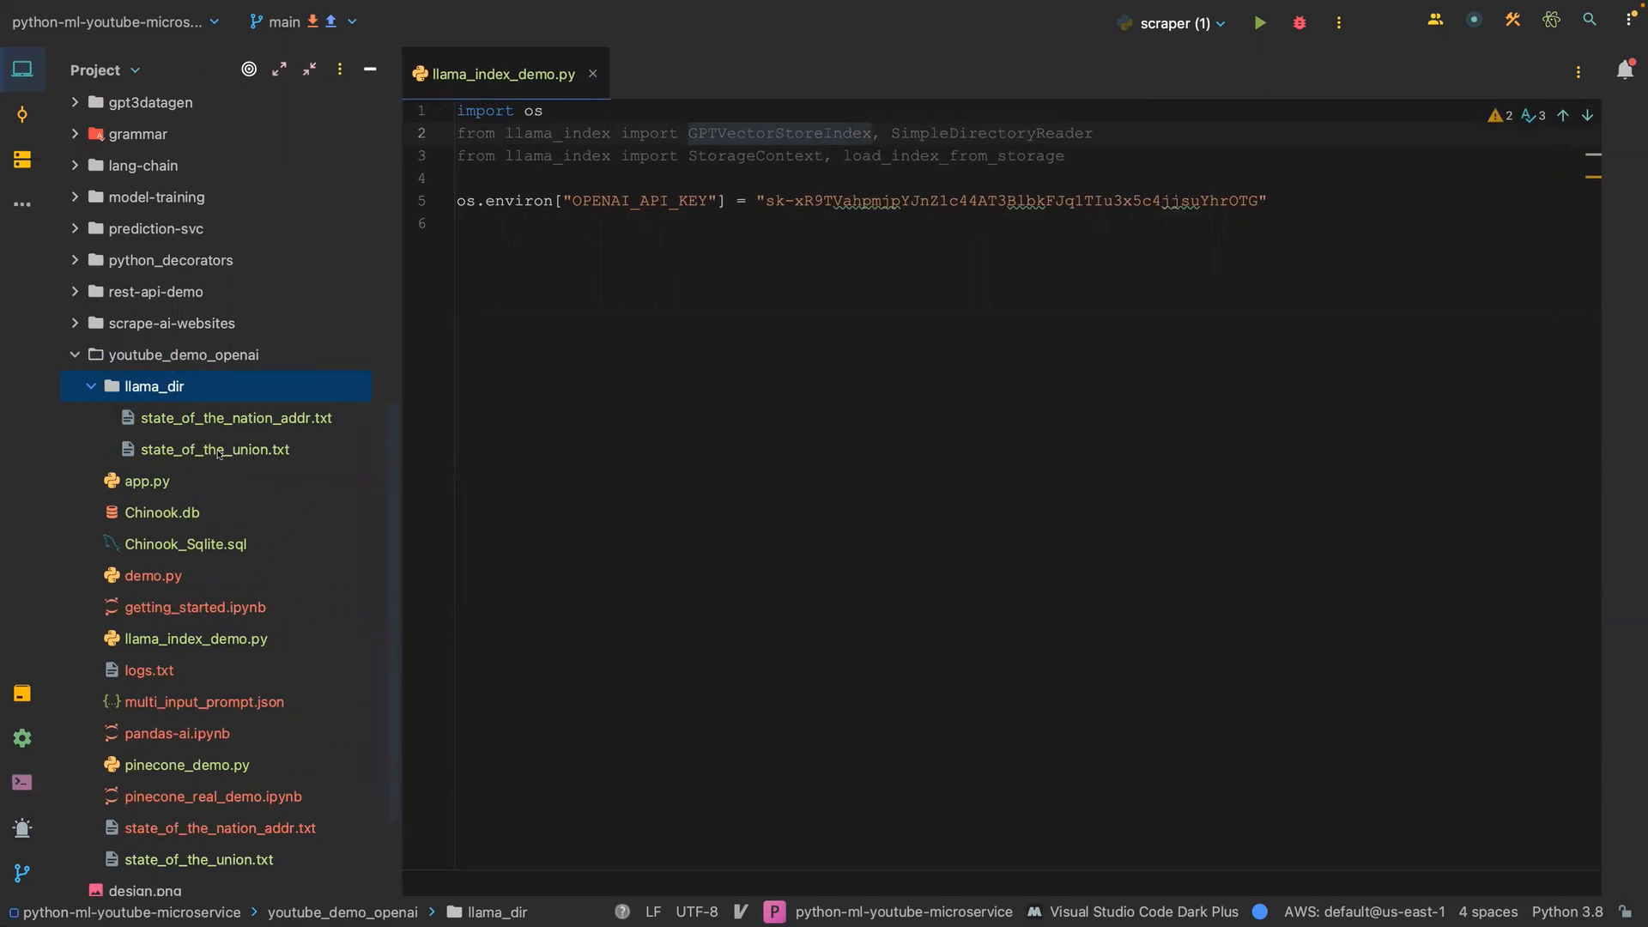
double_click(215, 449)
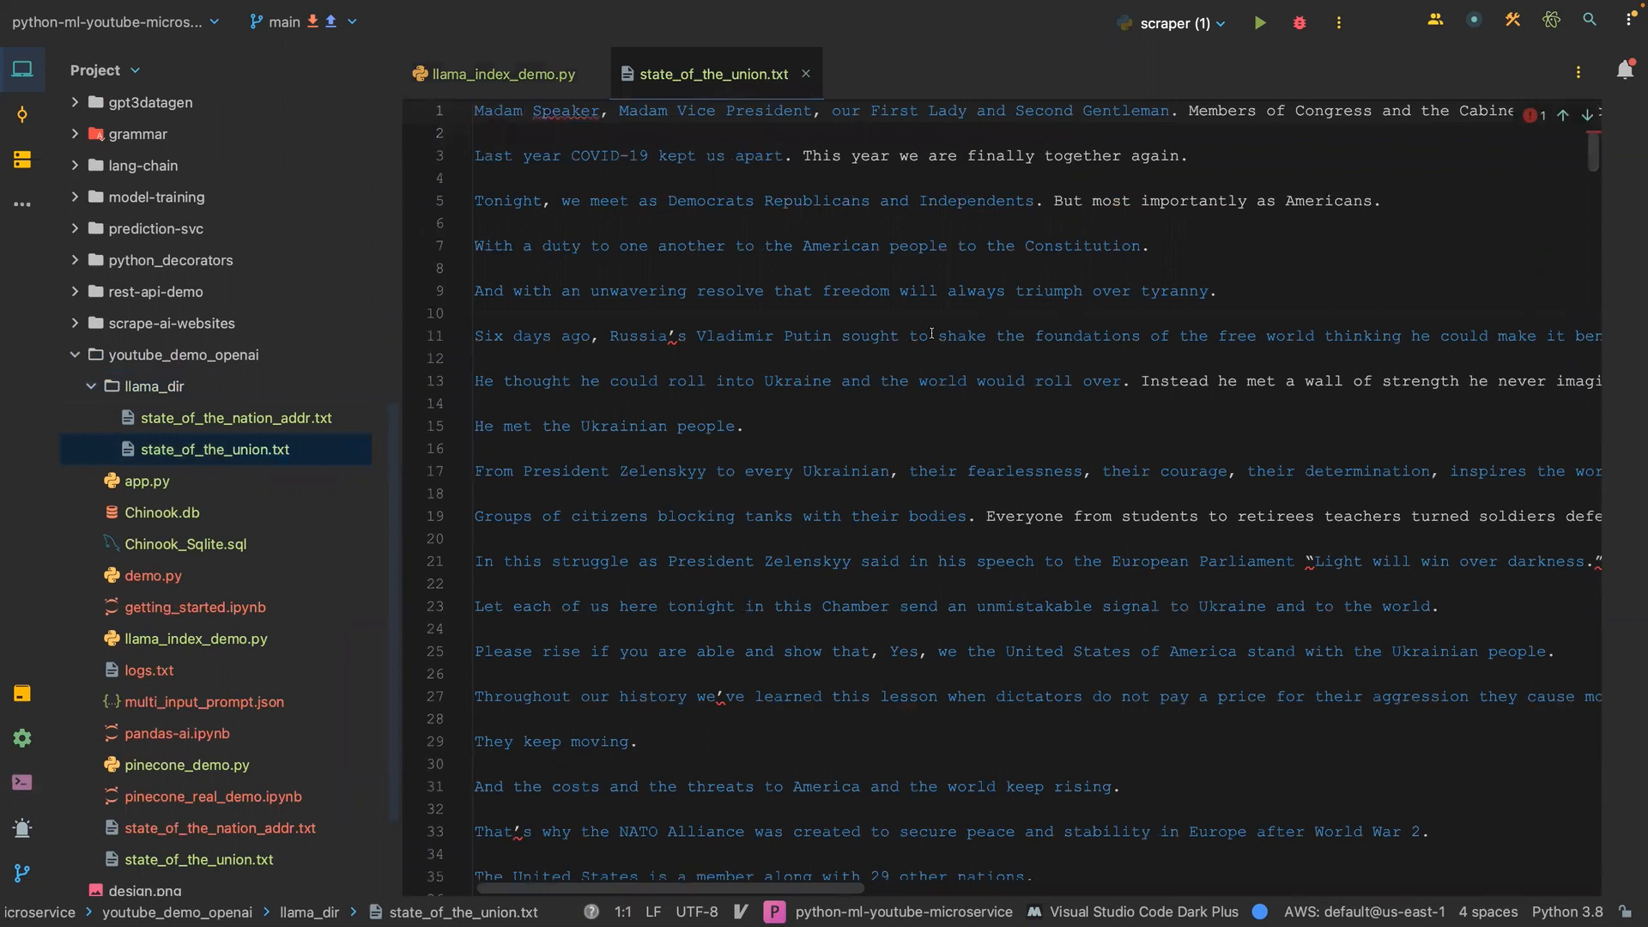
mouse_move(964, 776)
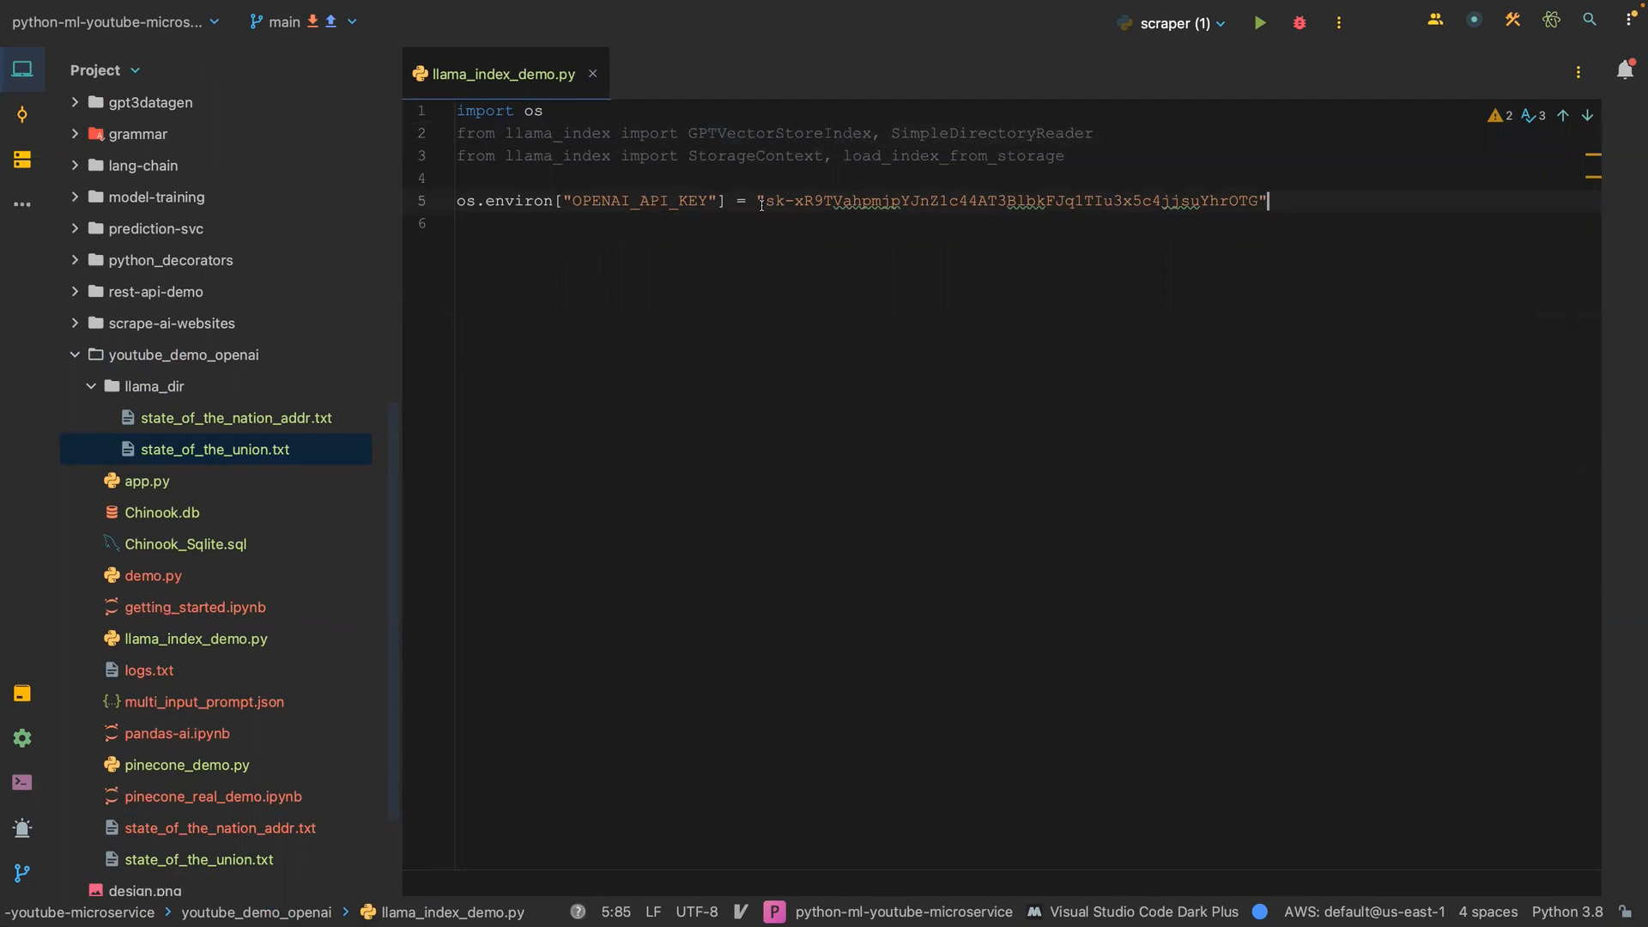
mouse_move(1278, 200)
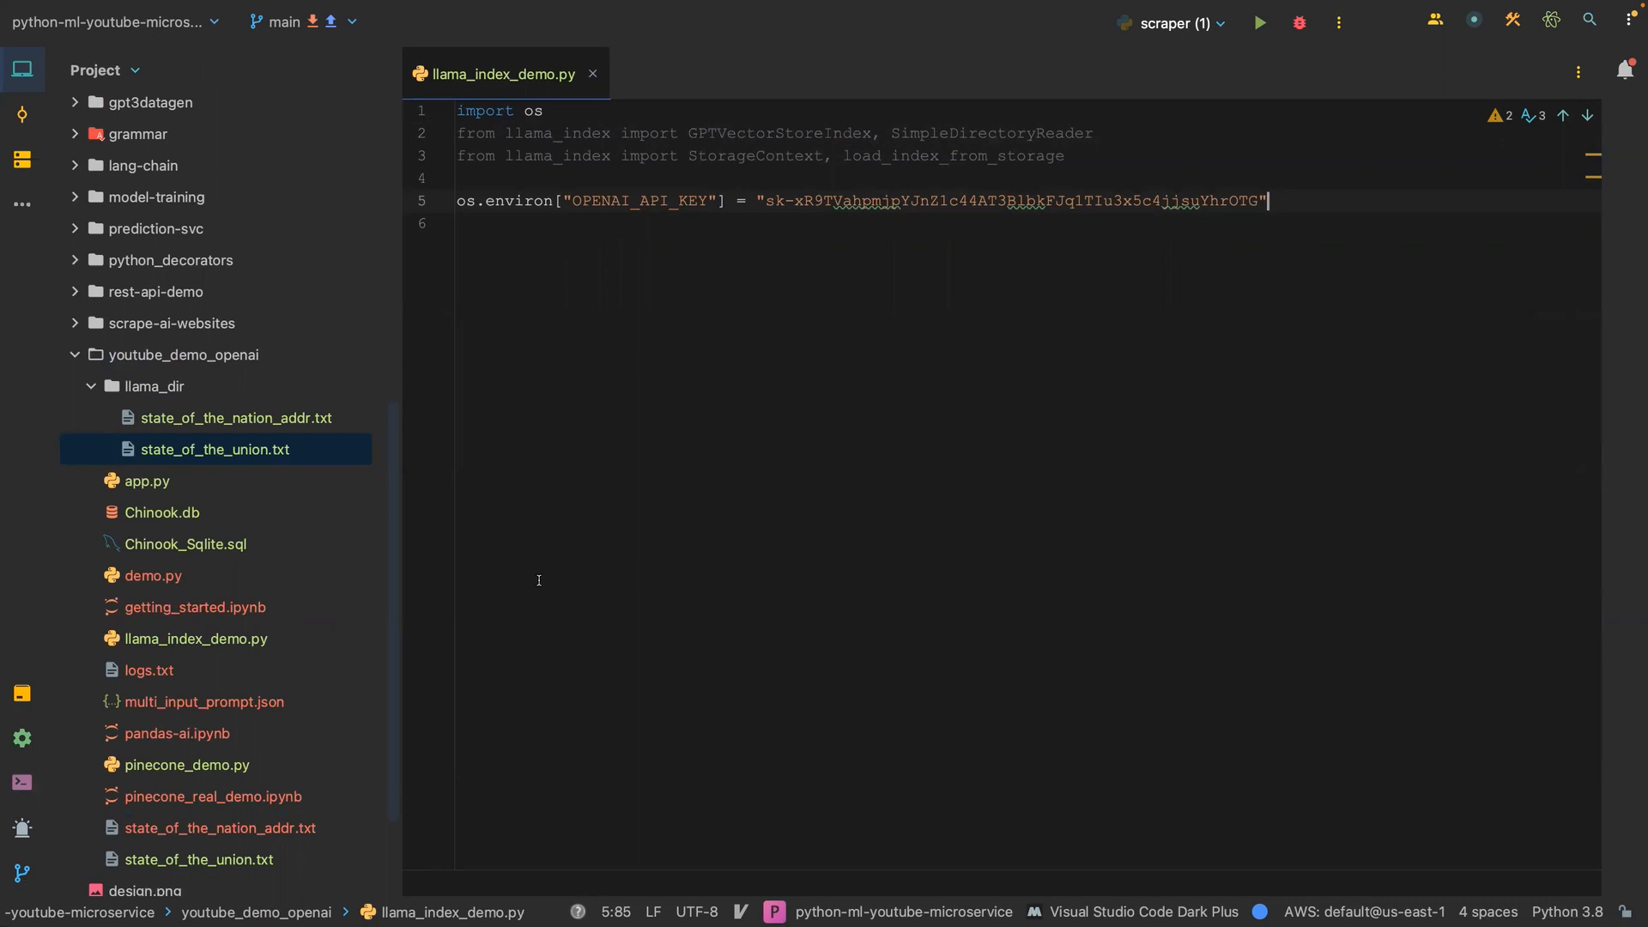
Add a main guard and documents = SimpleDirectoryReader("llama_dir").load_data().
key("Enter")
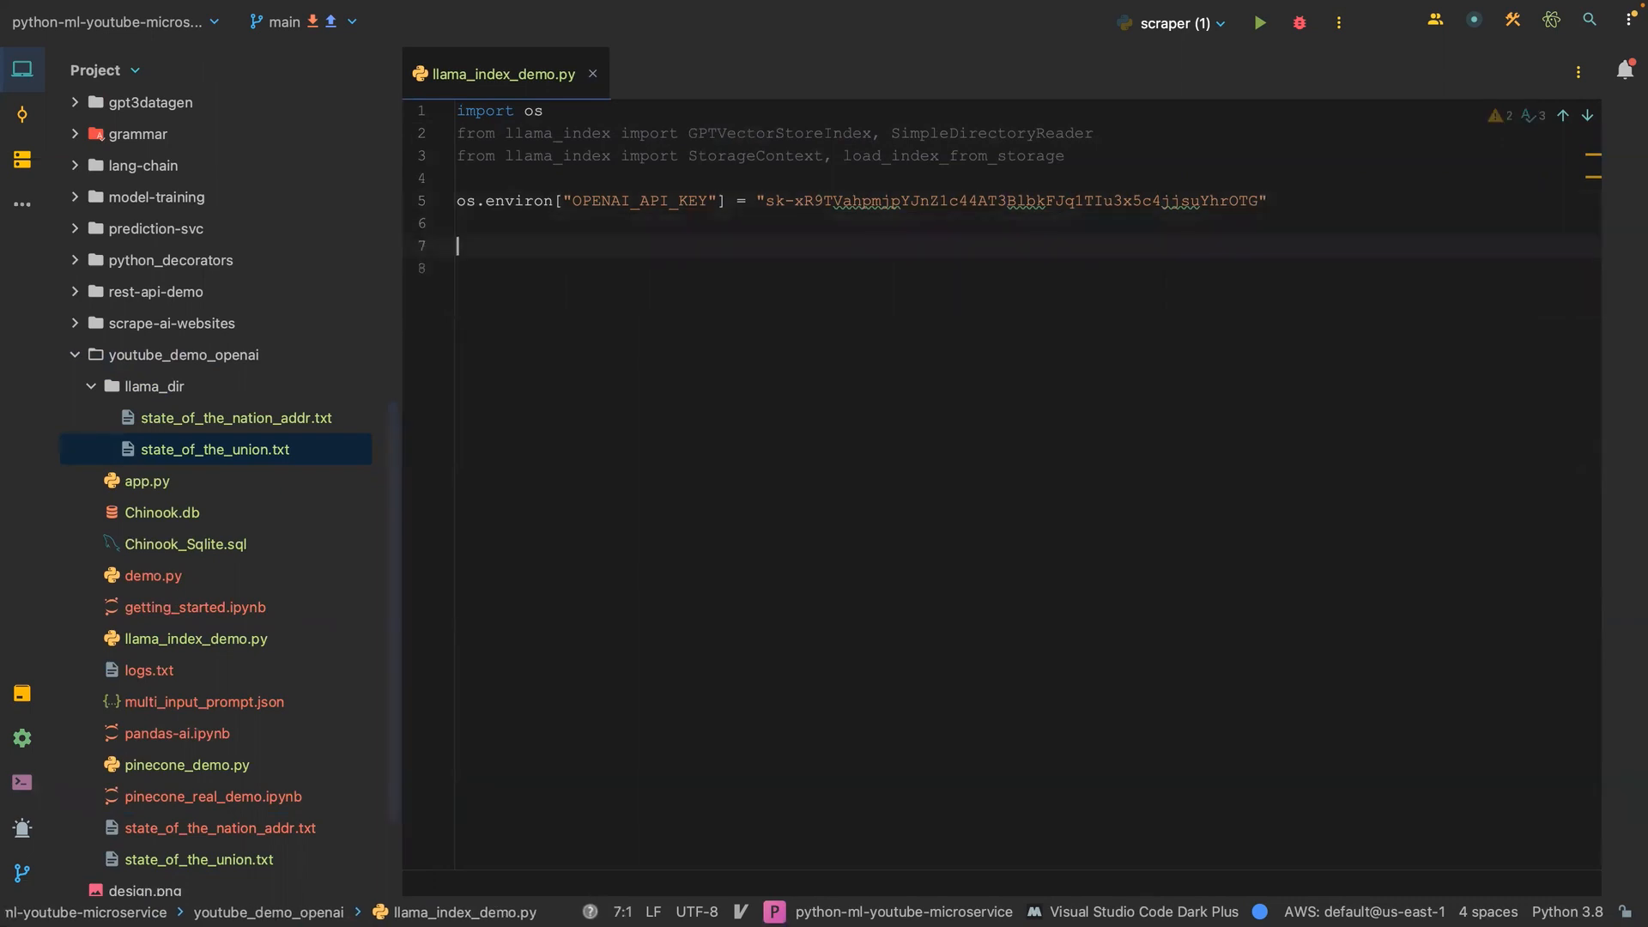
type("main__':")
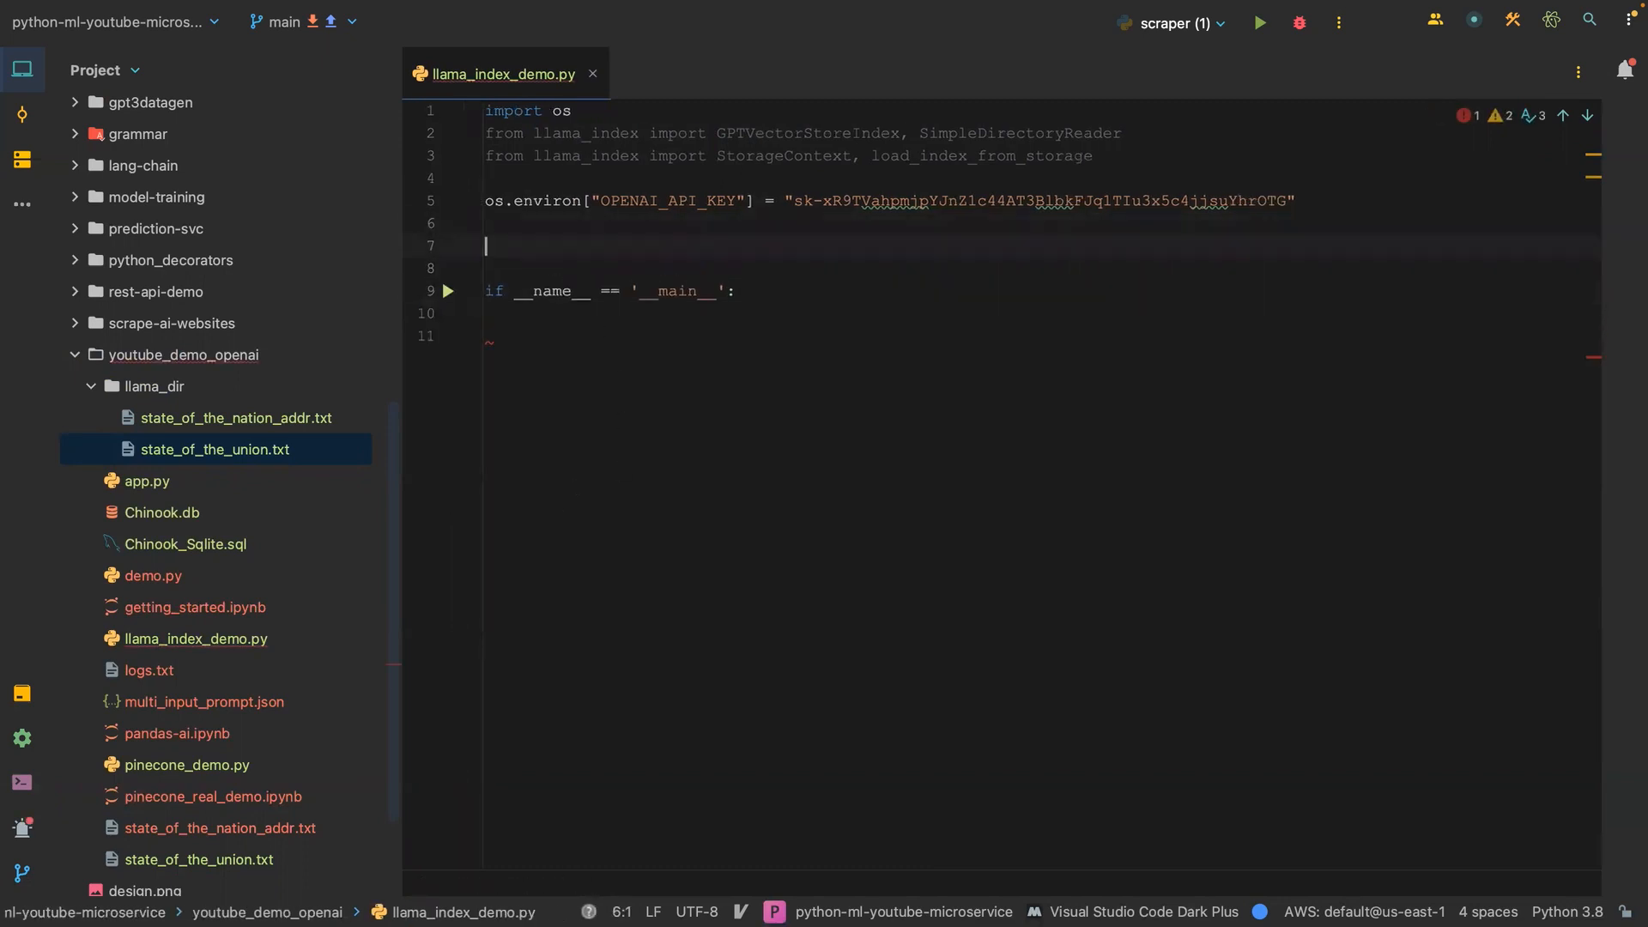
type("docume")
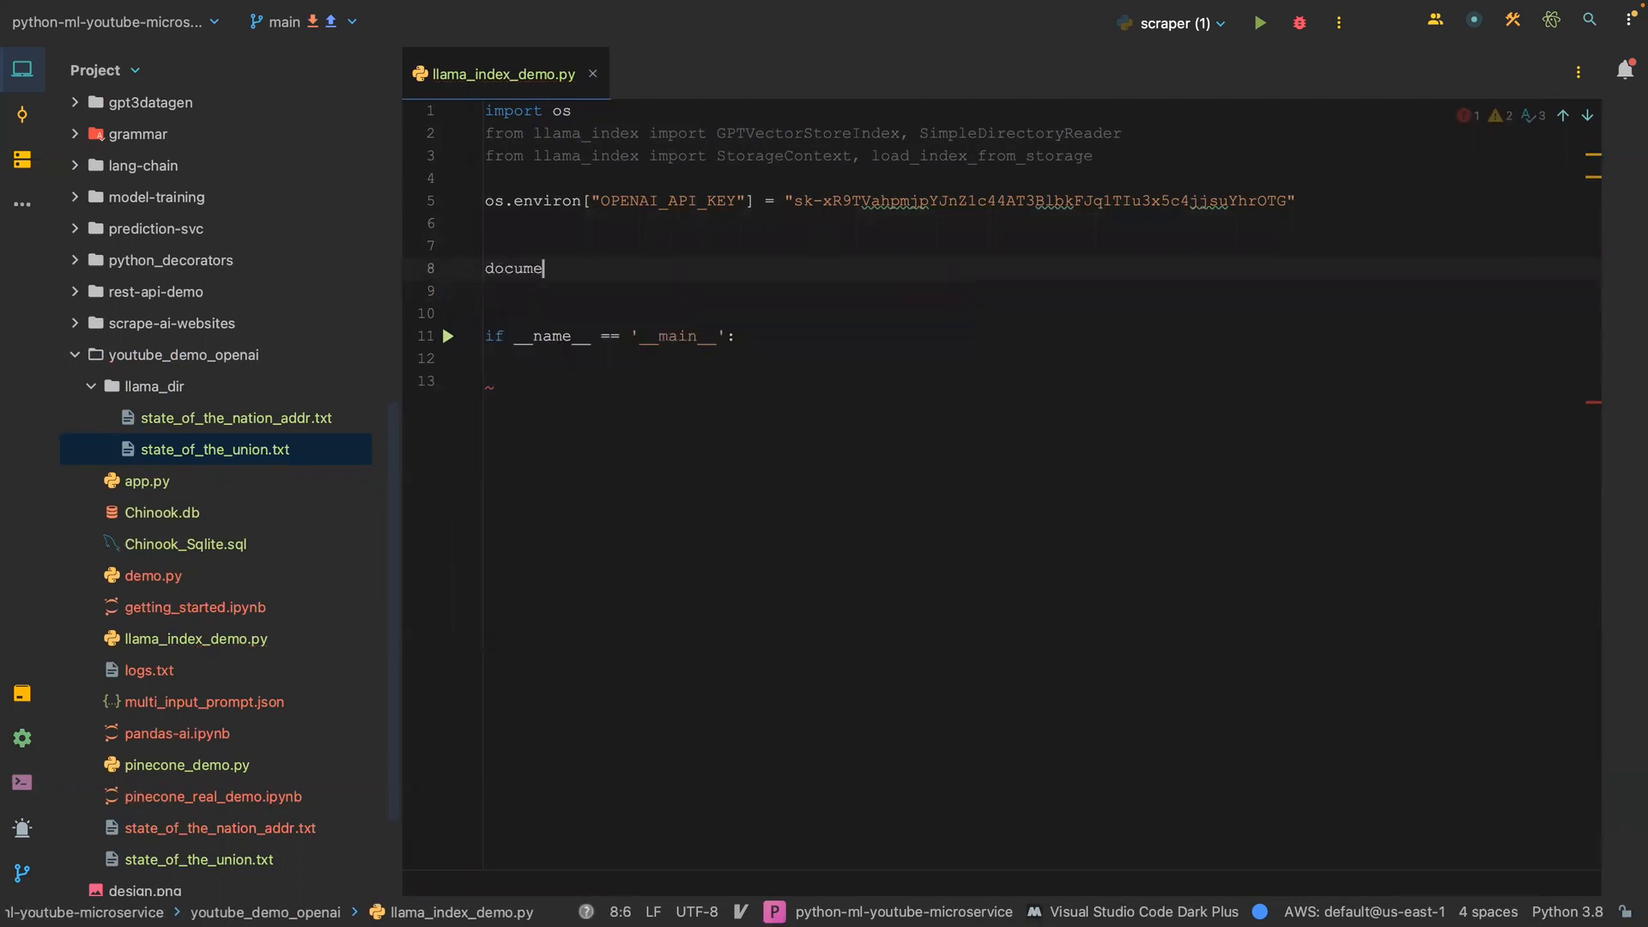
type("nts = SimpleDirectoryReader")
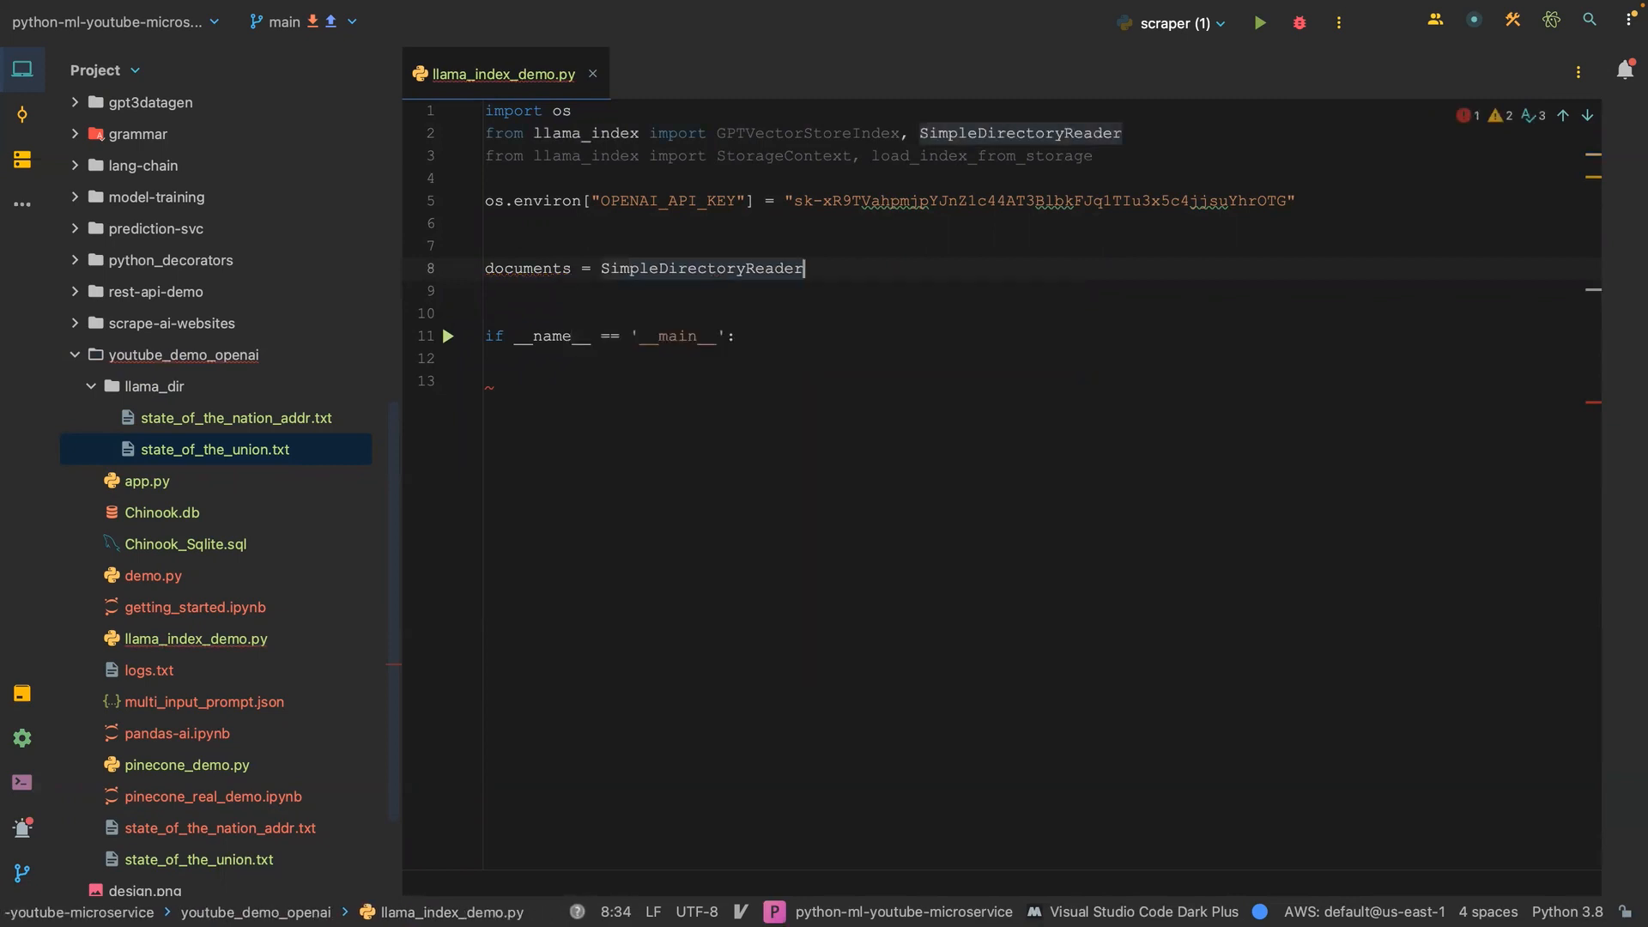
type("()")
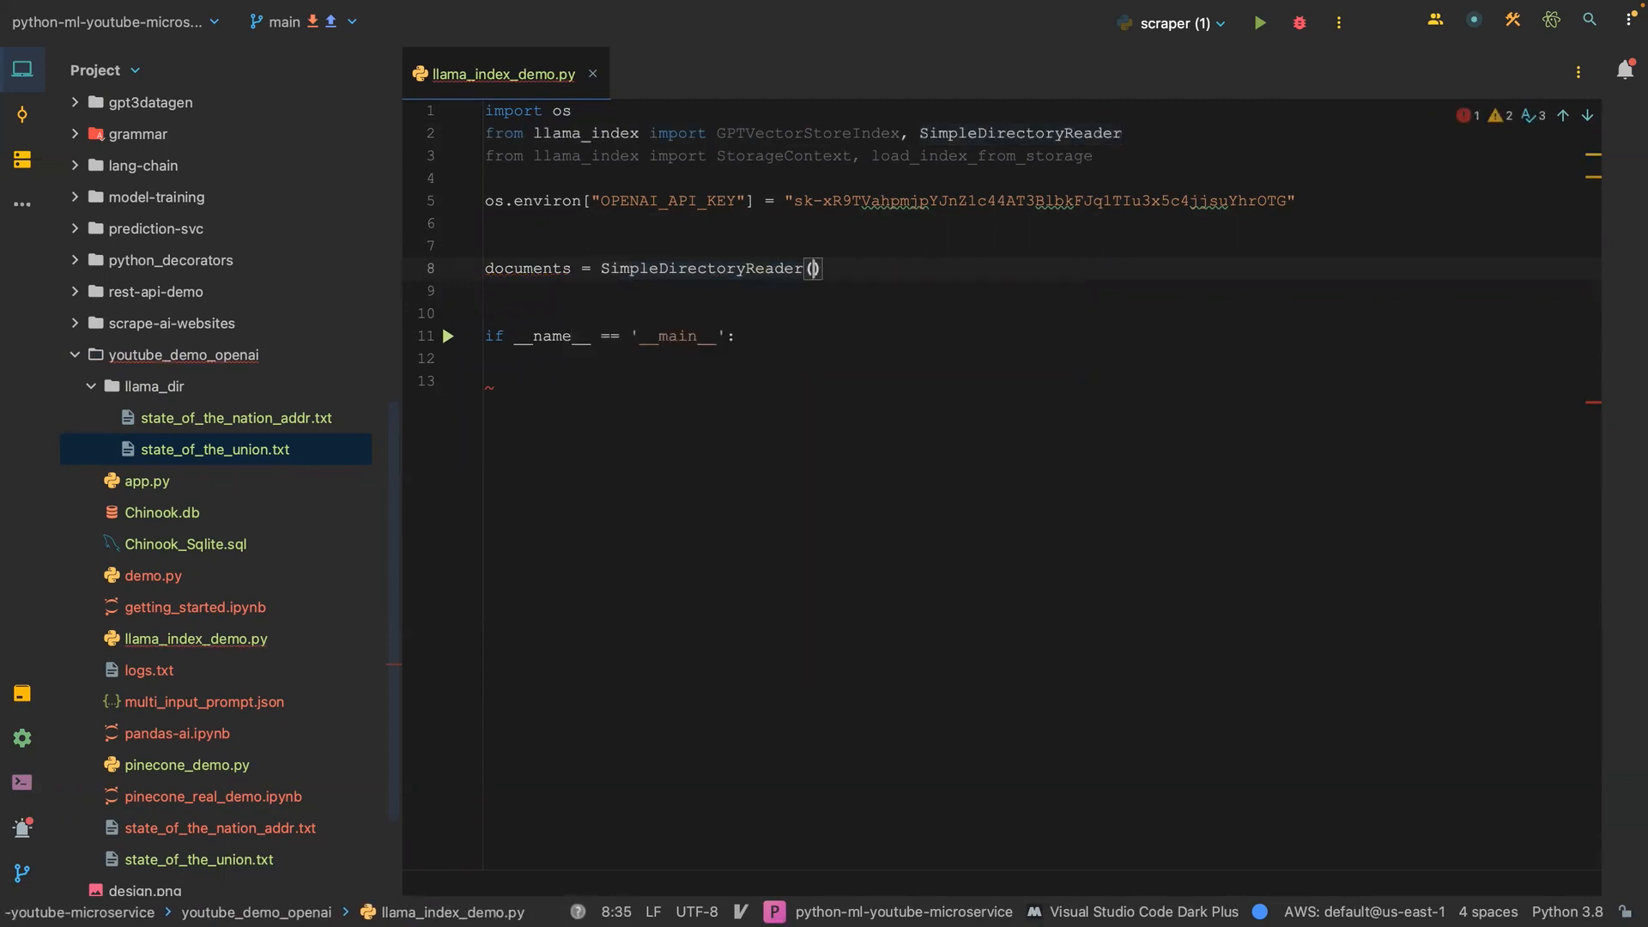
type("\"")
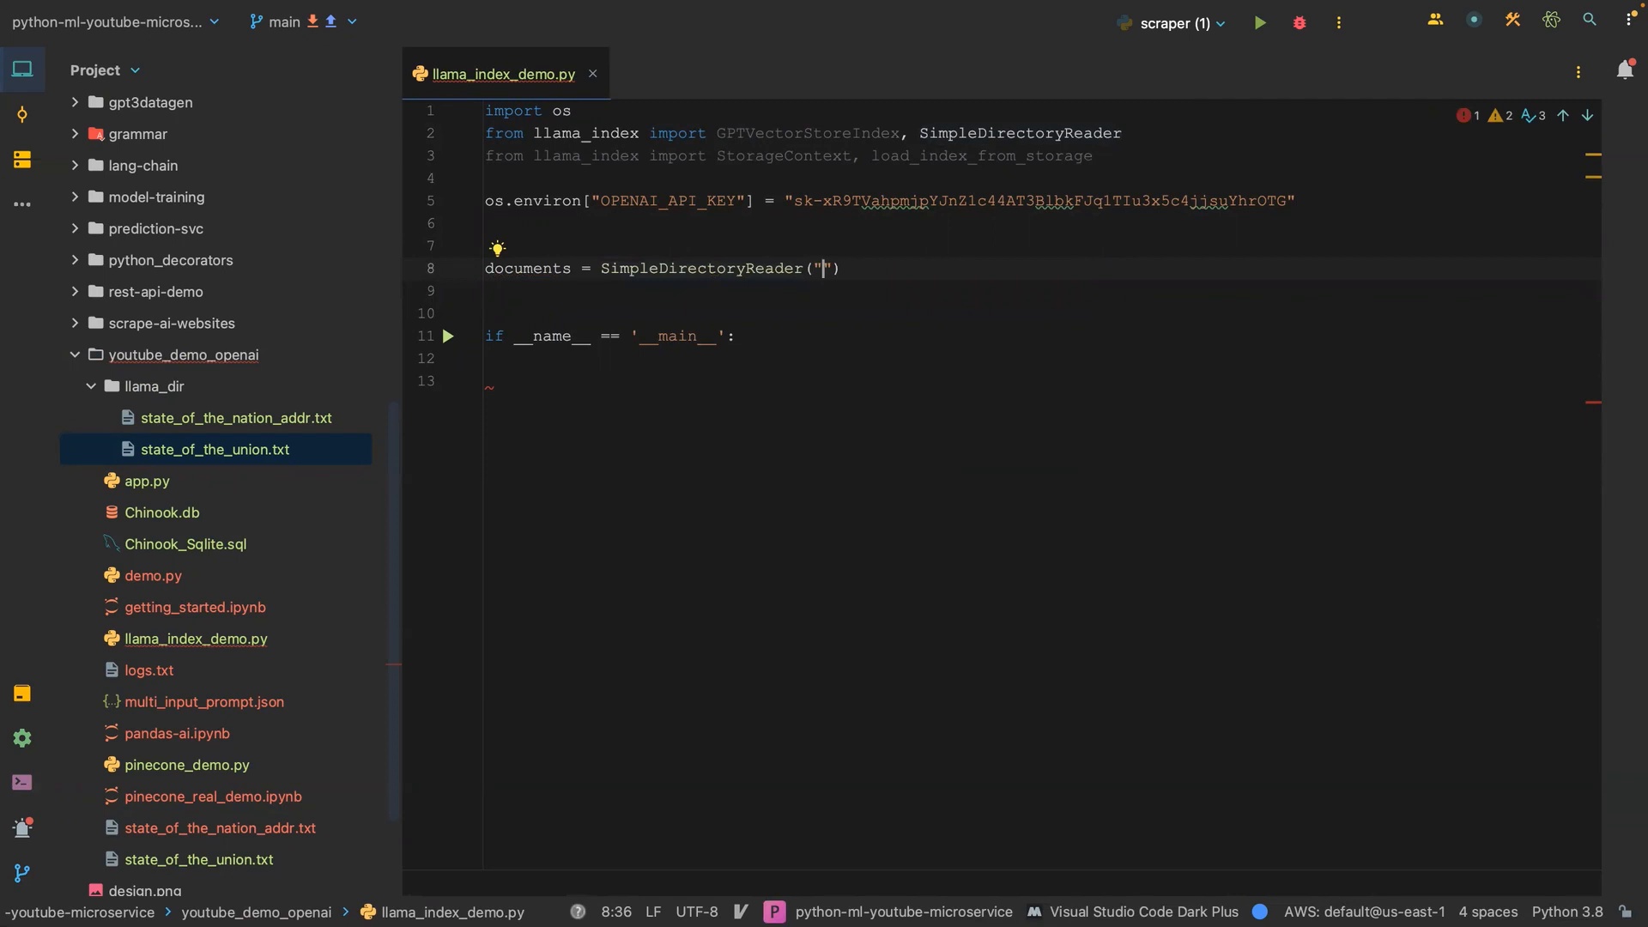
type("llama_dir")
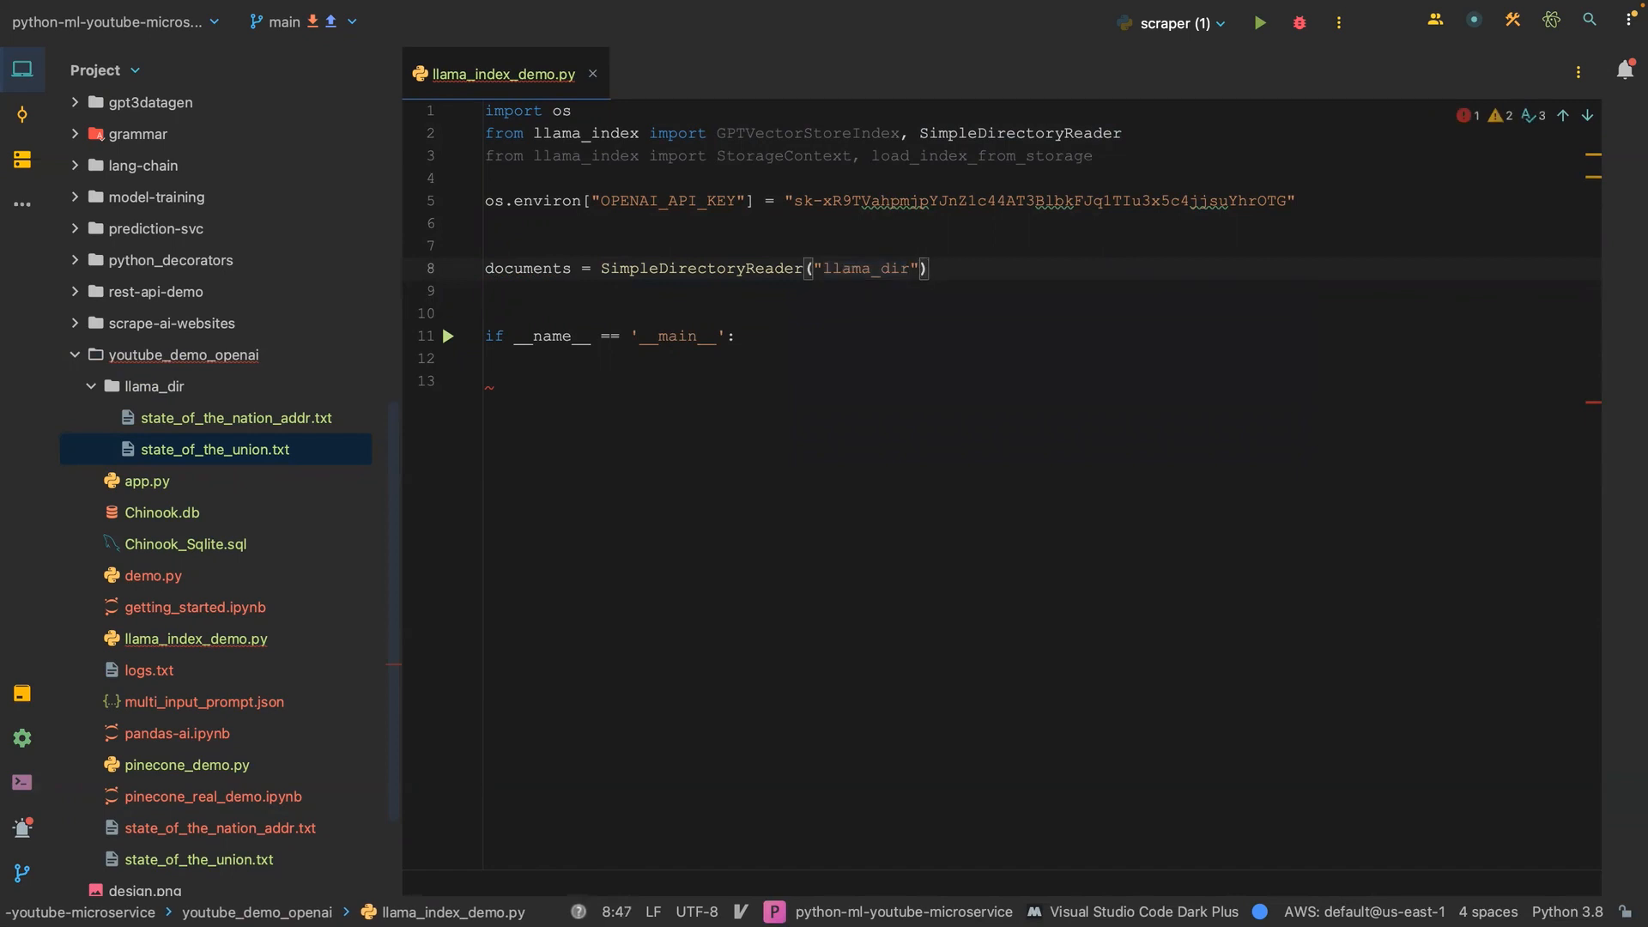
type(".load_data(")
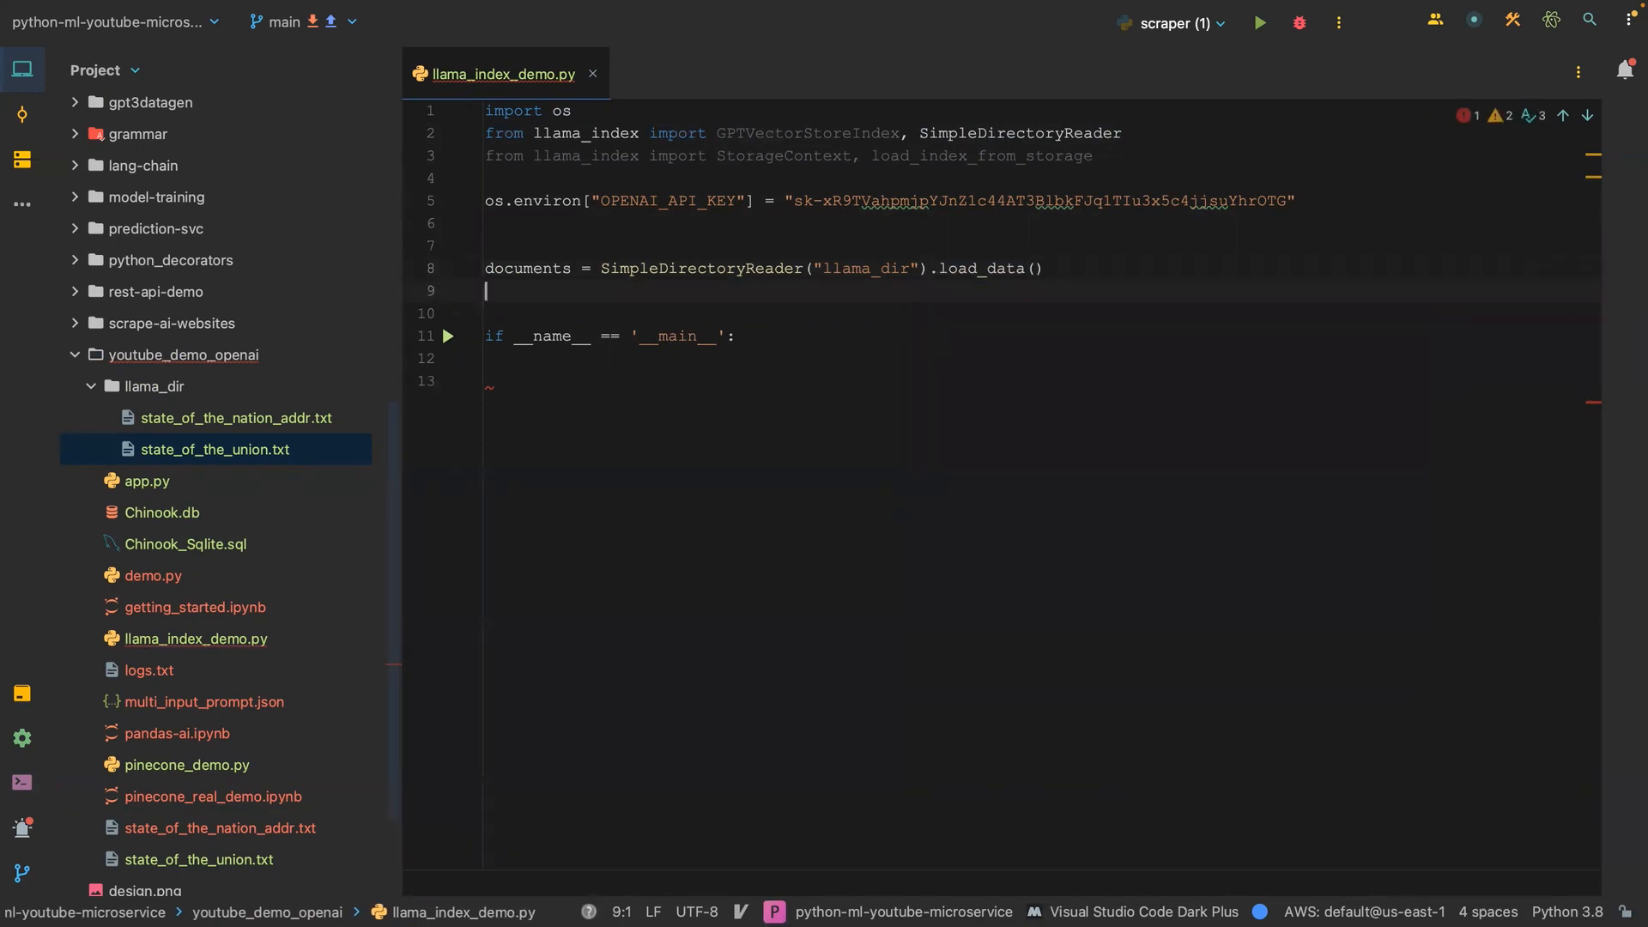
Add index = GPTVectorStoreIndex.from_documents(documents=docs), renaming documents to docs.
key("Enter")
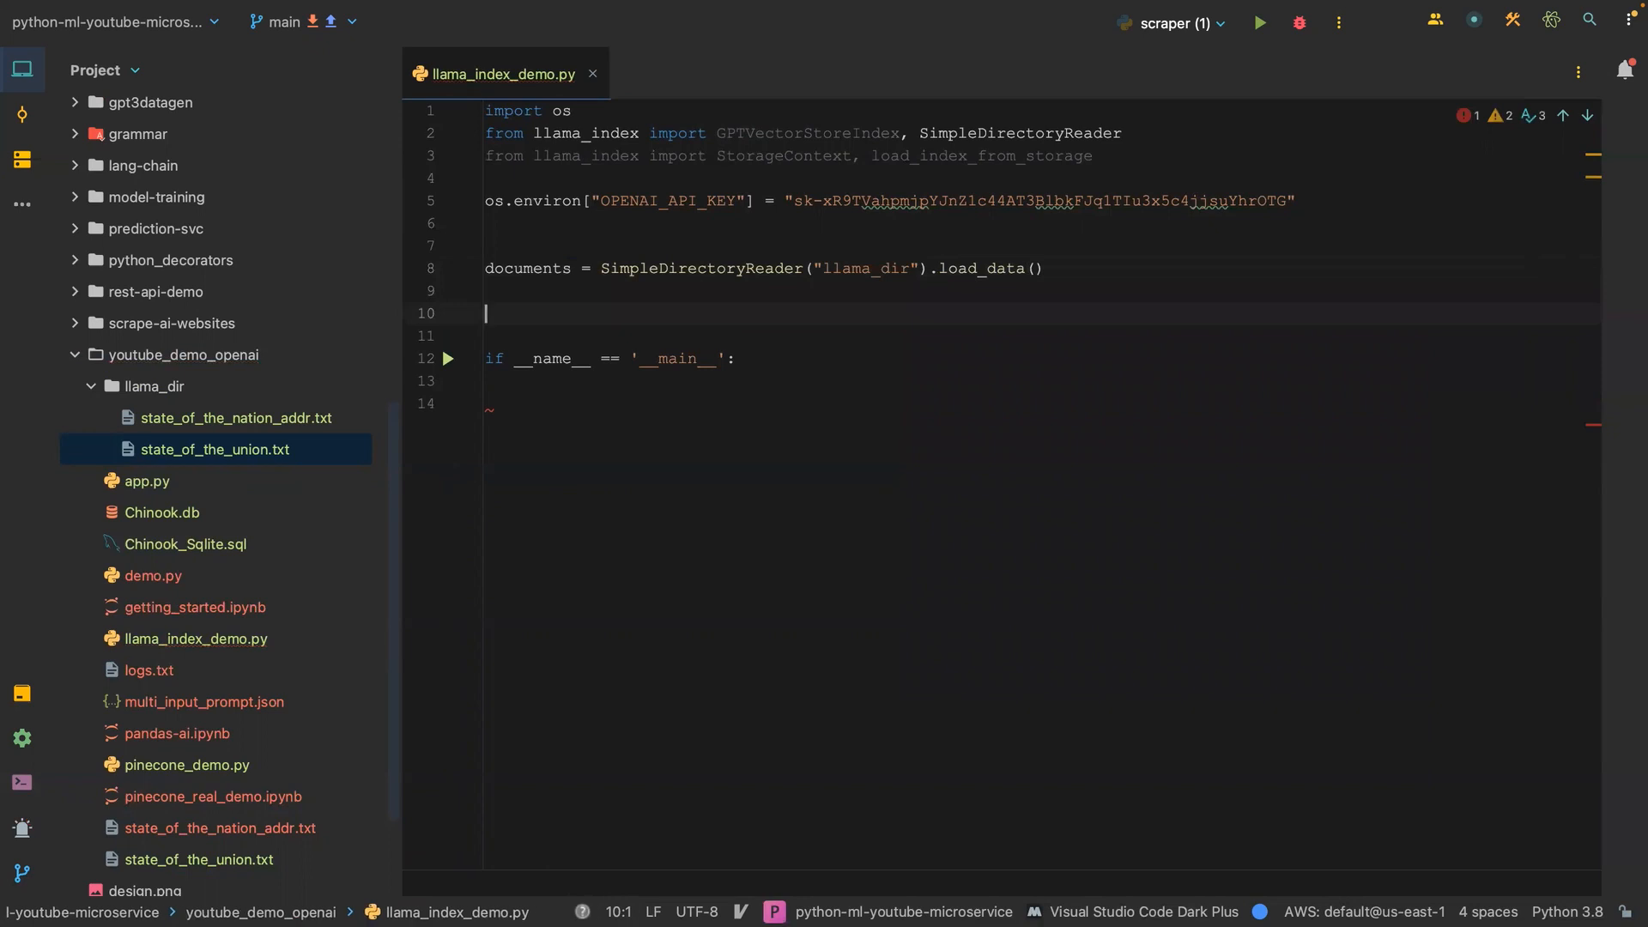
type("index")
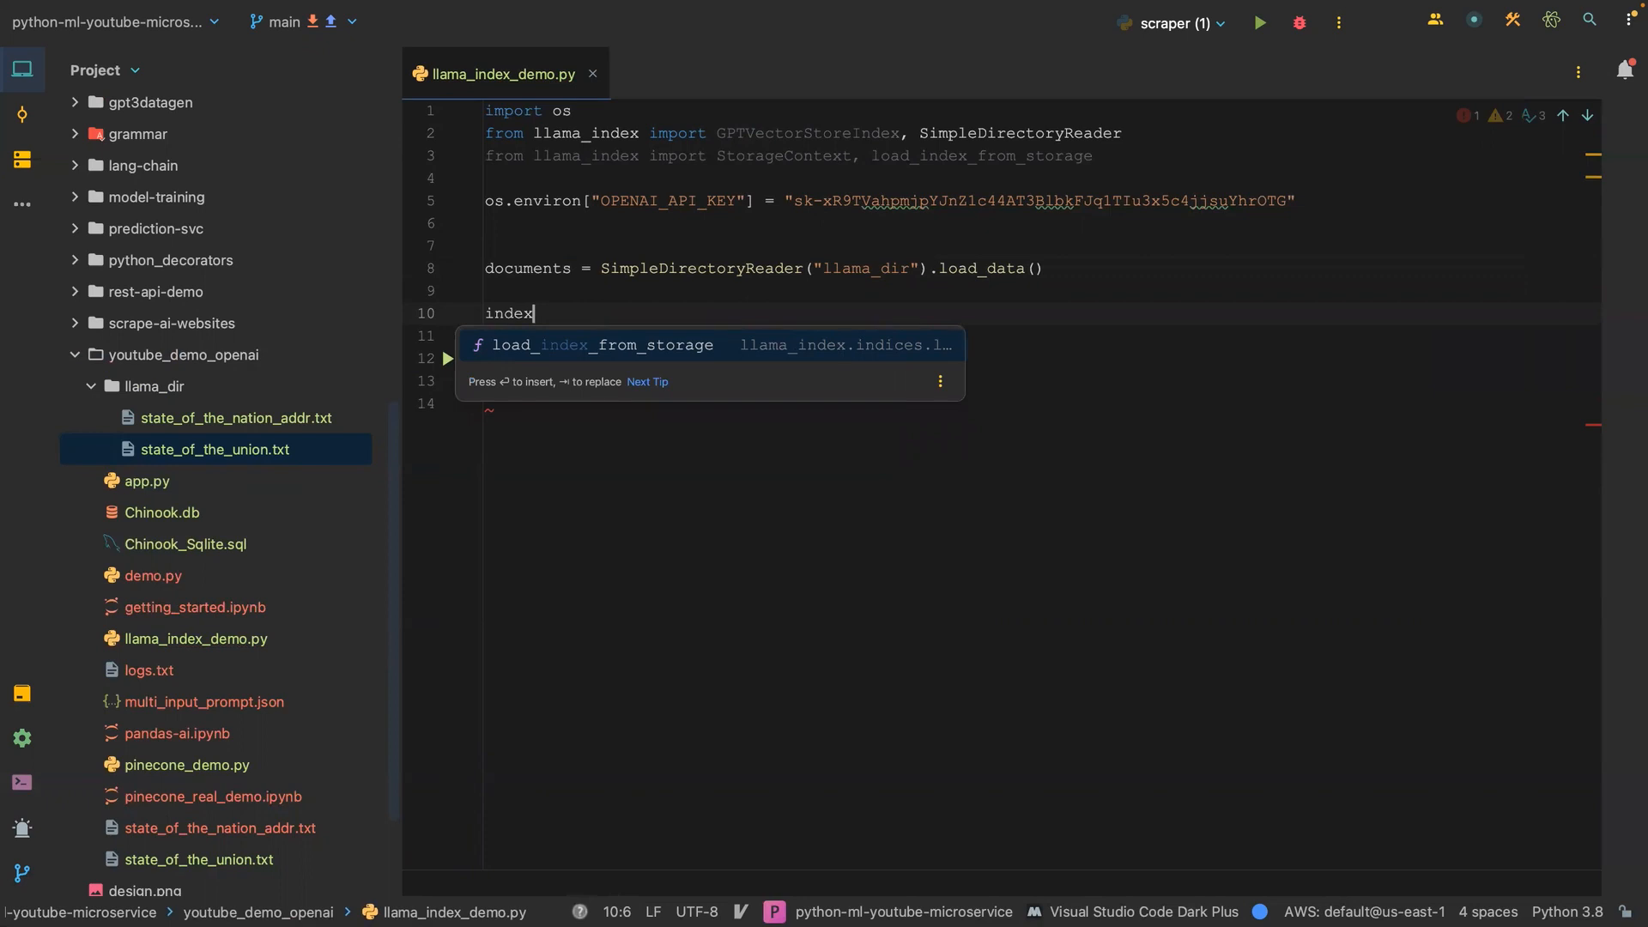
type("= GPTVectorStoreIndex")
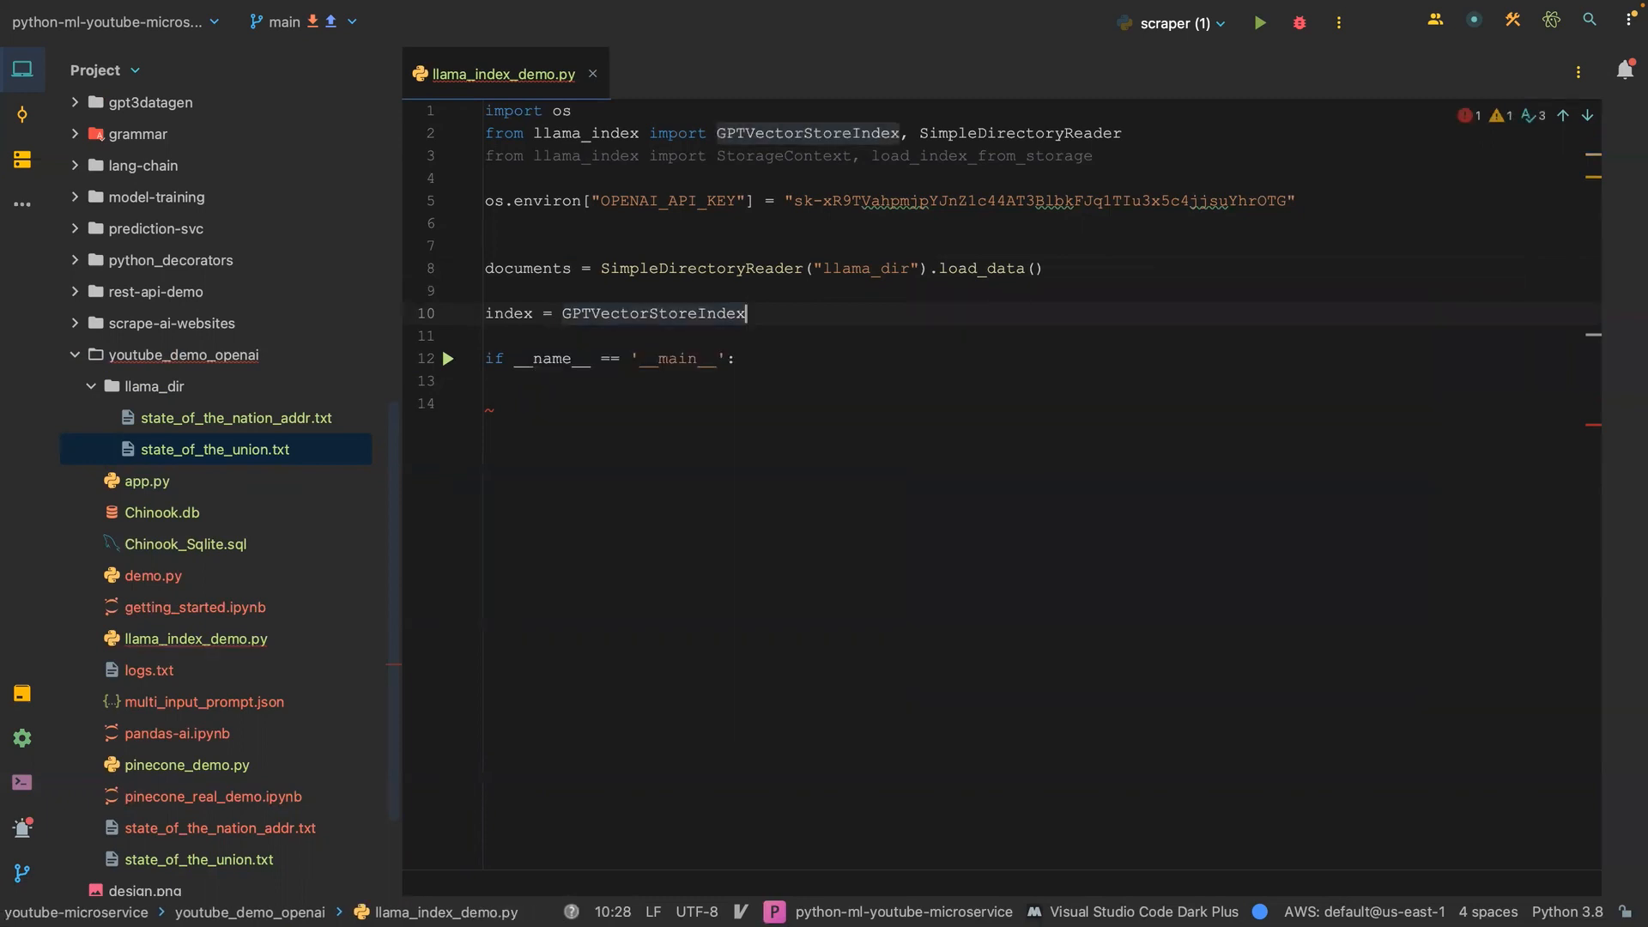
type(".from_documents(")
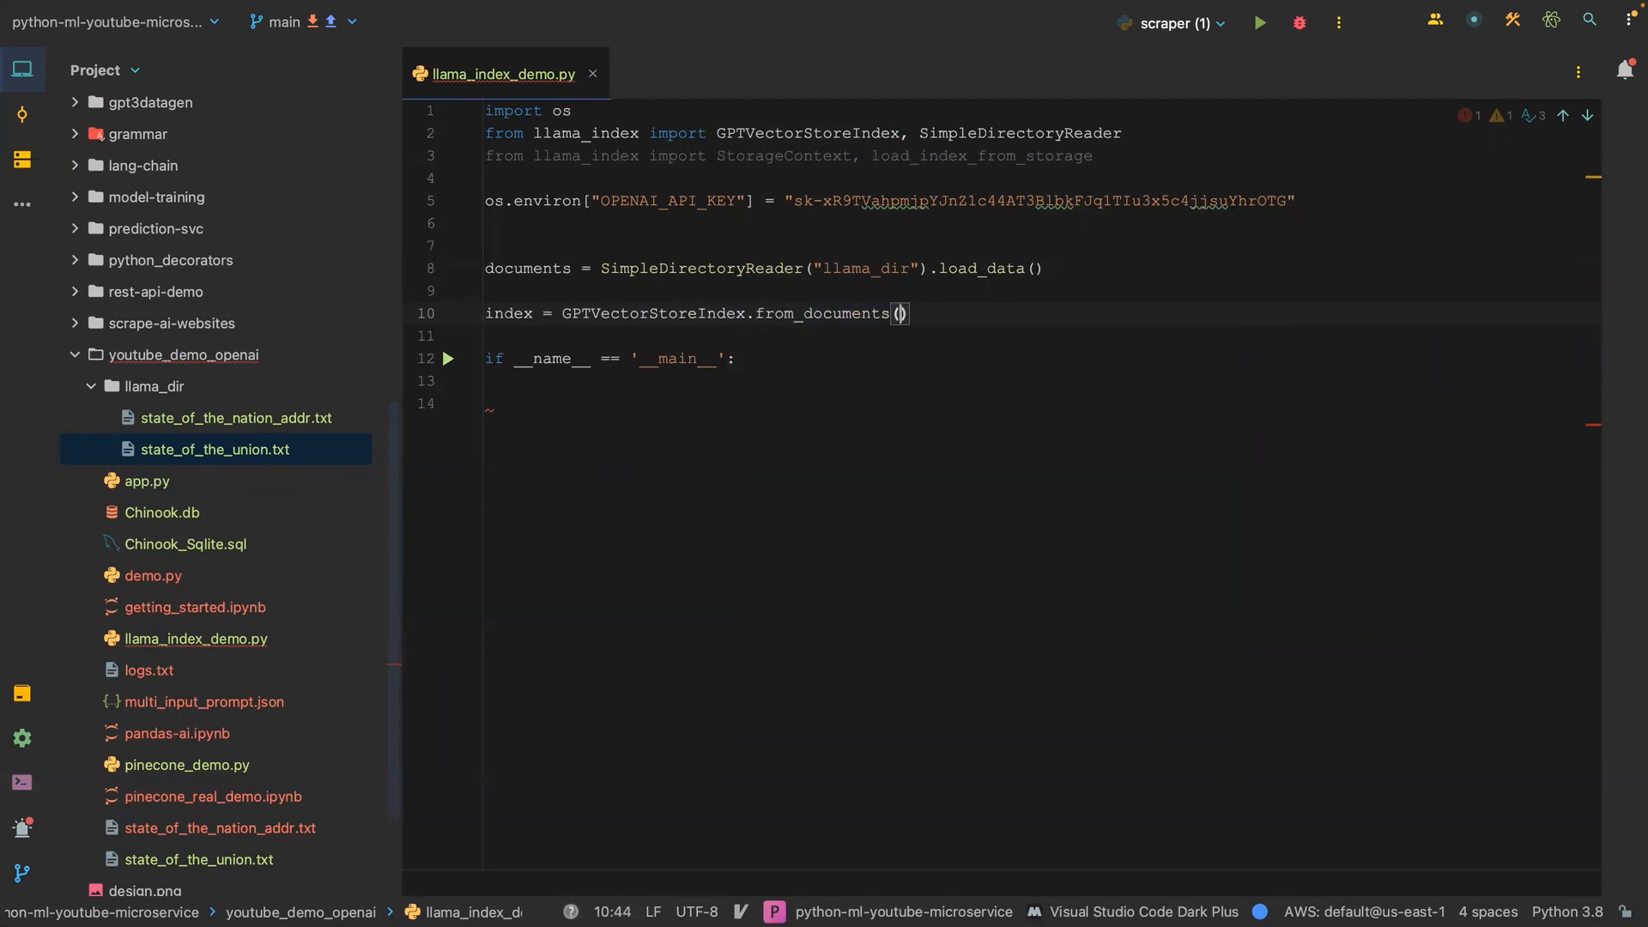
type("documents=documents")
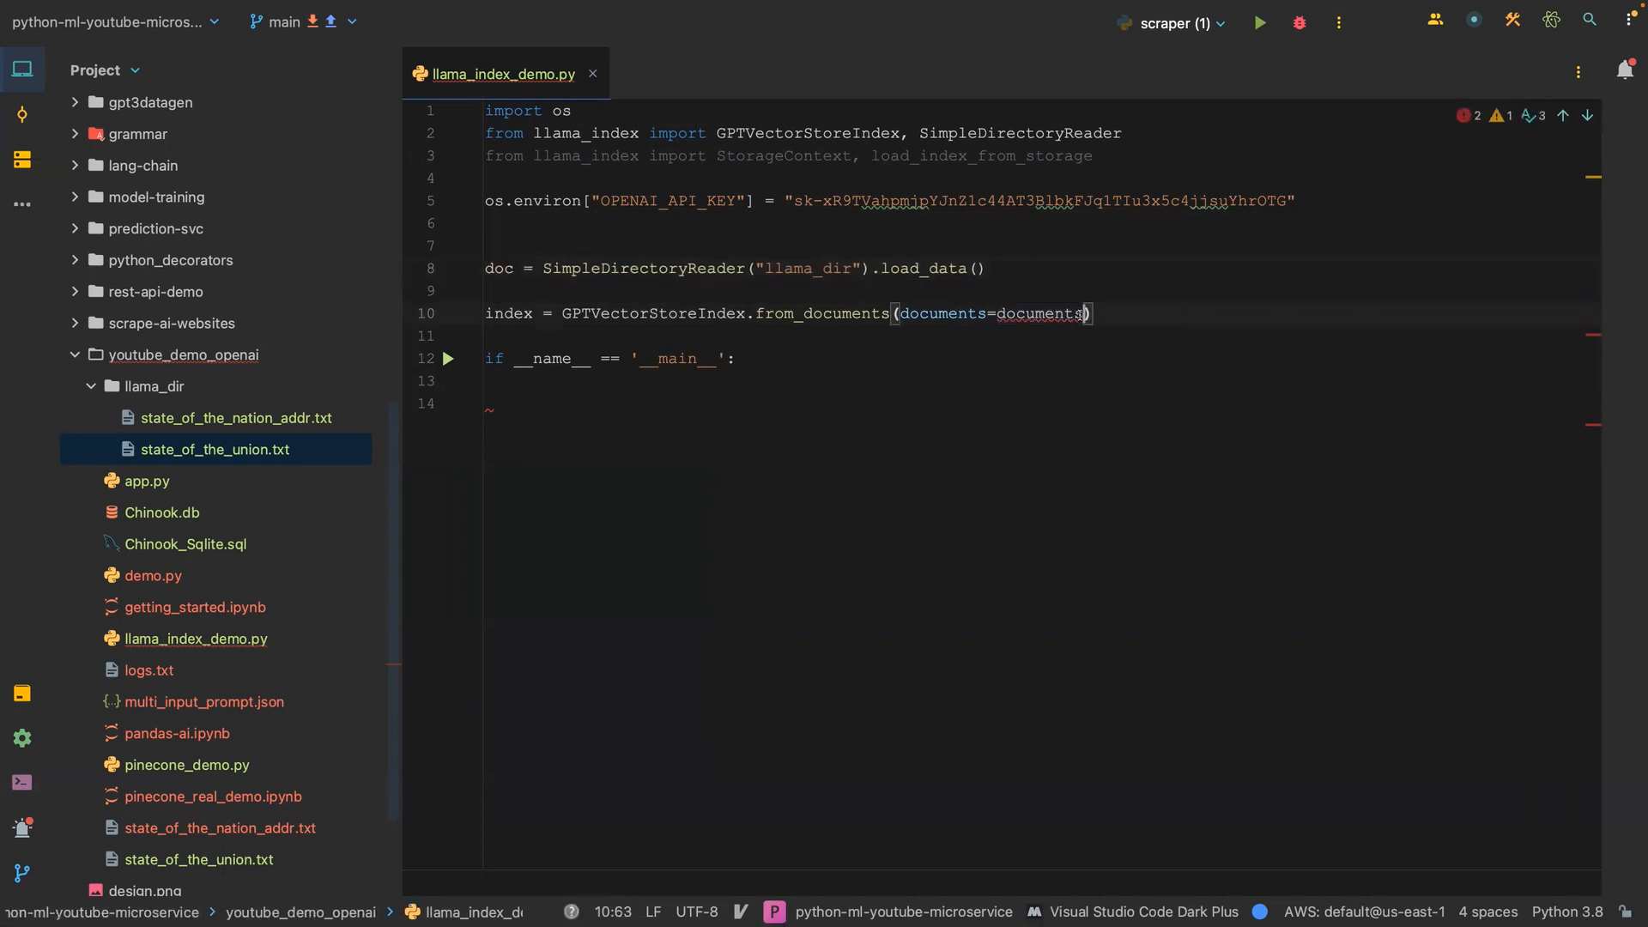
type("docs")
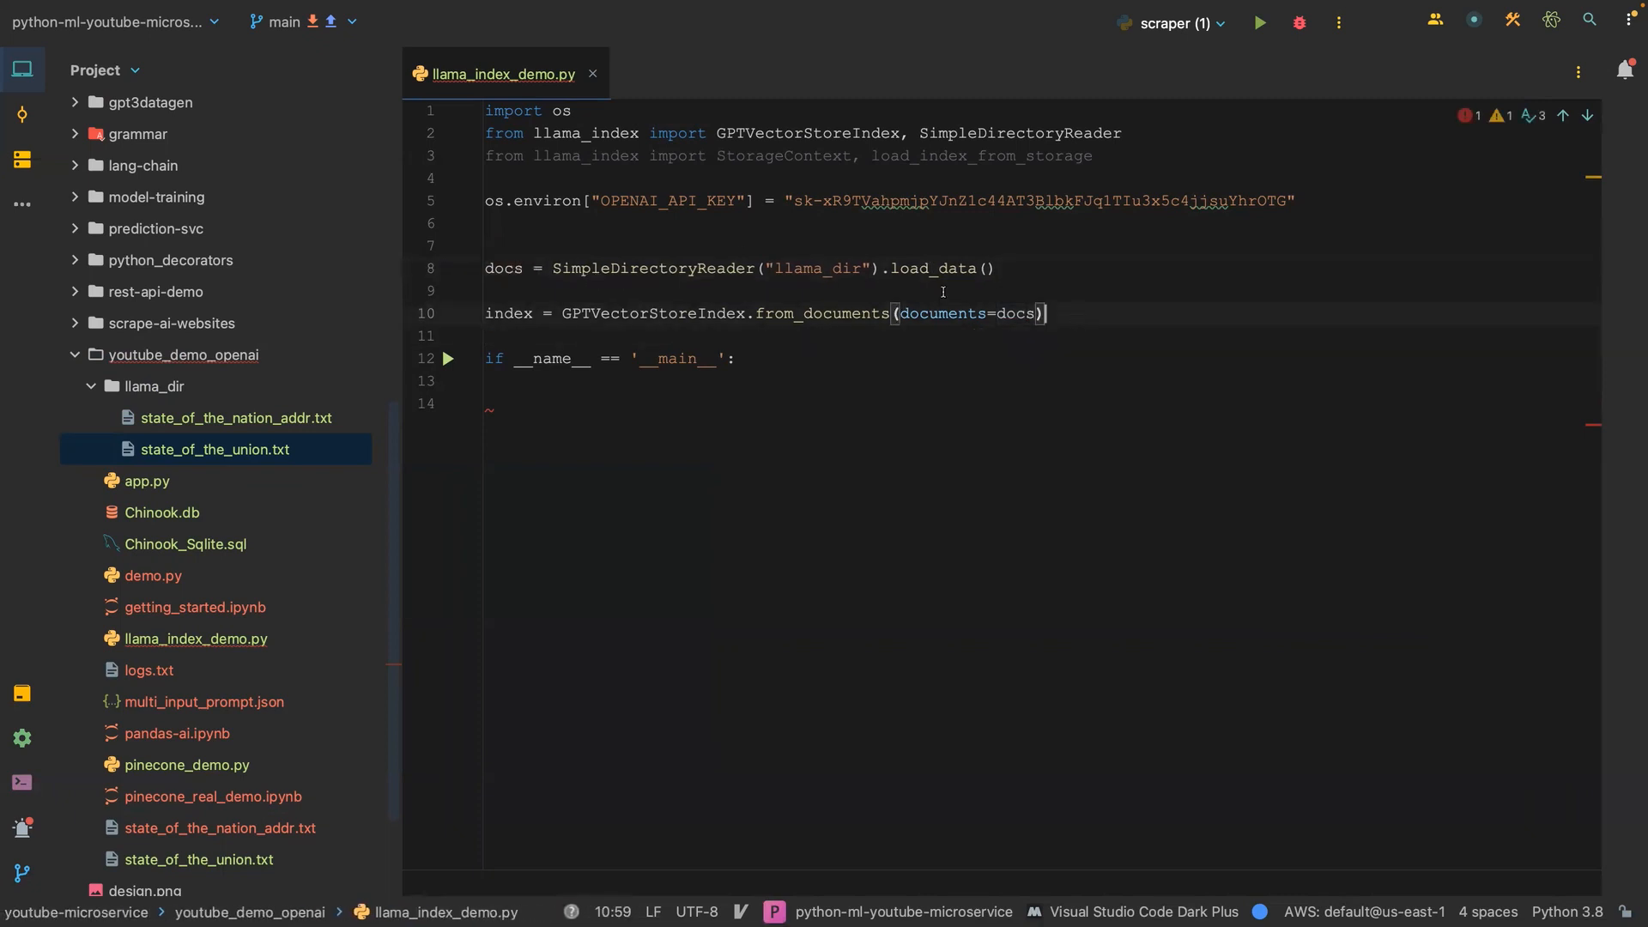
Add engine = index.as_query_engine() inside the main block.
key("enter")
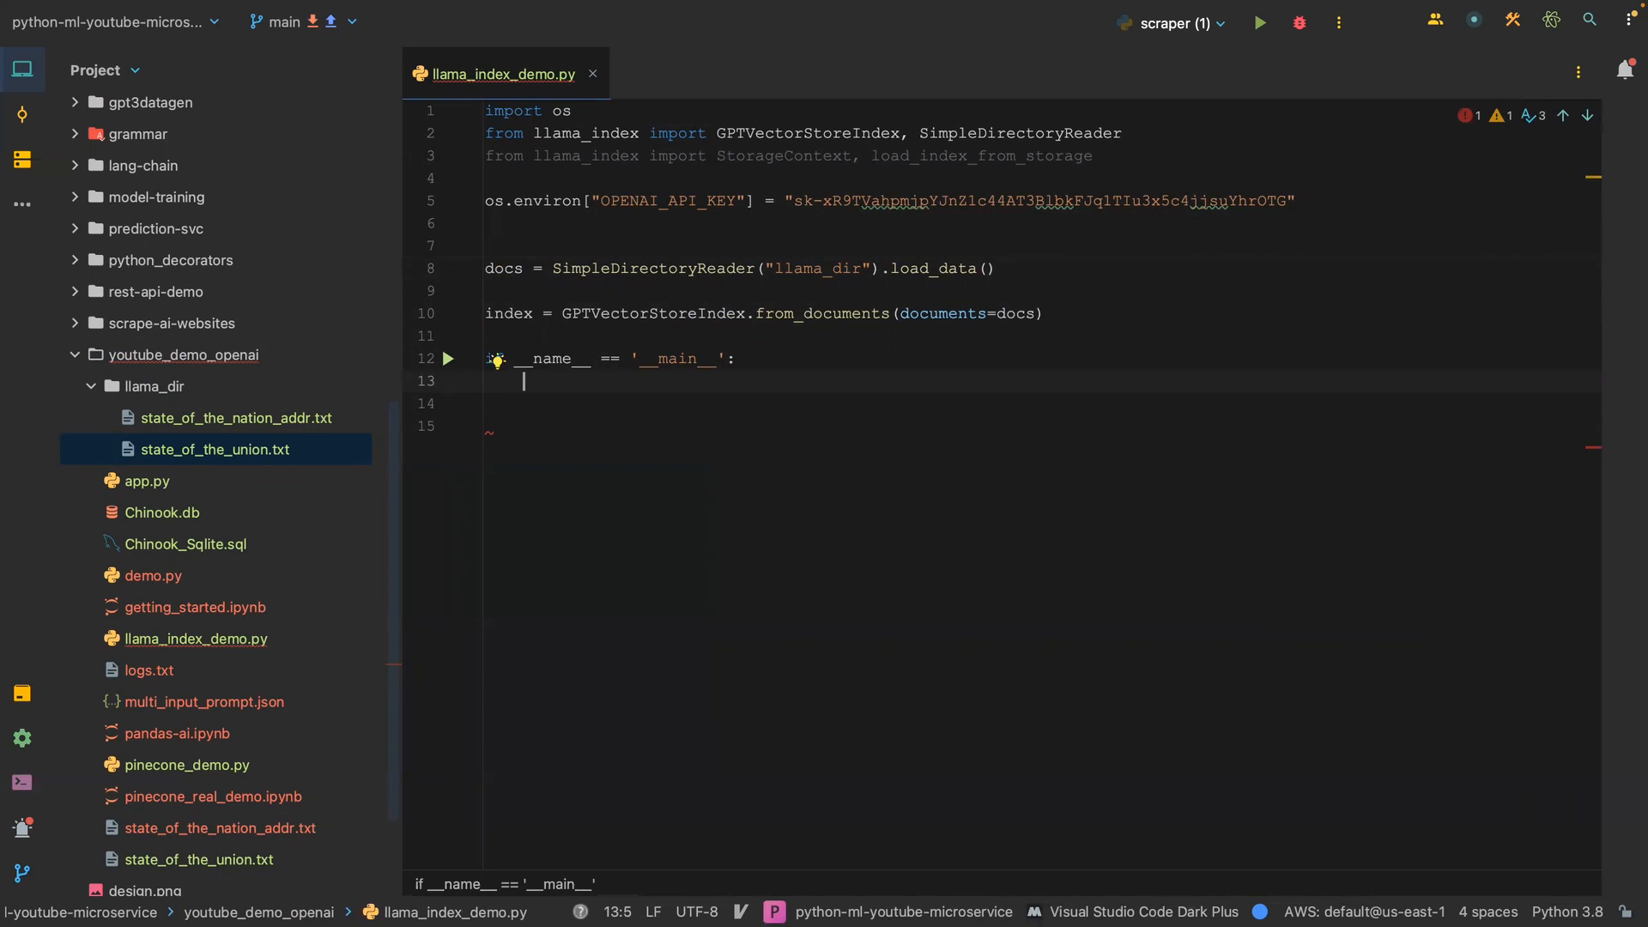
type("engine =")
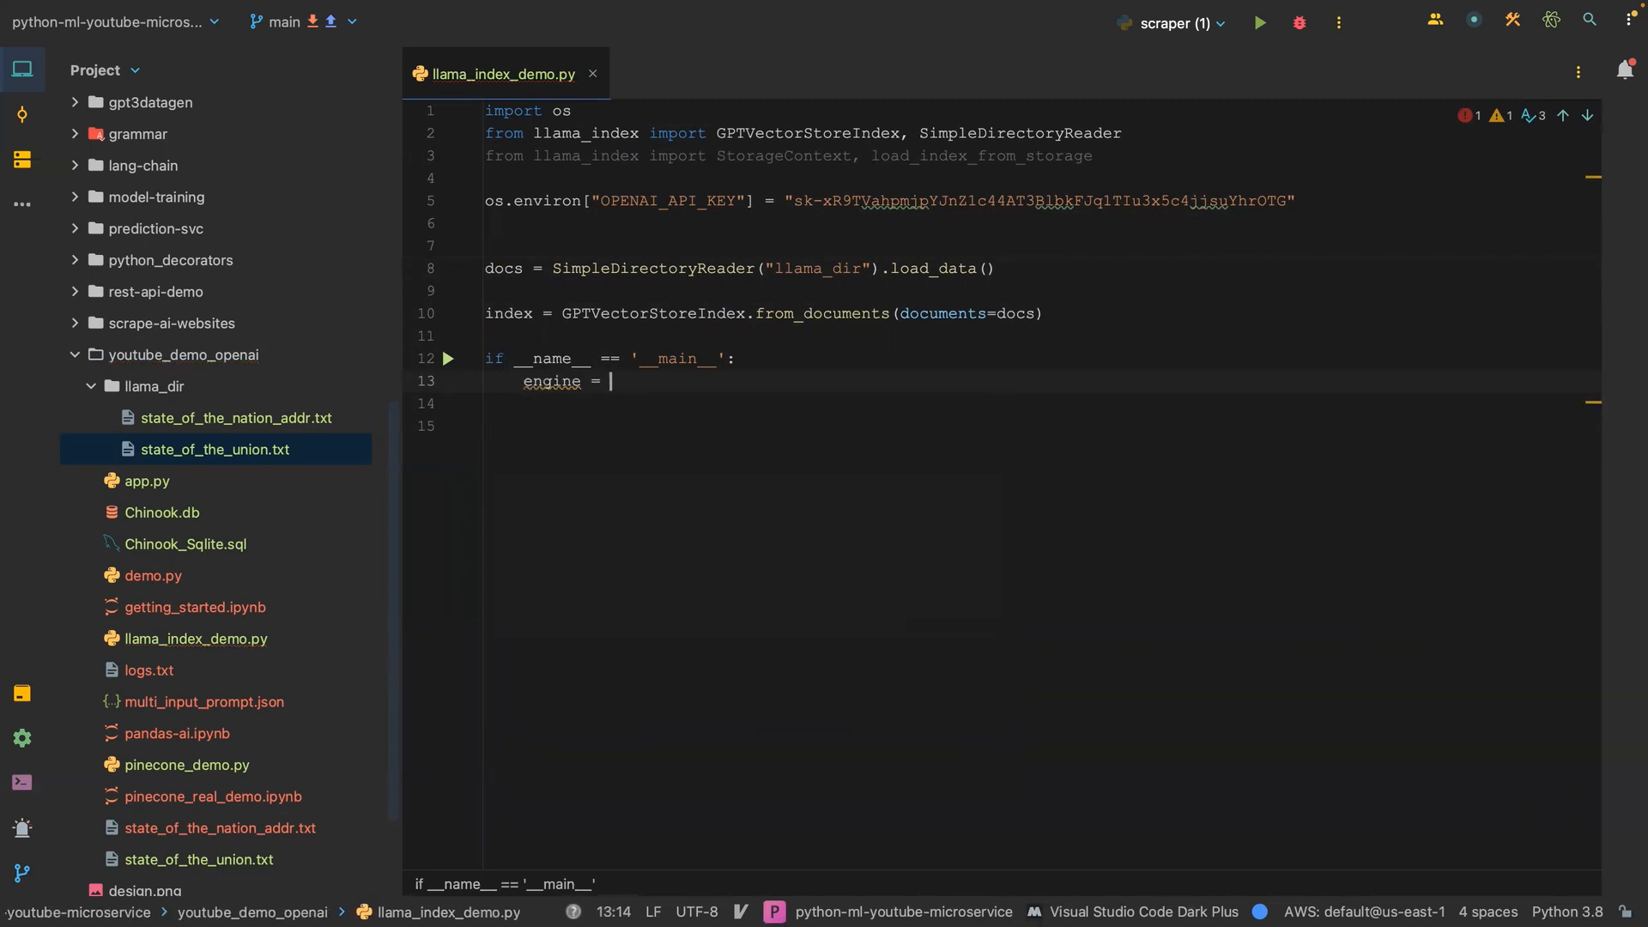
type("index.")
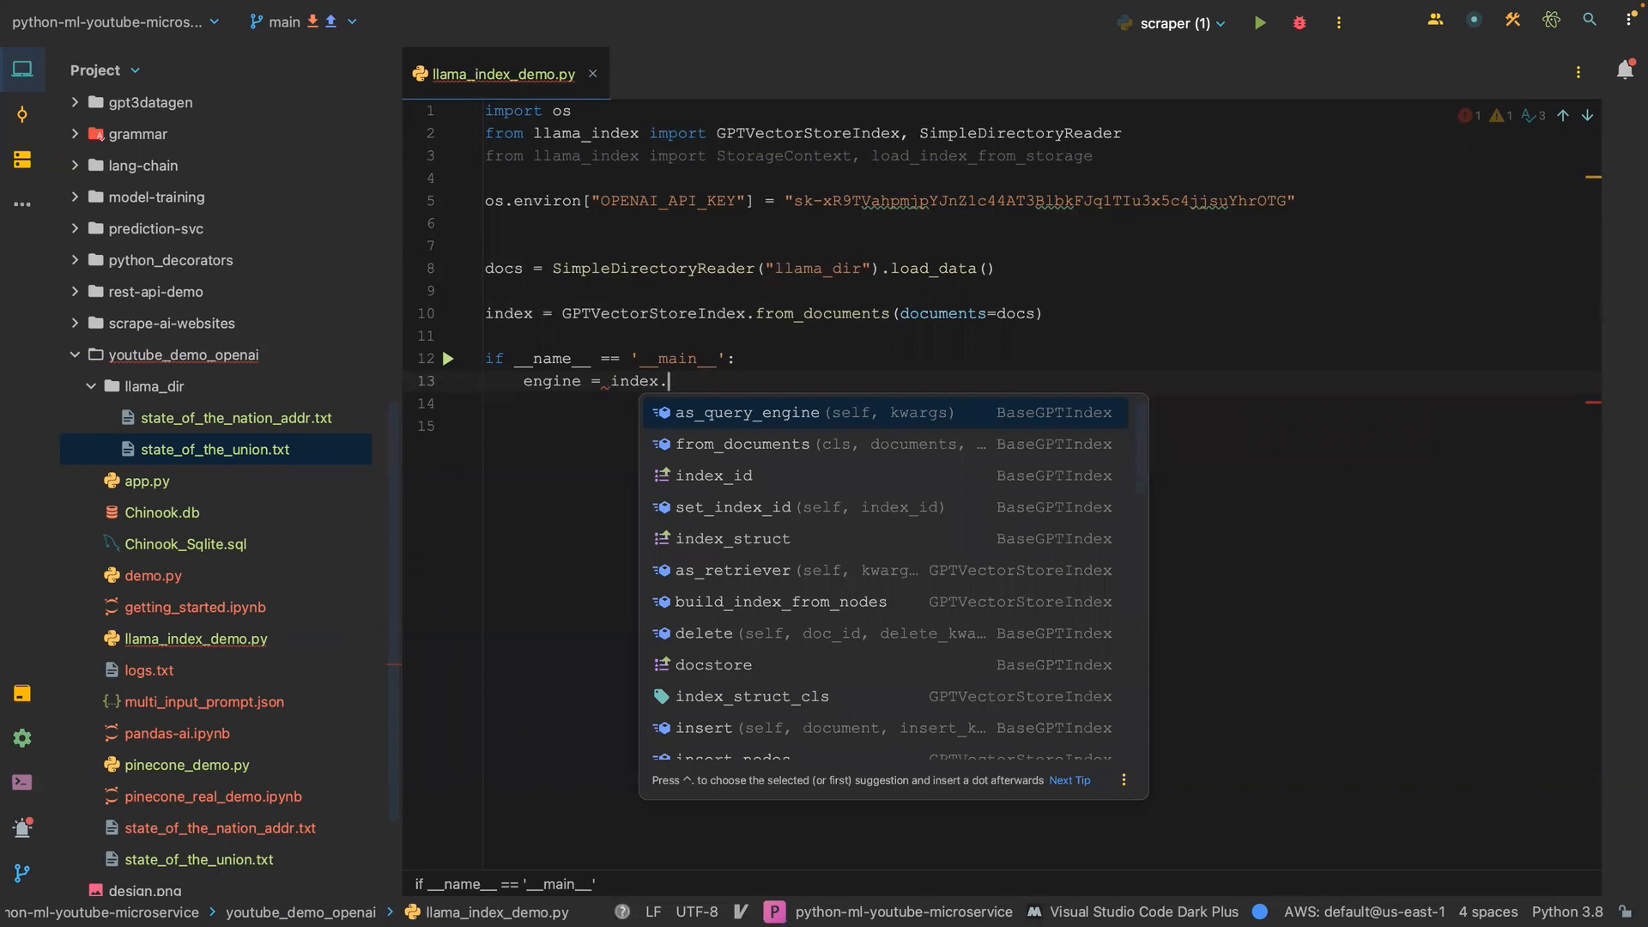
left_click(748, 412)
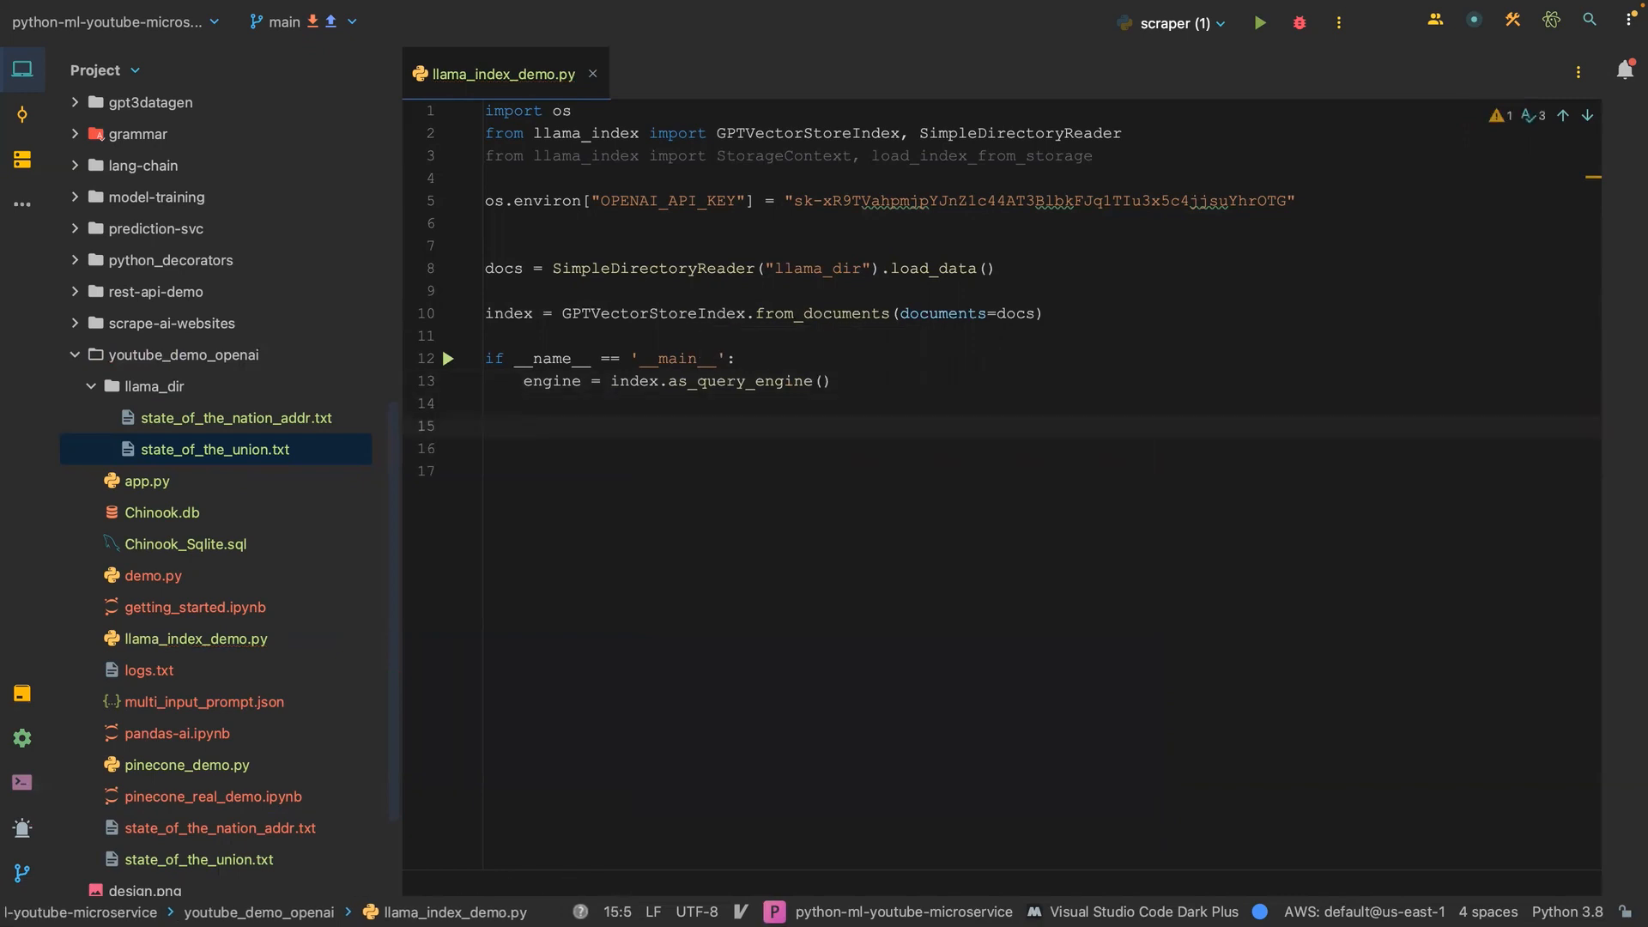
Add print(engine.query()), retype the engine line, and start a query variable.
type("print(")
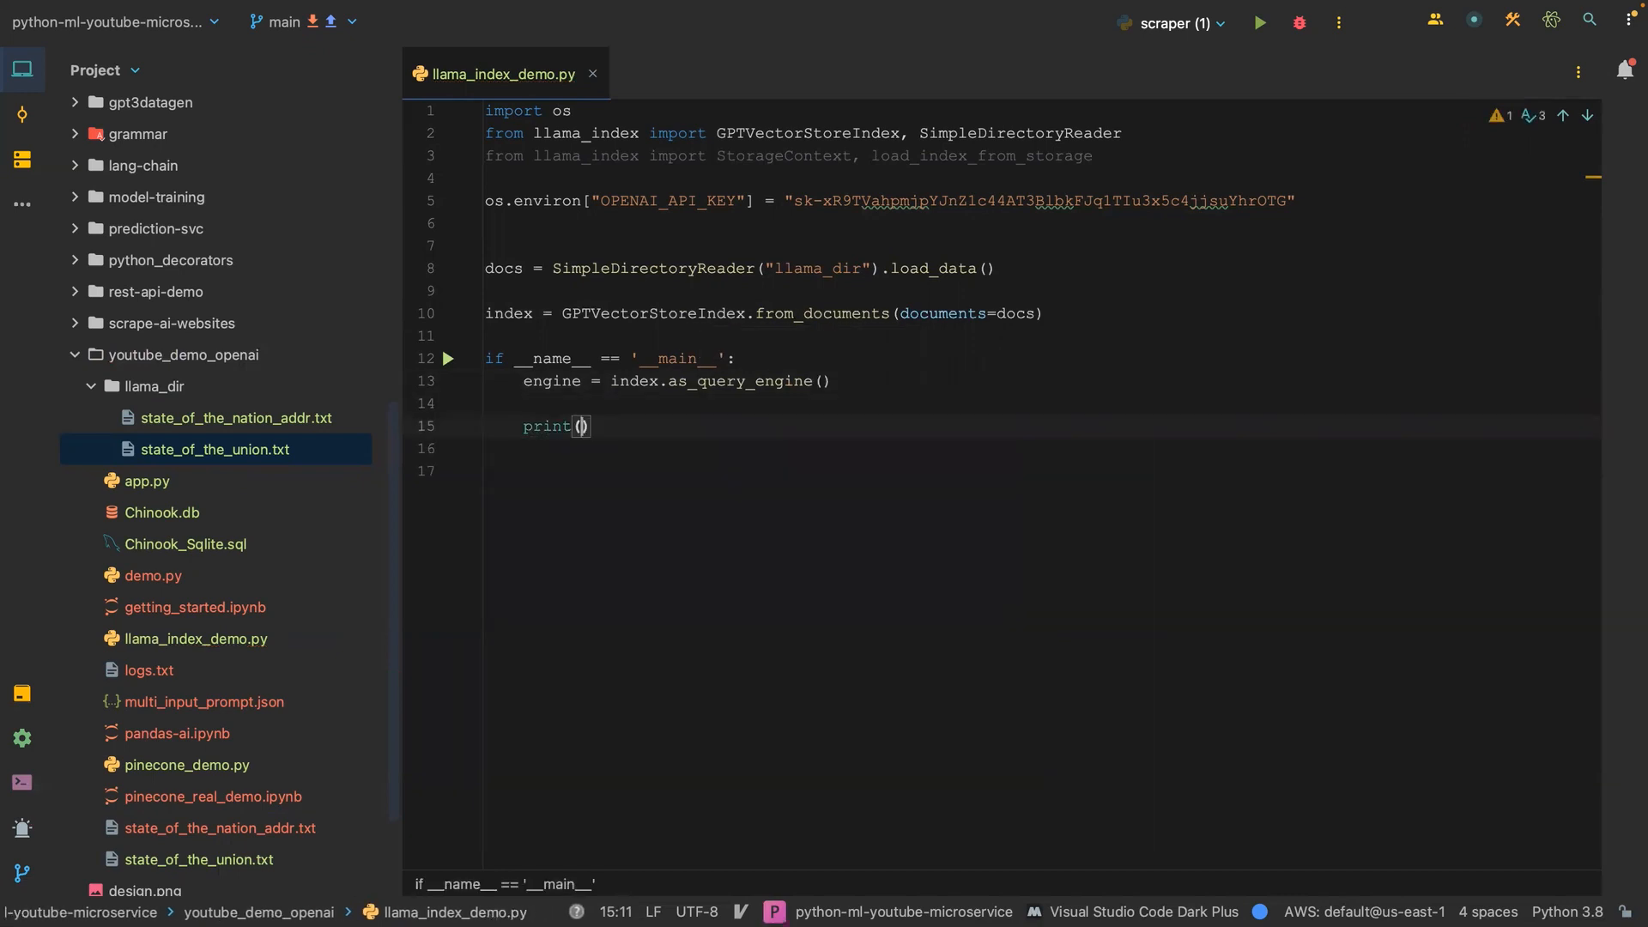
type("e")
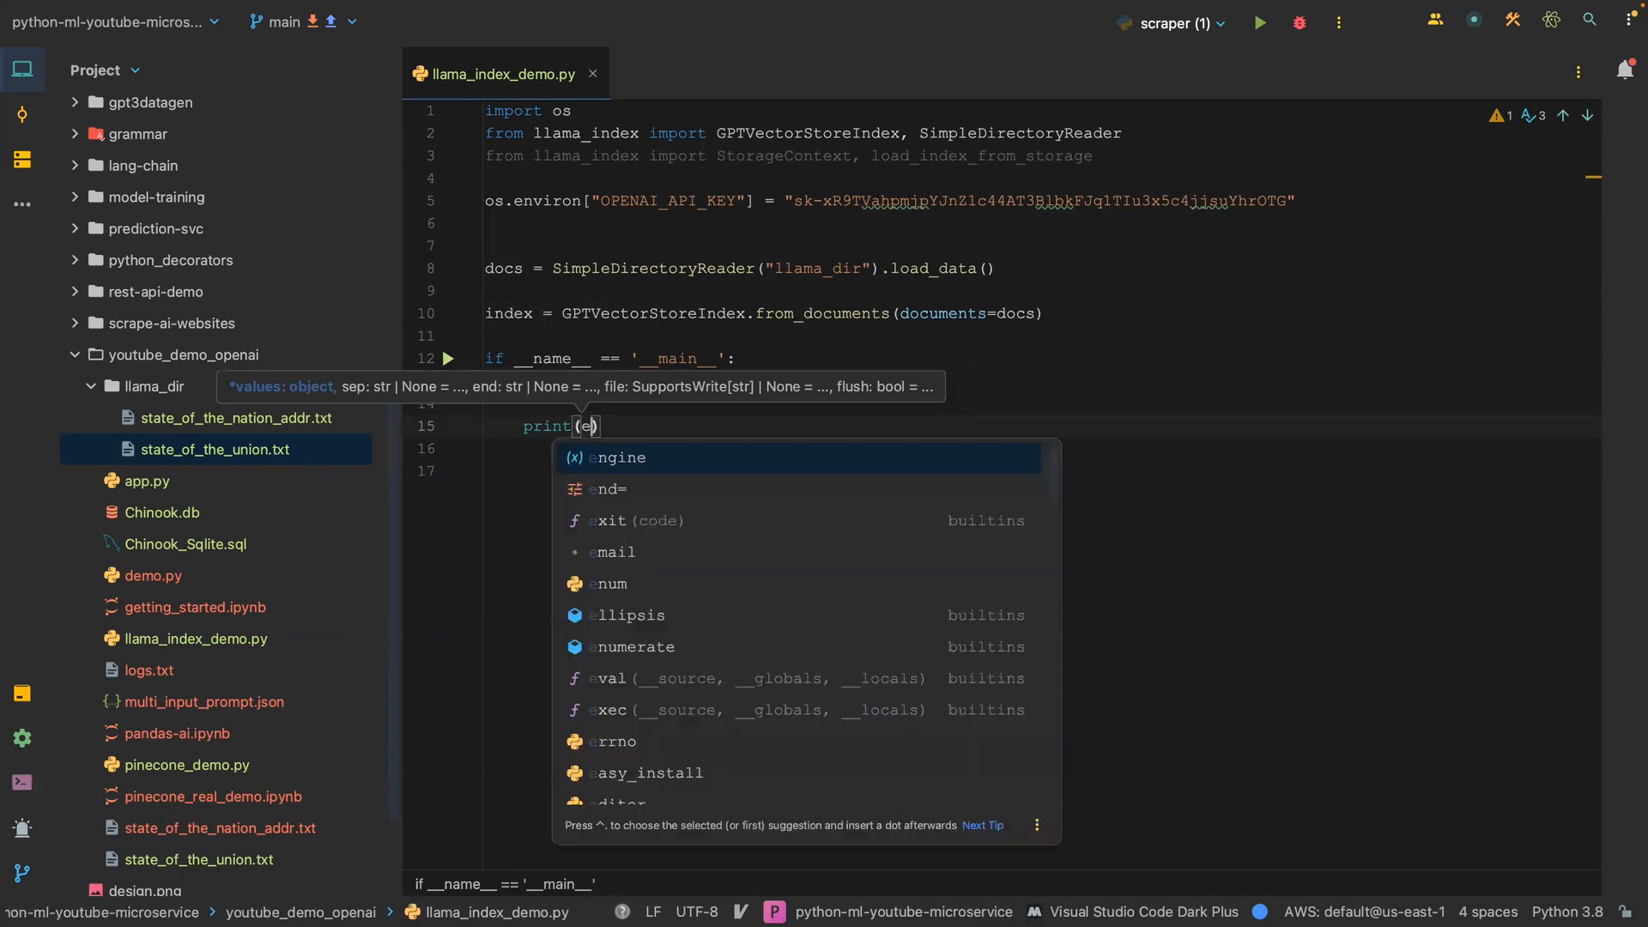
type("ngine.")
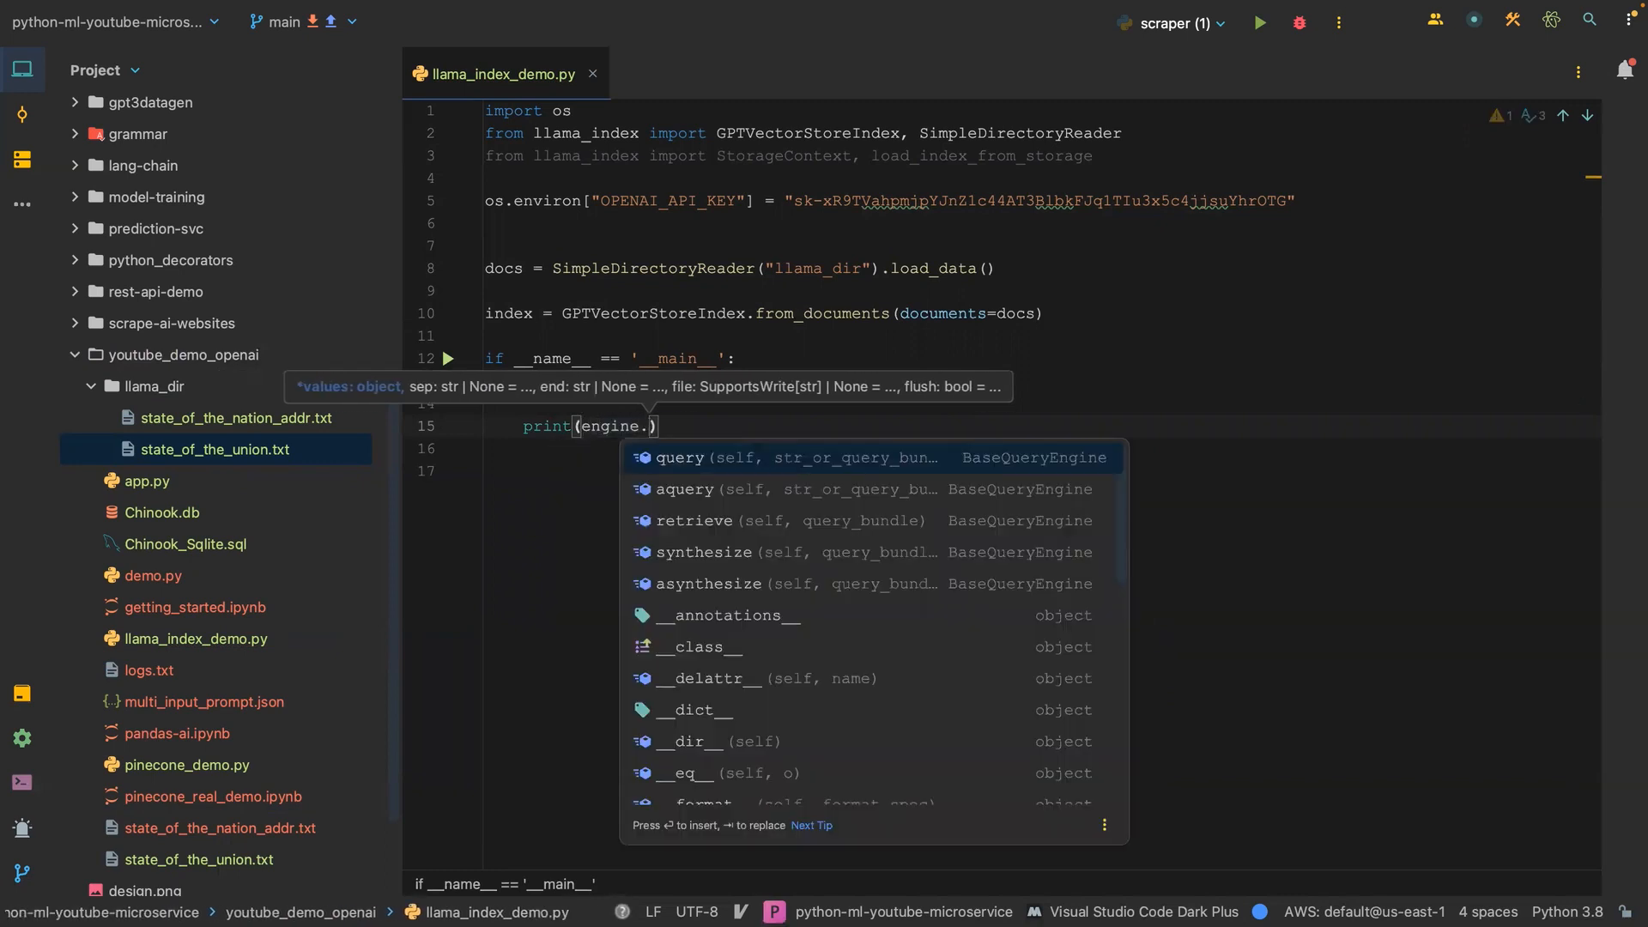
left_click(679, 458)
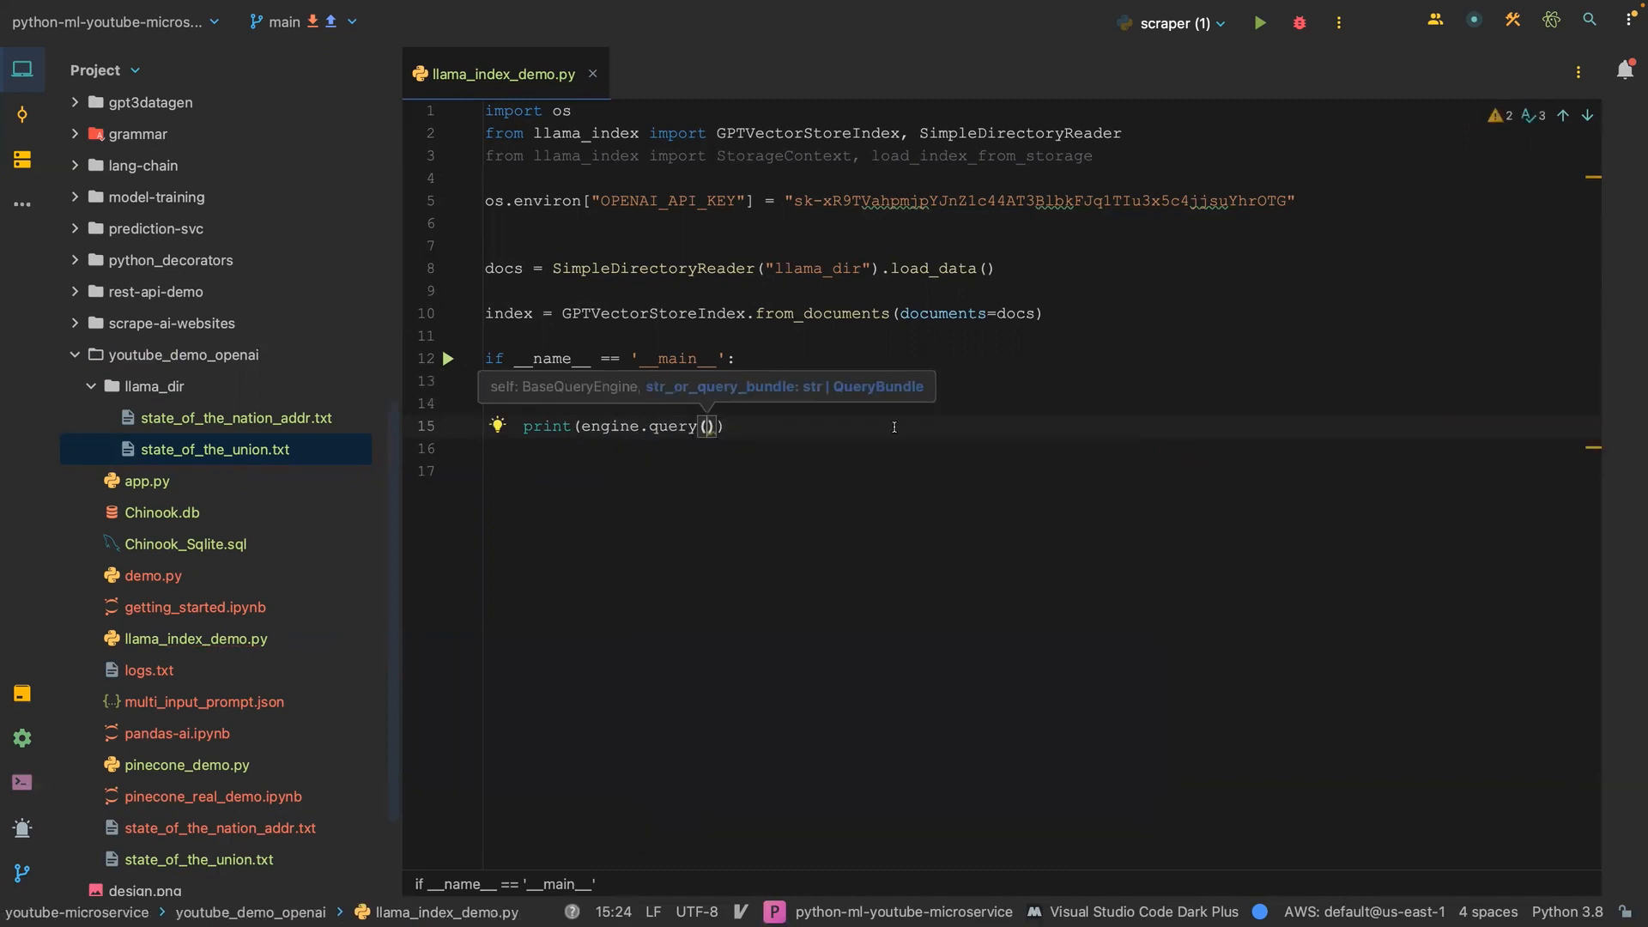
type("engine = index.as_query_engine()")
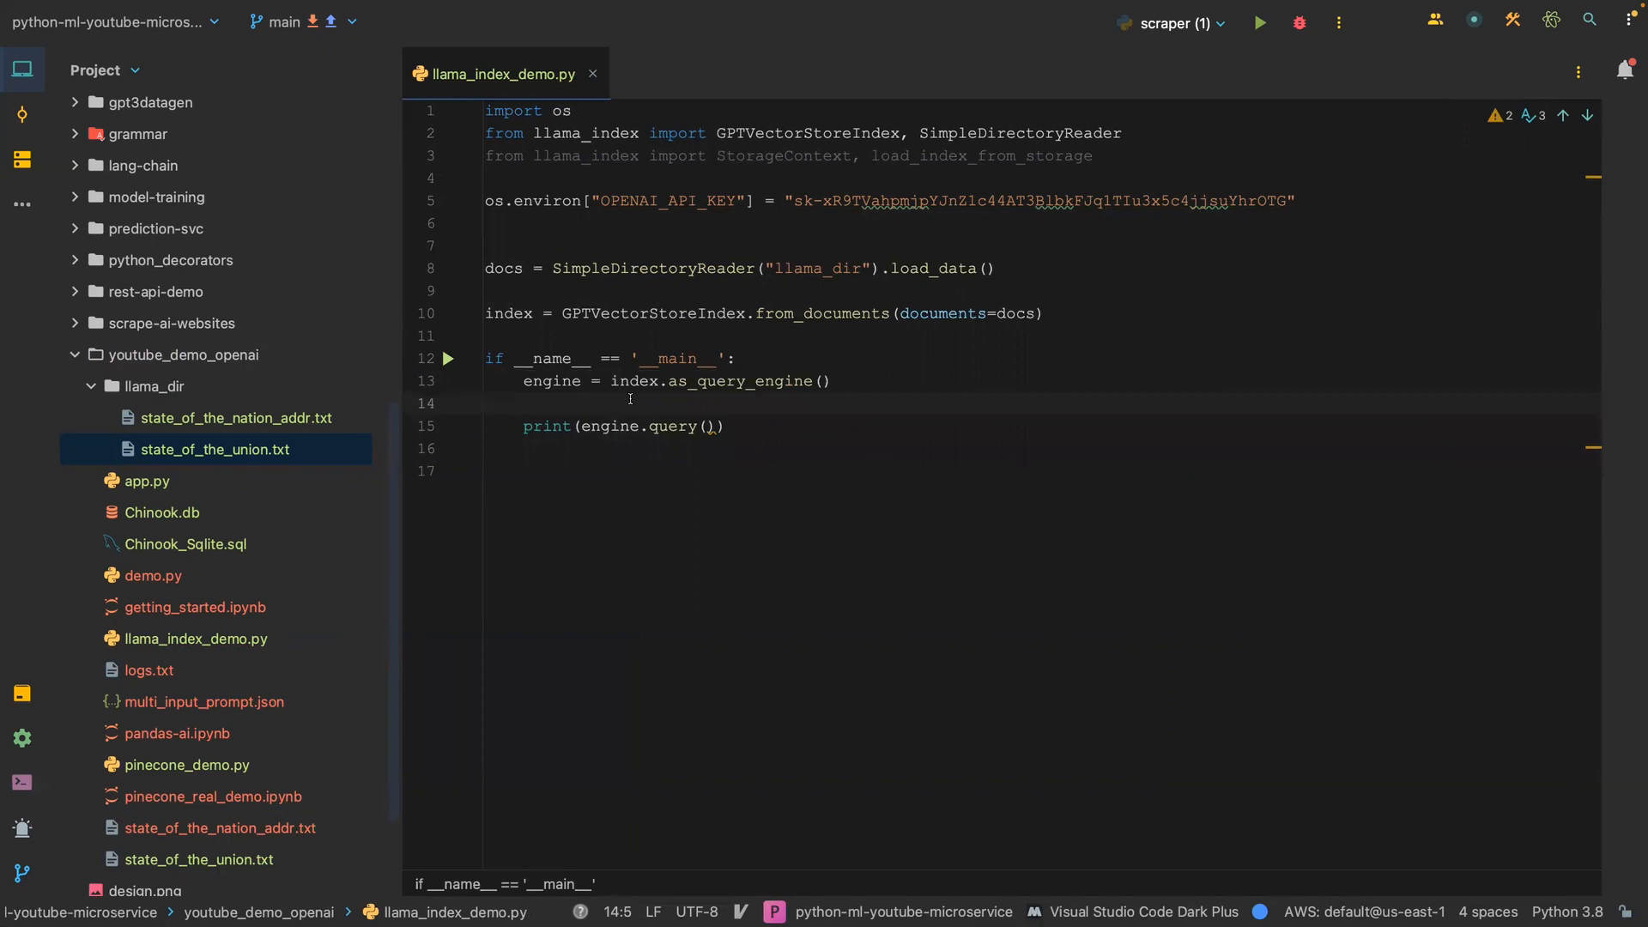
type("query =")
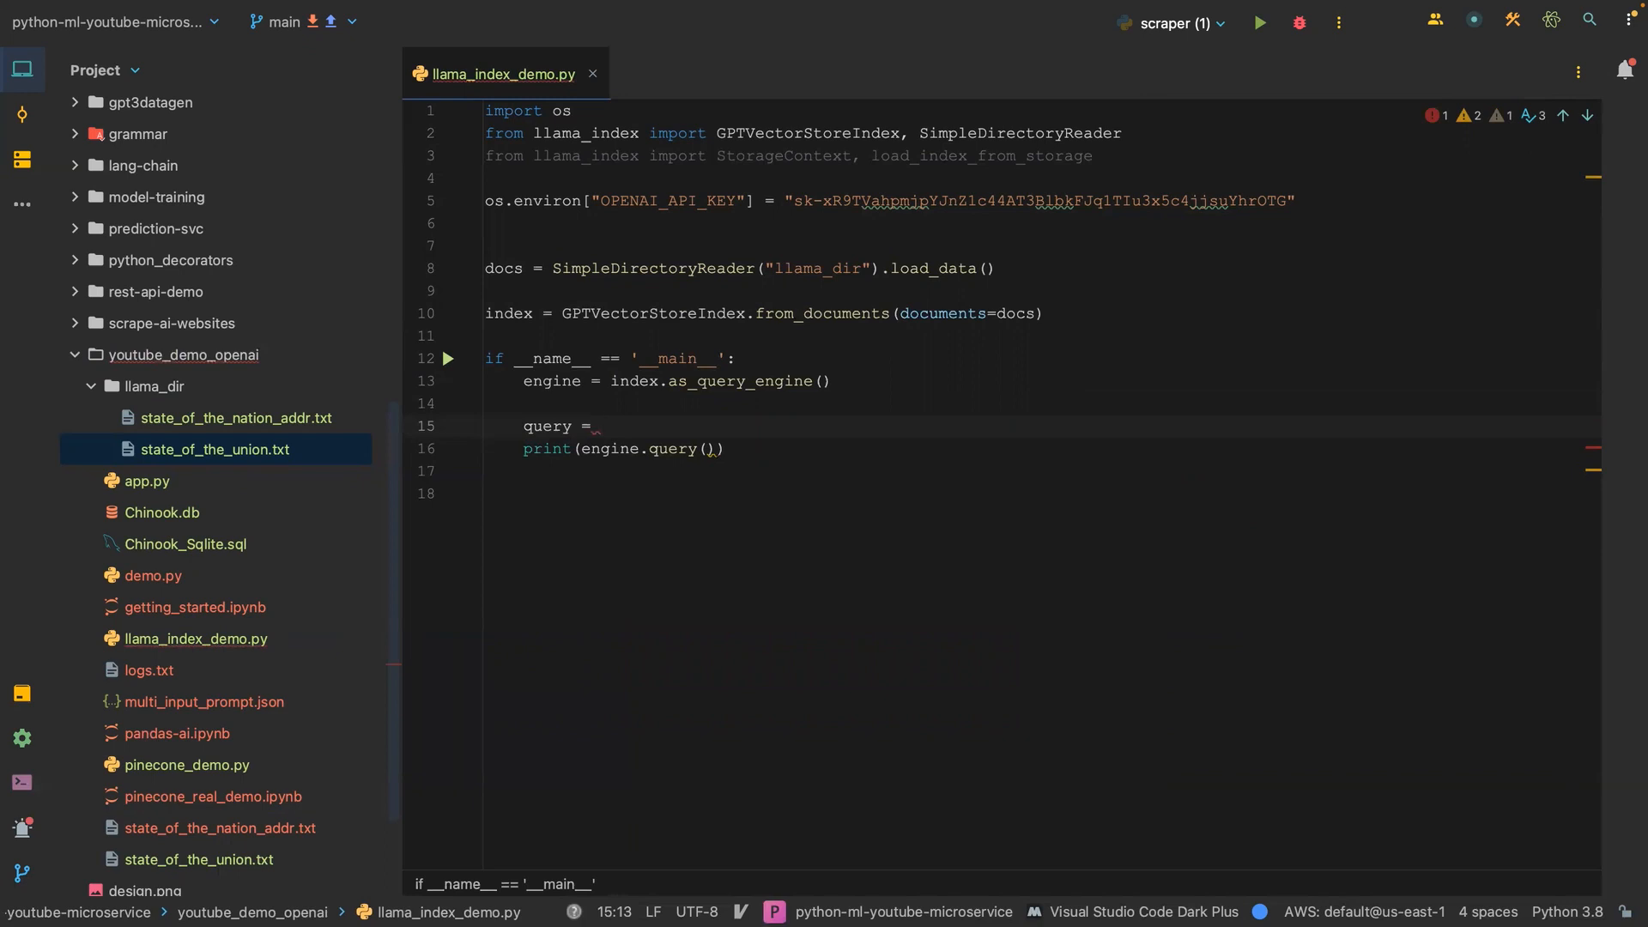
Add "what did the president say about covid19 pandemic?" as the second item in the query list.
type("[")
type("\"")
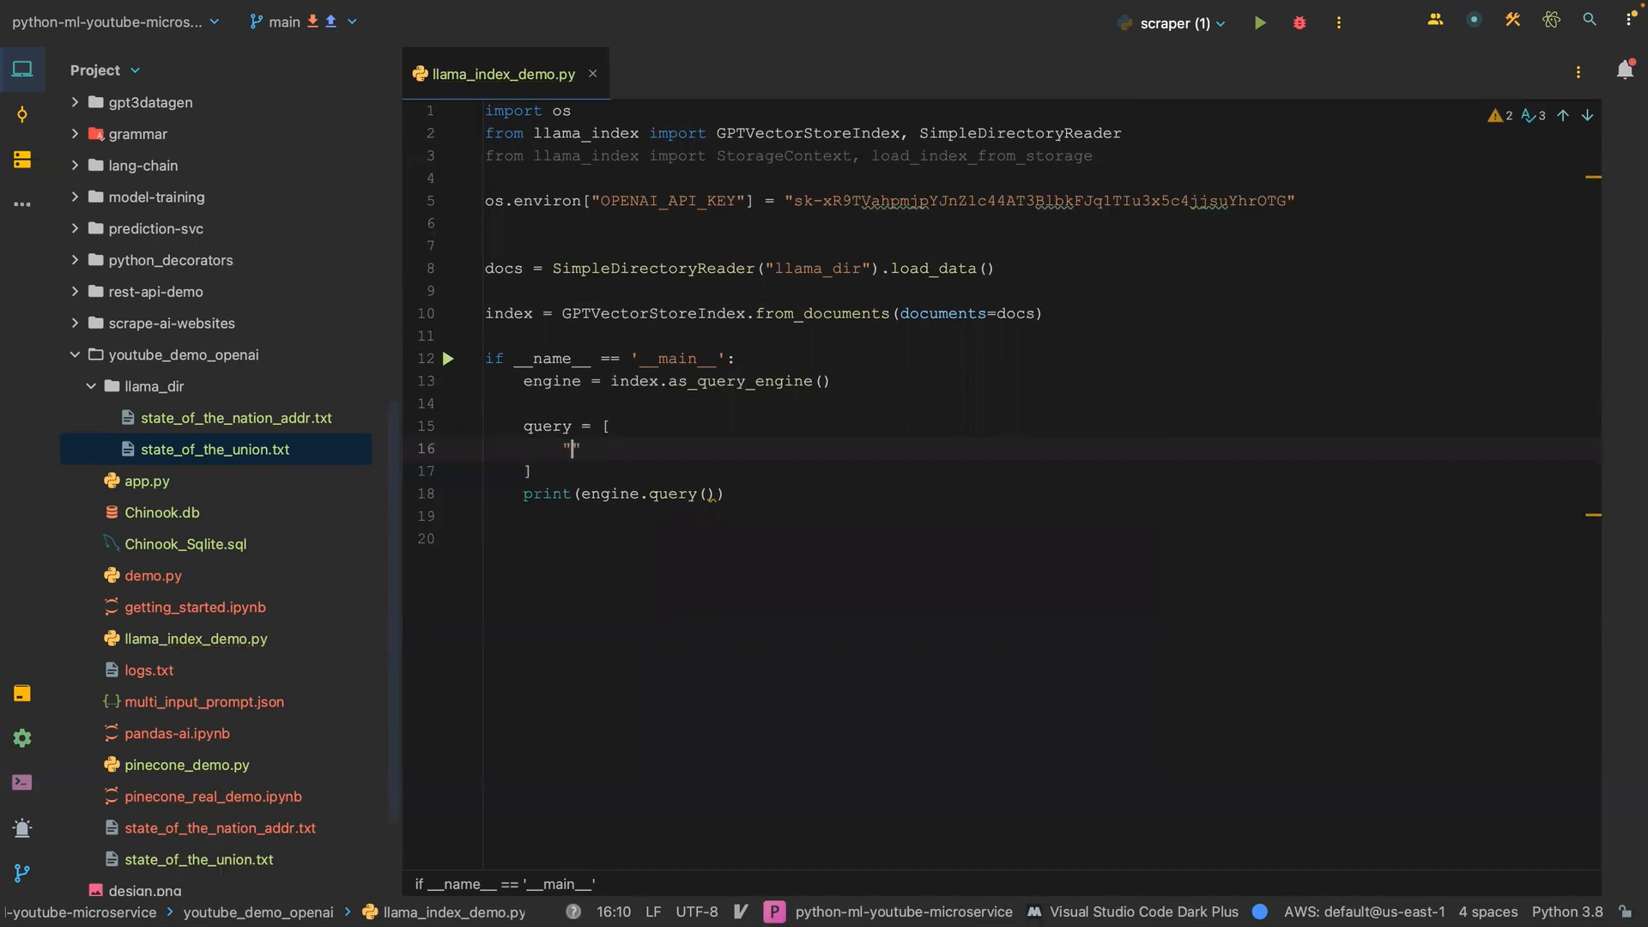
type("what did the russian president sa")
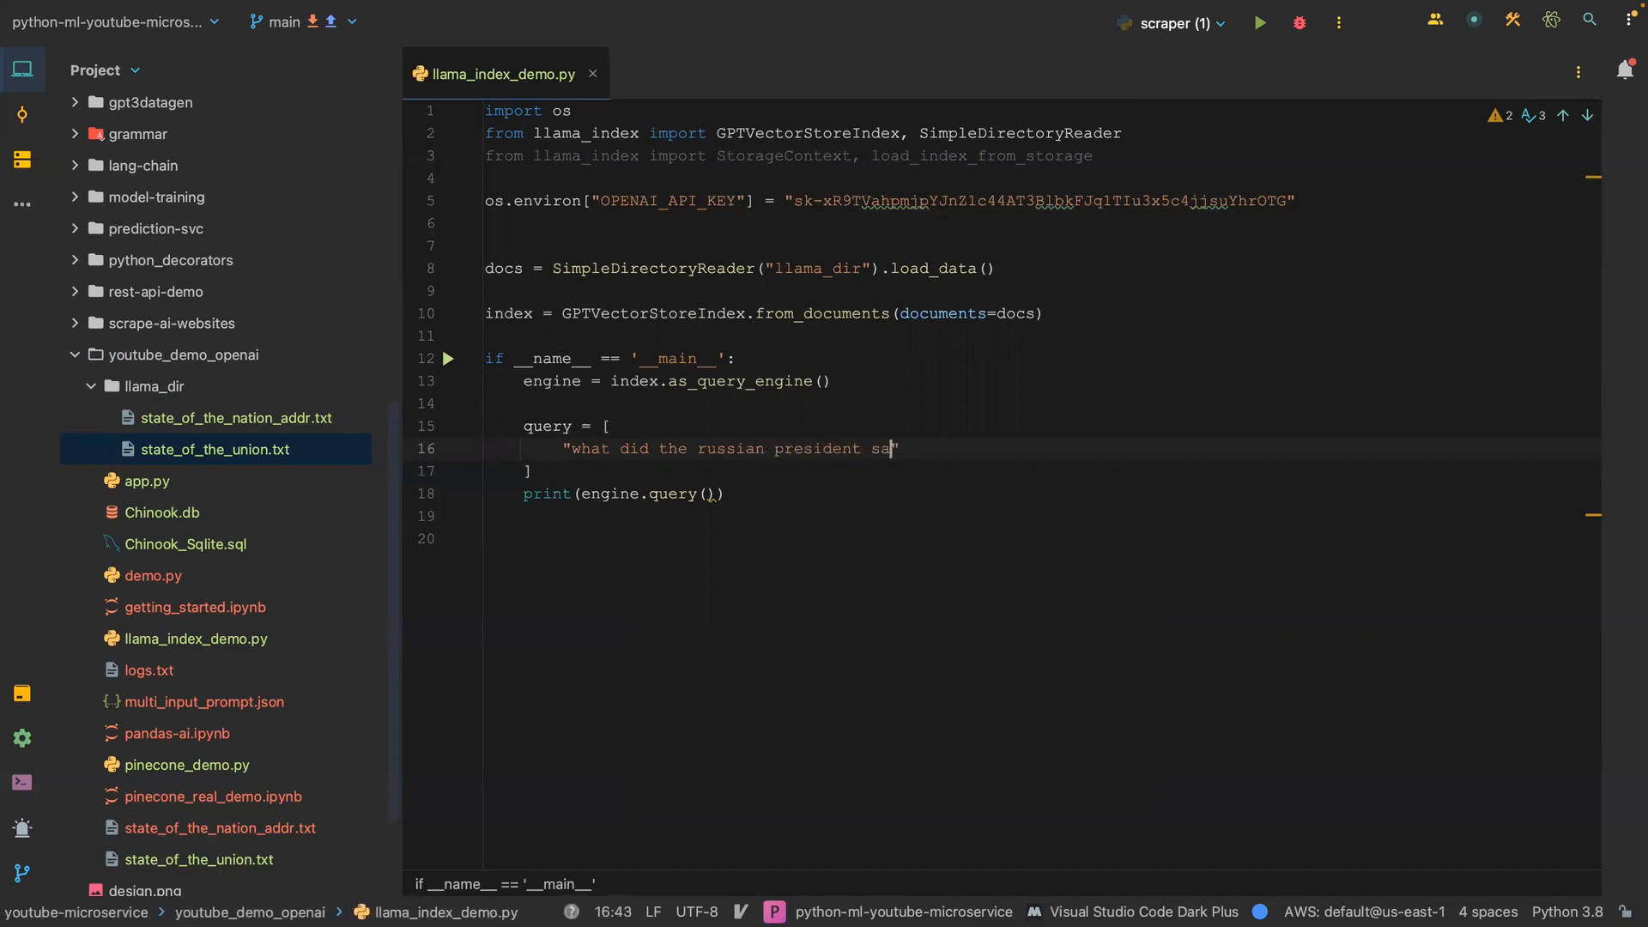
type("y?")
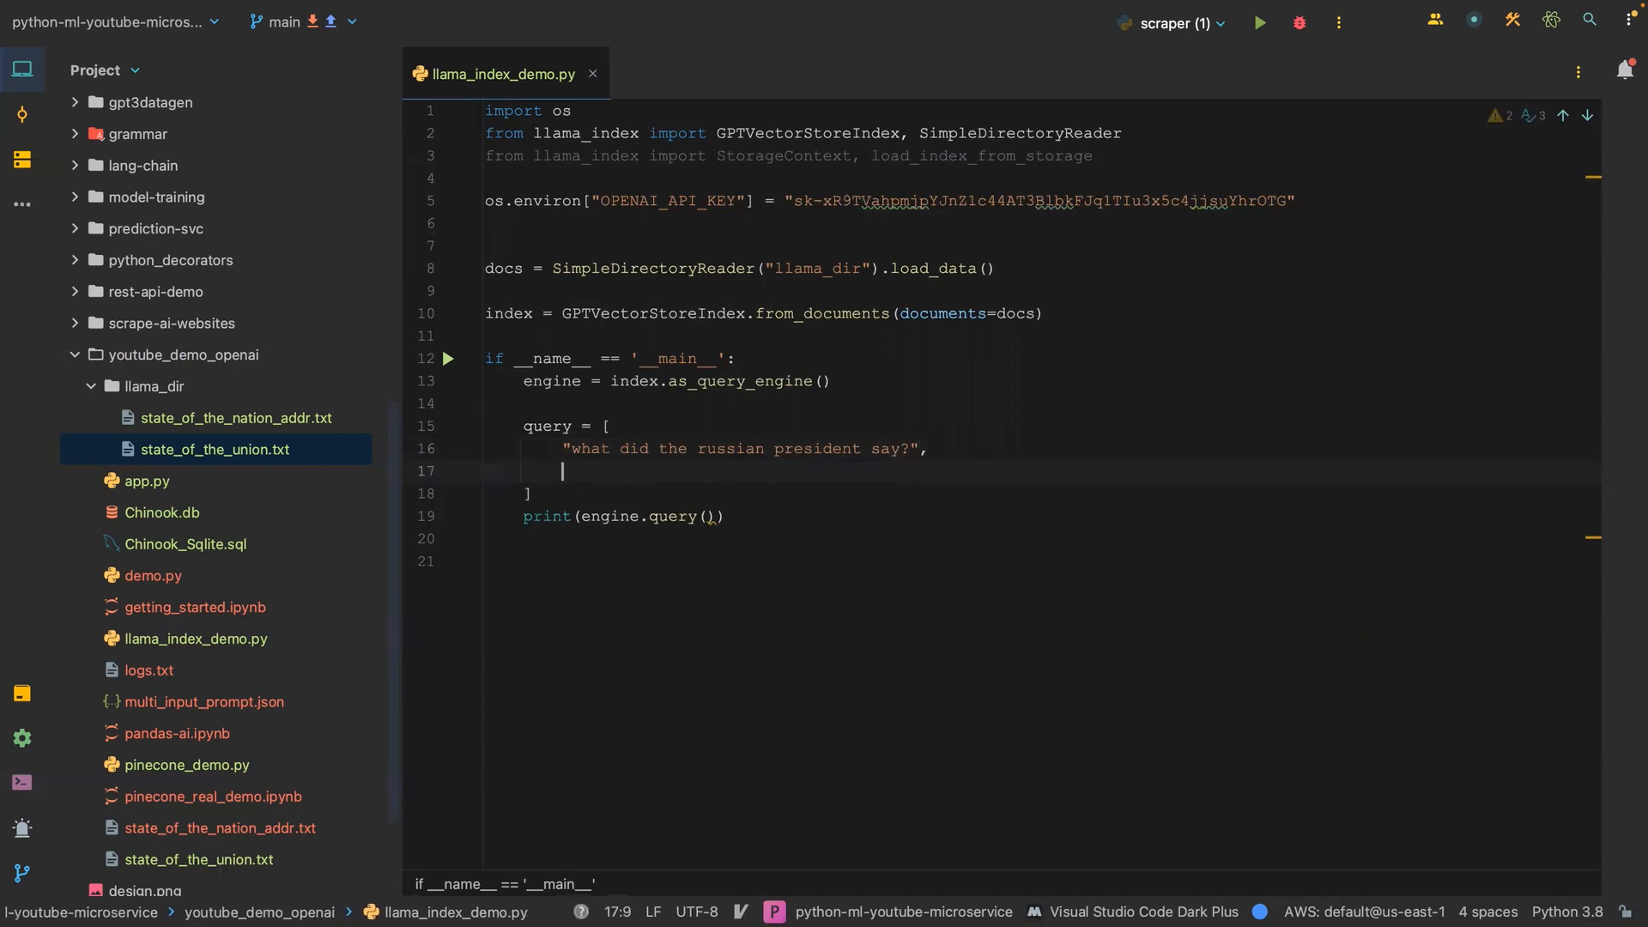
type("\"\"")
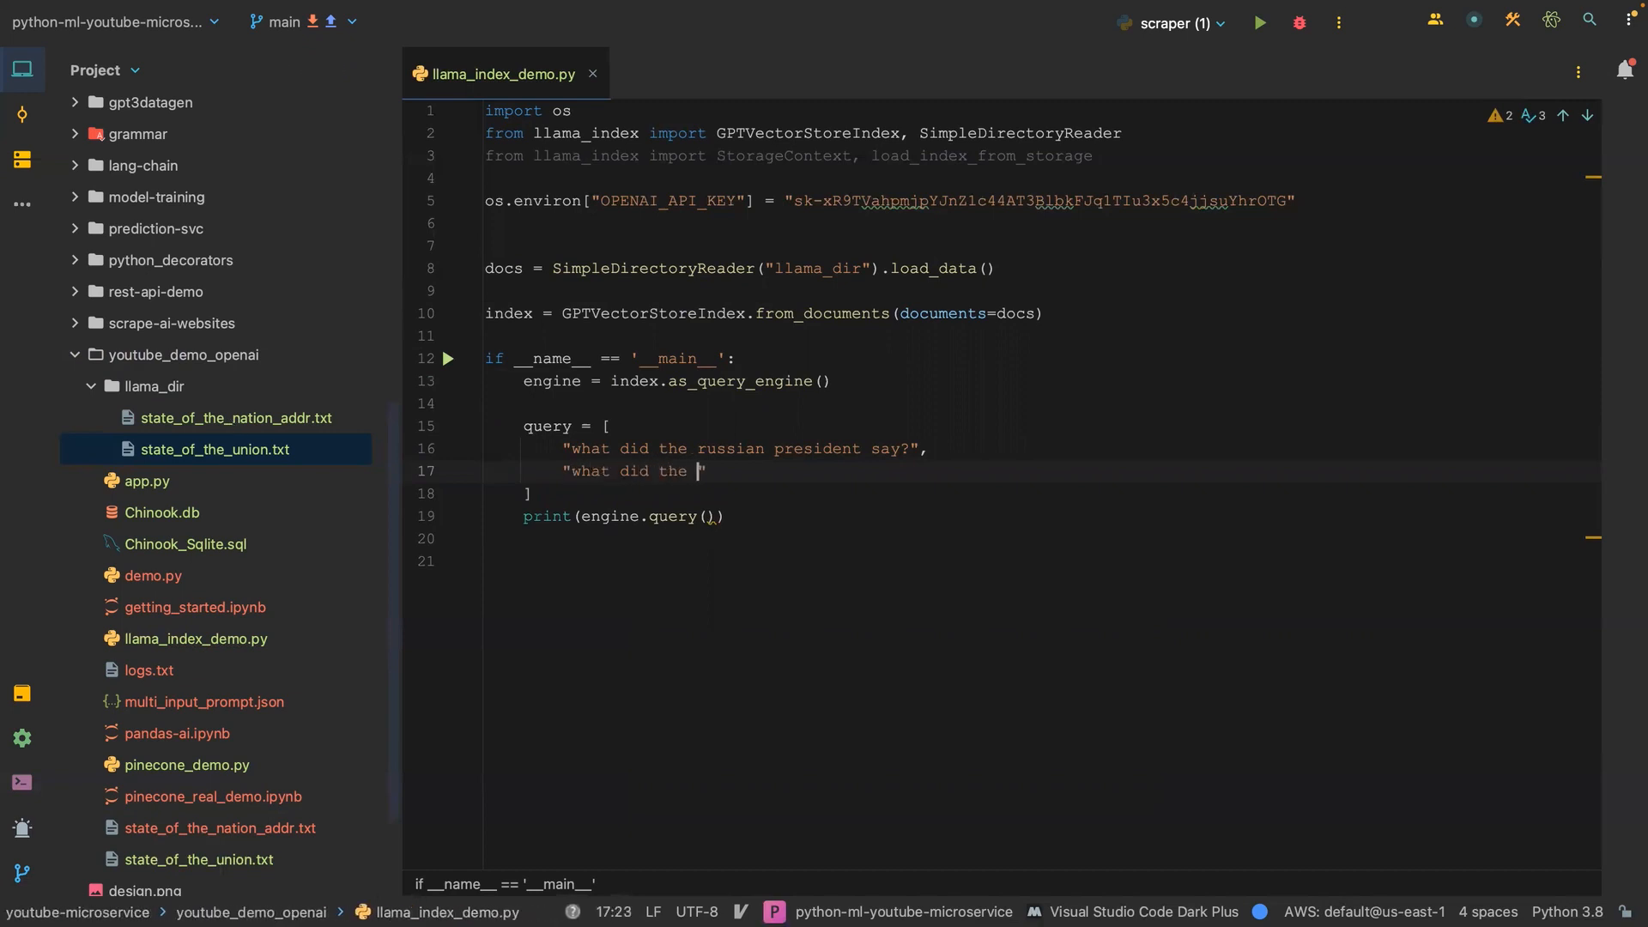
type("\"")
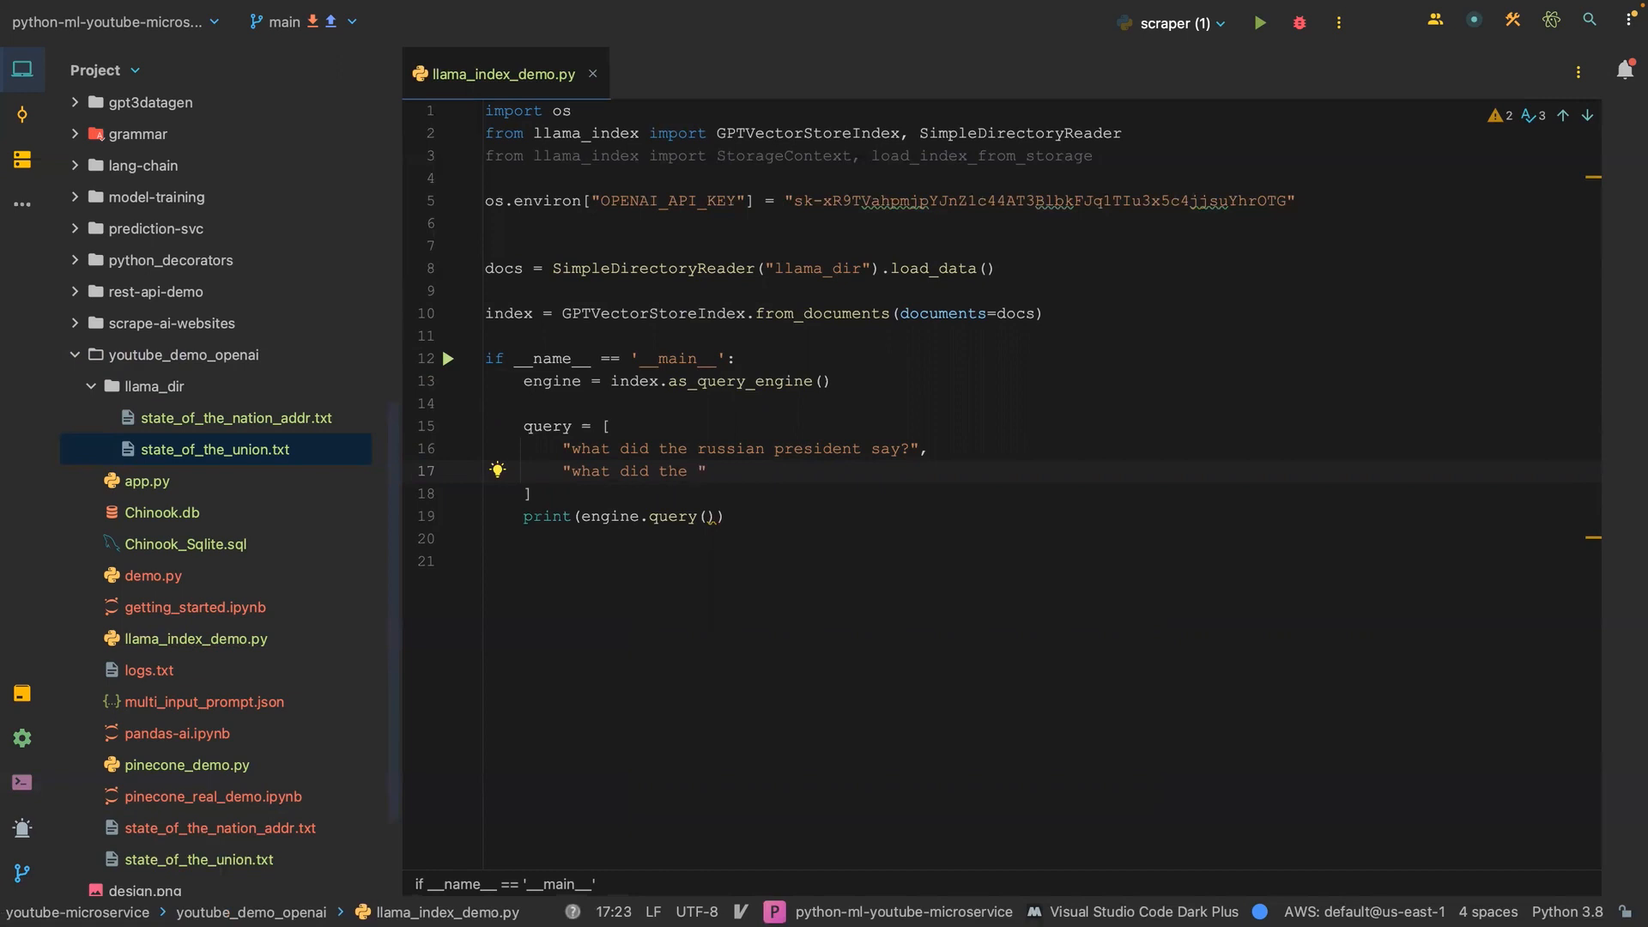
type("president say")
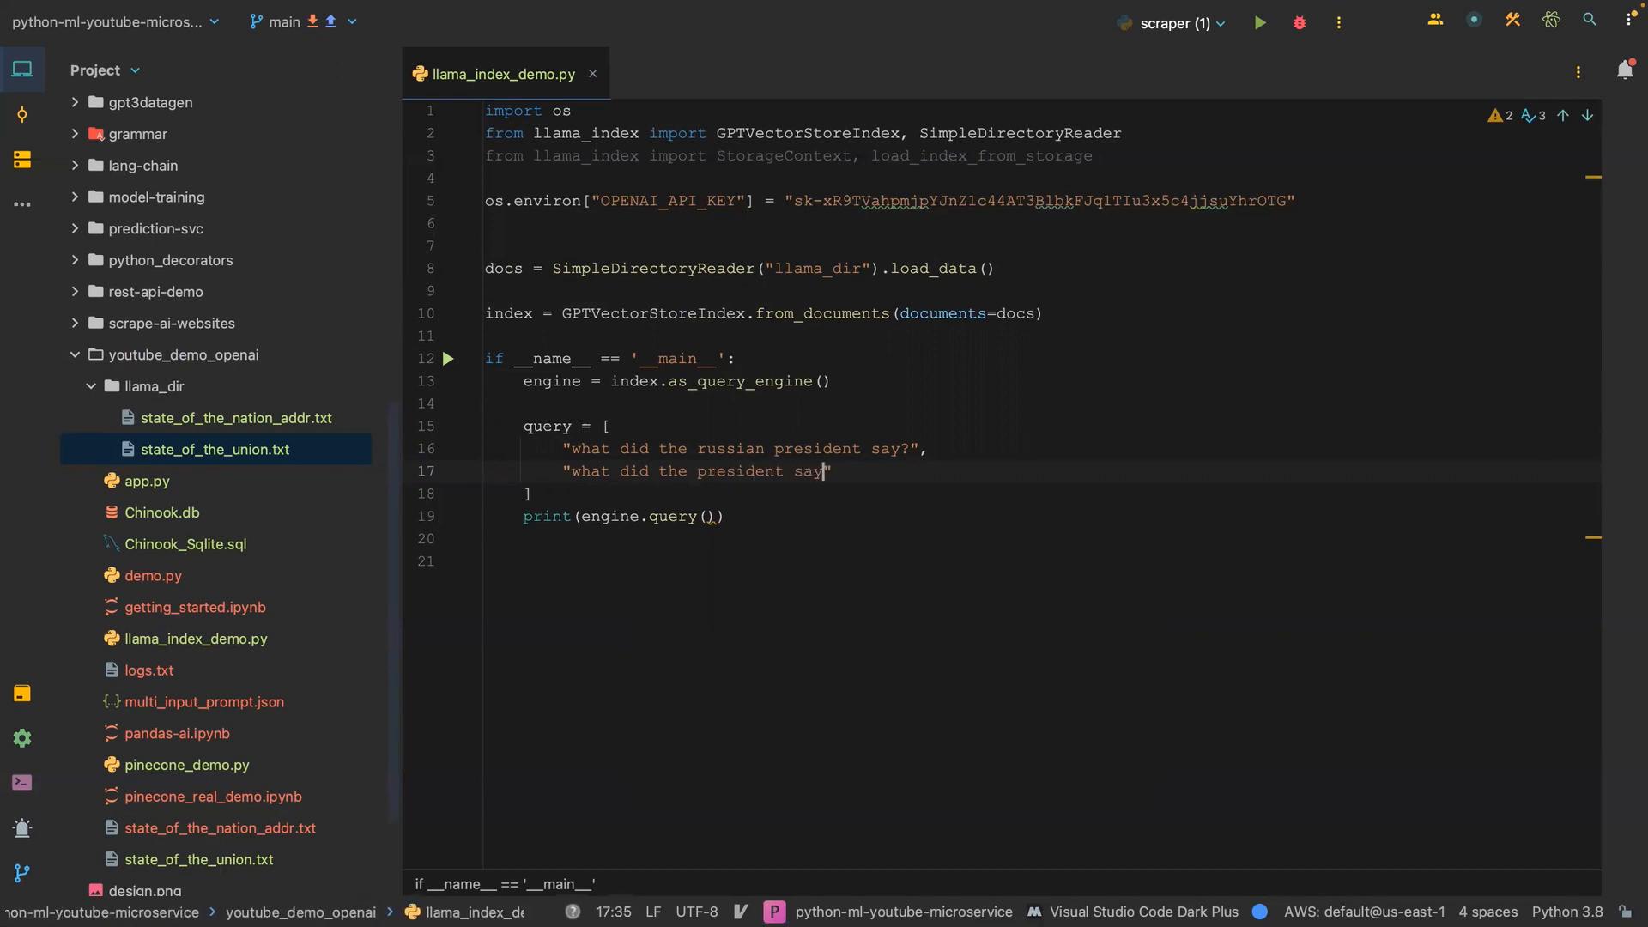
type("about covid19")
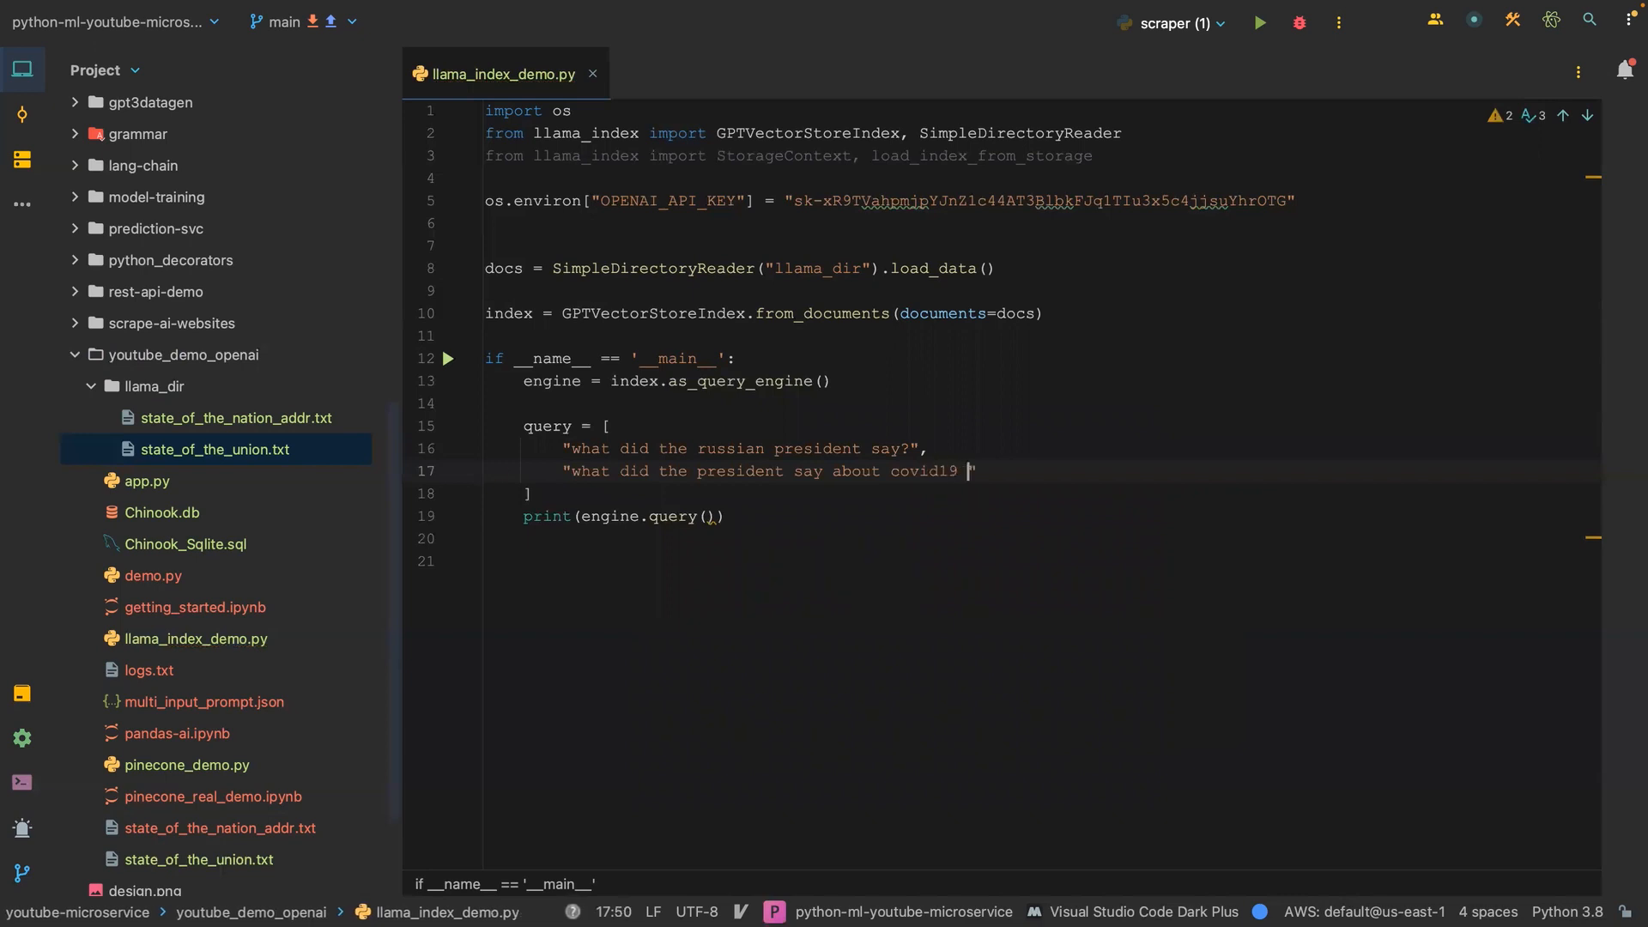
type("pandem")
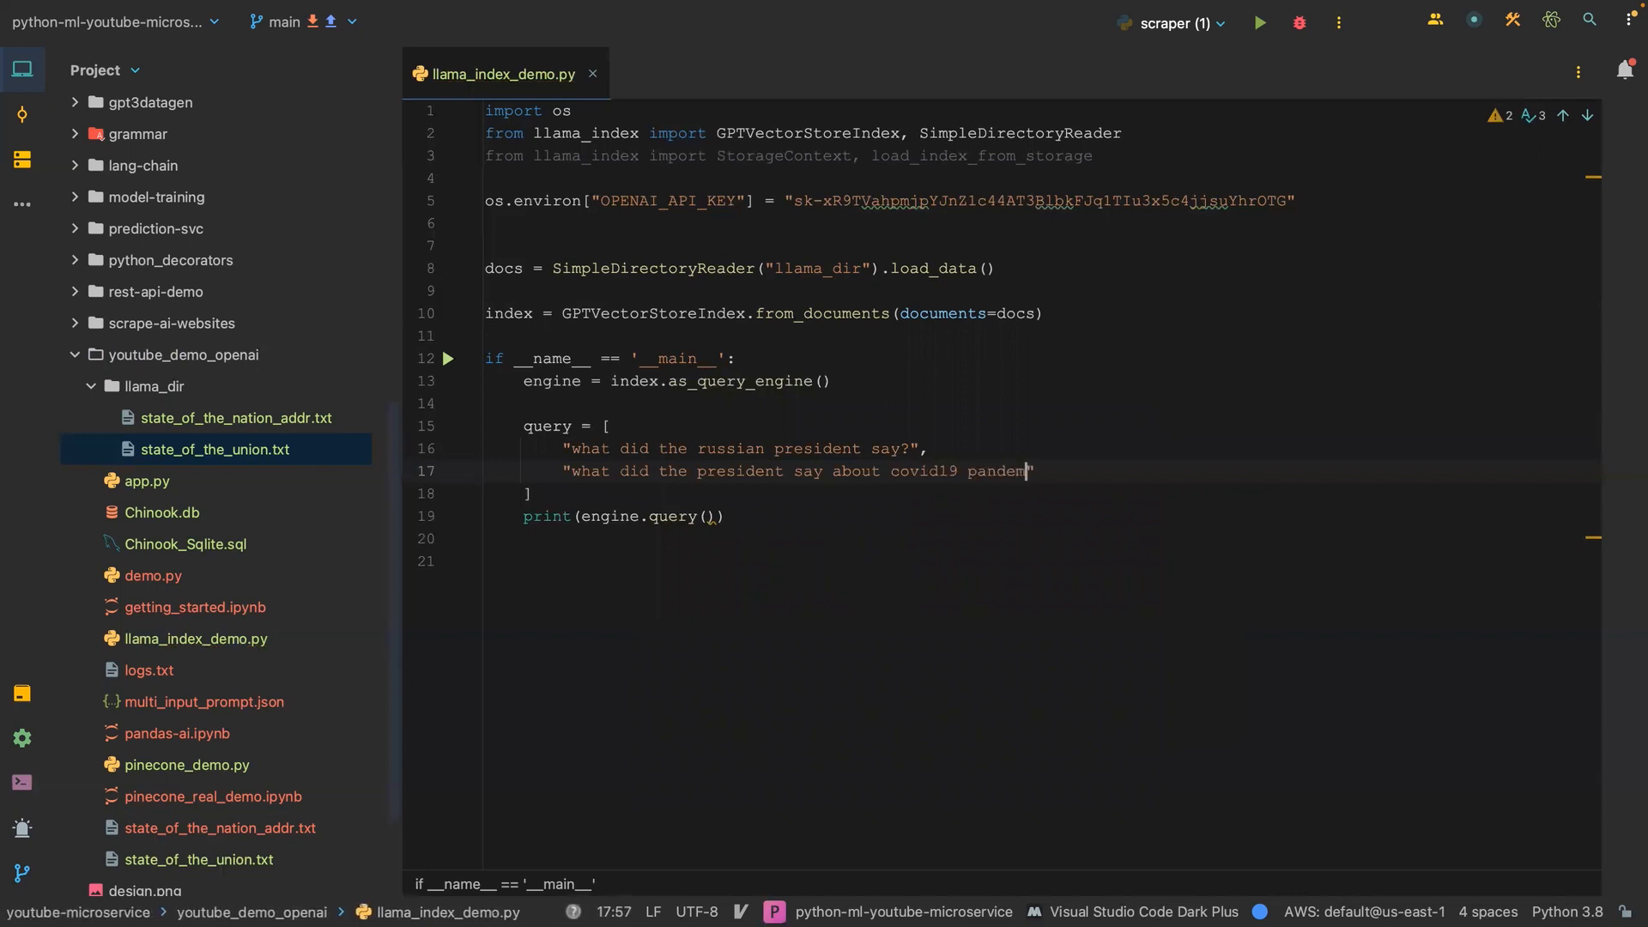
type("1")
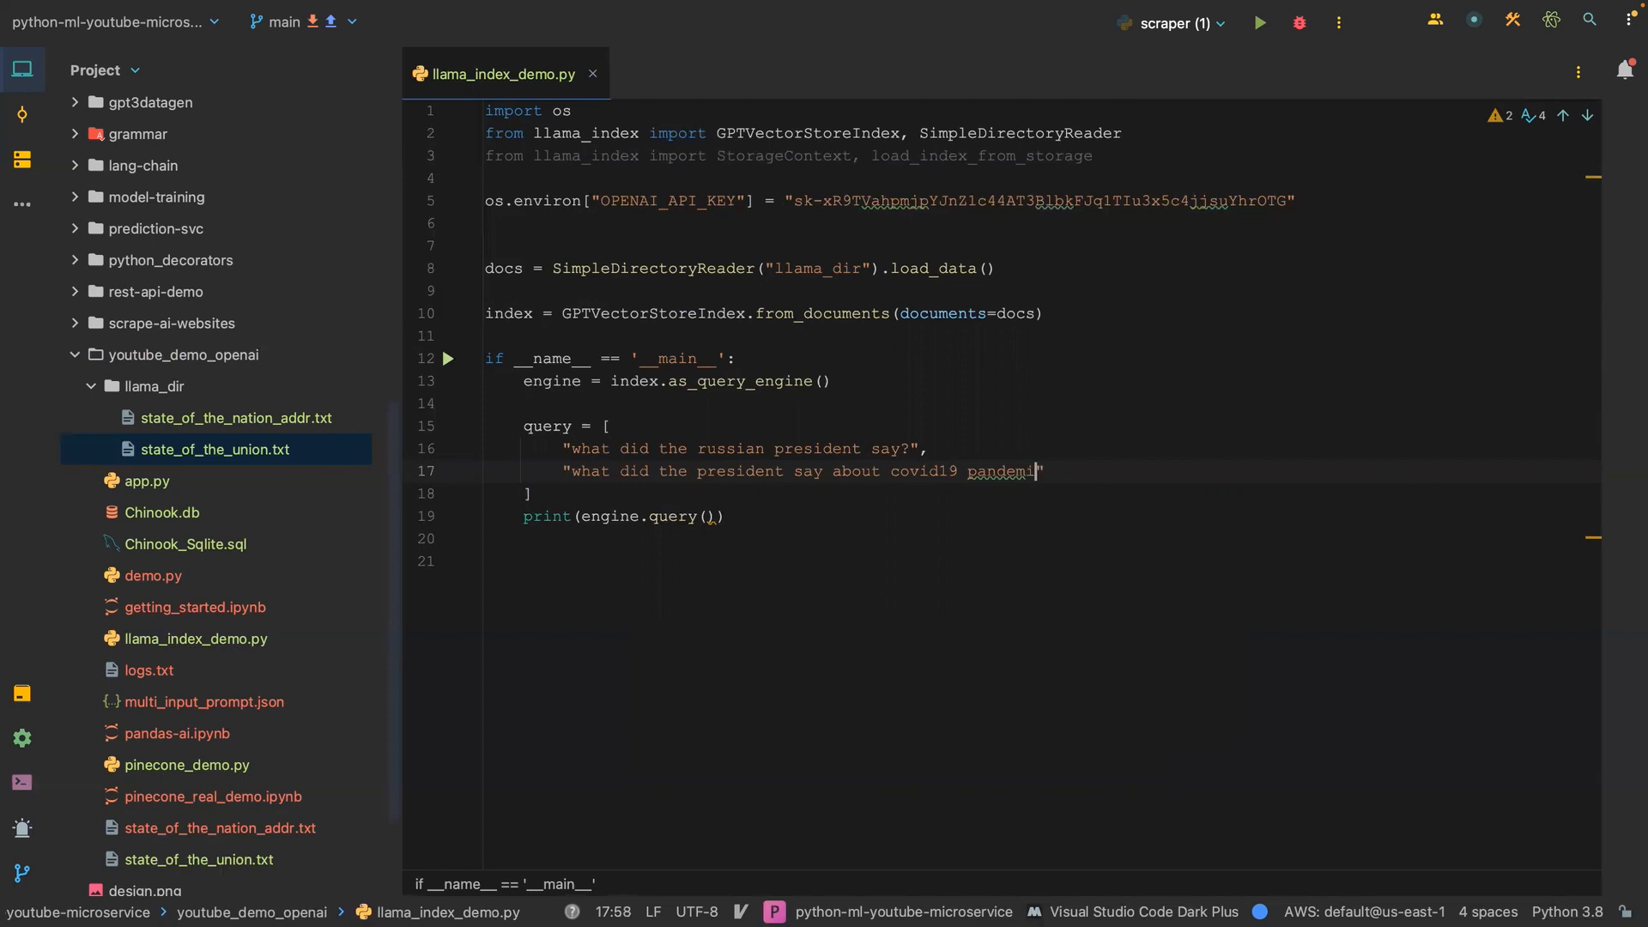
type("ic?")
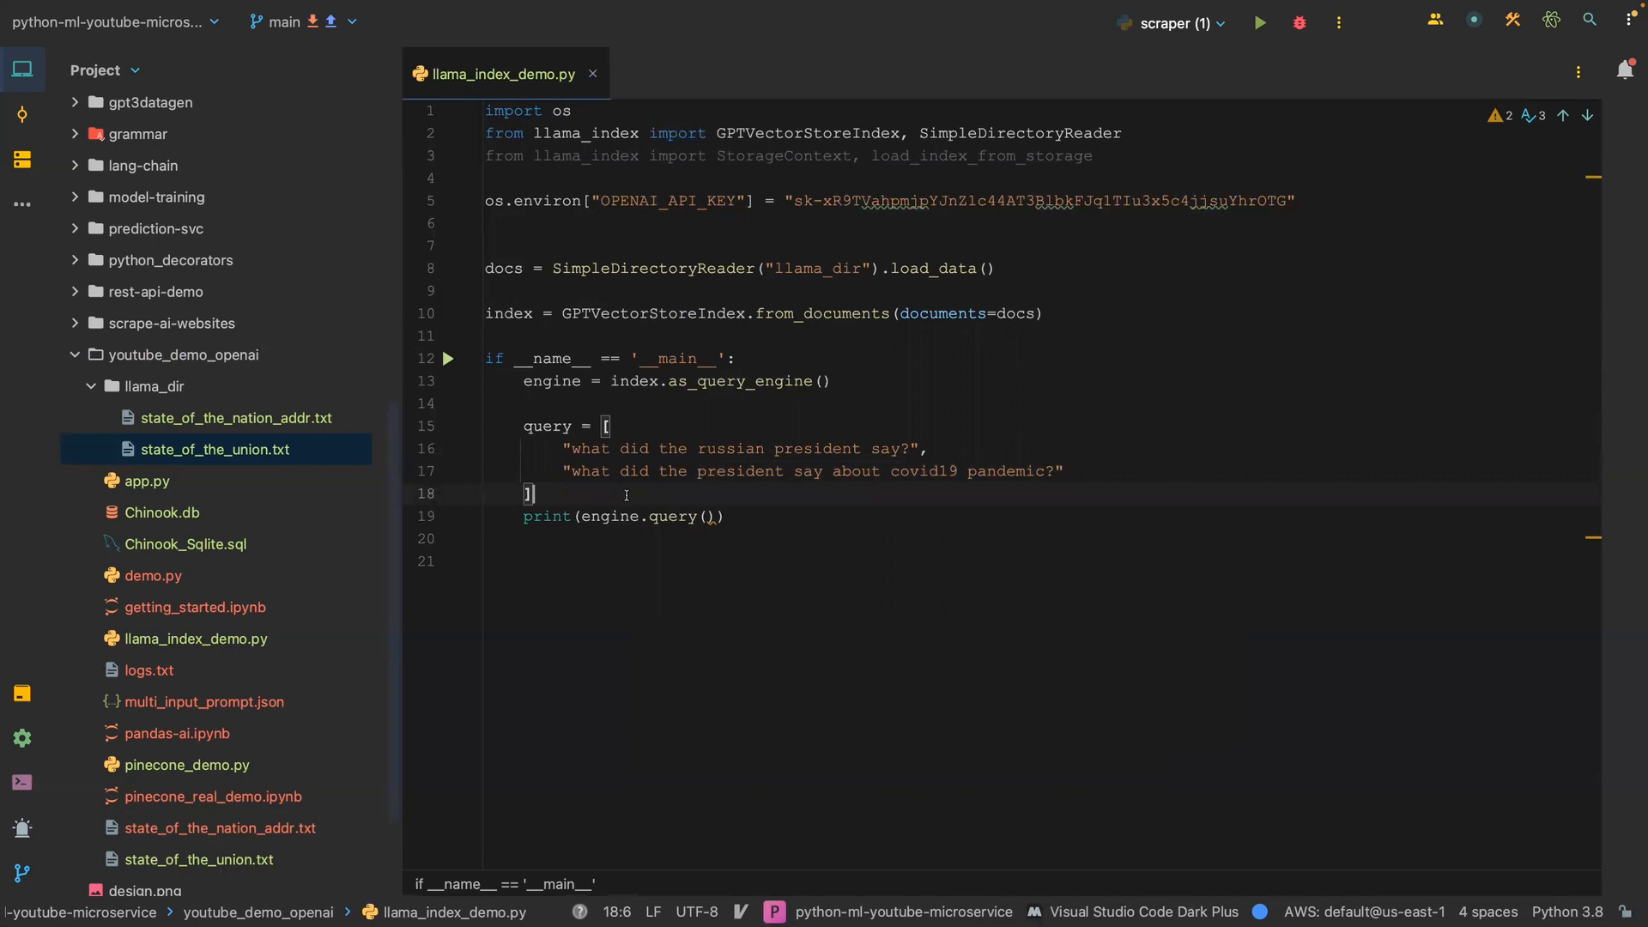
Rename the list to querys and print engine.query(query) inside 'for query in querys:'.
type("s")
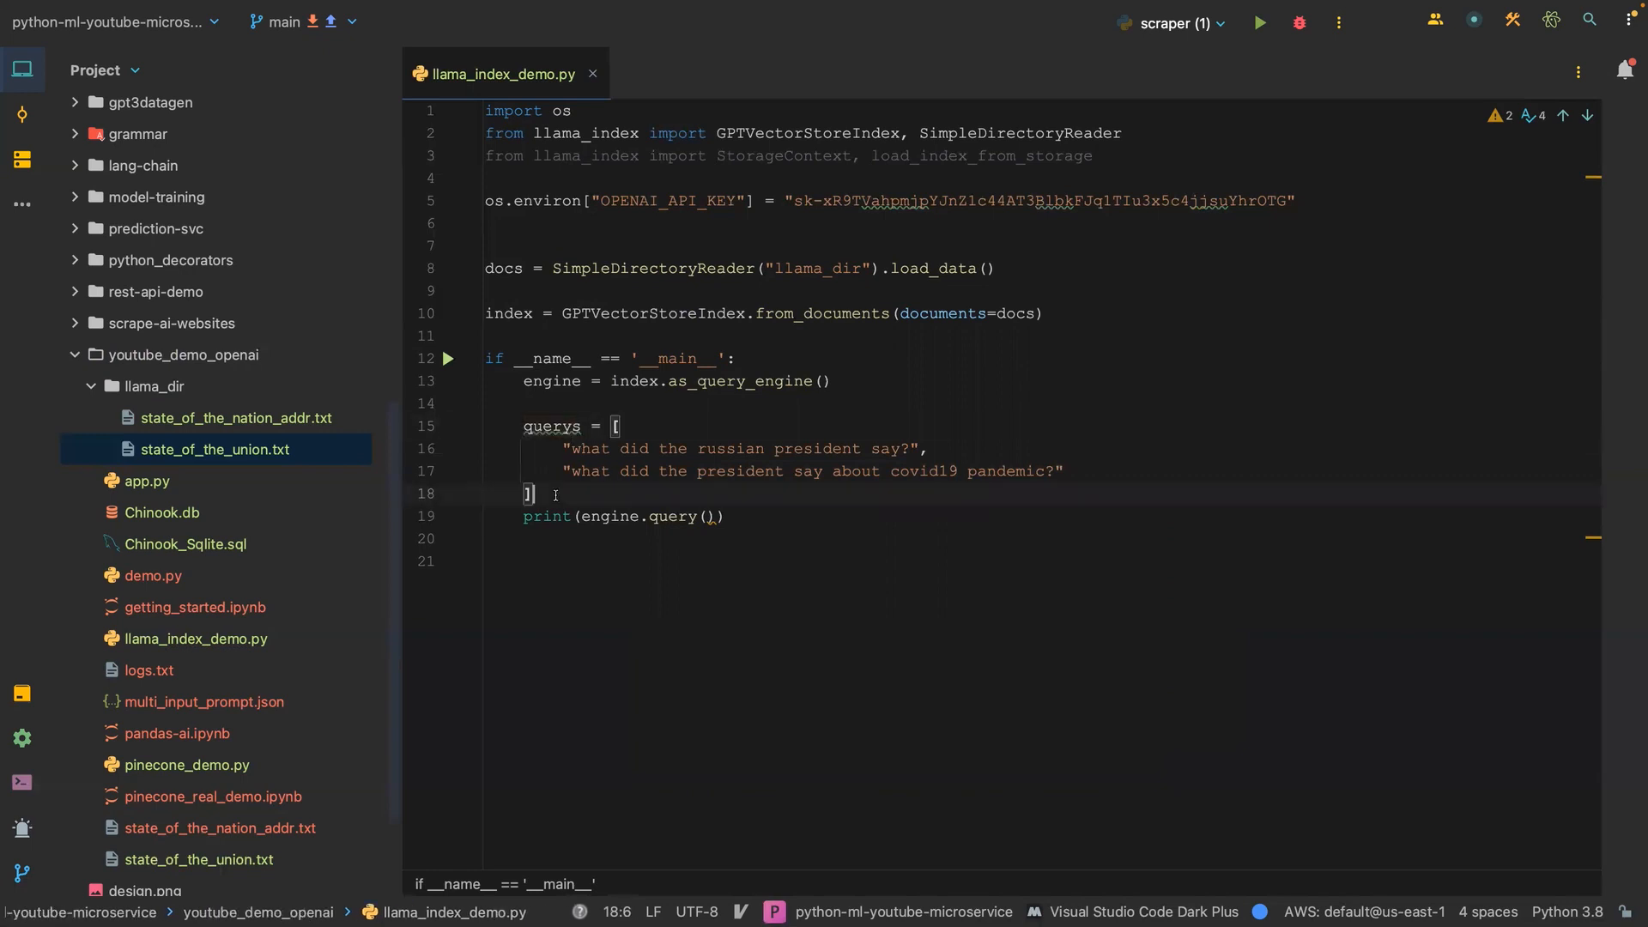
type("f")
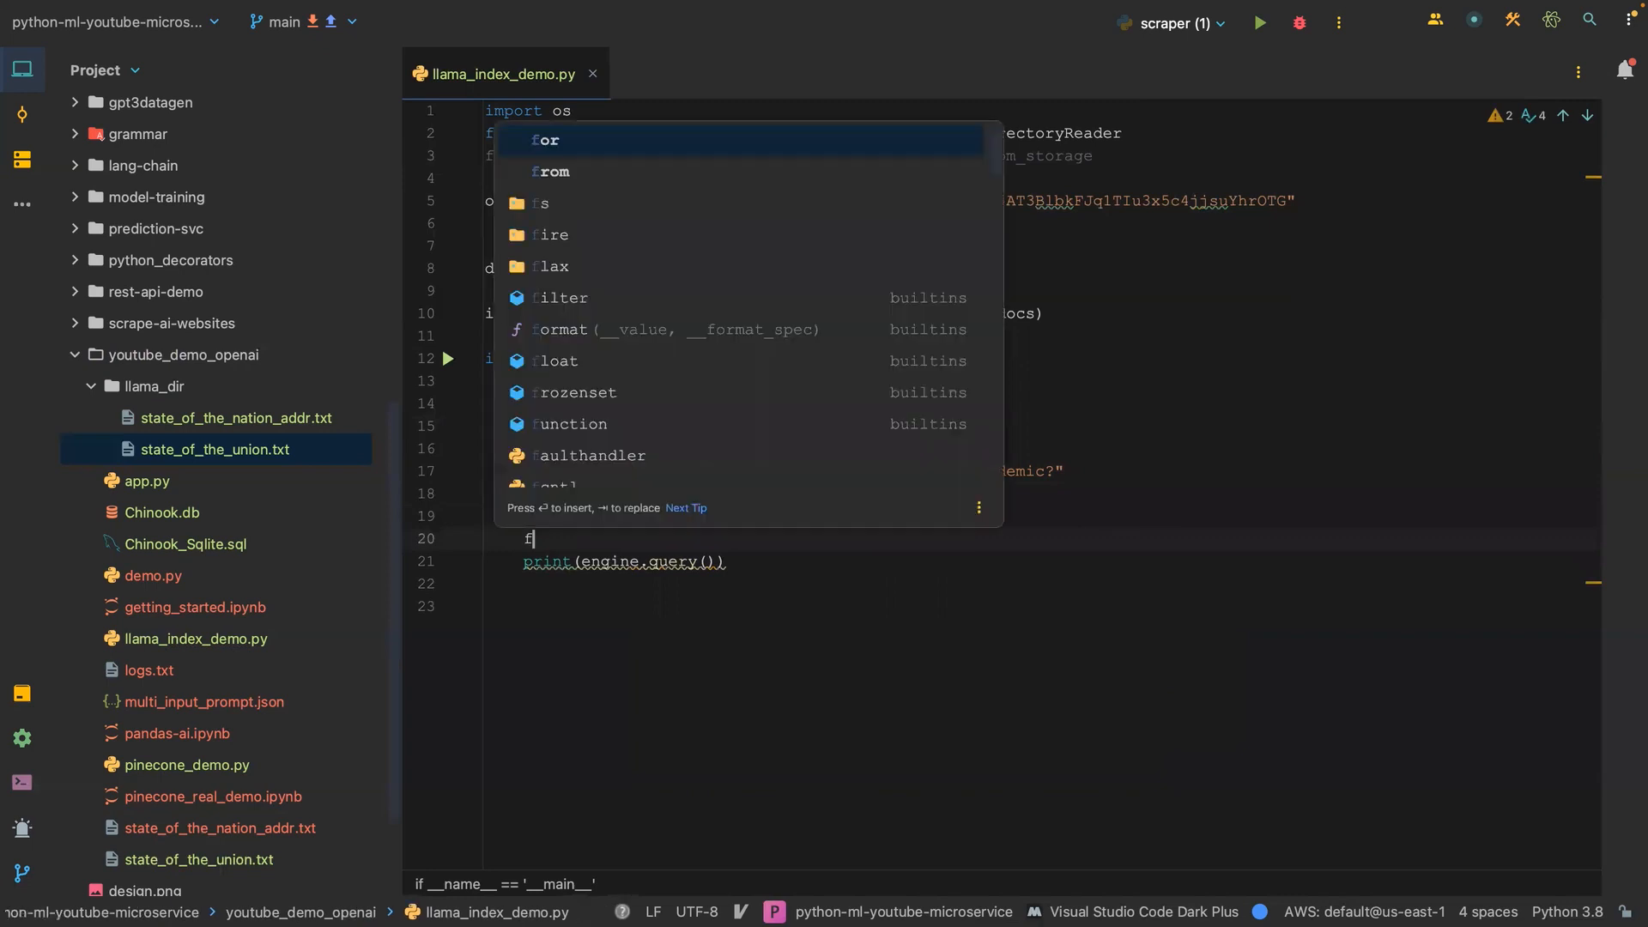
type("or query in")
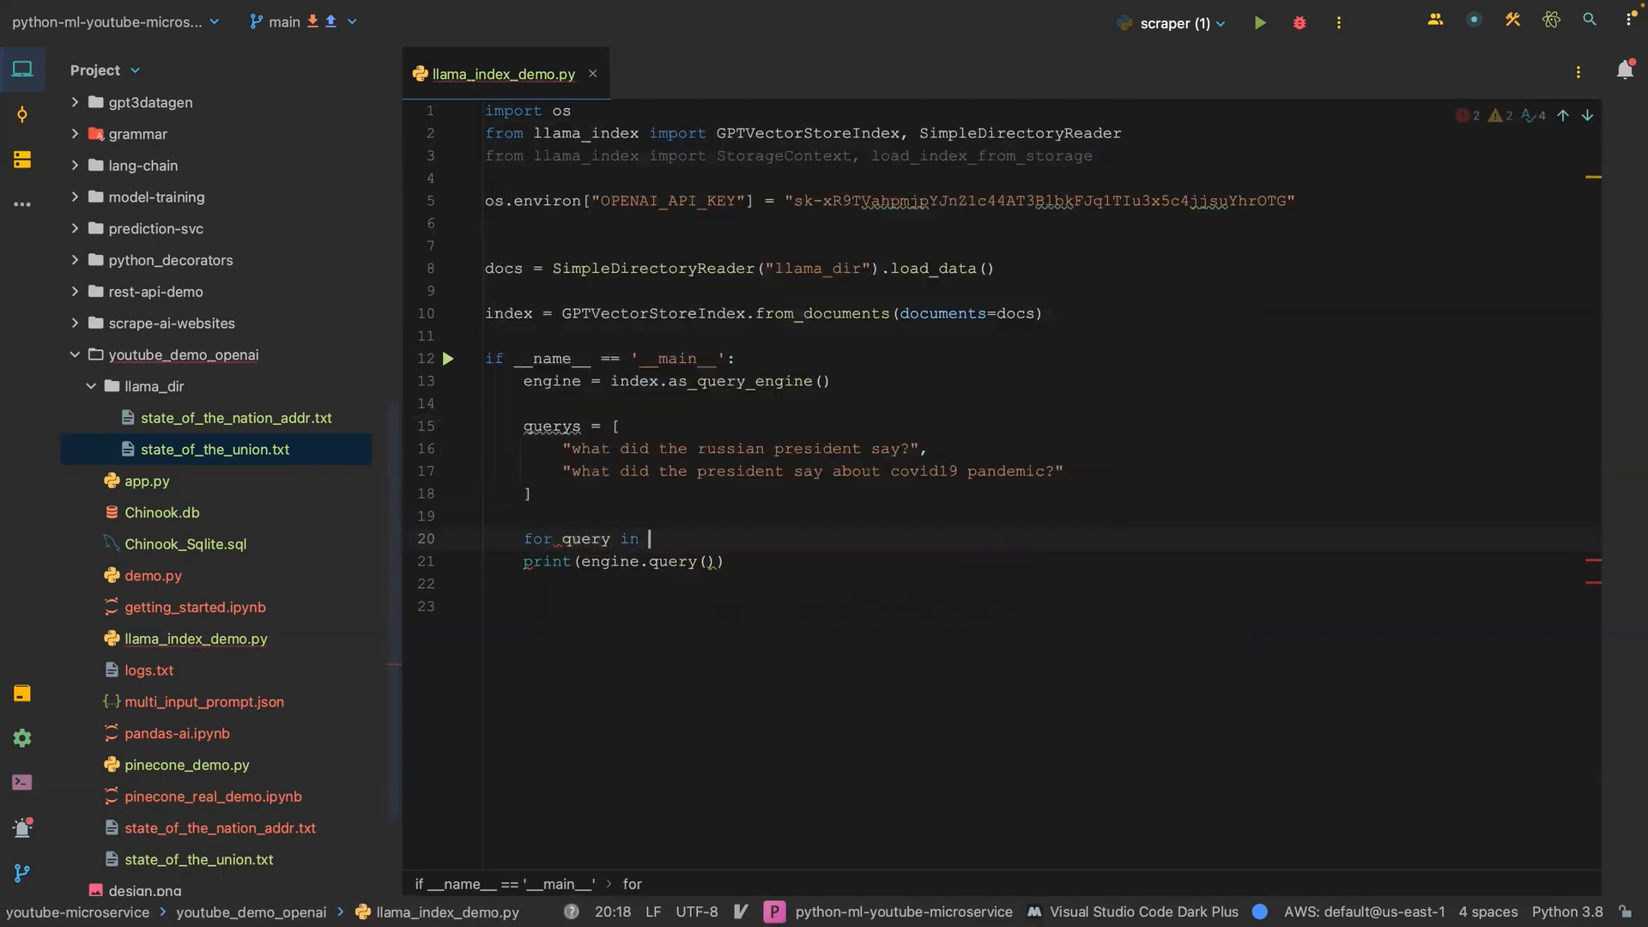
type("querys:")
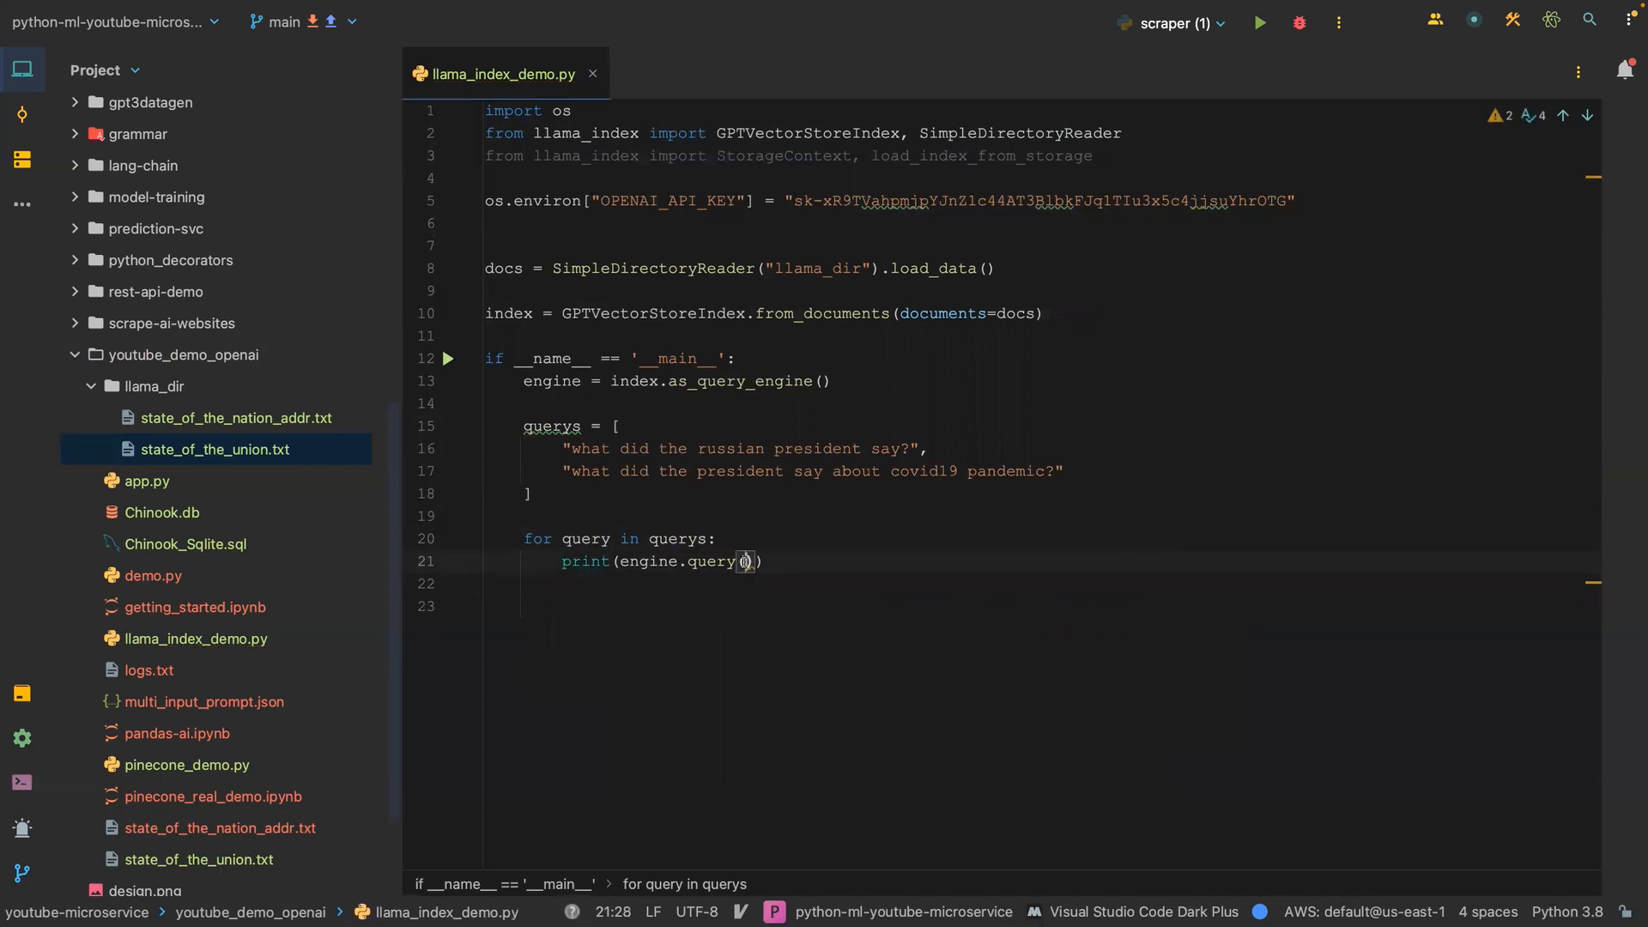
type("e")
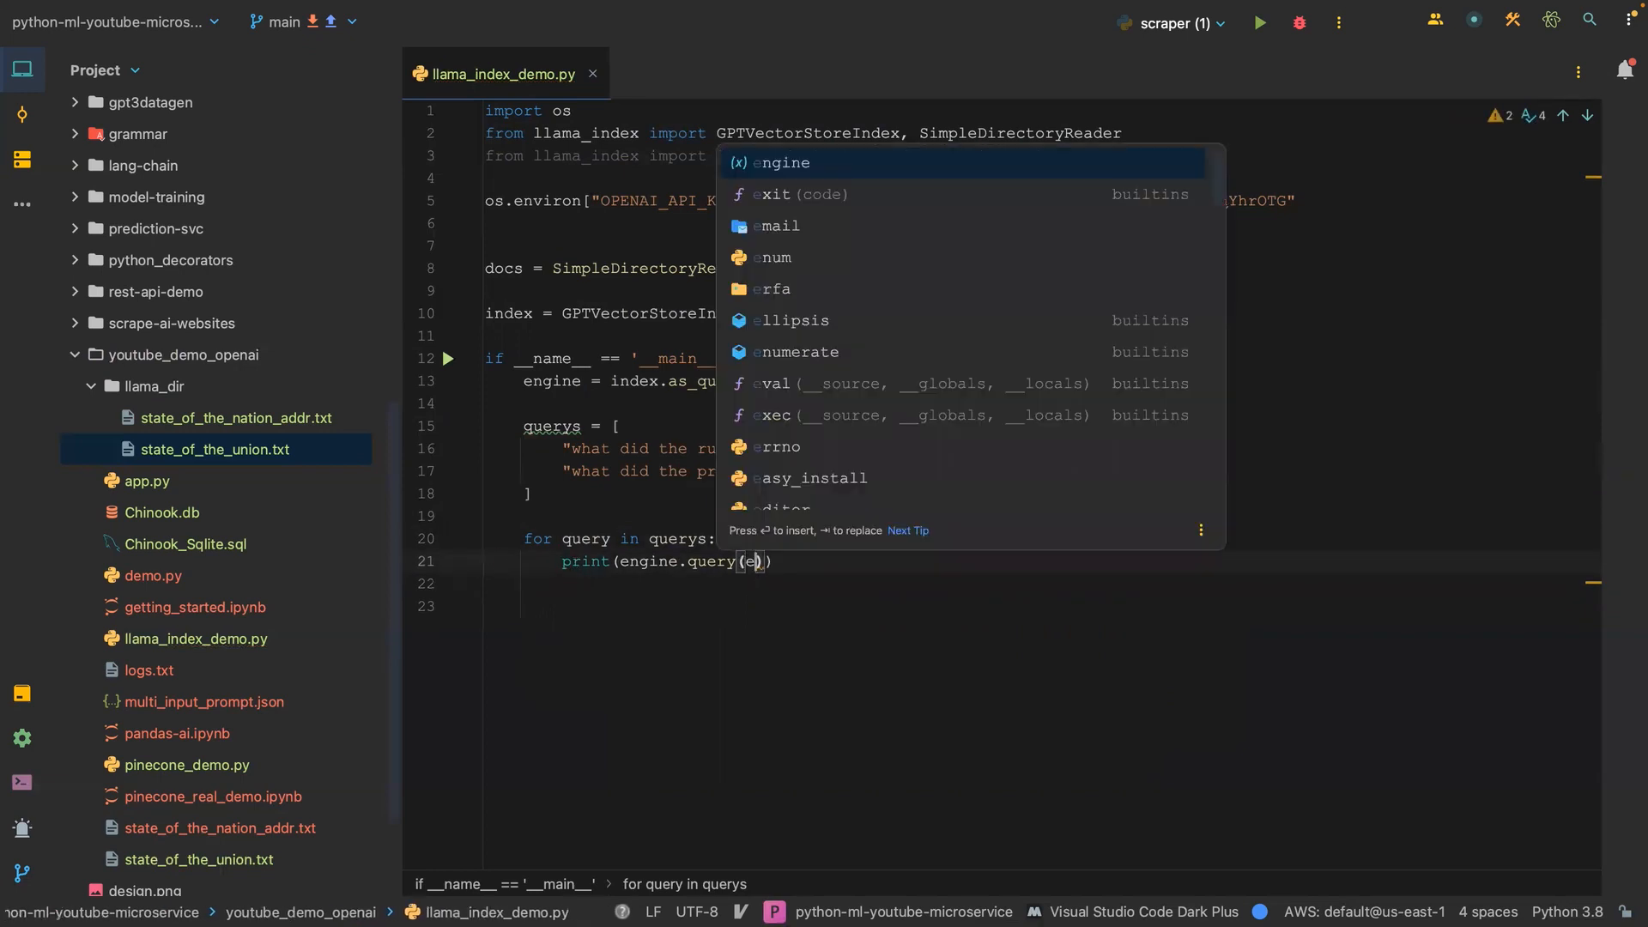
type("query")
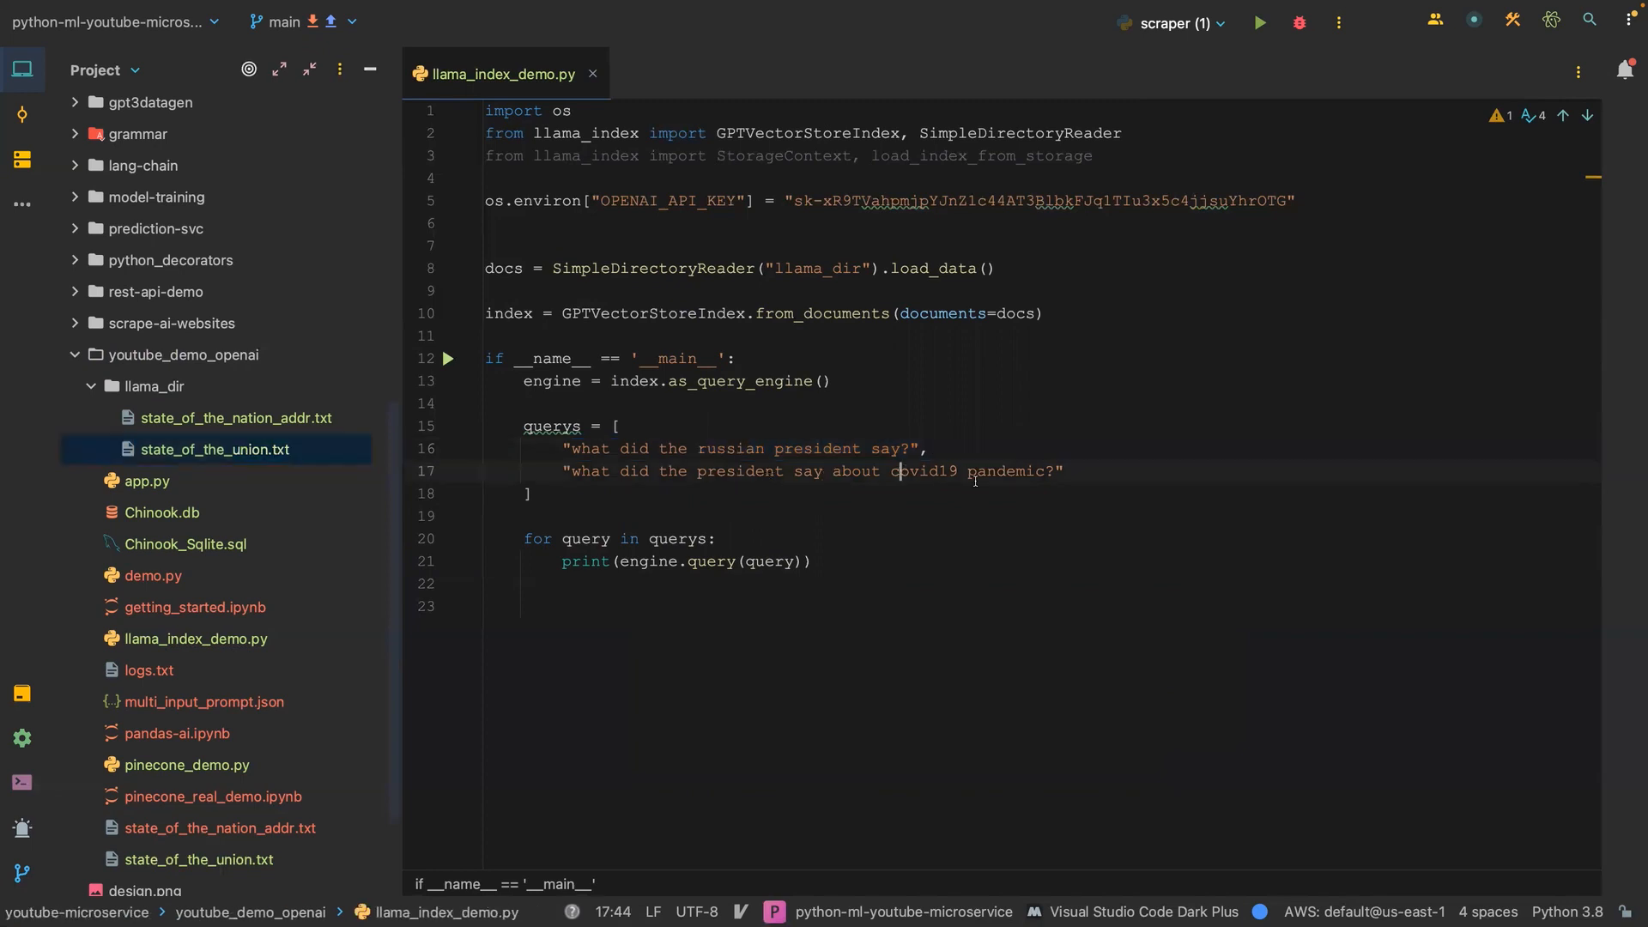
Highlight the end of the covid19 question and select the state of the nation file.
left_click_drag(767, 471, 1056, 471)
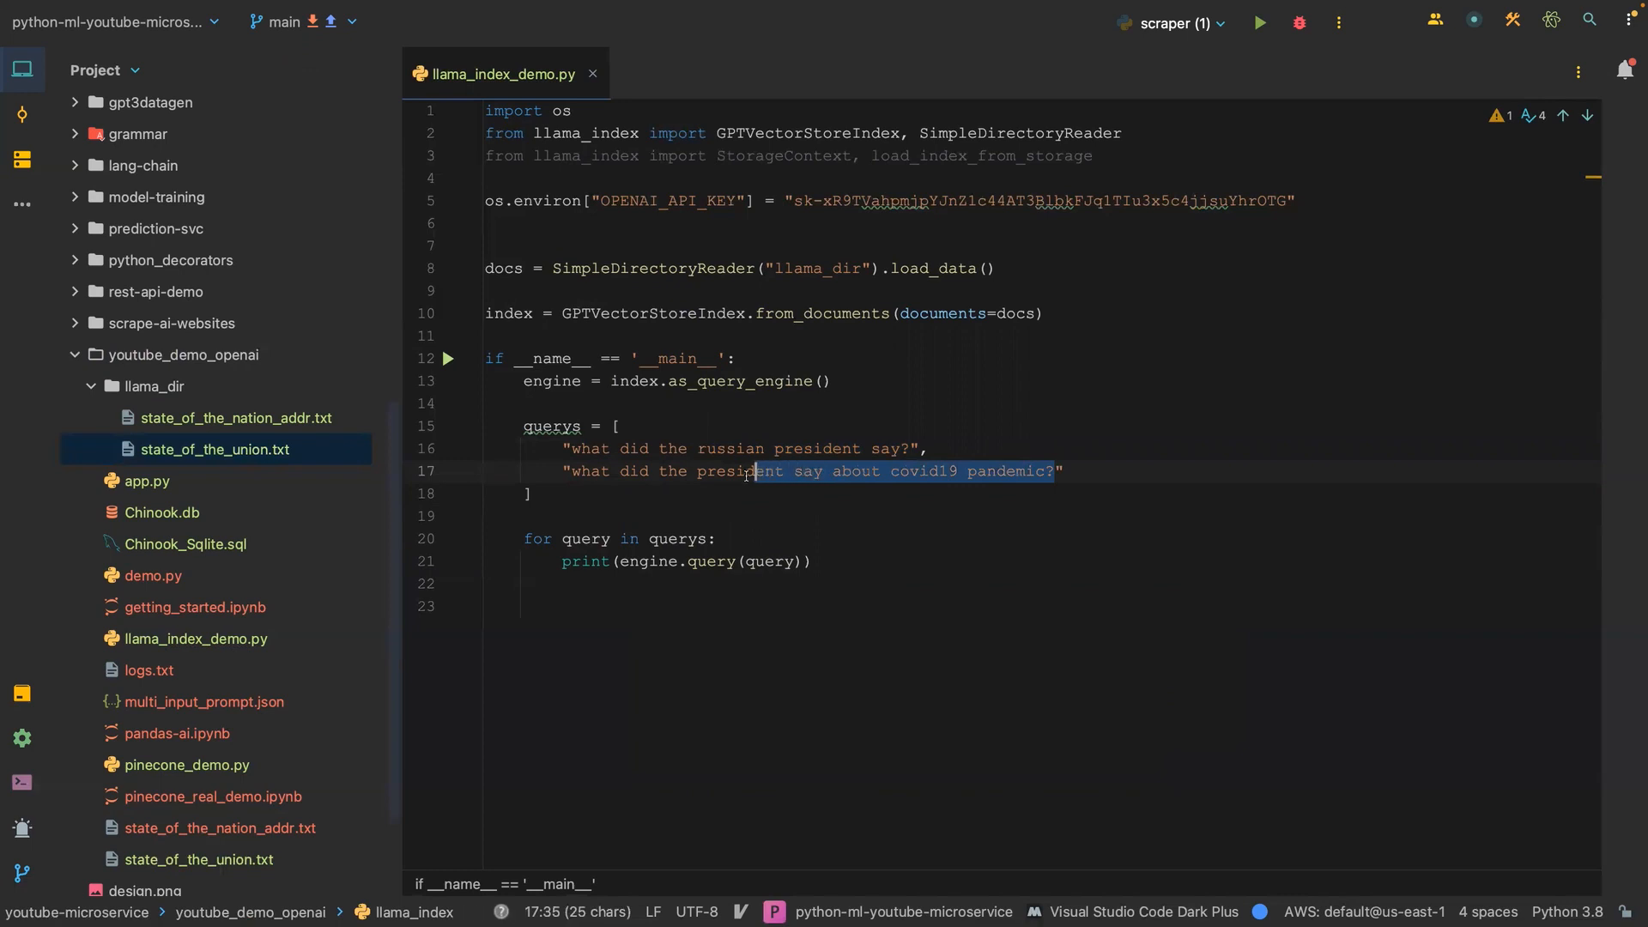
left_click(235, 417)
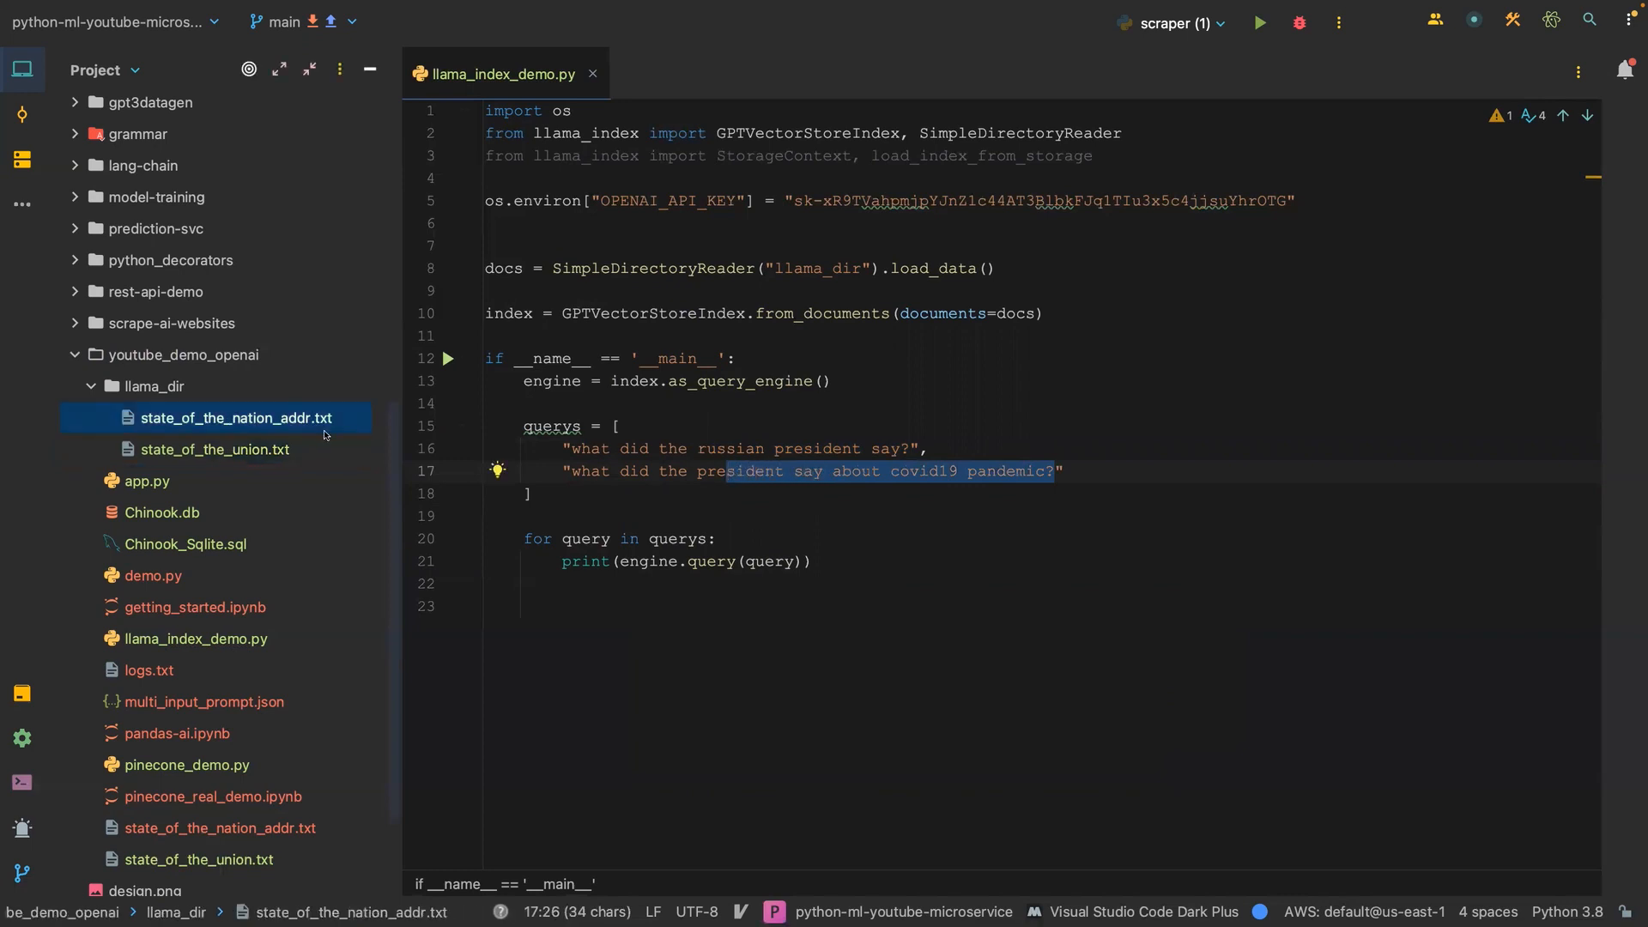
mouse_move(838, 534)
type("ie")
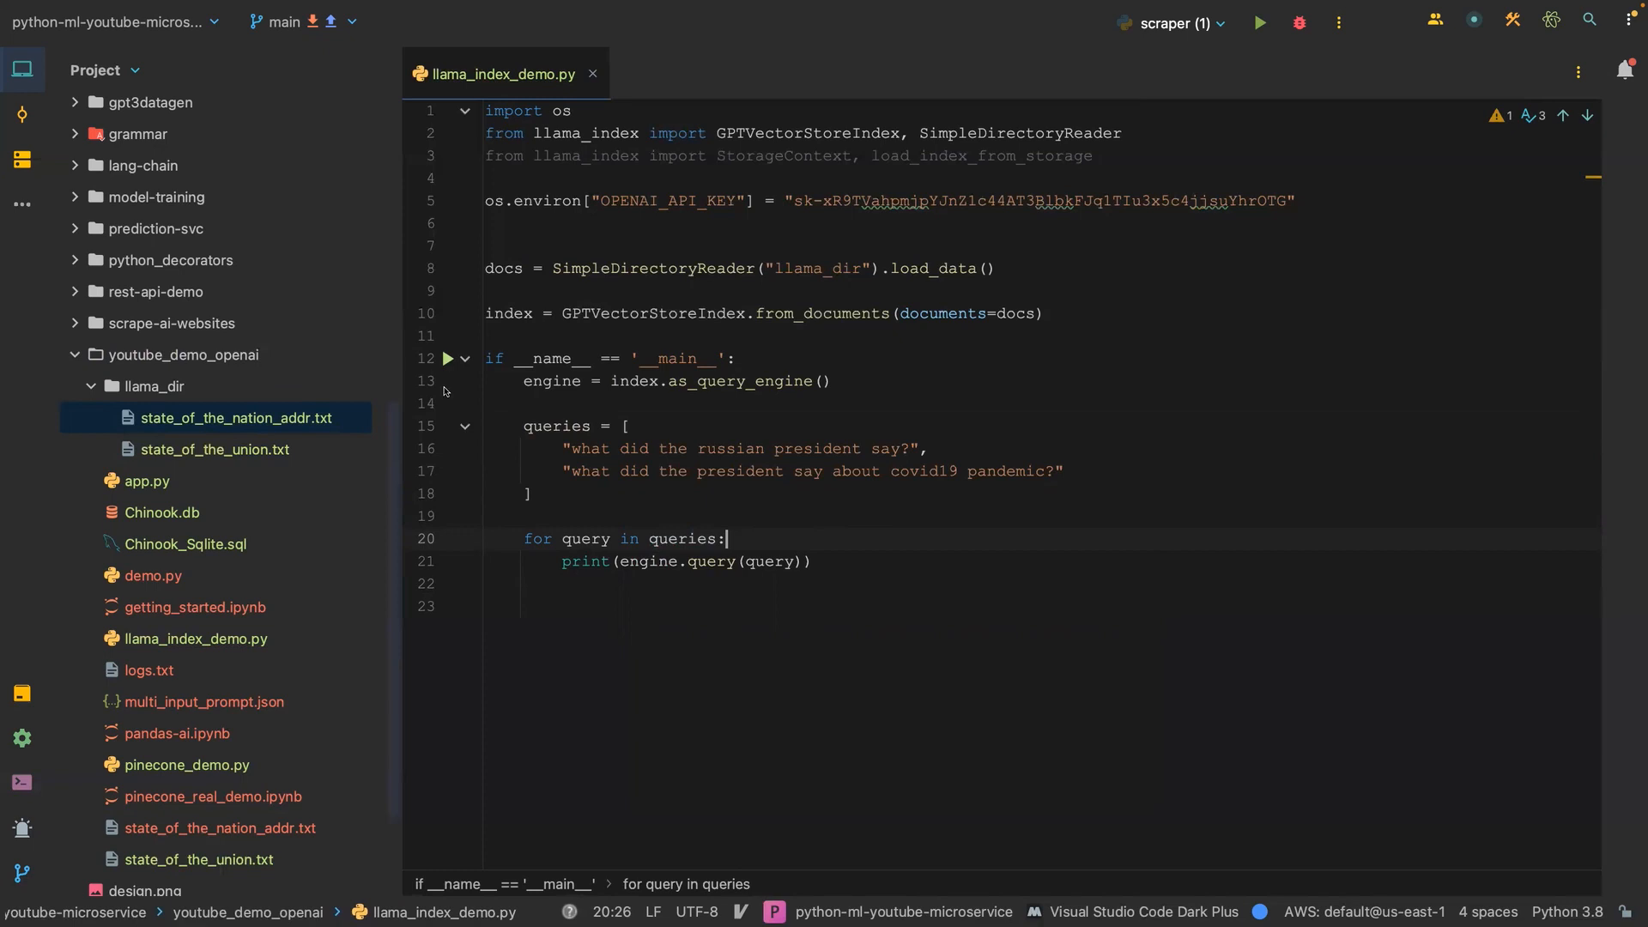
Run 'llama_index_demo' from the gutter run arrow.
left_click(447, 358)
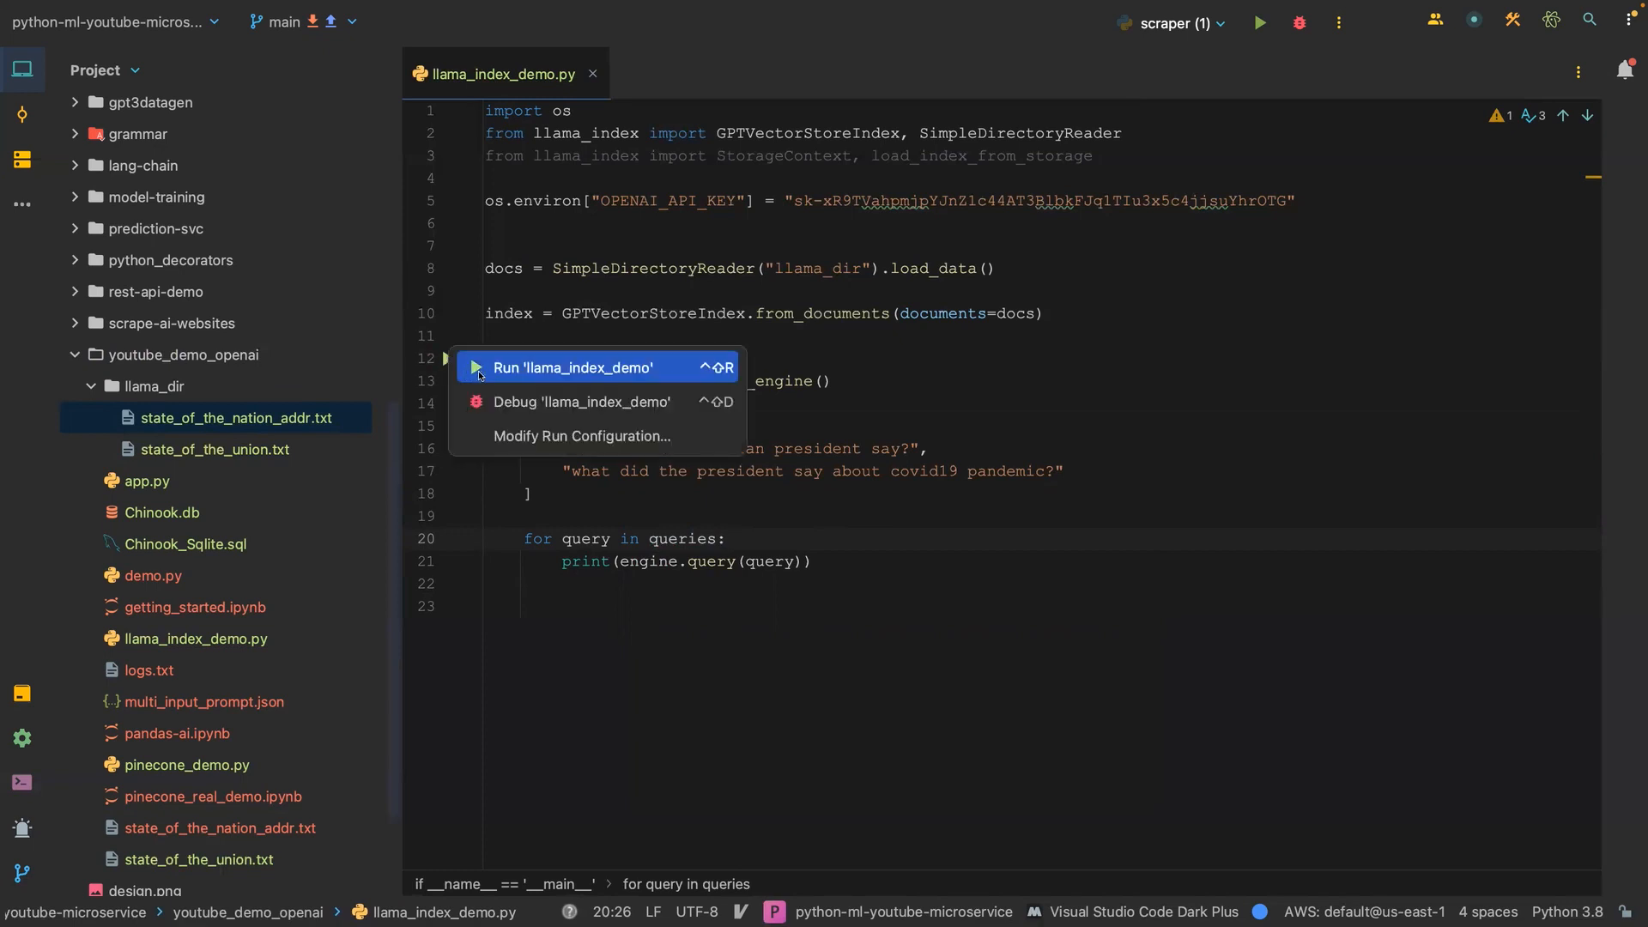
left_click(572, 367)
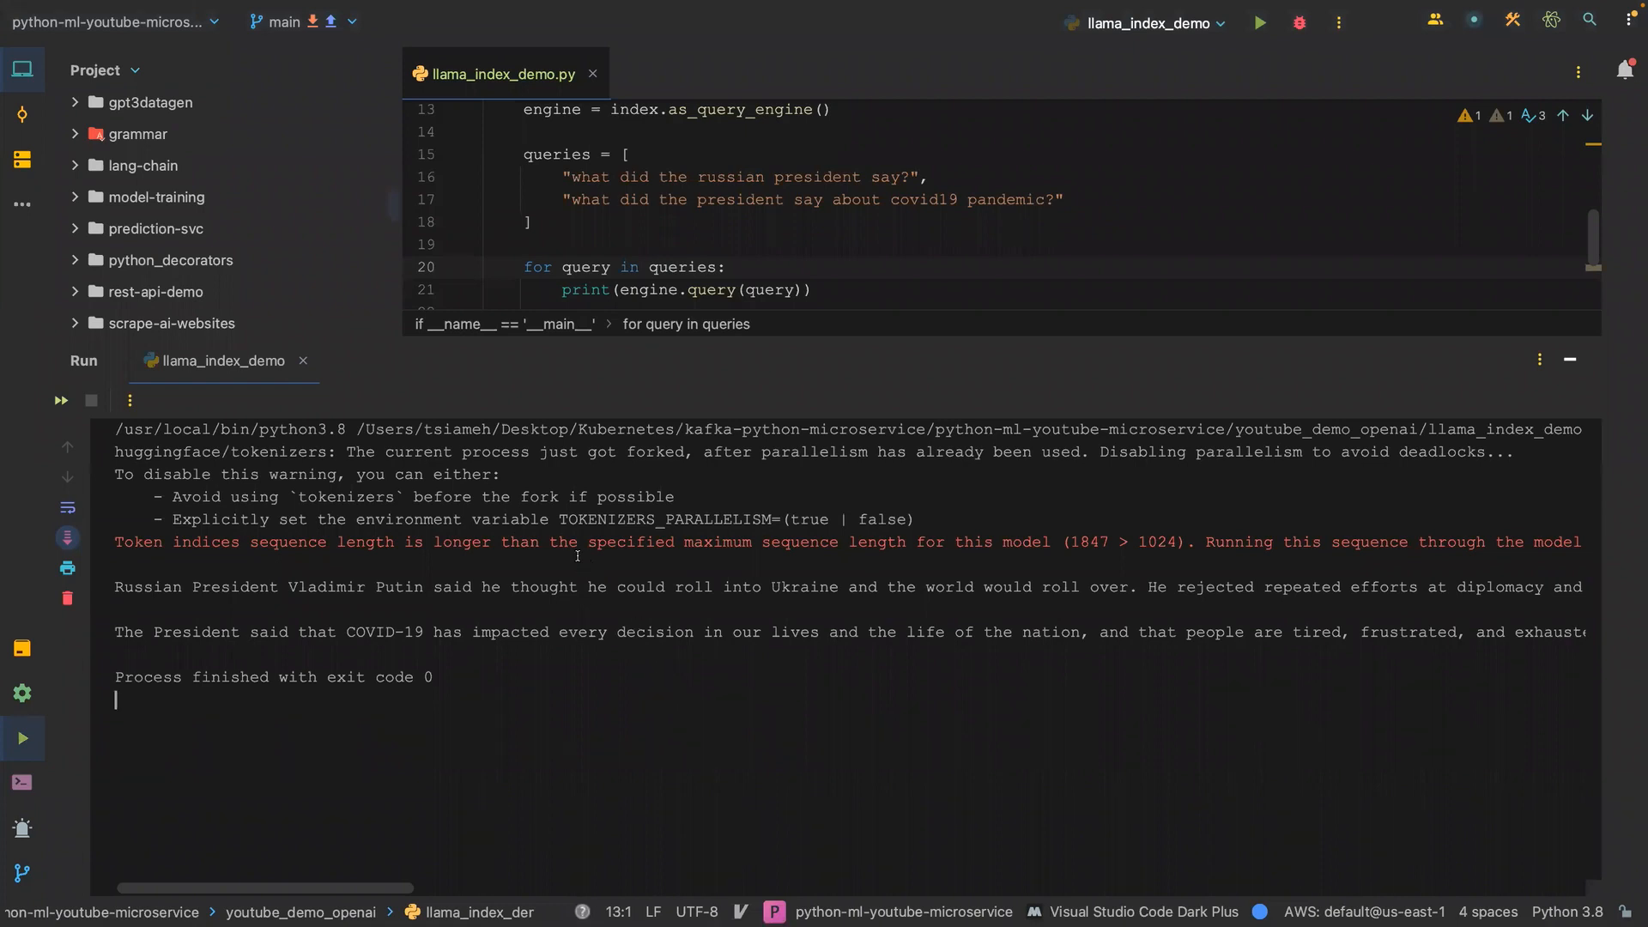
Highlight and read the Russian President answer, then scroll right through the output.
left_click_drag(114, 450, 607, 520)
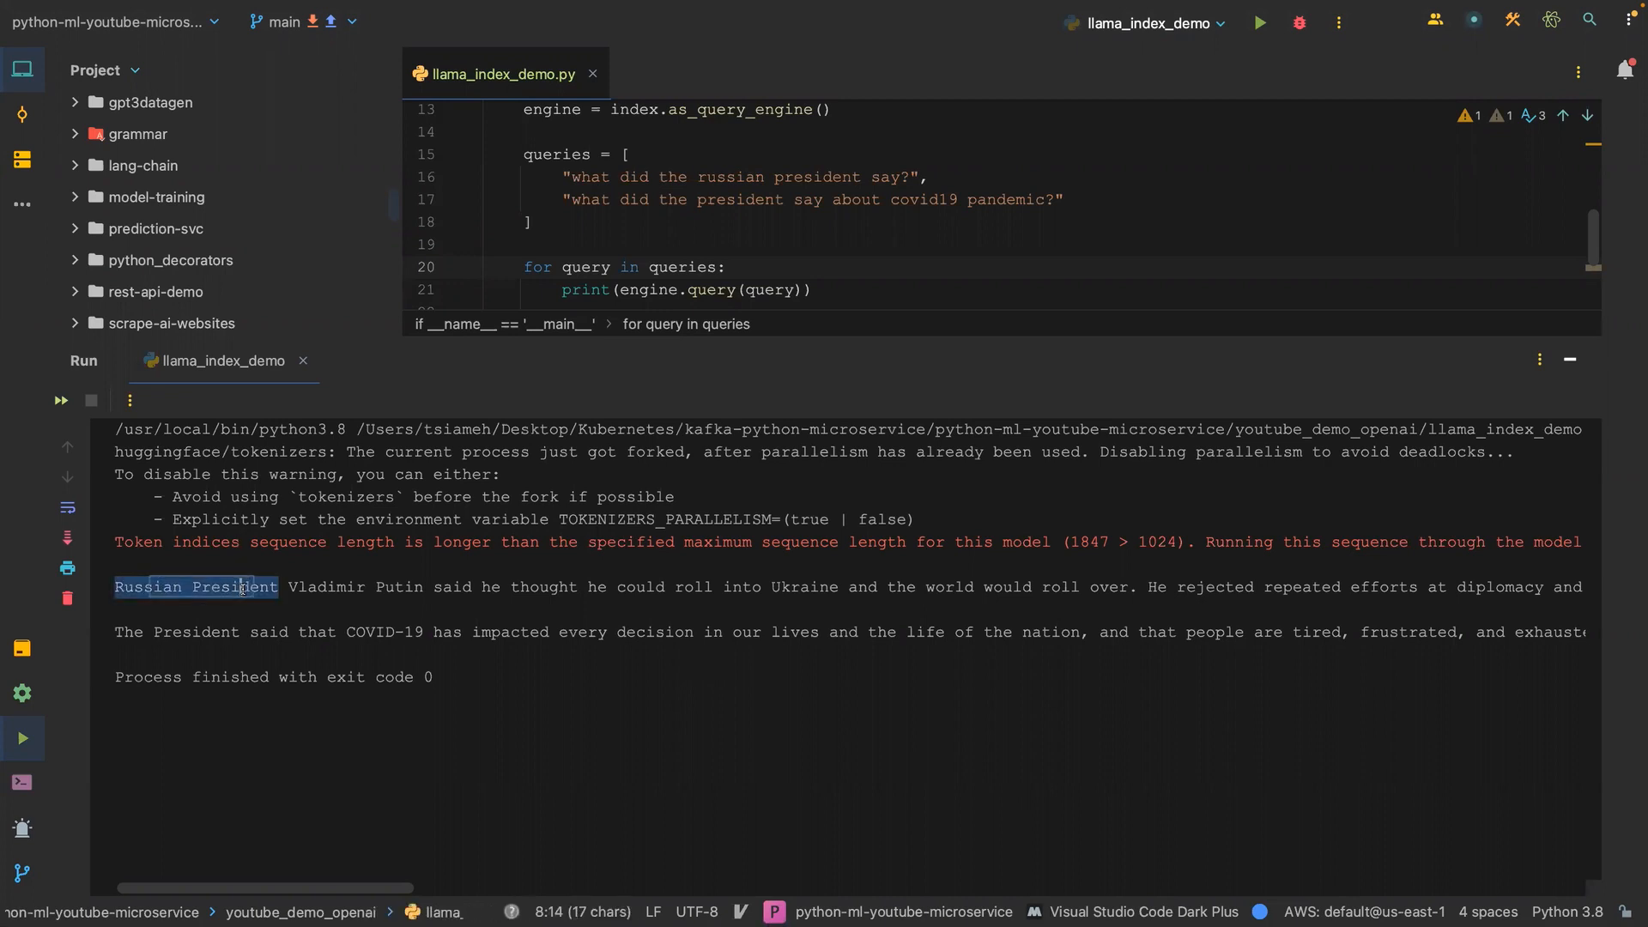
left_click(350, 586)
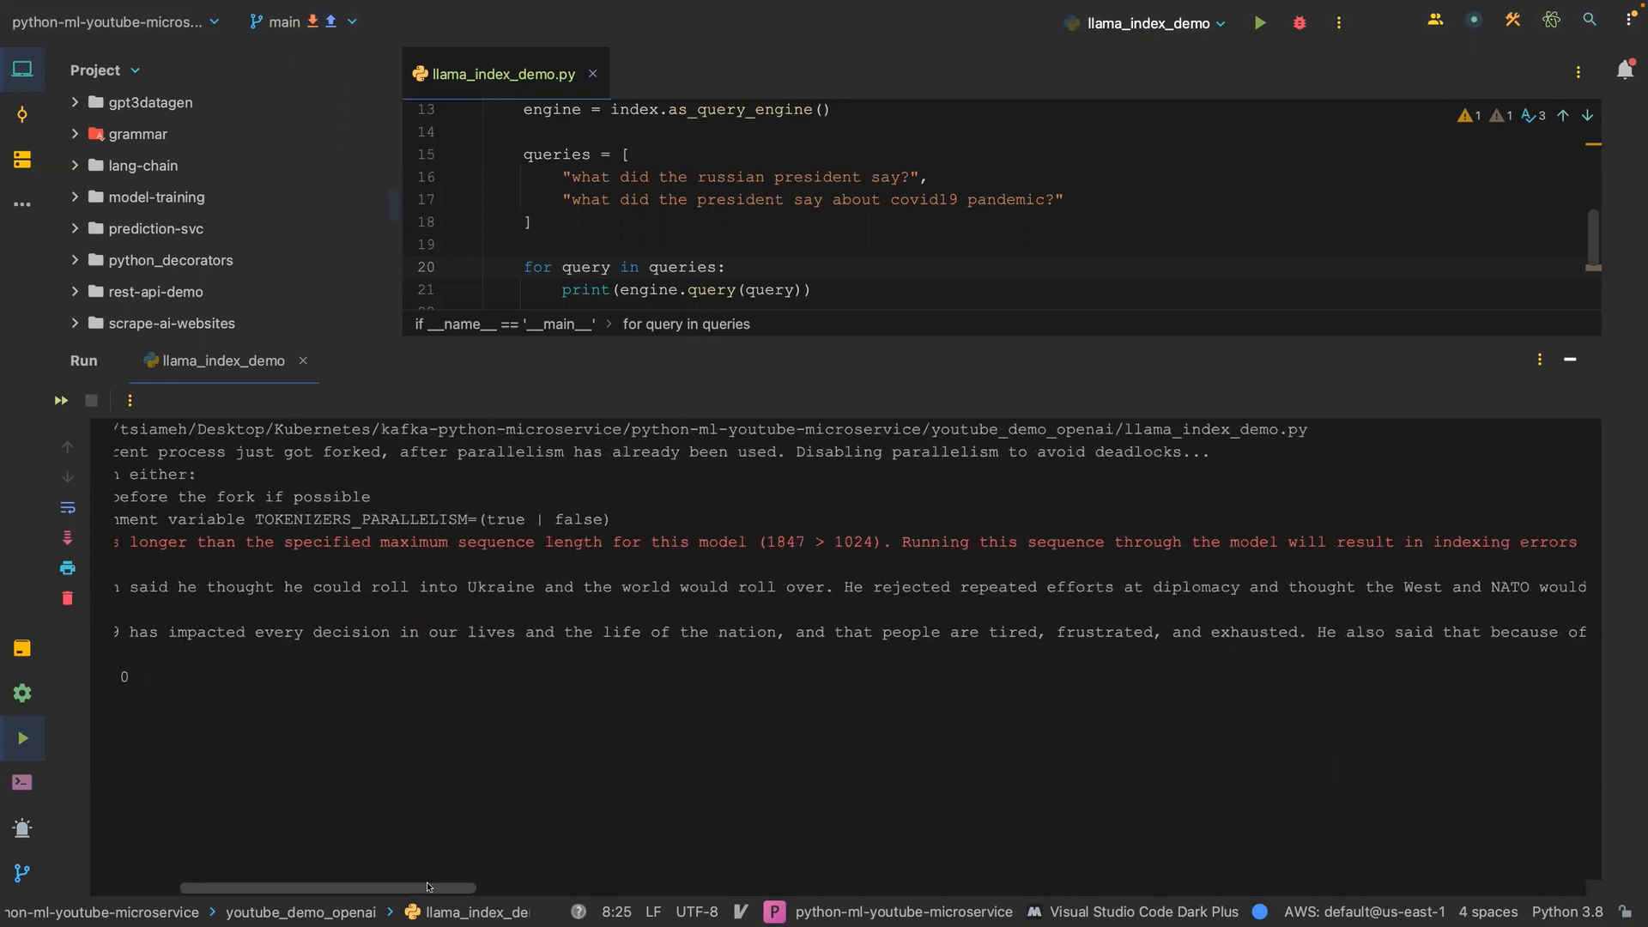
left_click_drag(315, 886, 431, 887)
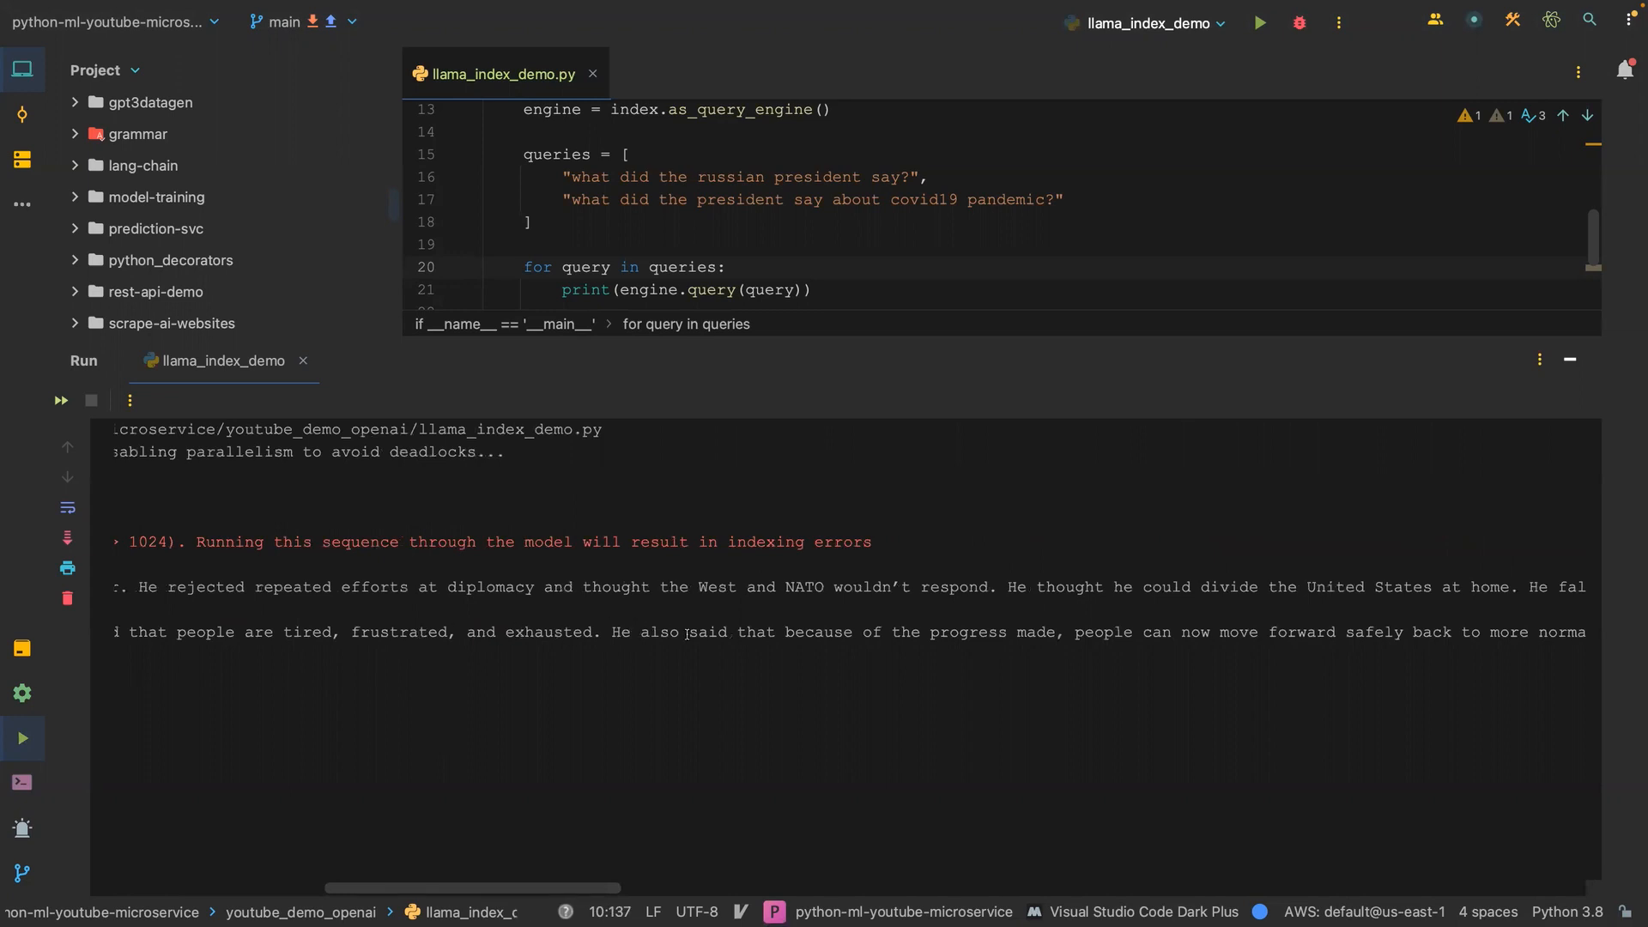
mouse_move(944, 641)
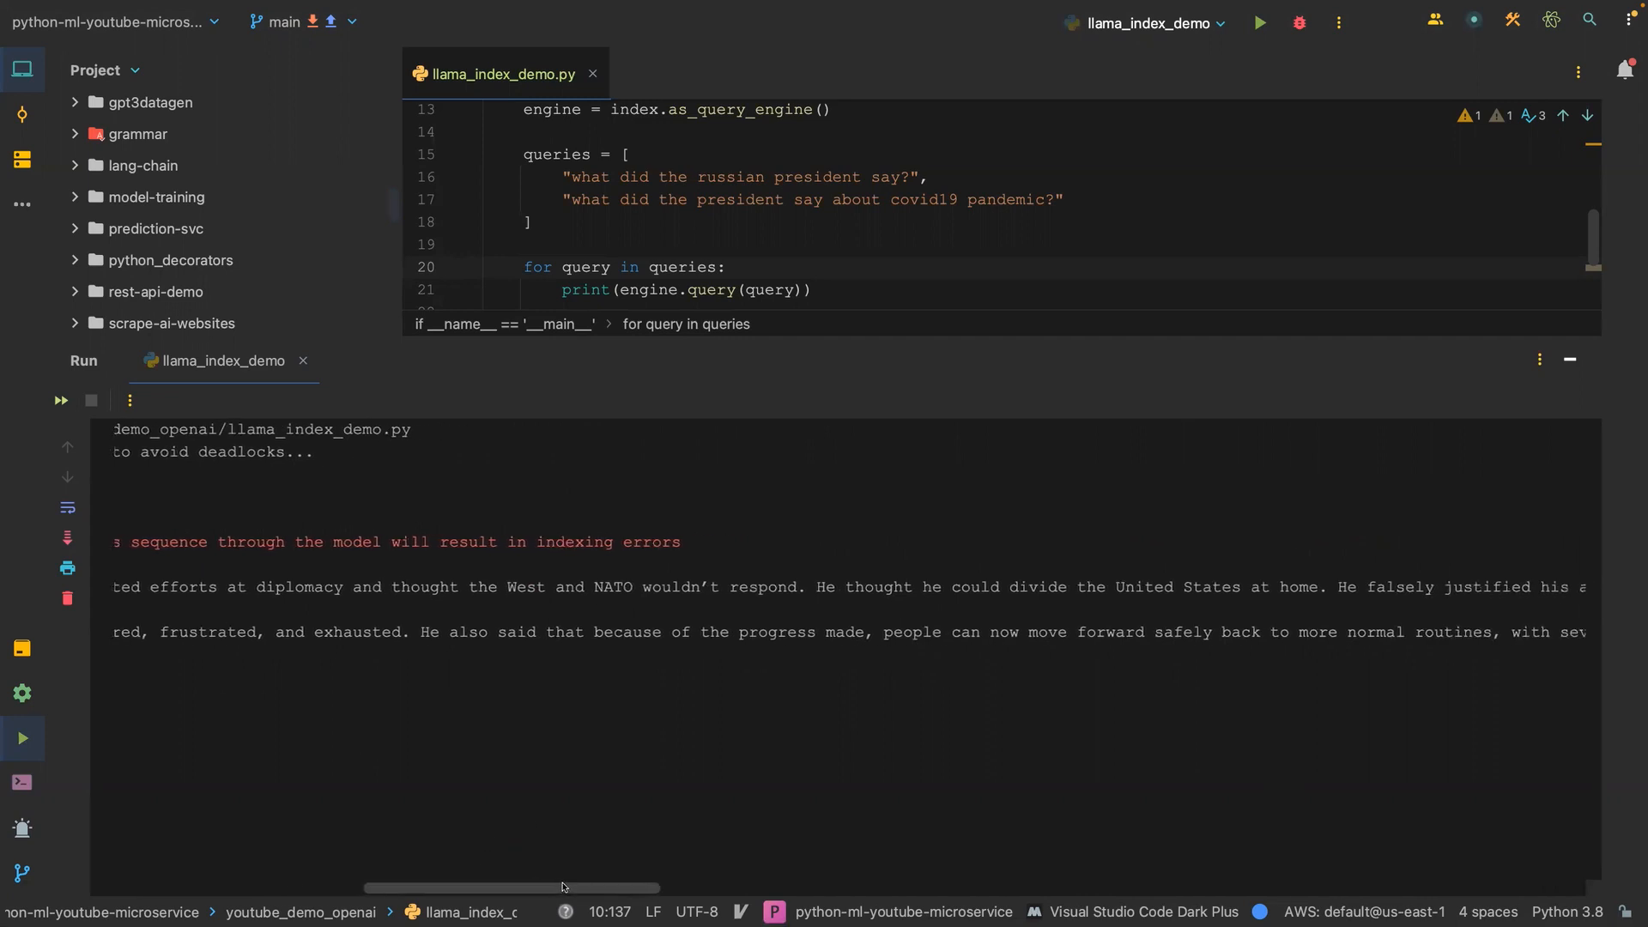
scroll("right", 3)
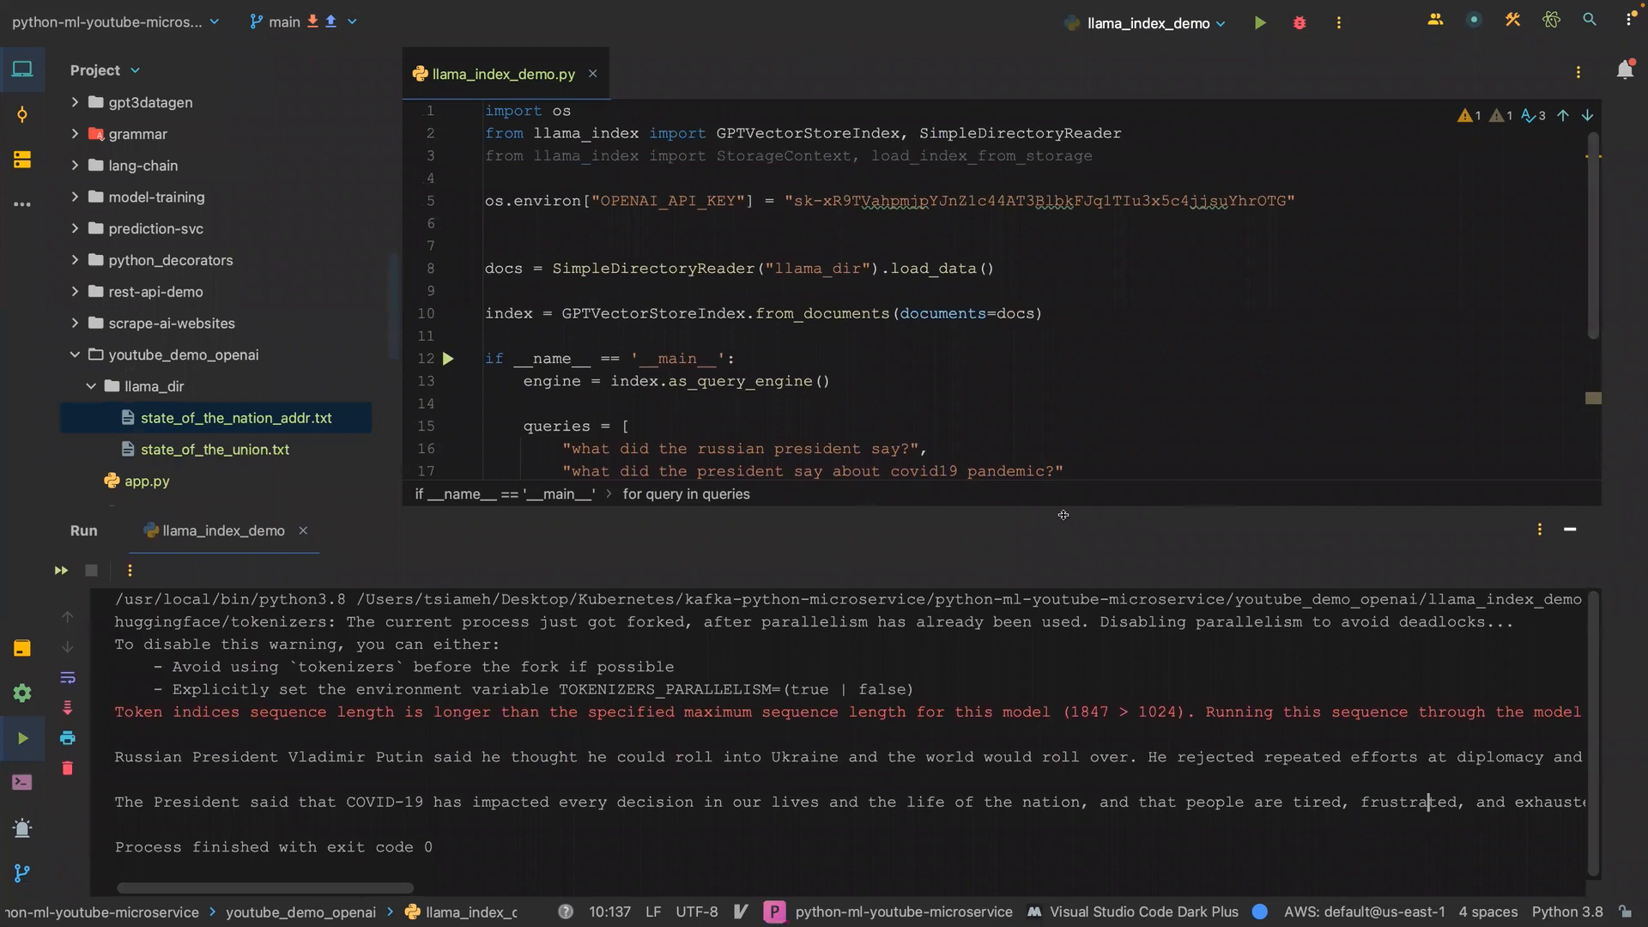
mouse_move(1072, 497)
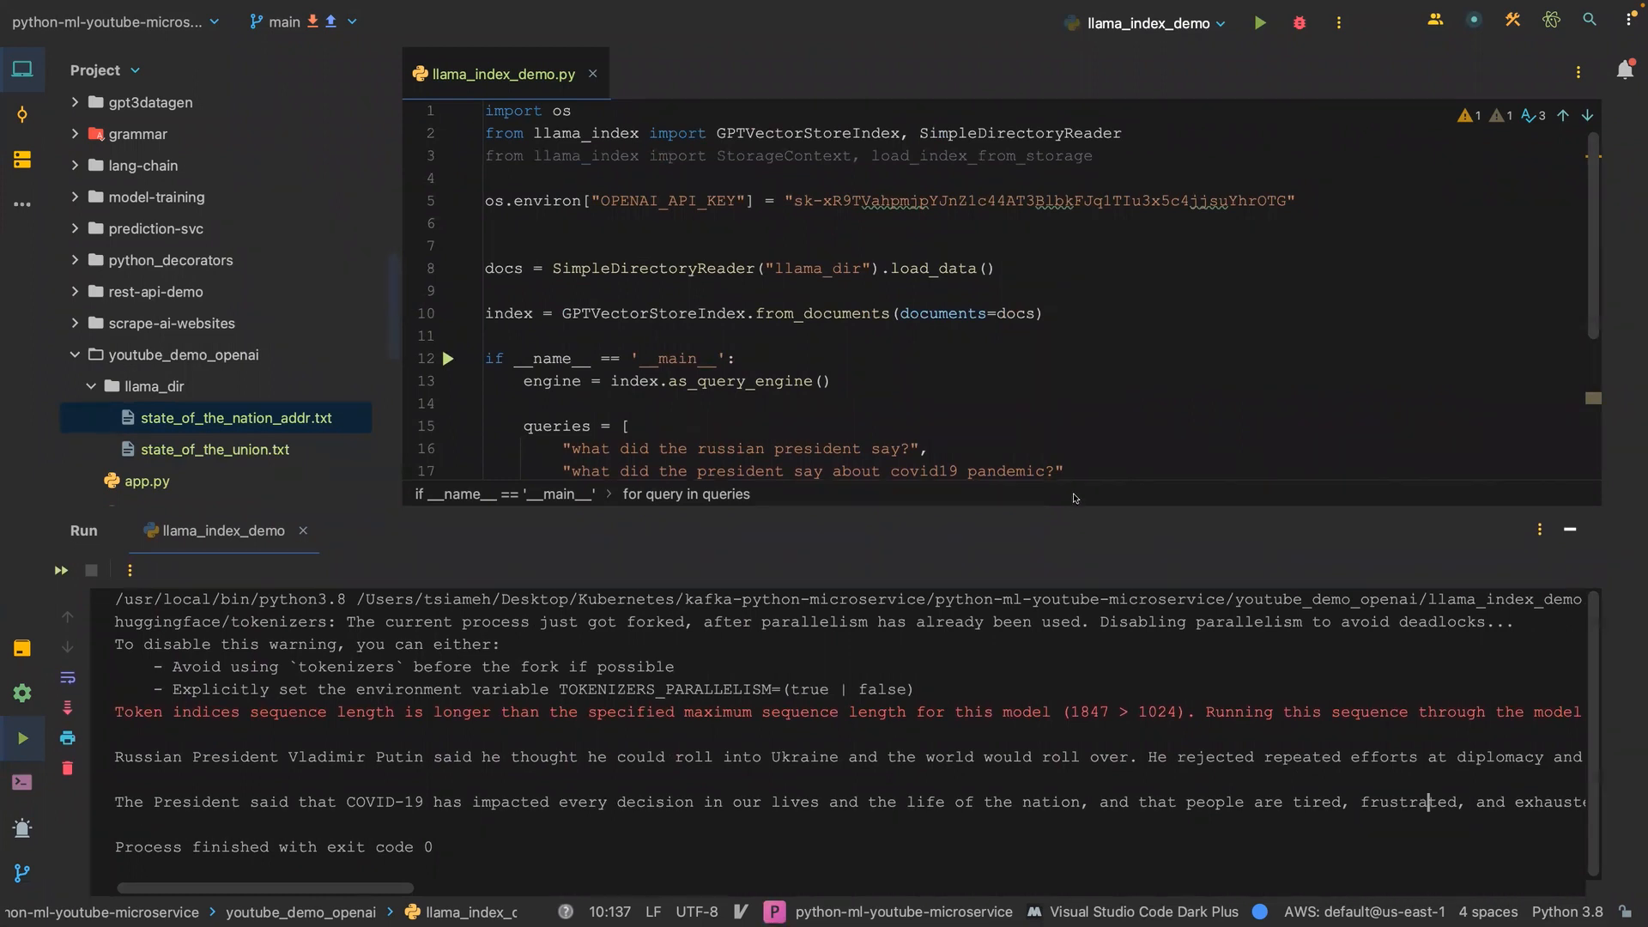